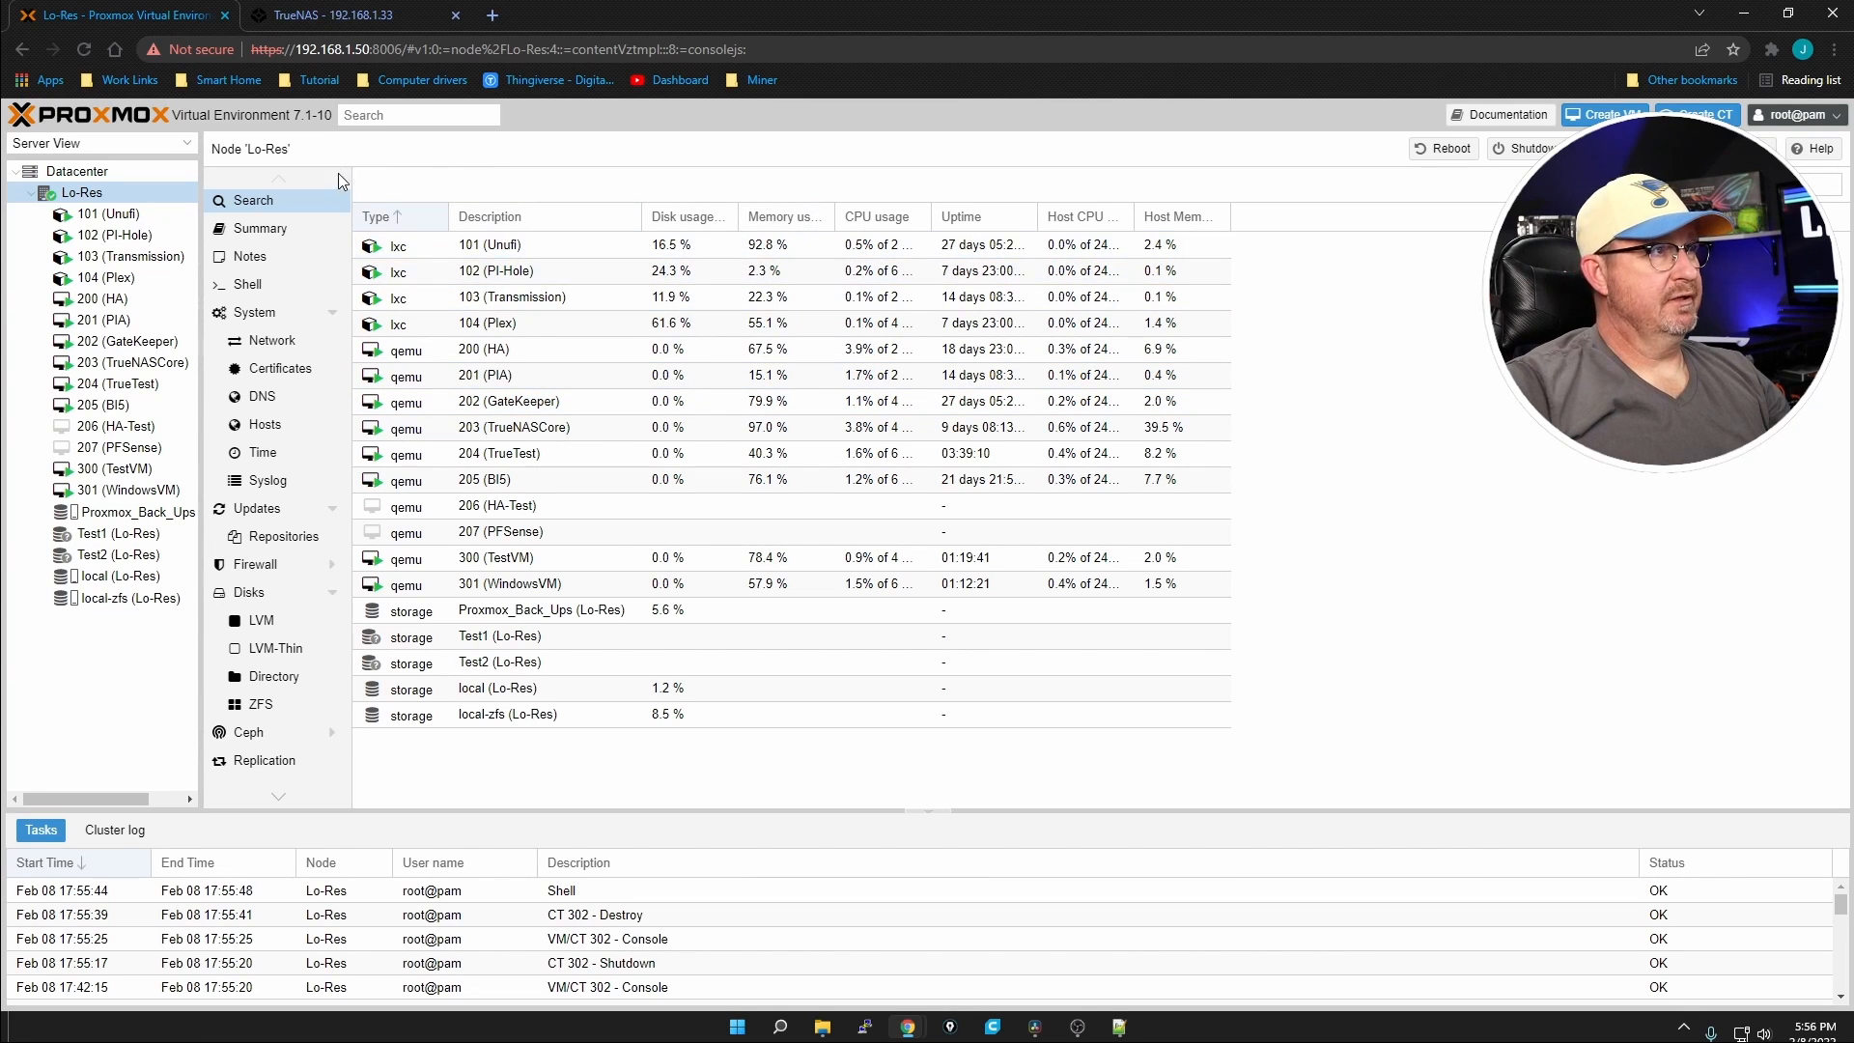
mouse_move(248, 284)
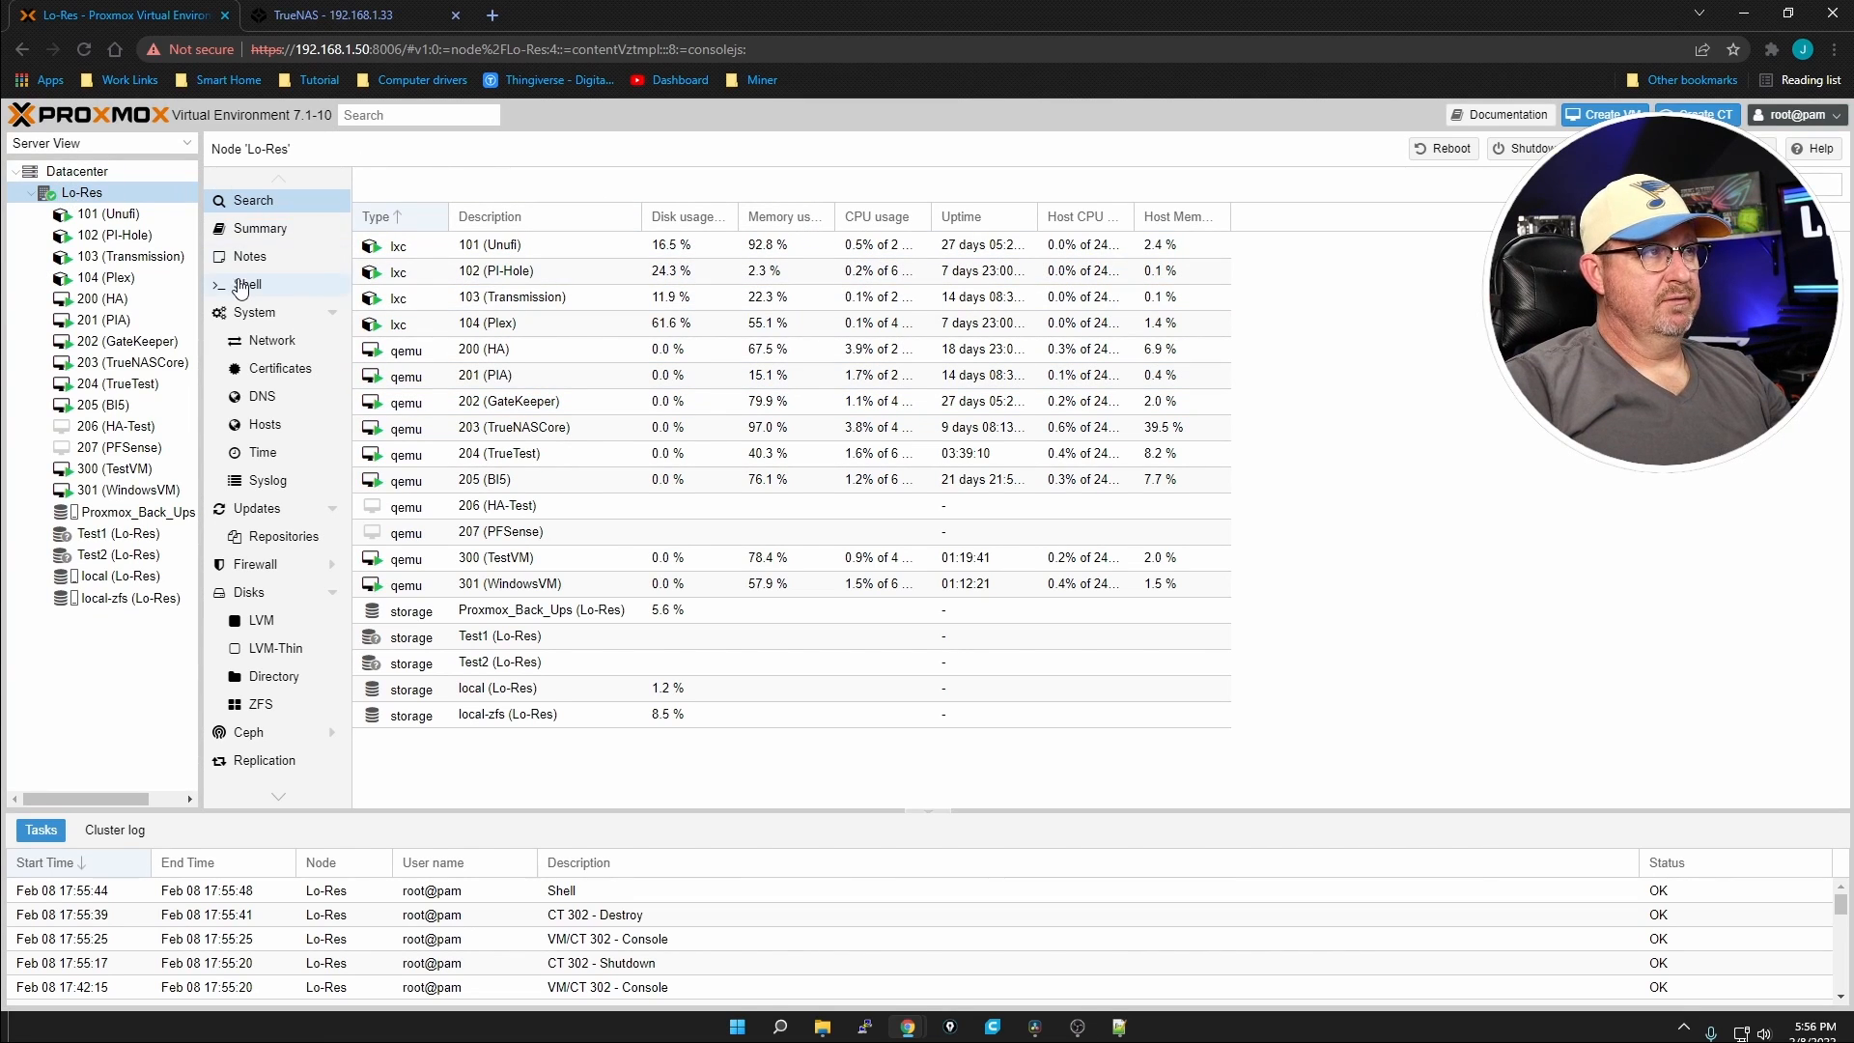
Open Shell on the Lo-Res node to get a root terminal prompt
click(247, 284)
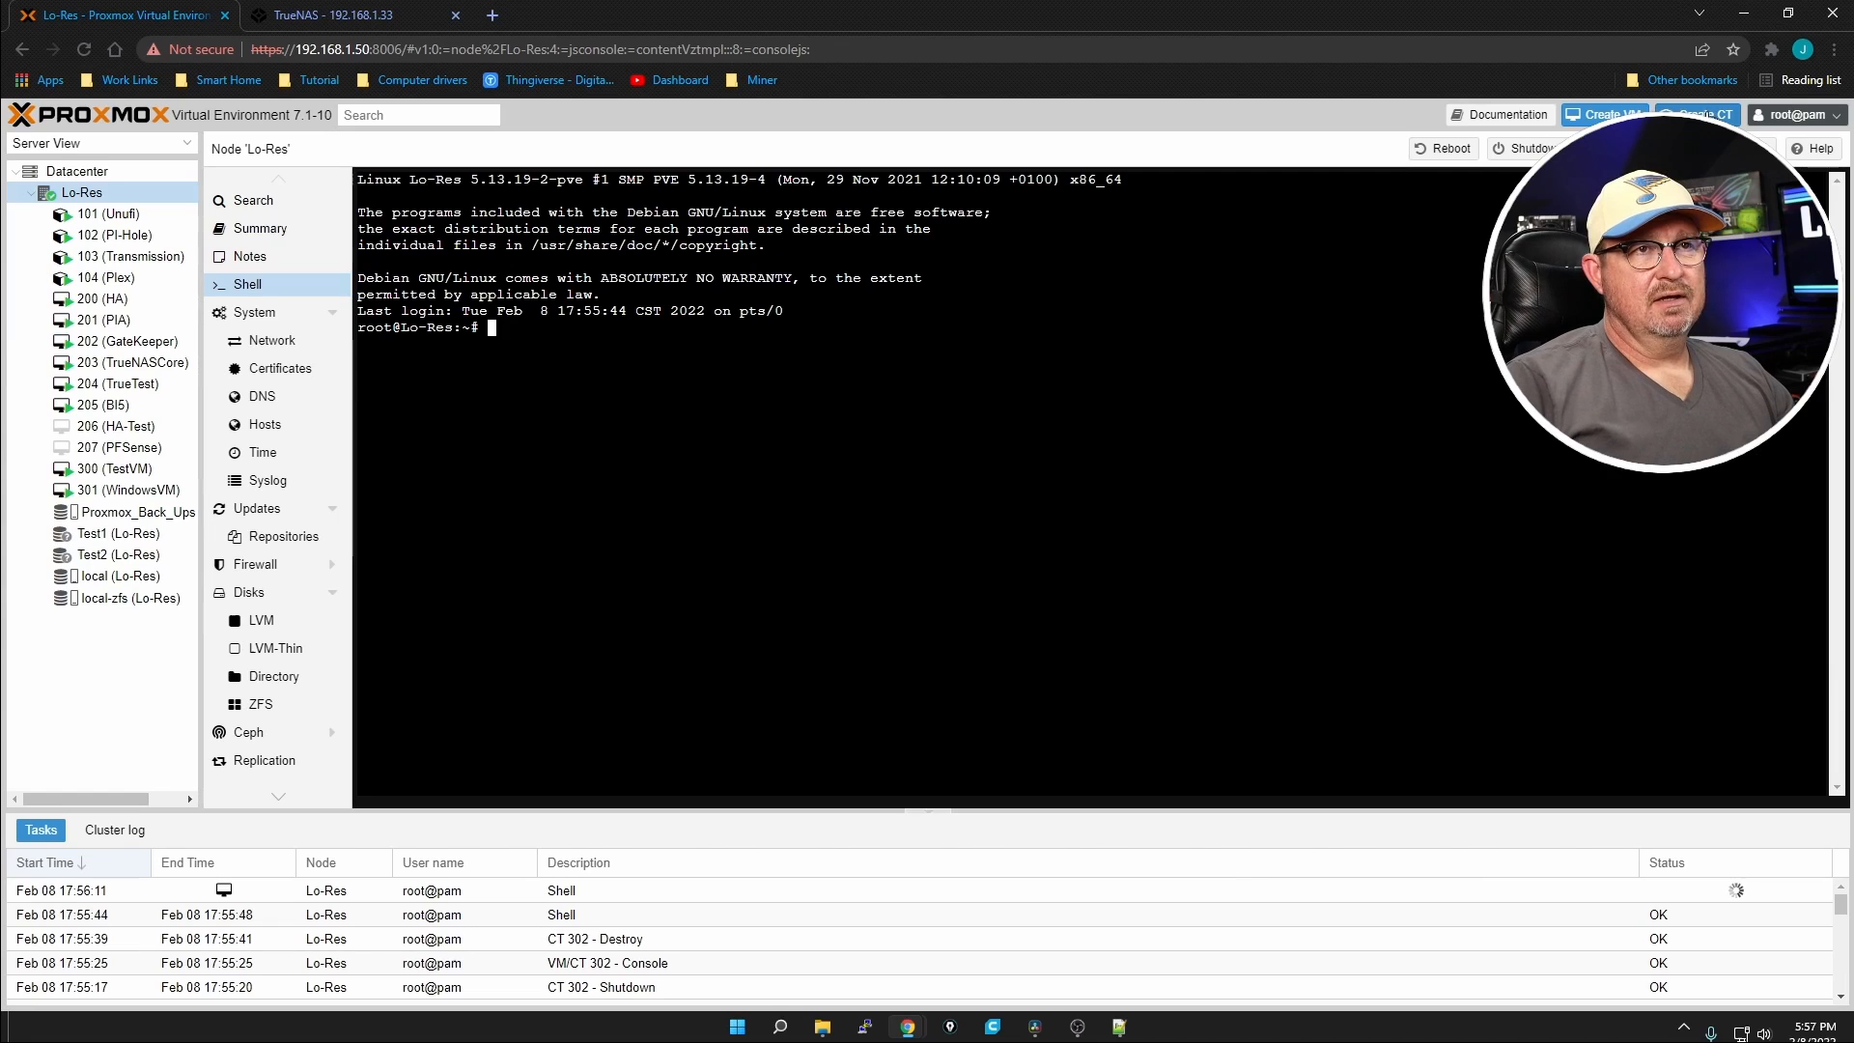
Set up privileged container 'container' with a password, 4 cores and DHCP IPv4
click(1701, 114)
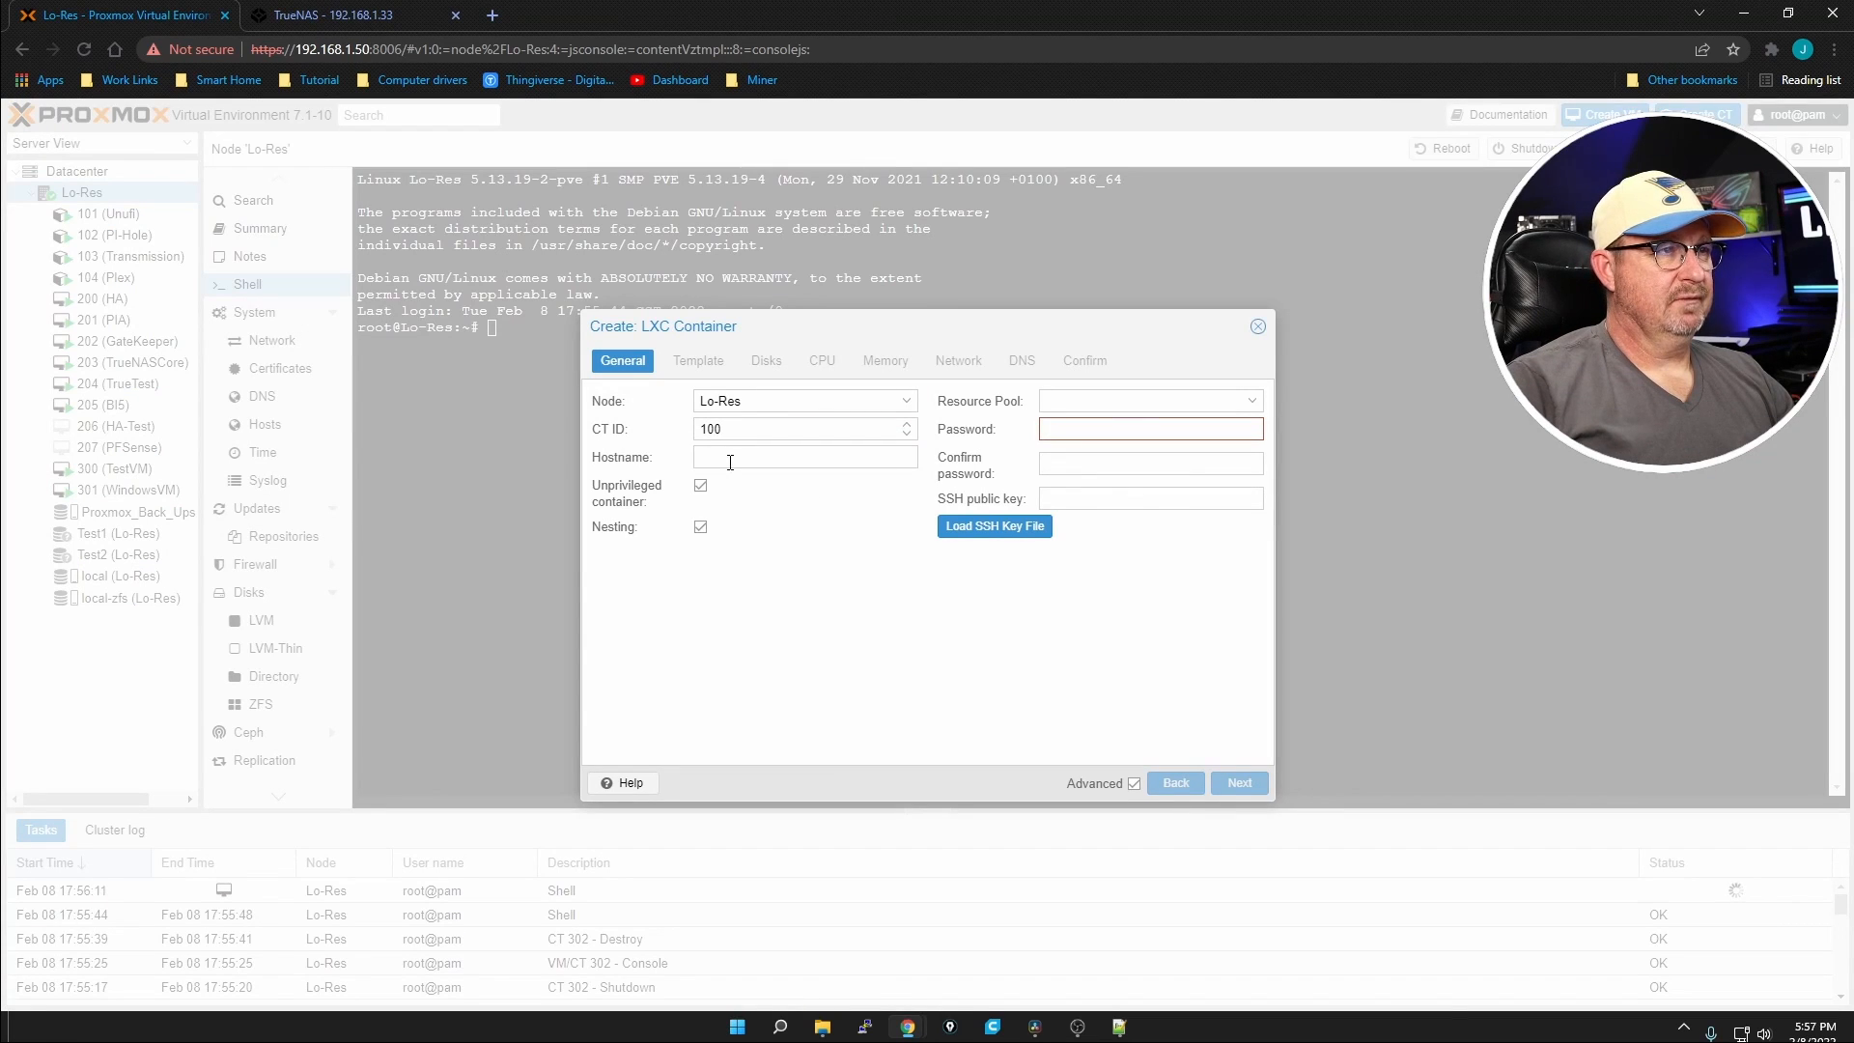
text(container)
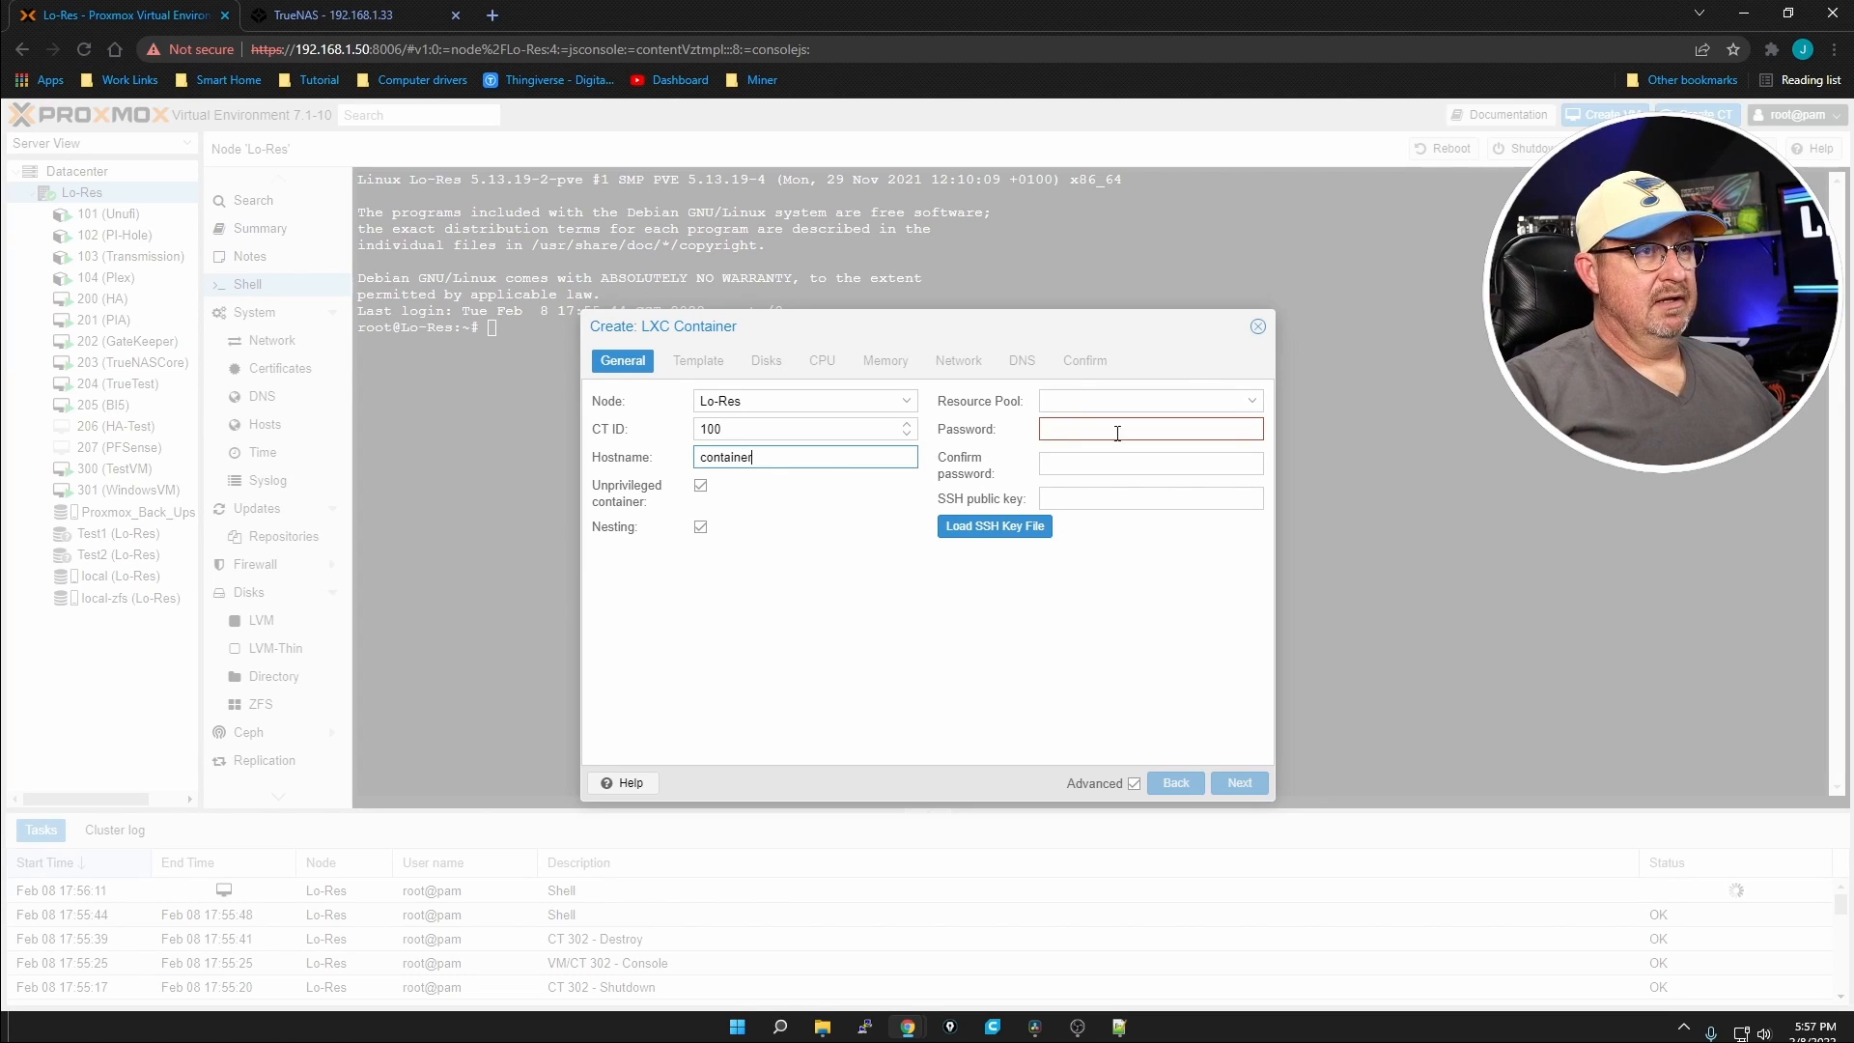
text(password)
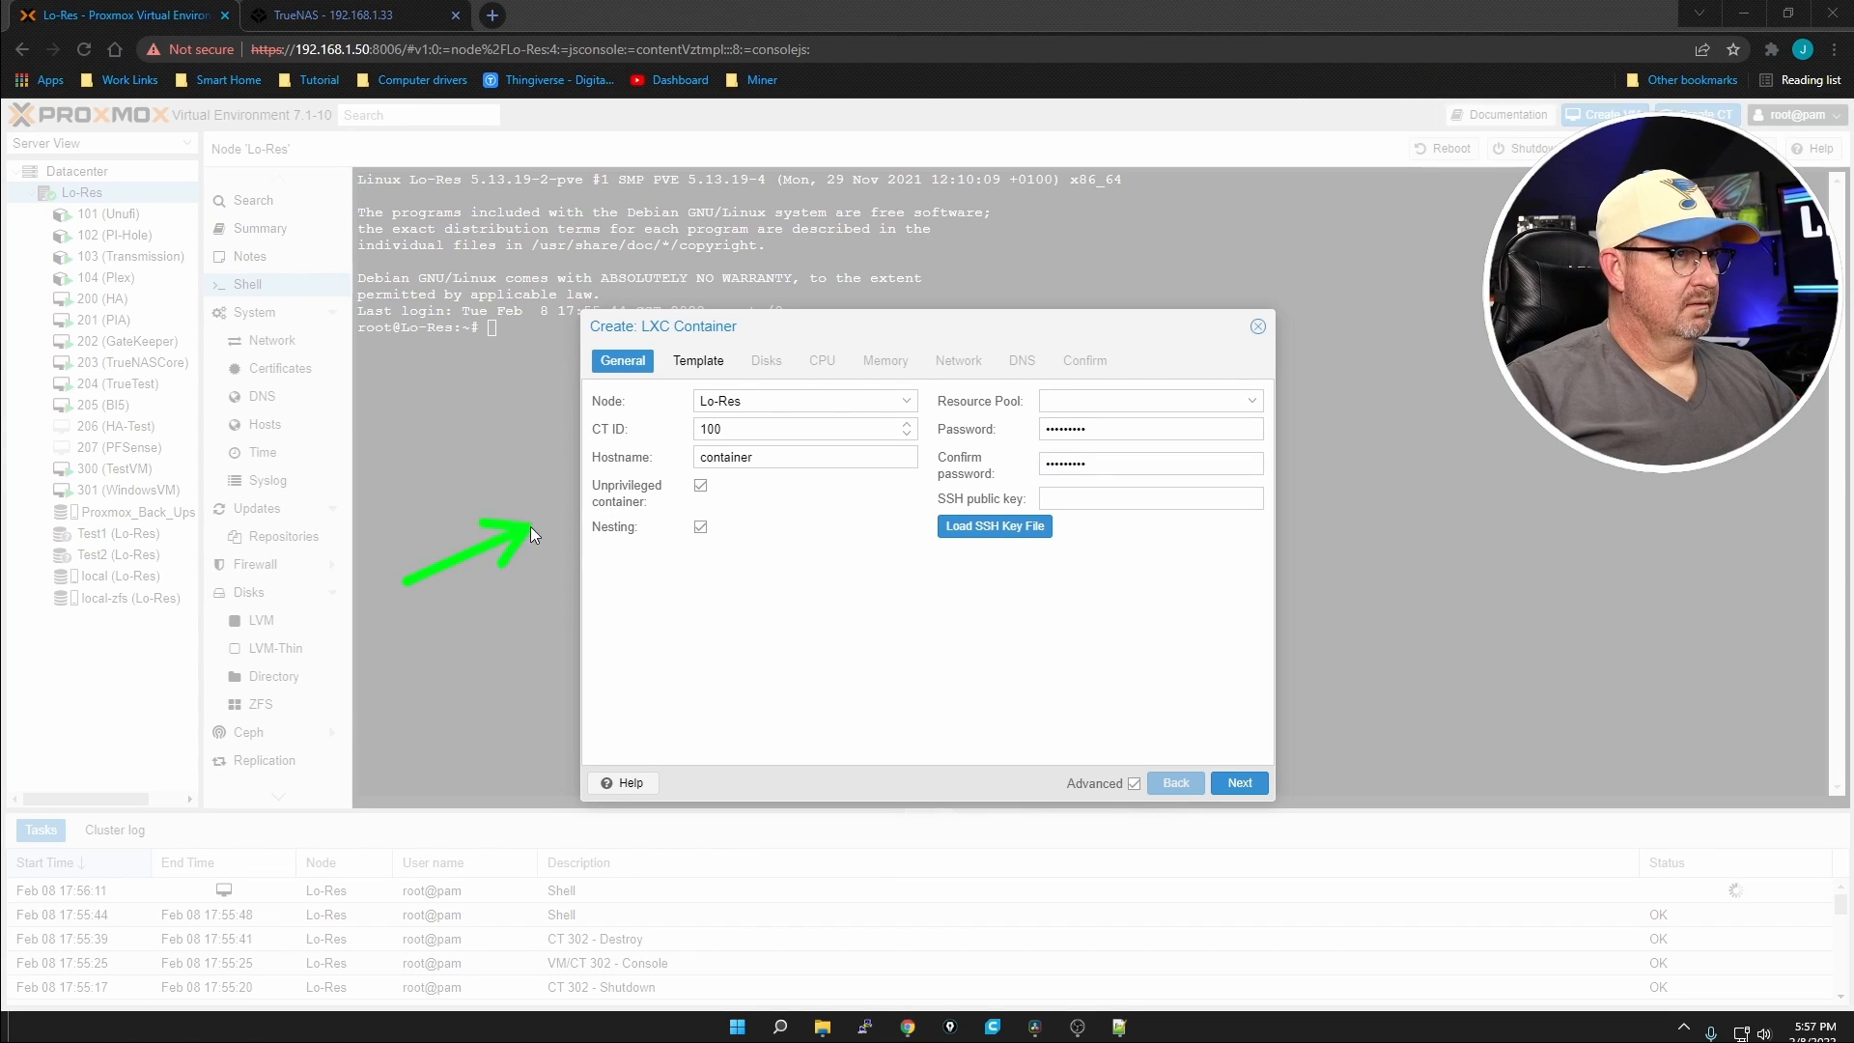
mouse_move(798, 603)
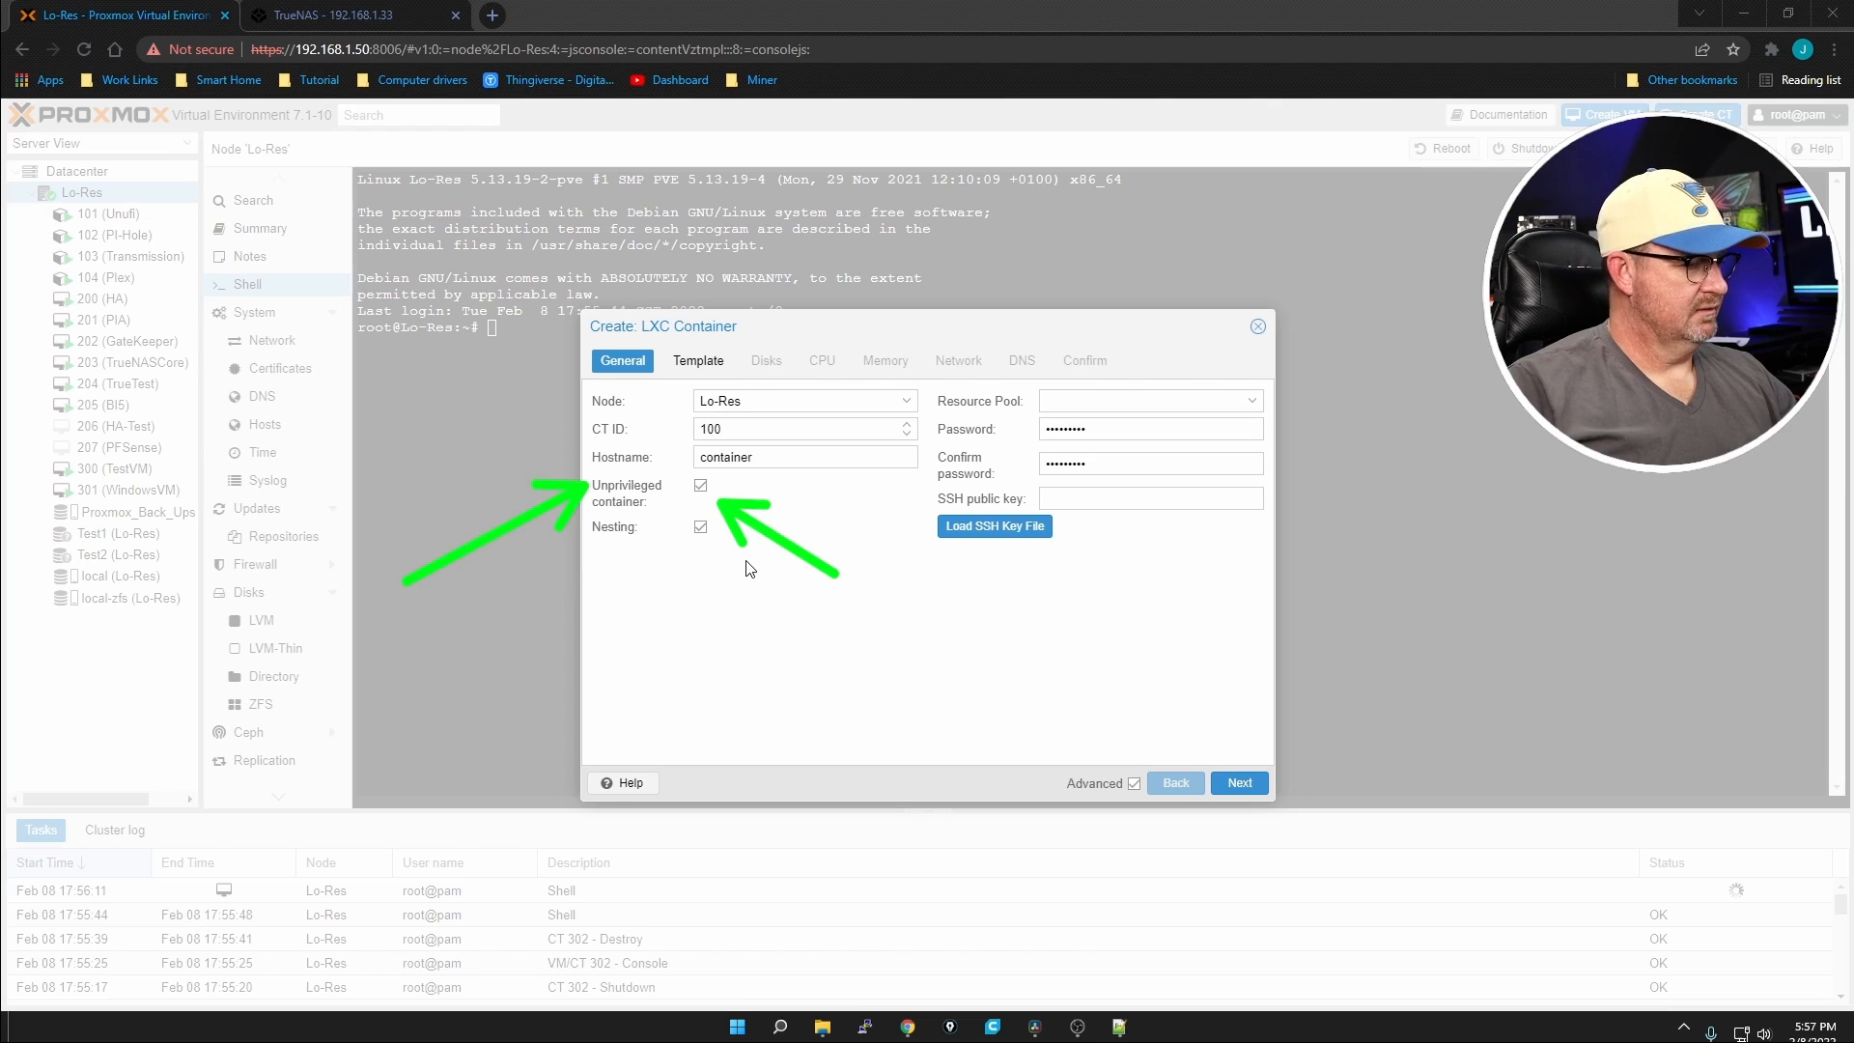
click(700, 485)
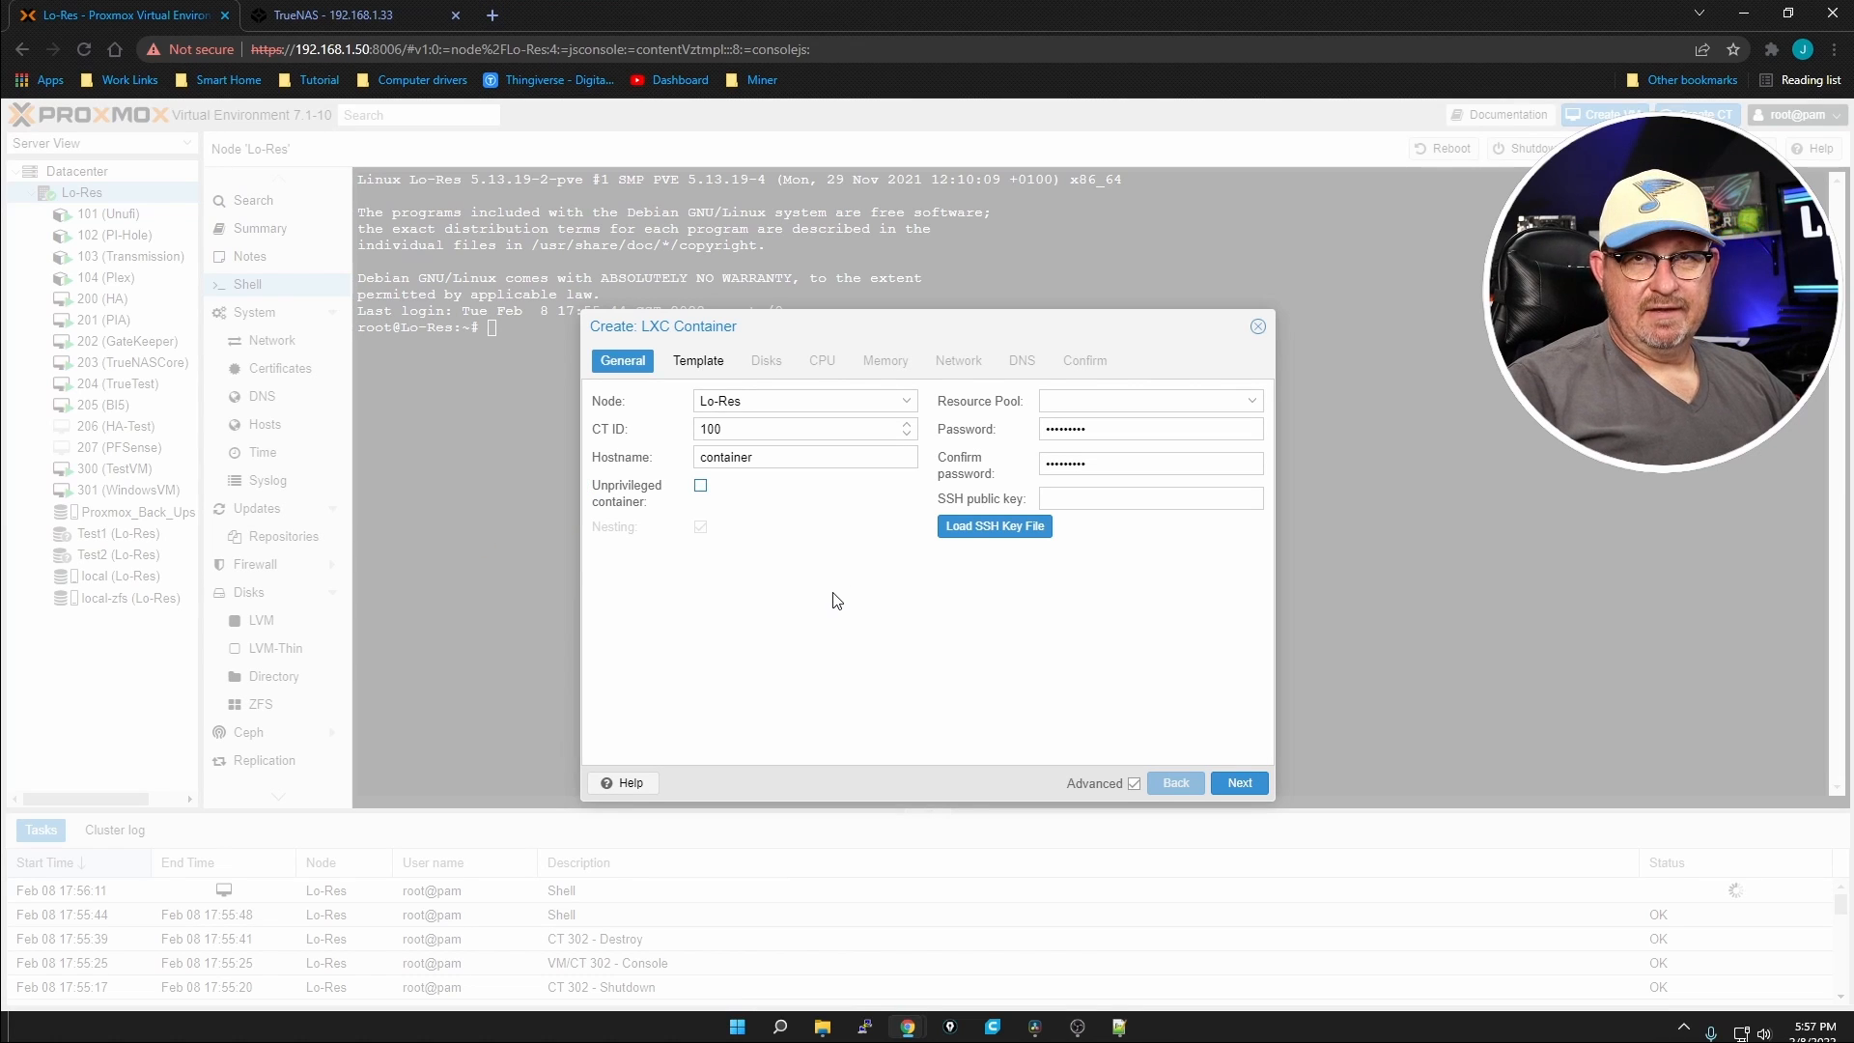
click(1237, 783)
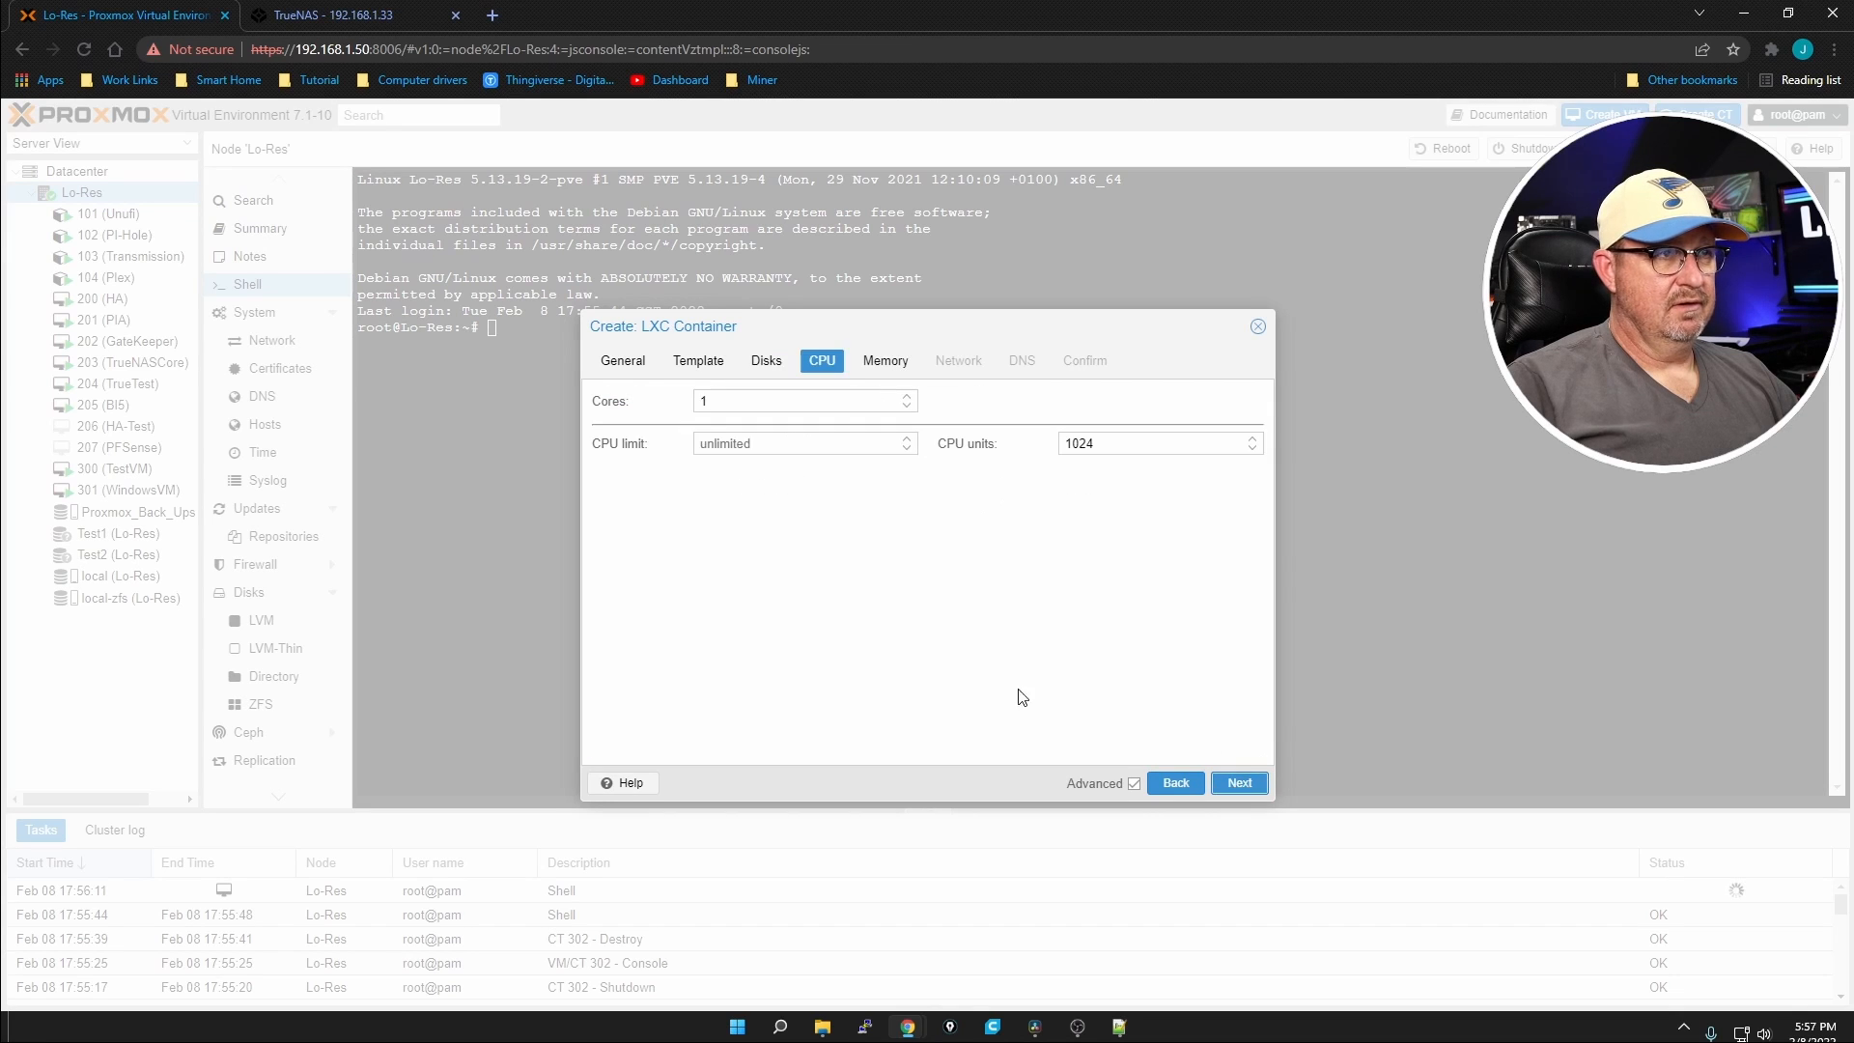
text(4)
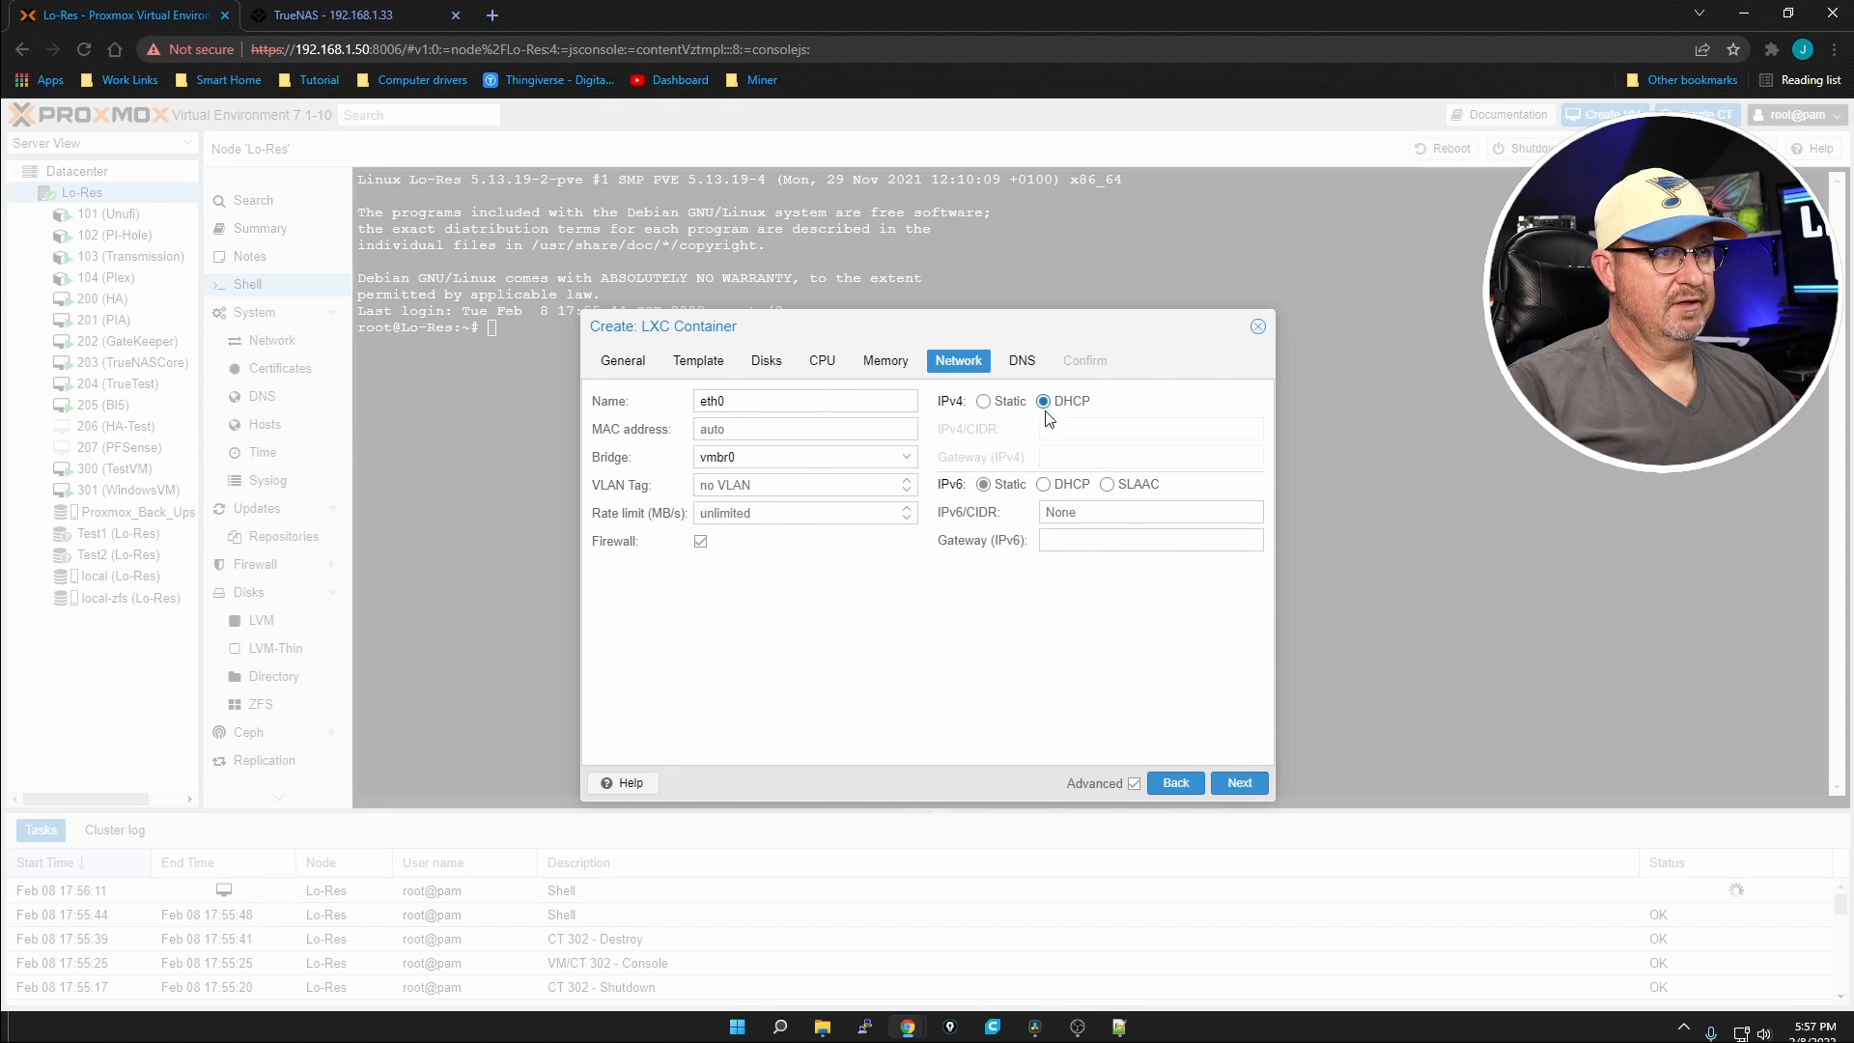
mouse_move(1180, 707)
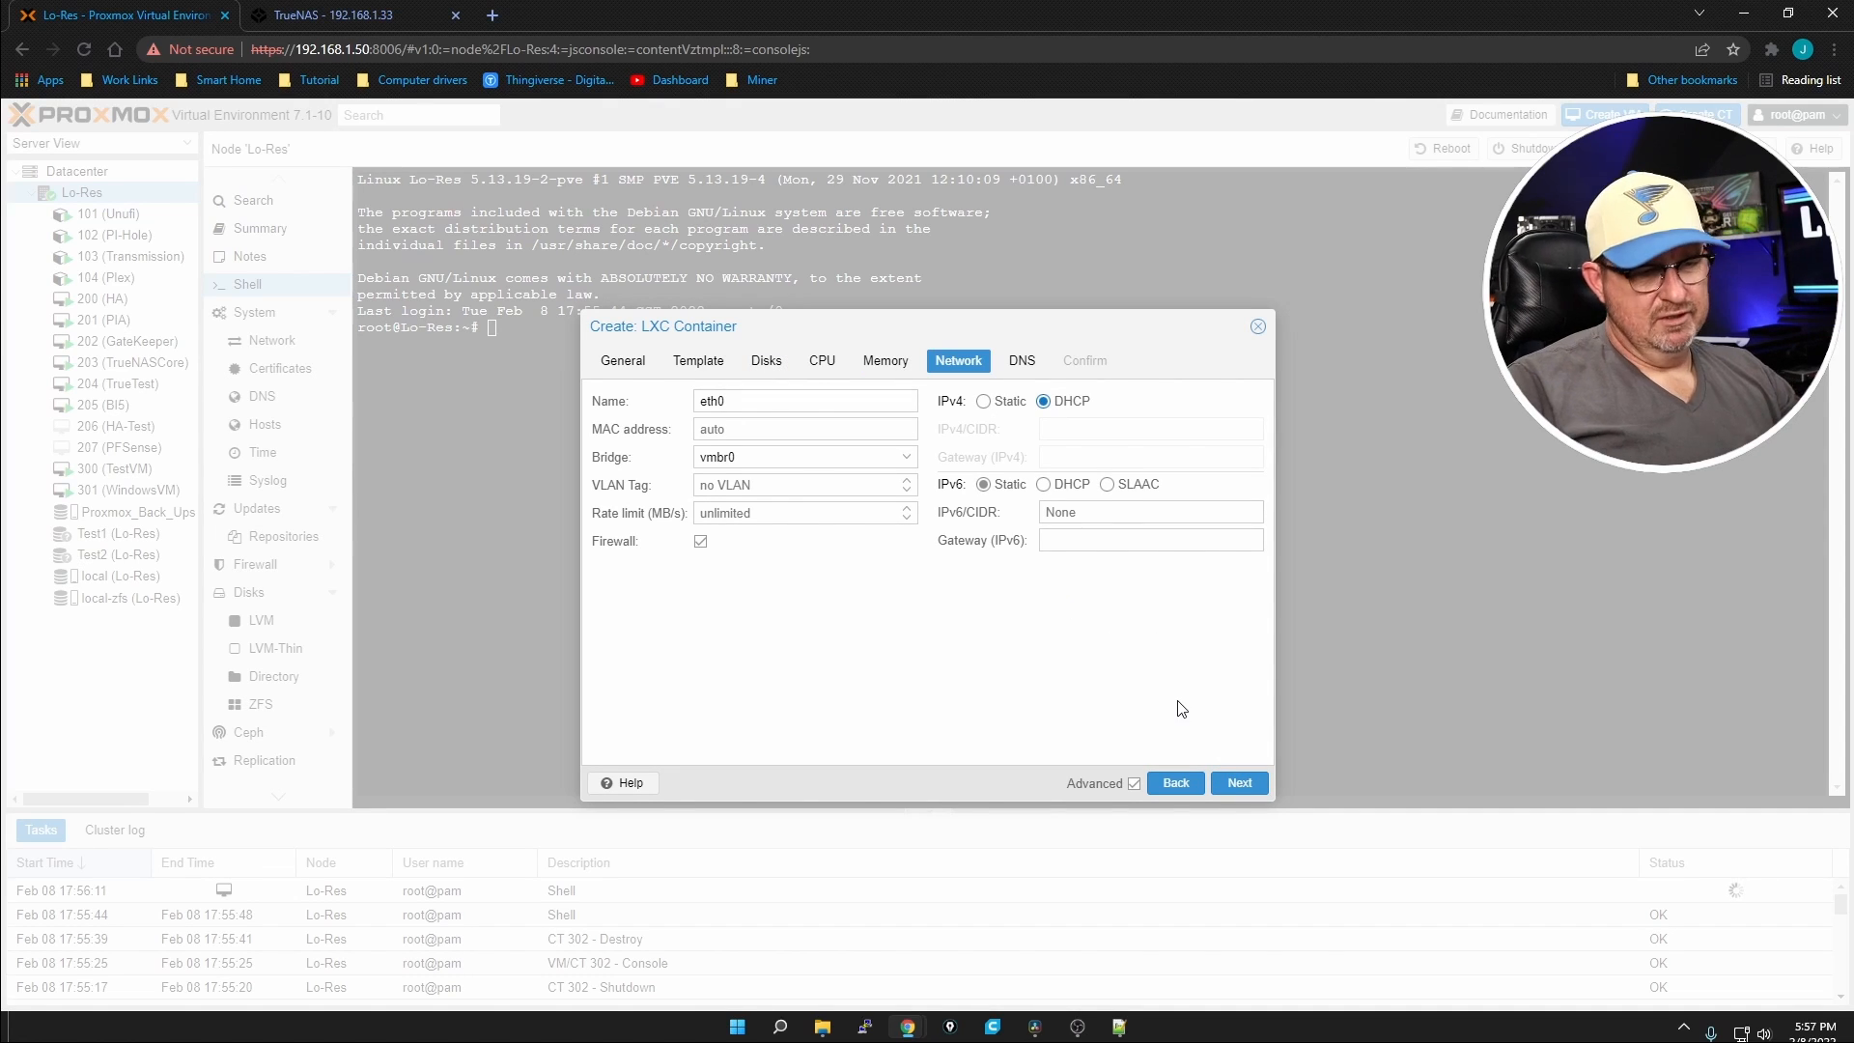
click(1238, 783)
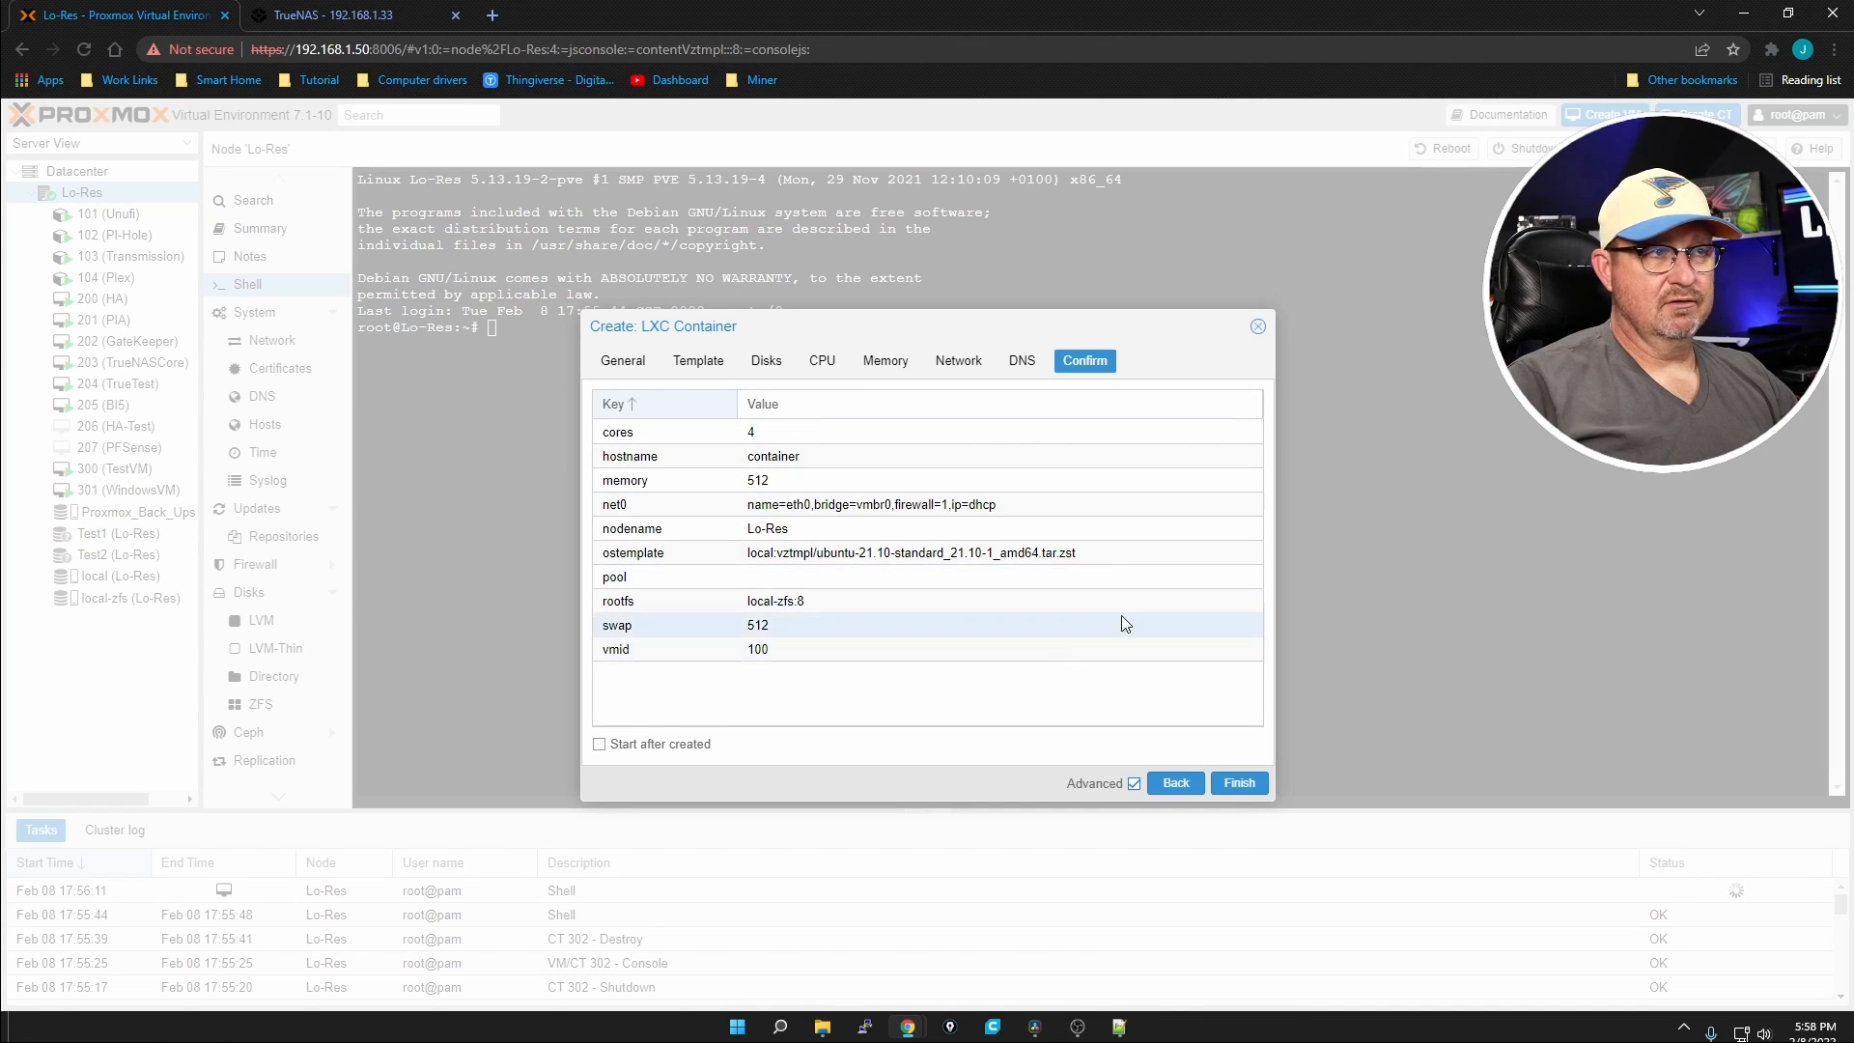
mouse_move(702, 672)
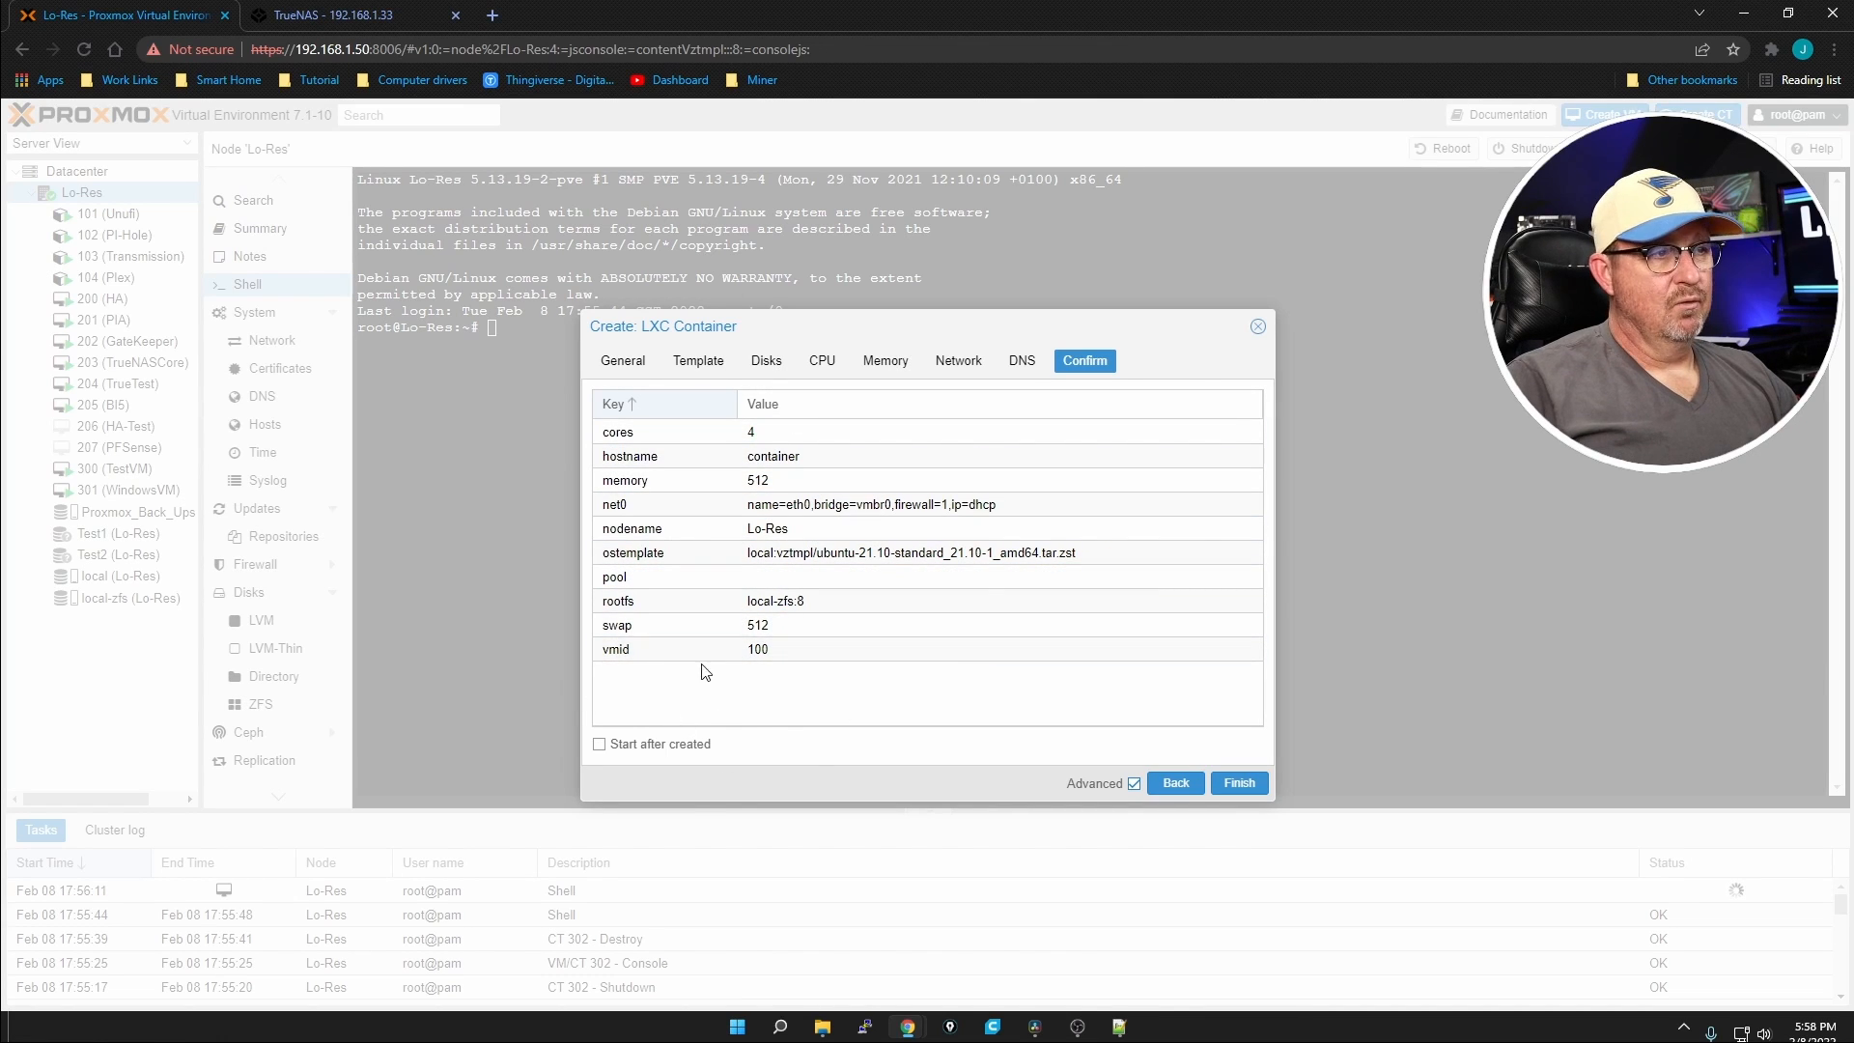
Finish creating container 100 and close the task viewer
click(1237, 783)
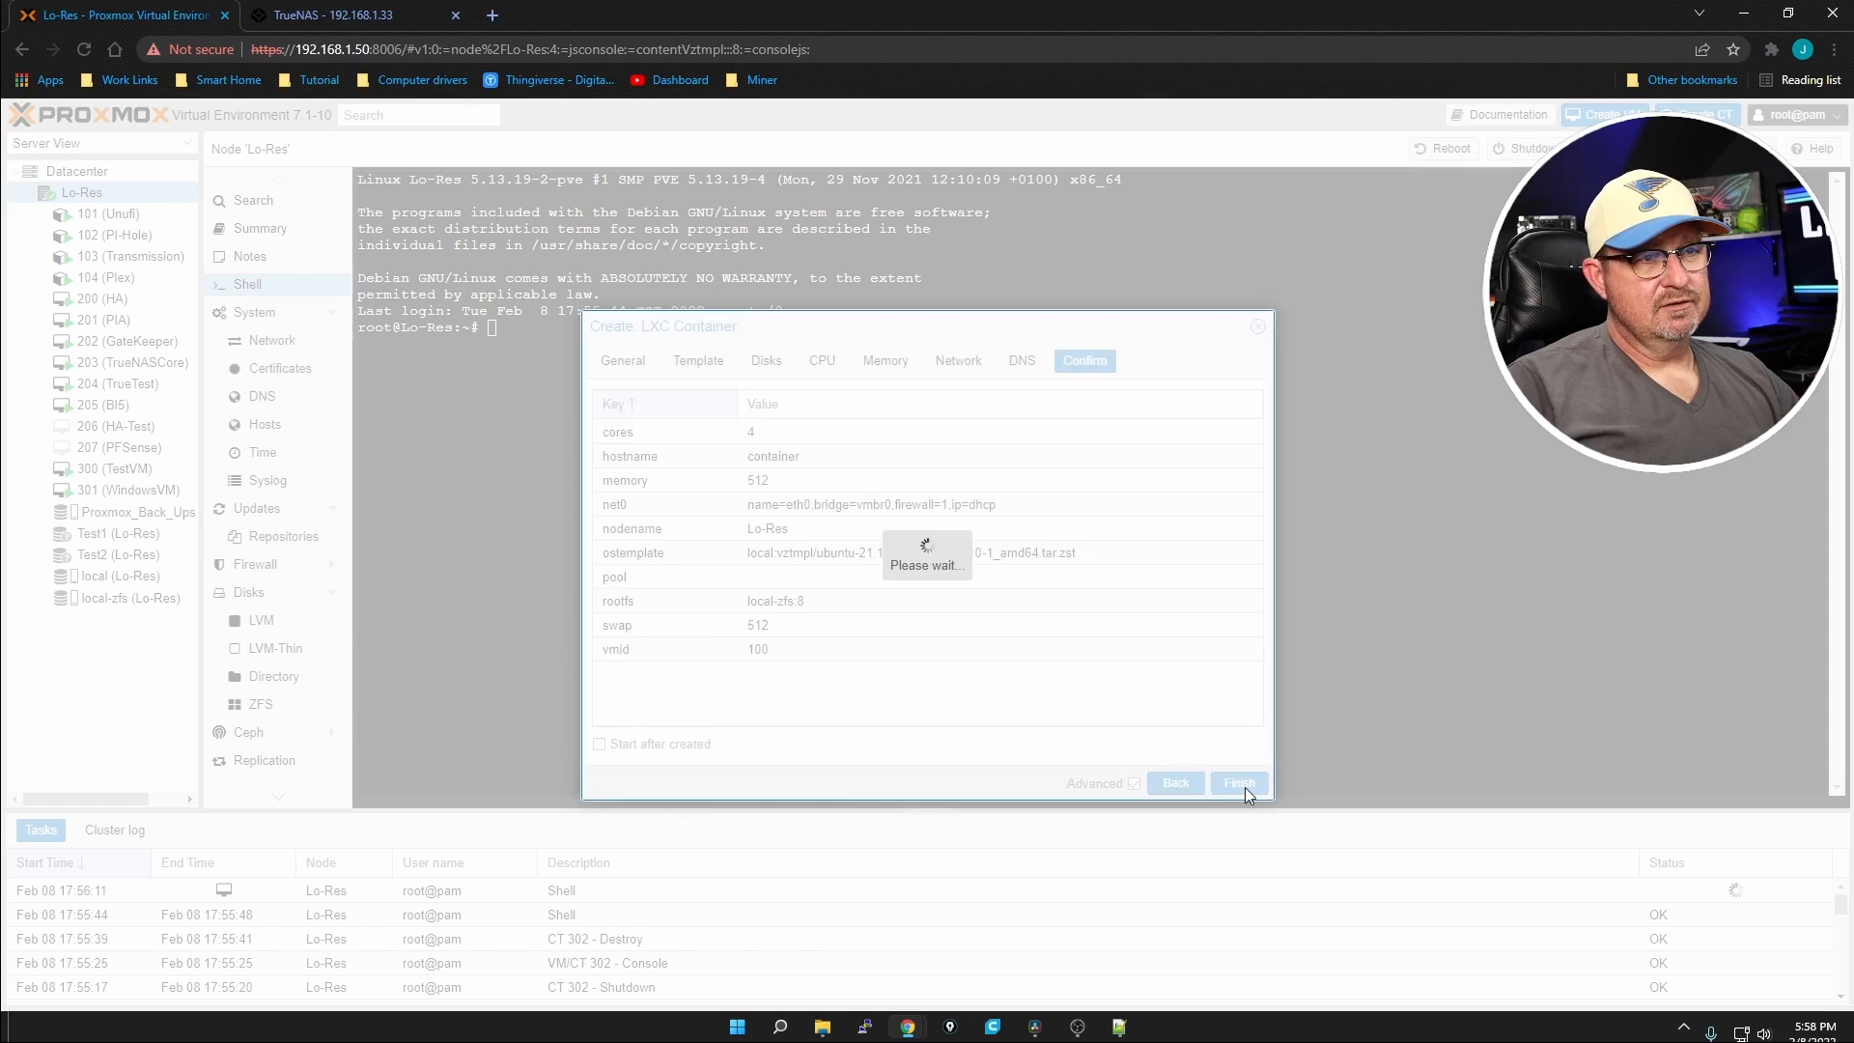
click(1237, 783)
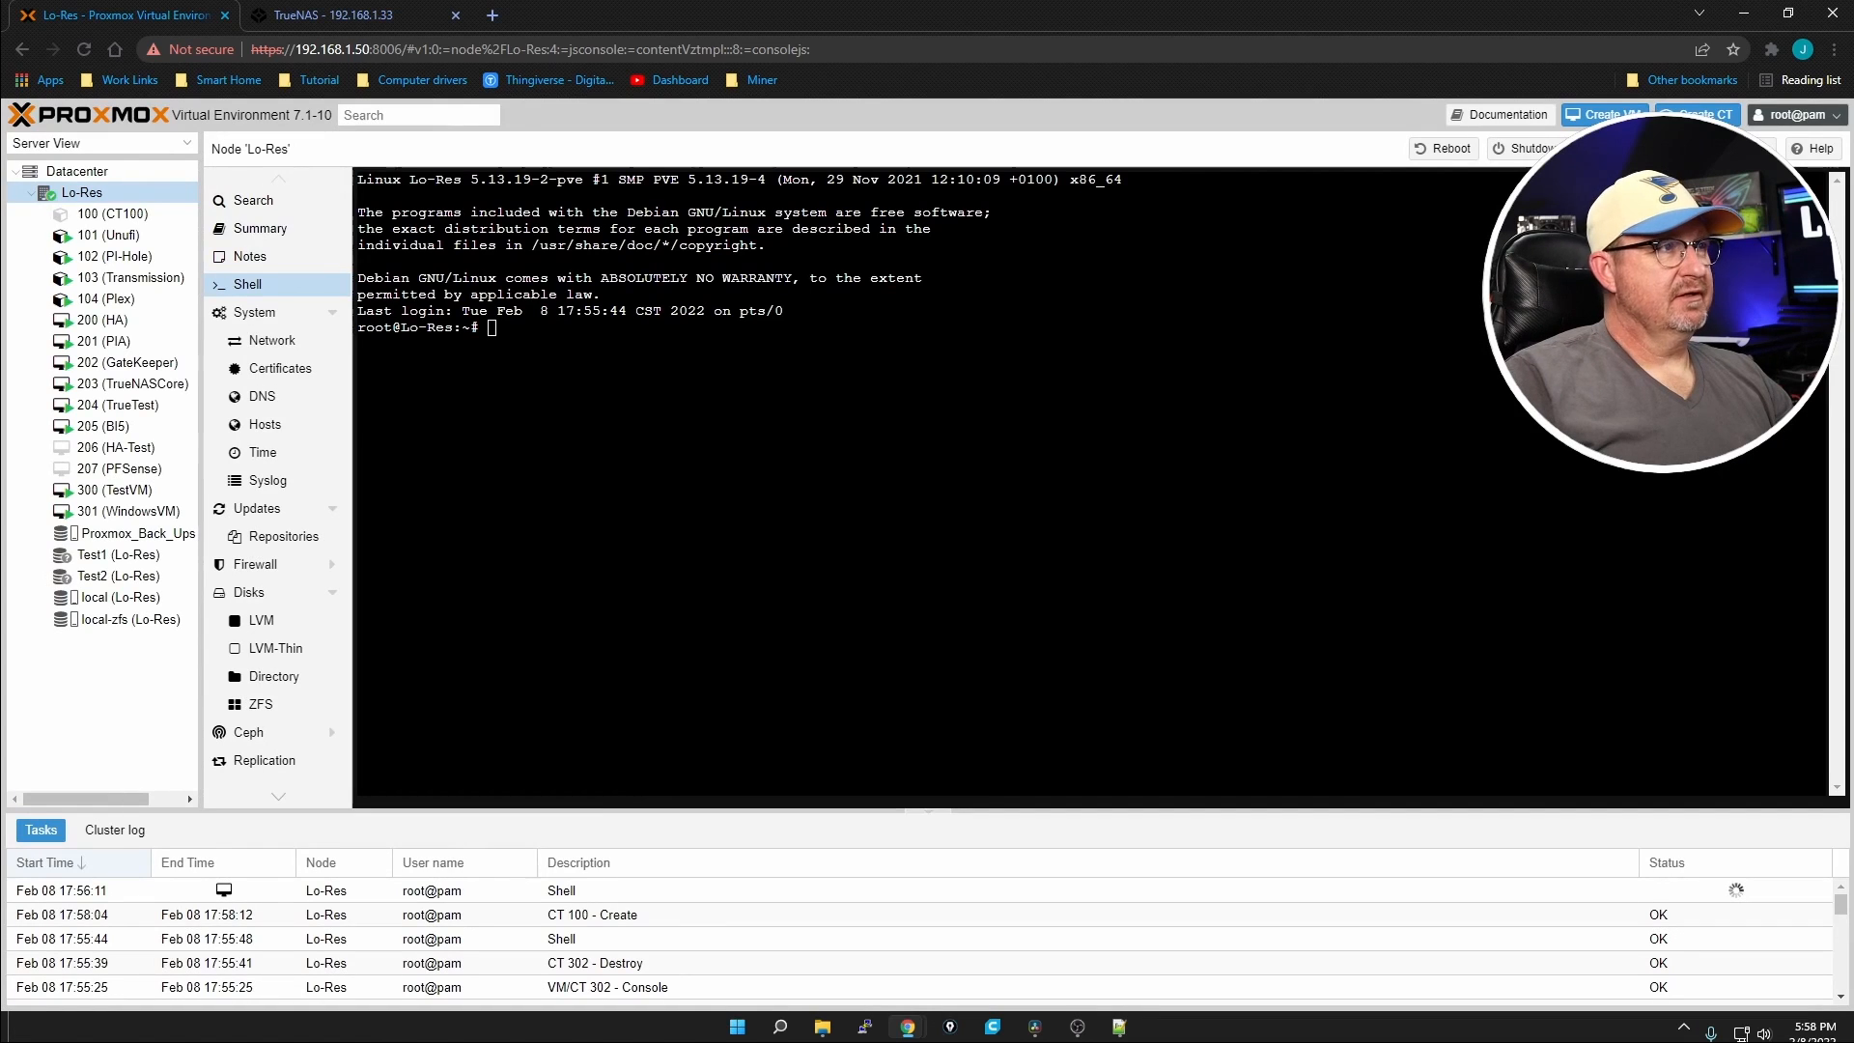
mouse_move(94, 217)
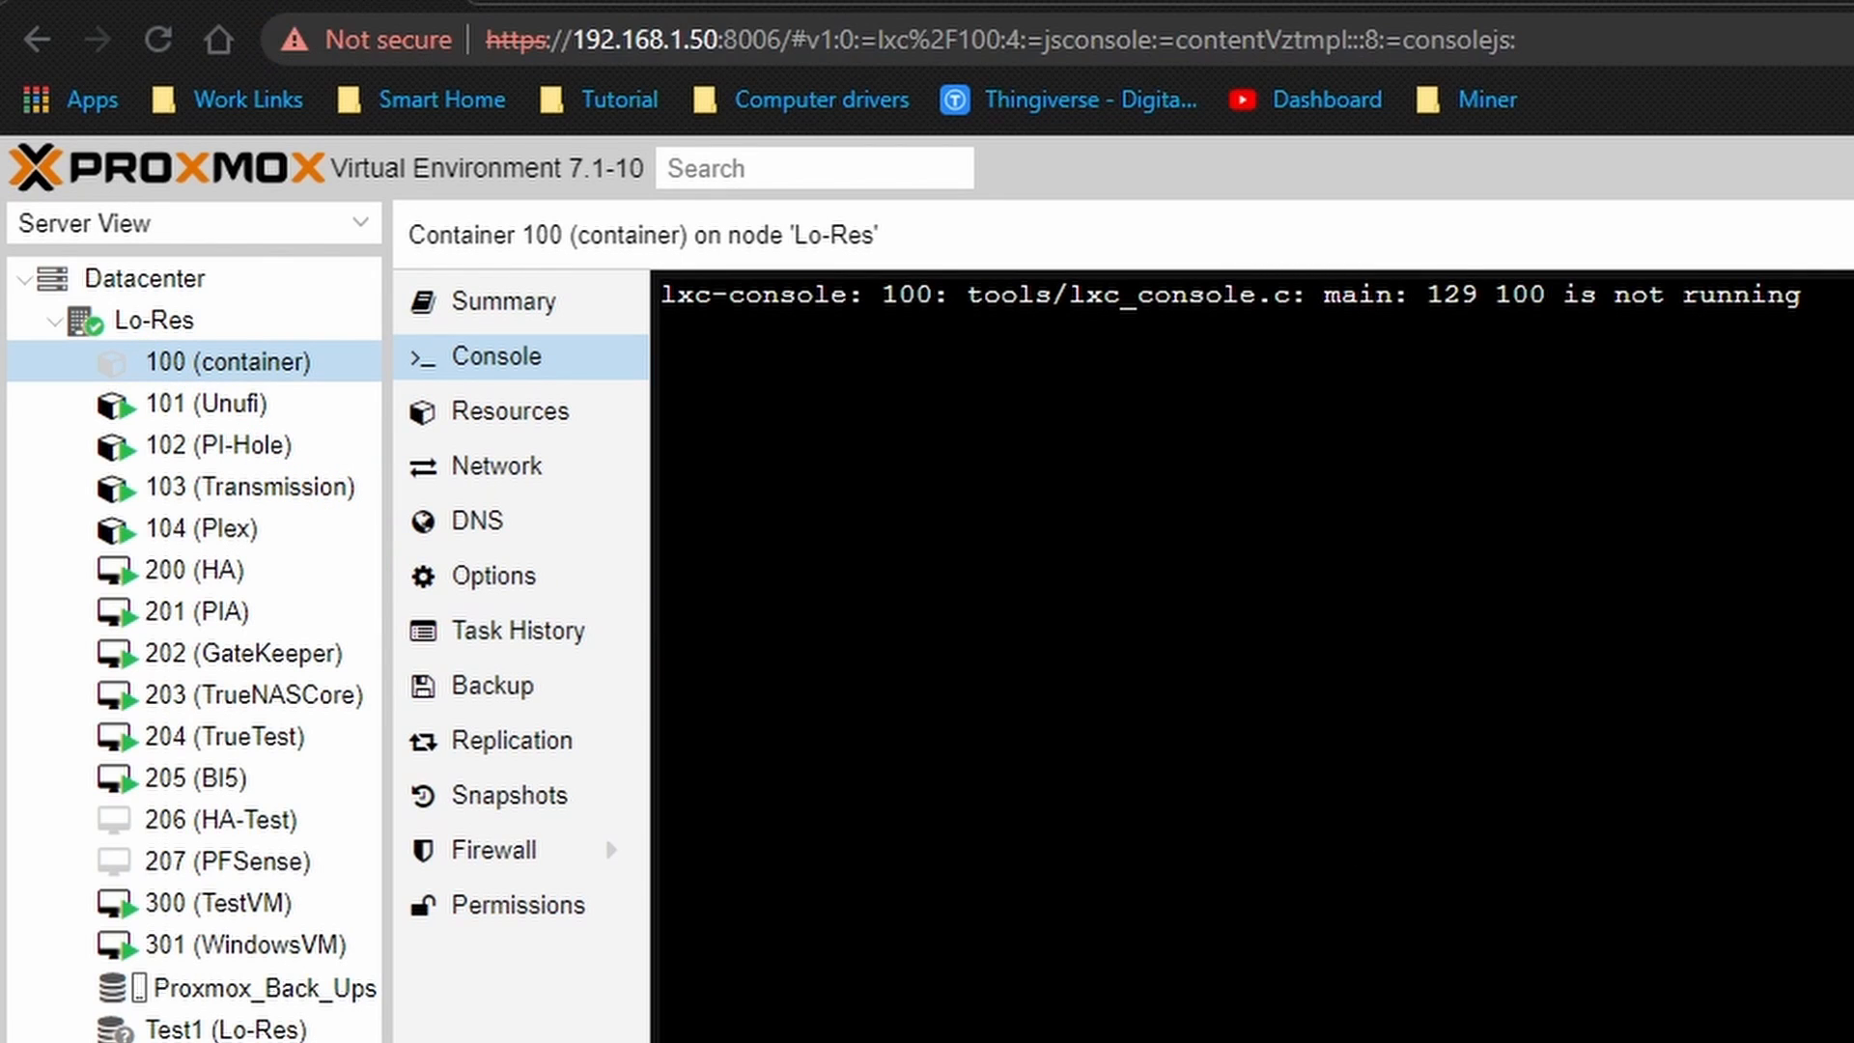
Tick SMB/CIFS in container 100's Options > Features dialog
click(487, 576)
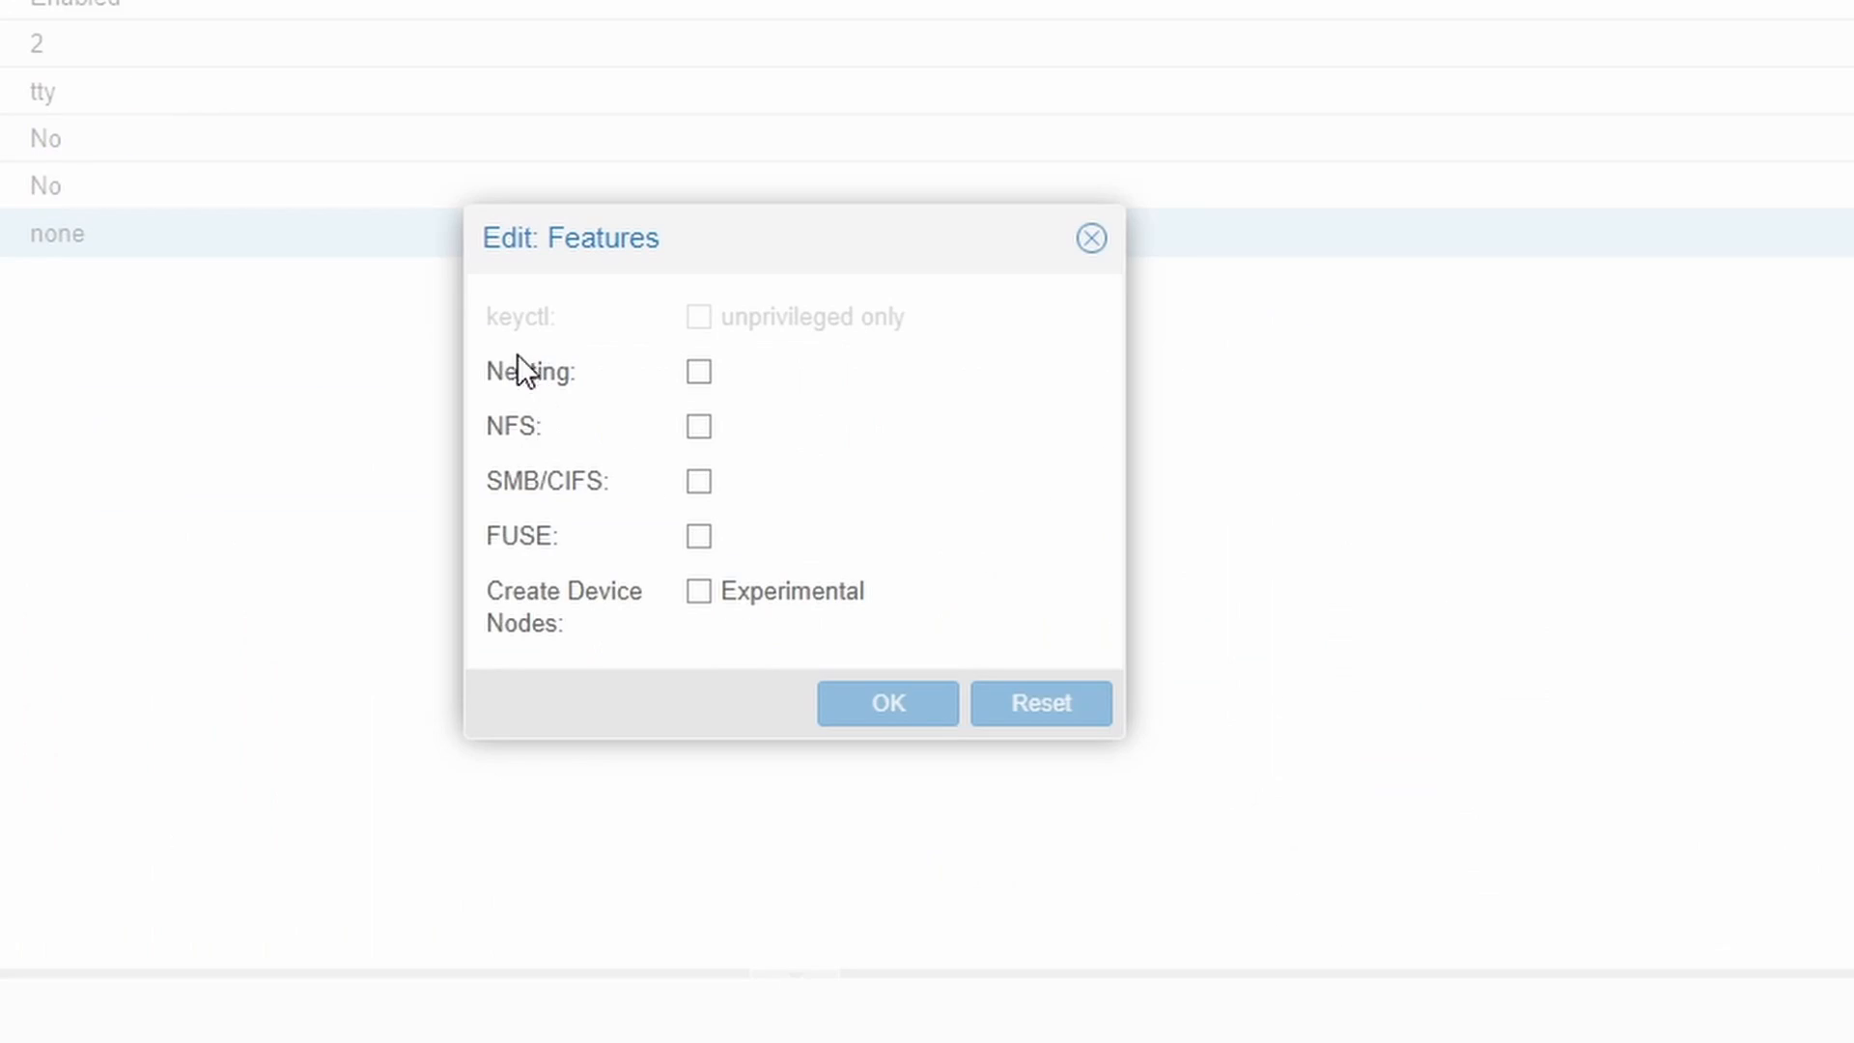
mouse_move(527, 506)
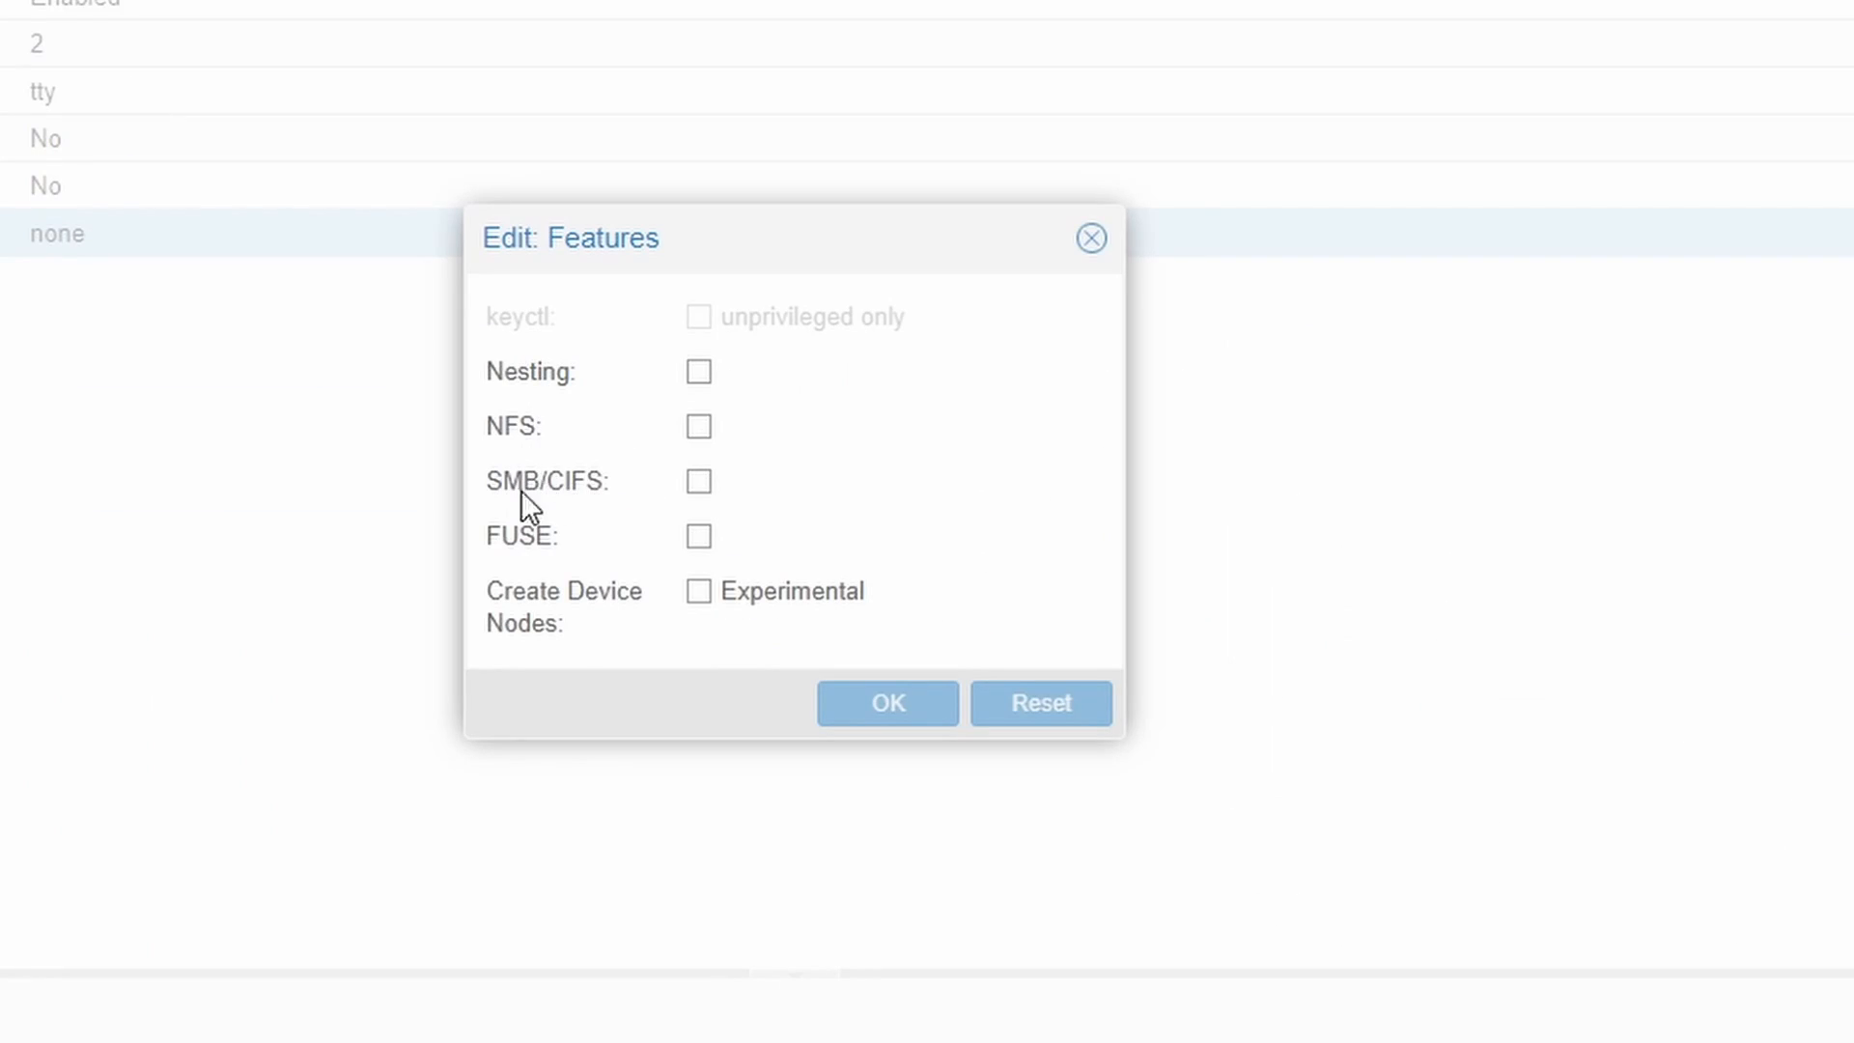
mouse_move(578, 507)
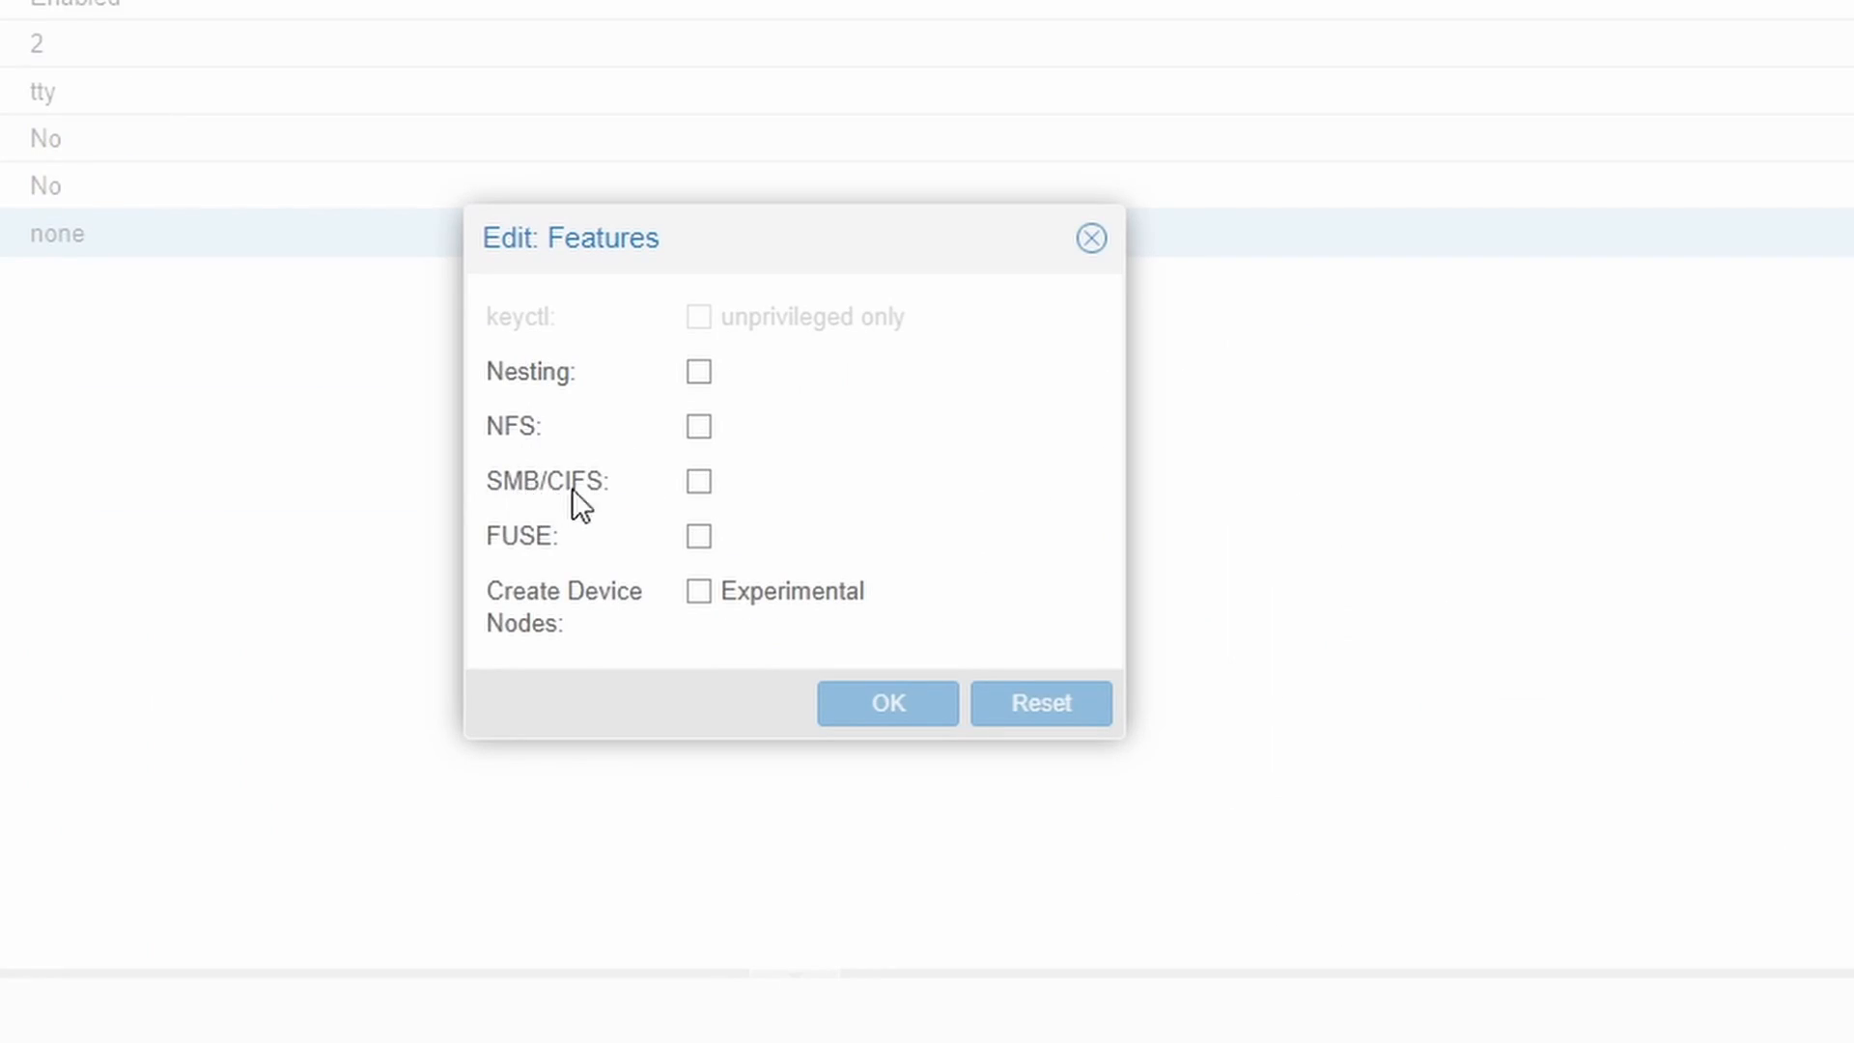
mouse_move(588, 501)
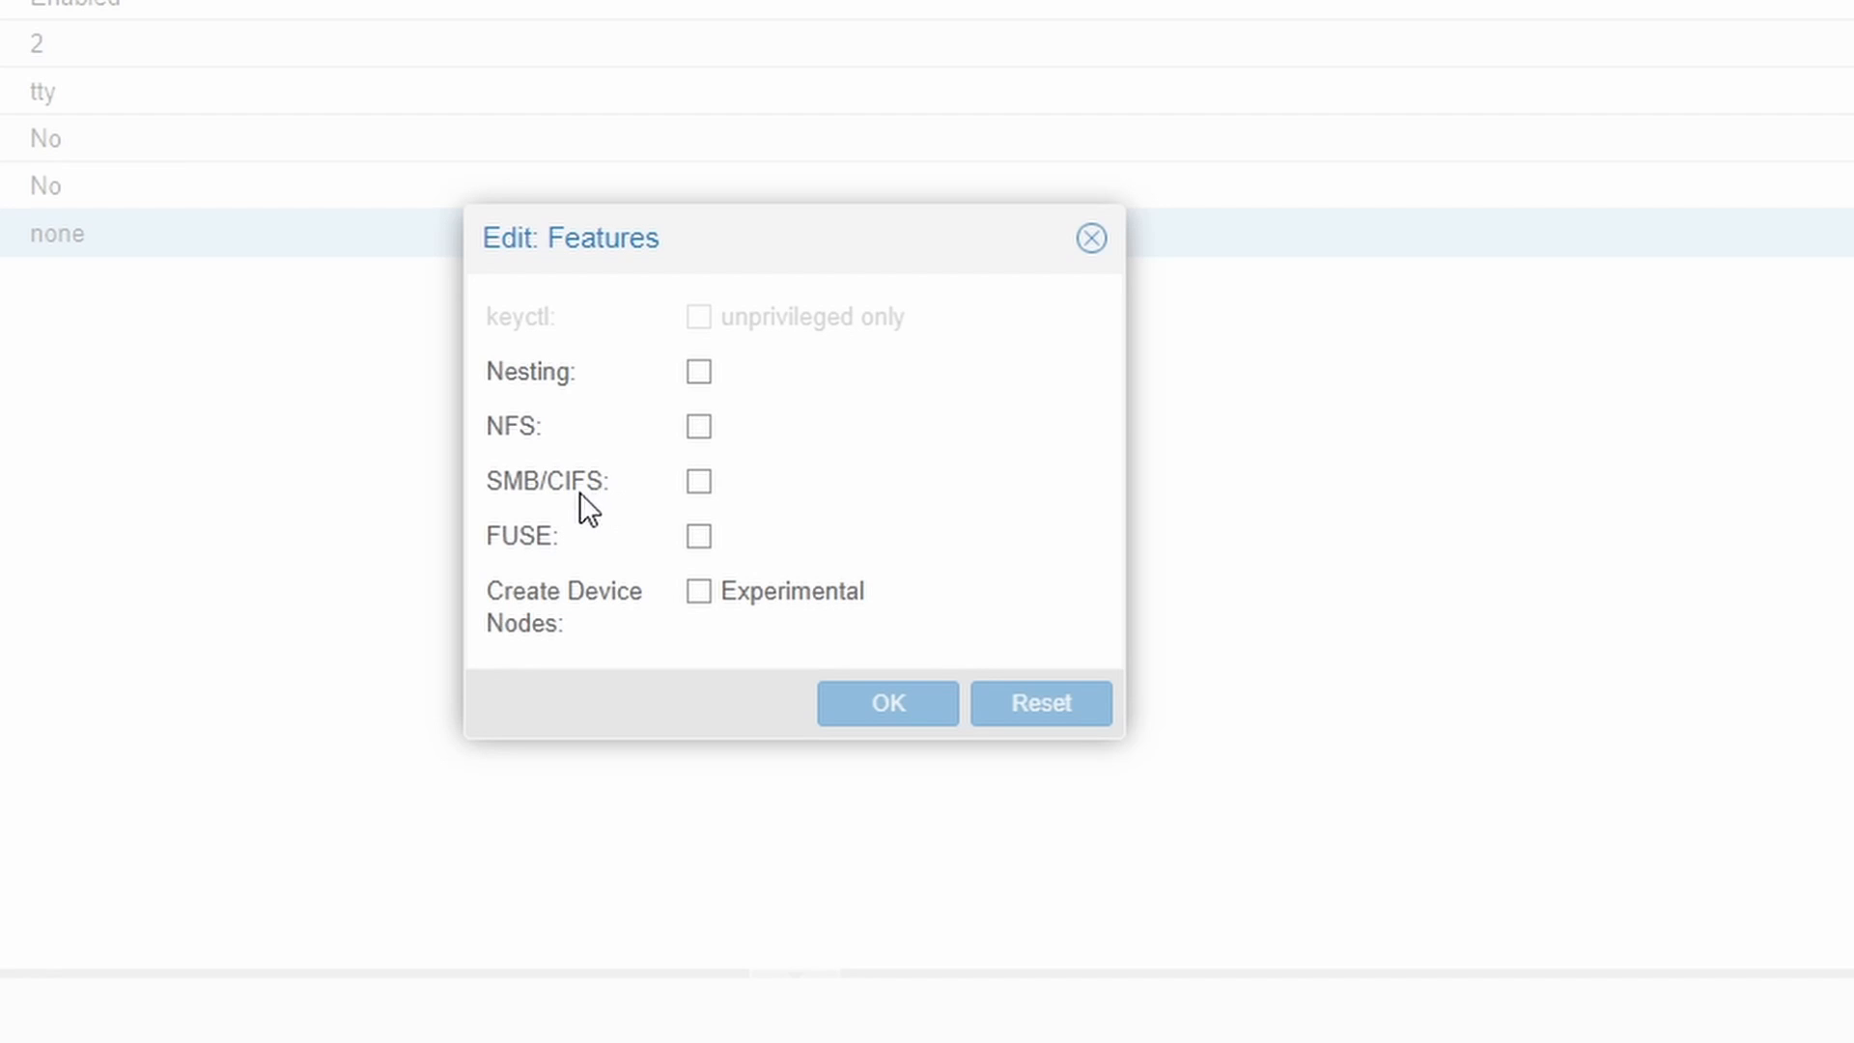
click(697, 480)
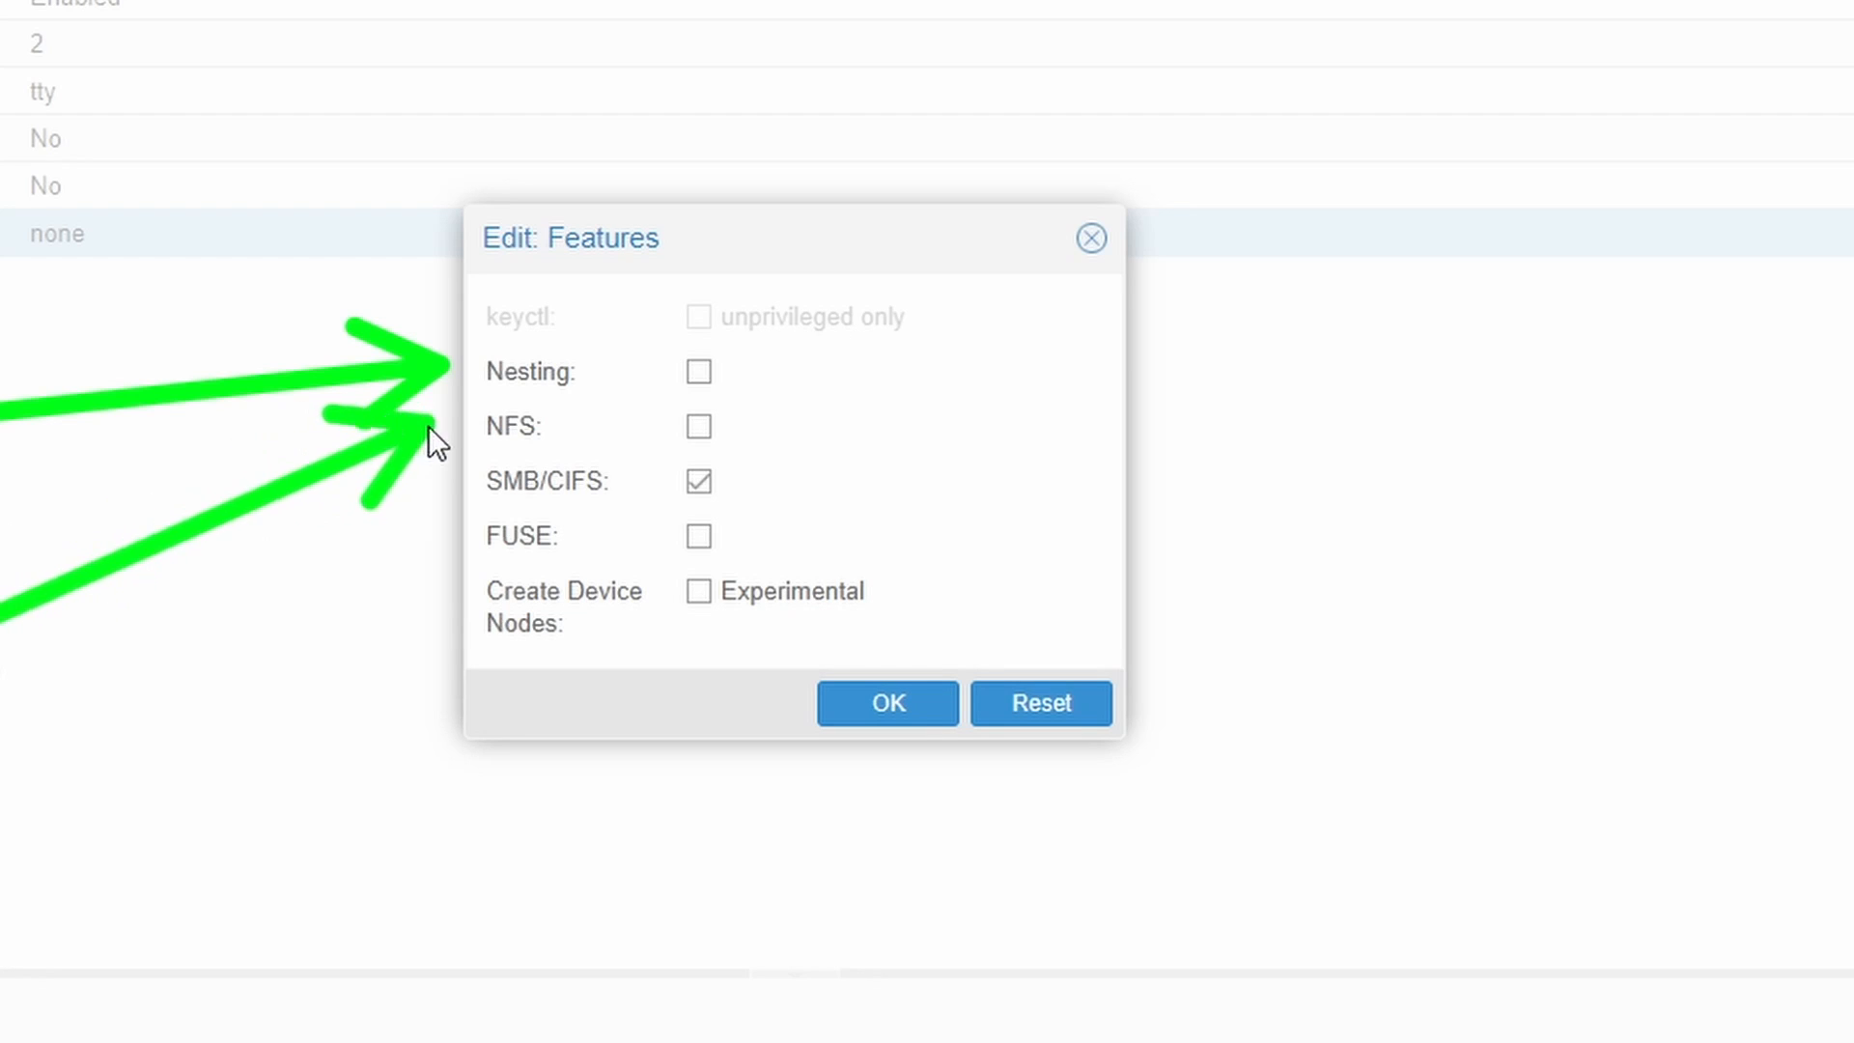
mouse_move(578, 462)
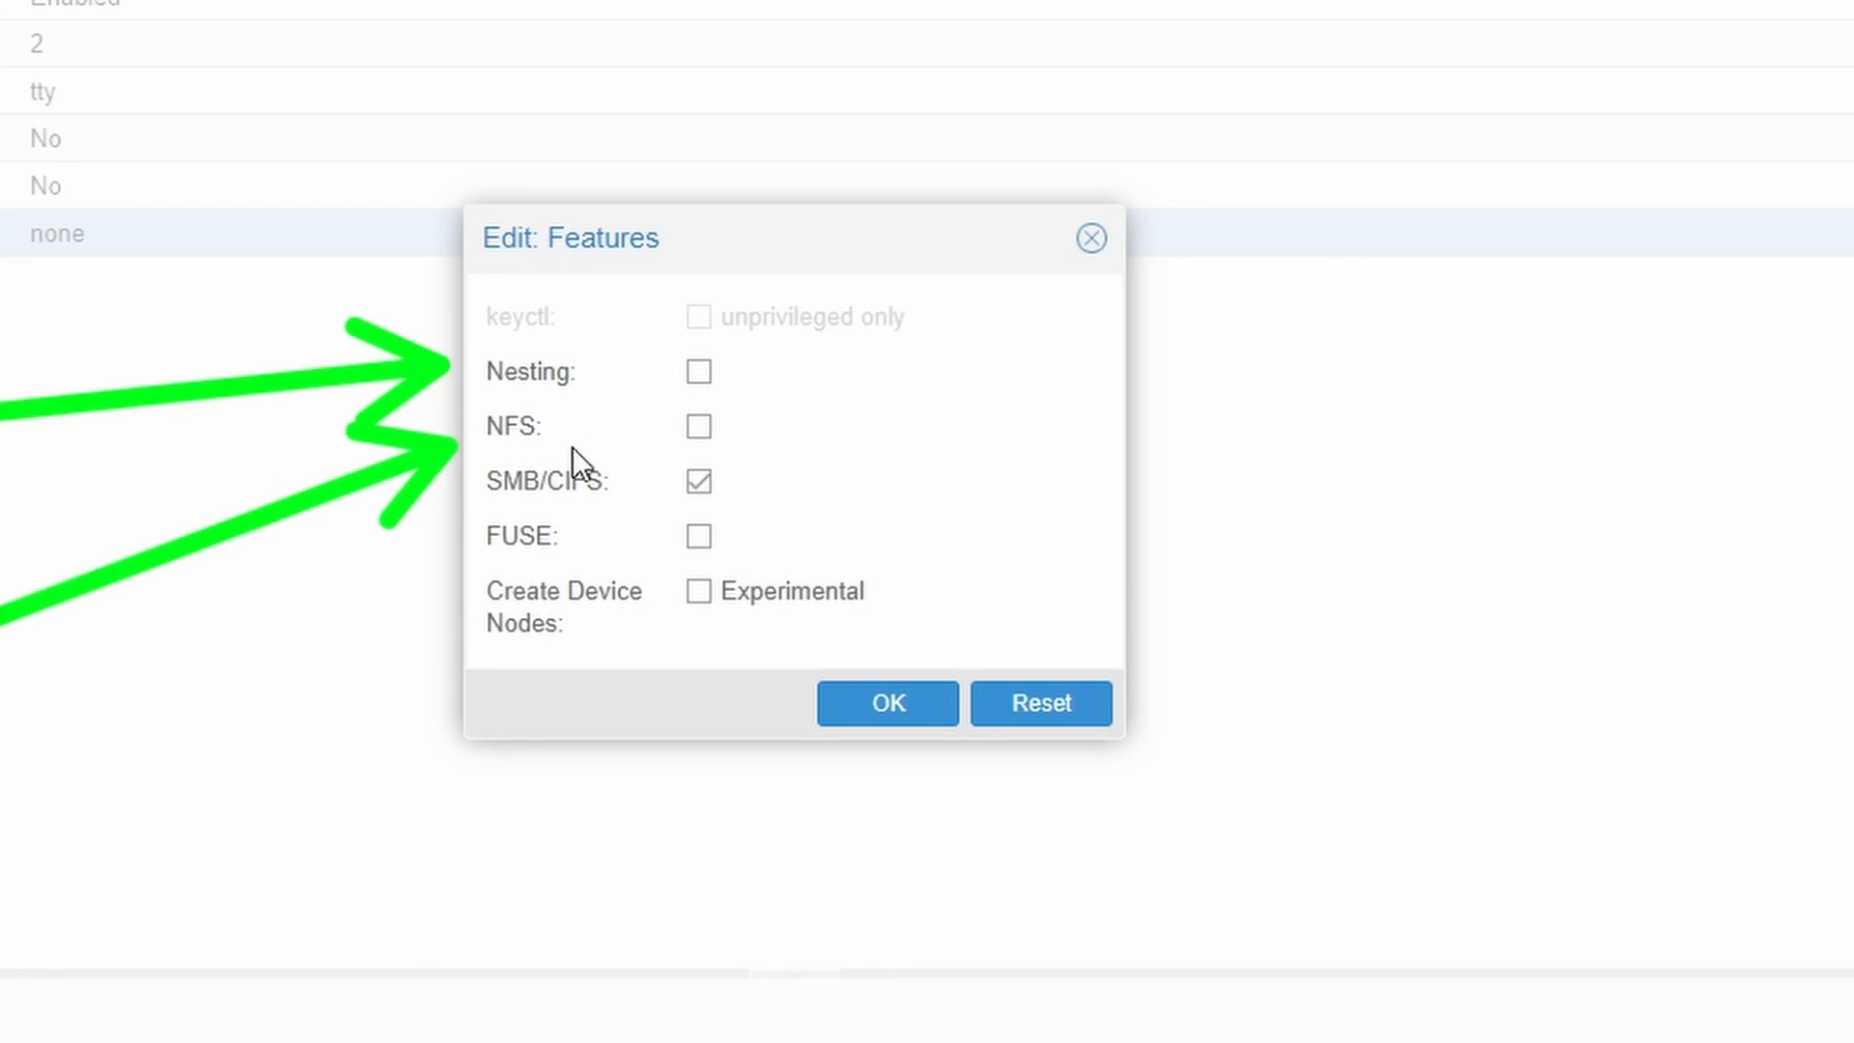
mouse_move(432, 520)
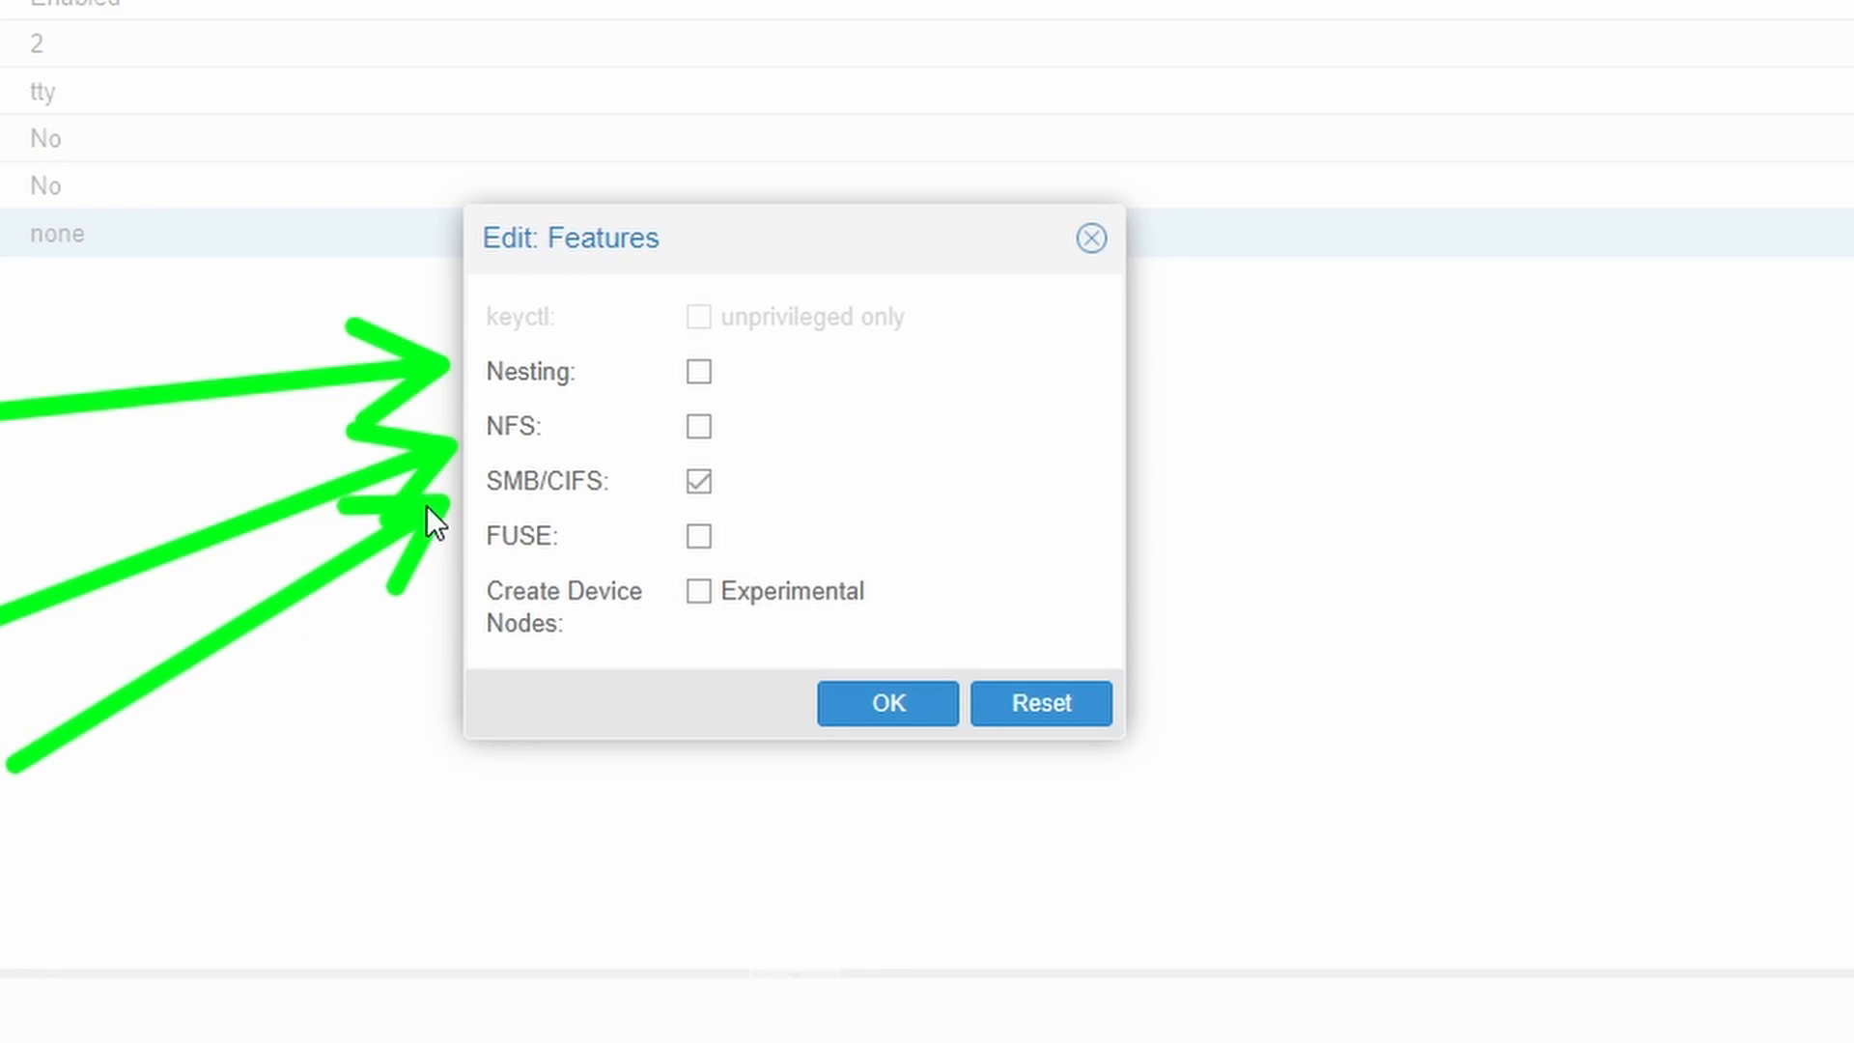
mouse_move(17, 763)
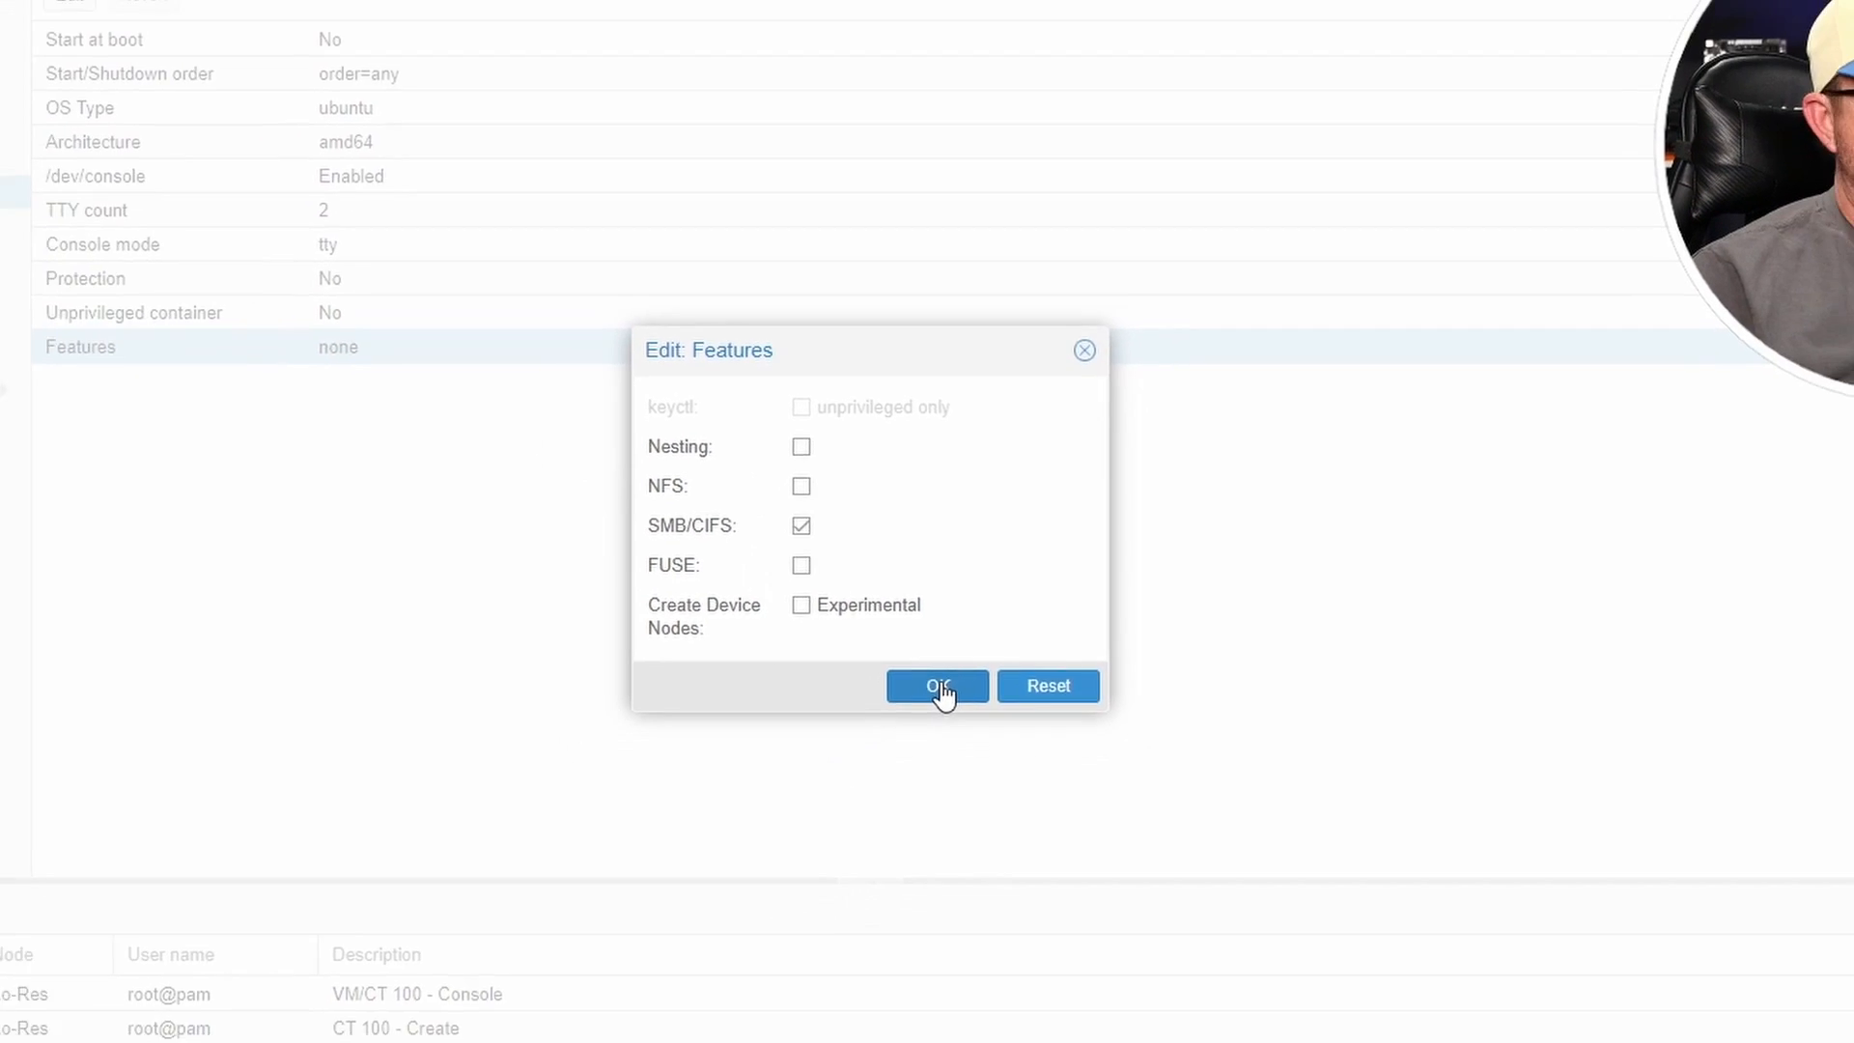
Confirm the SMB/CIFS feature change and start container 100
click(937, 685)
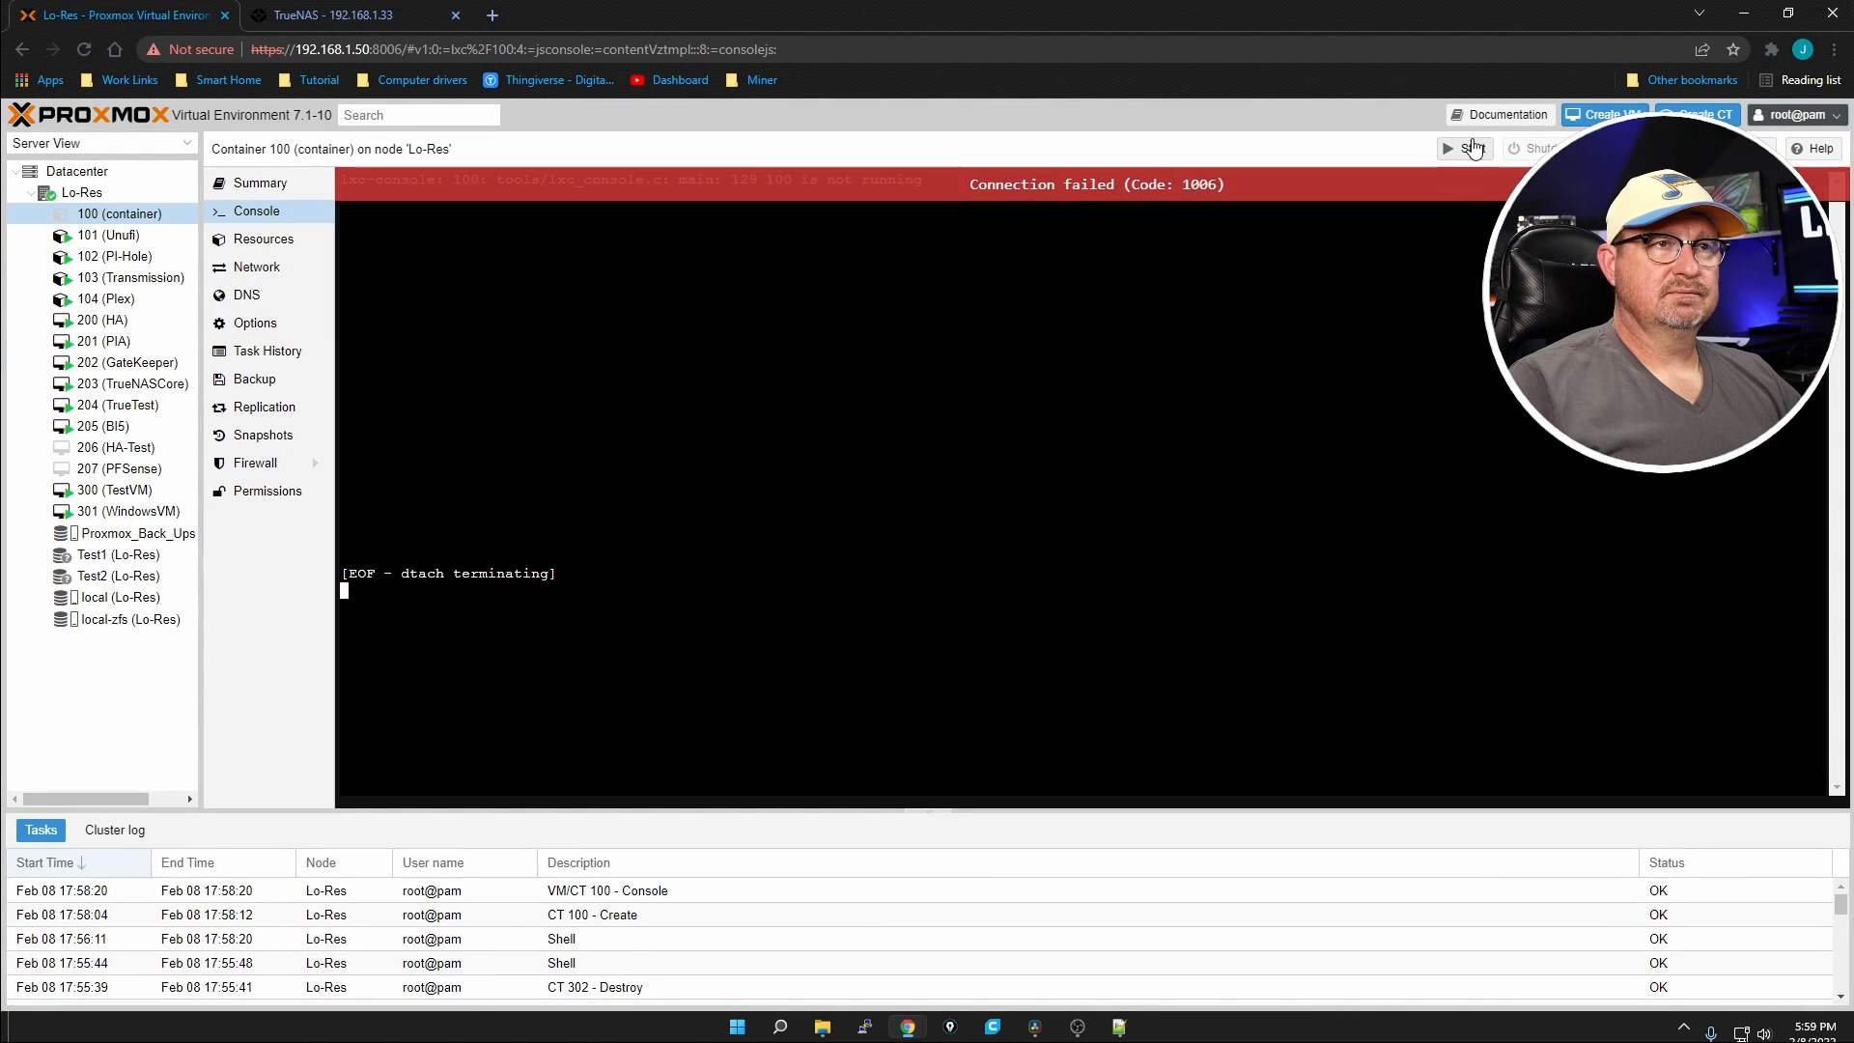
click(1465, 148)
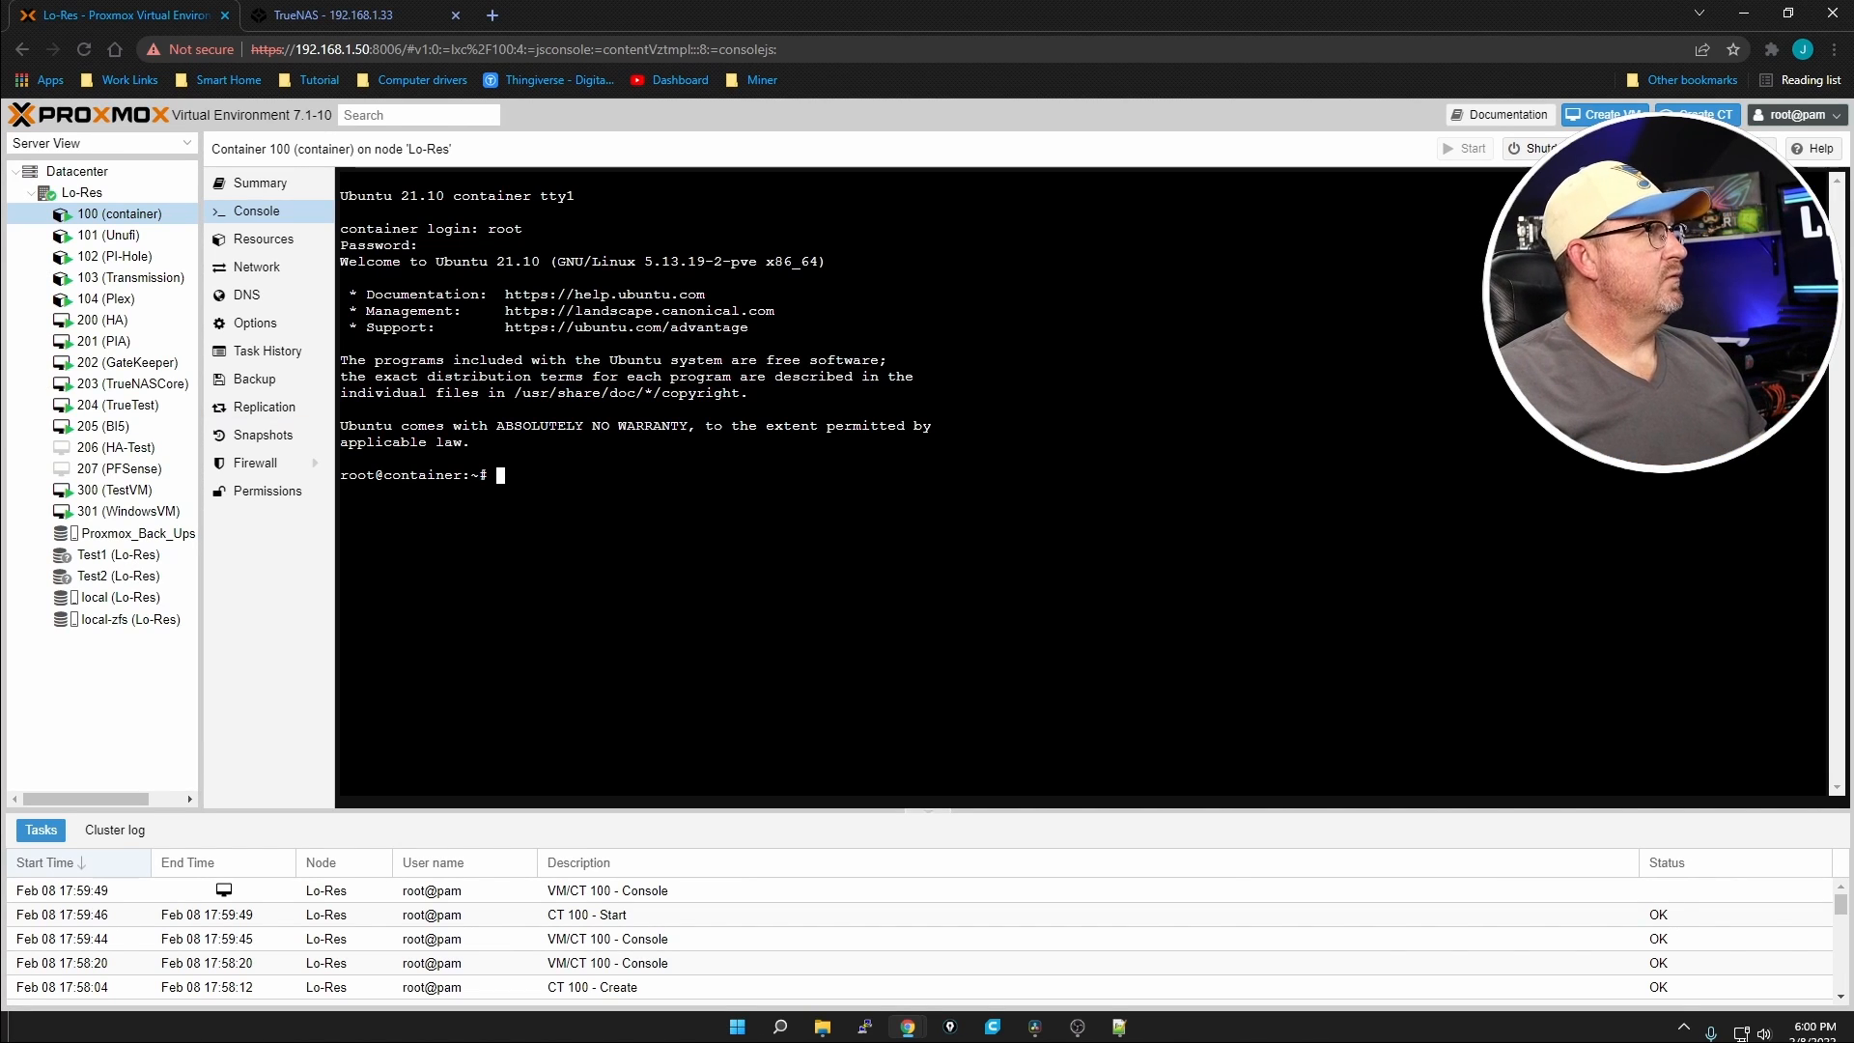
Write /etc/fstab with the PlexMedia CIFS line mounting at /mnt/ and exit nano
right_click(585, 557)
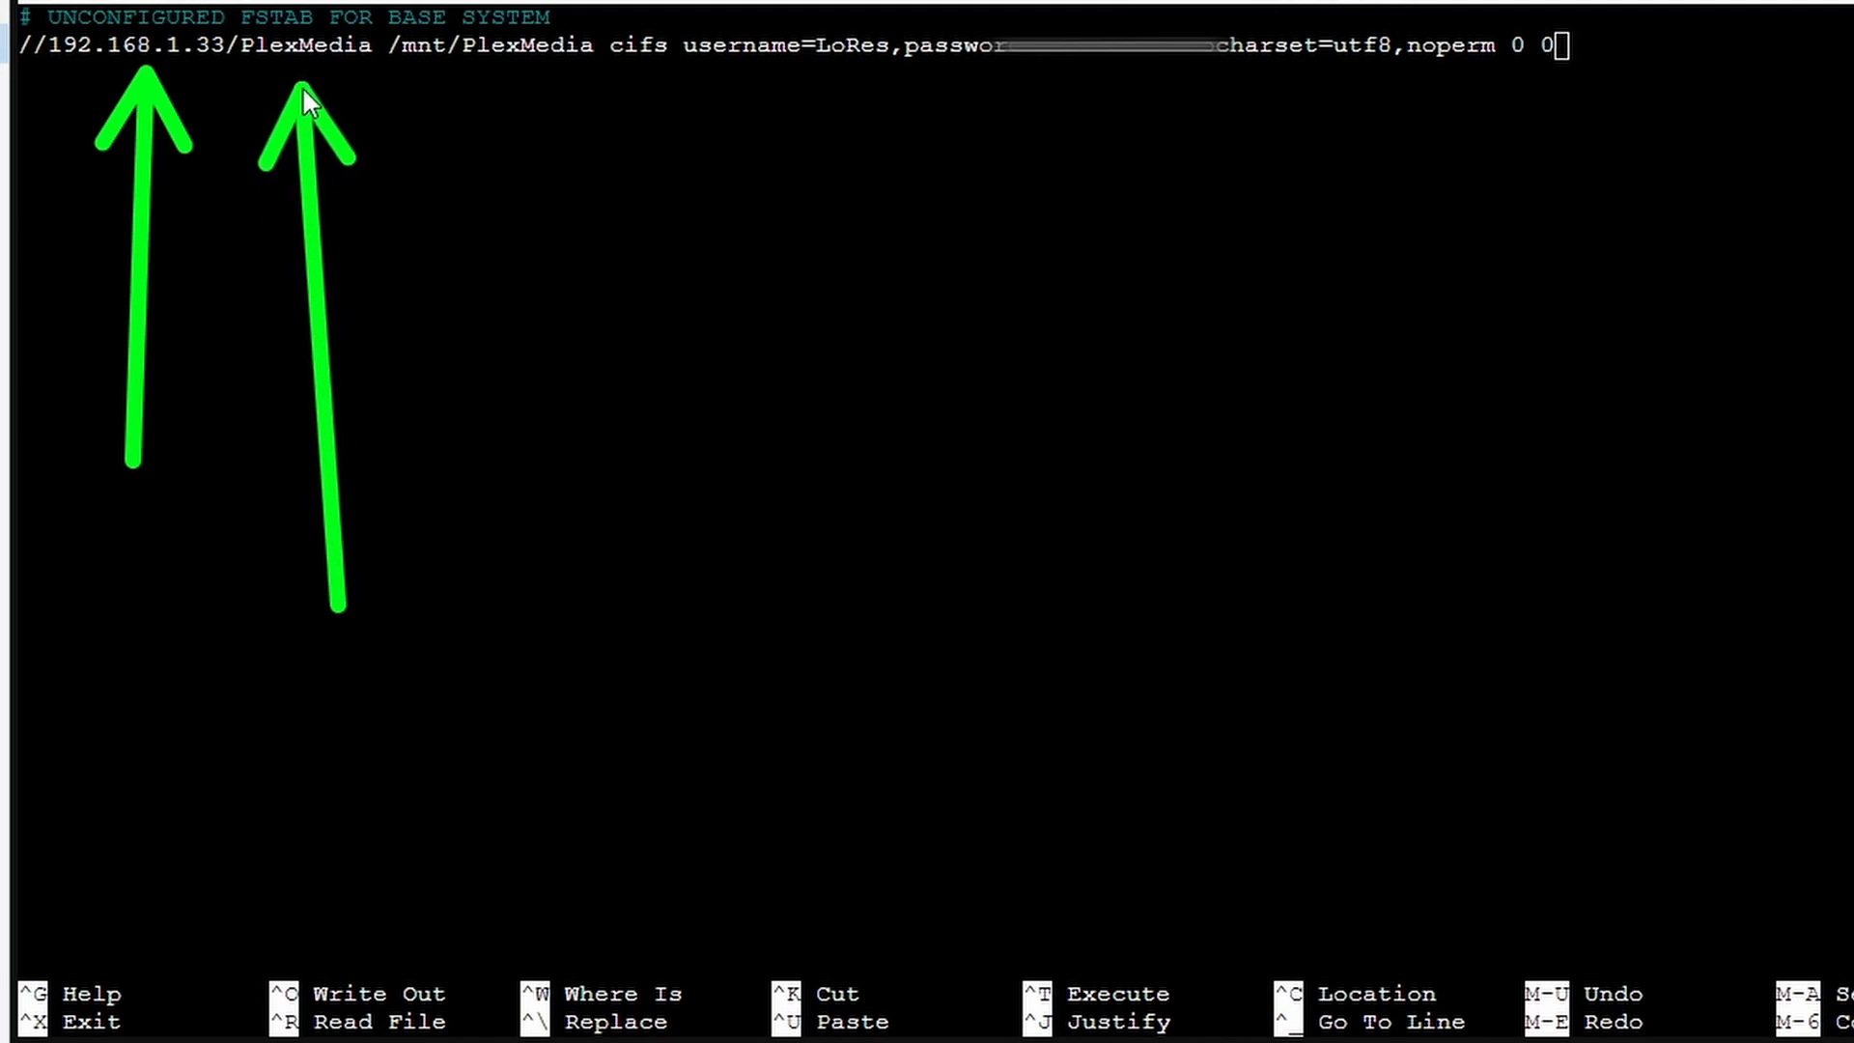
mouse_move(290, 10)
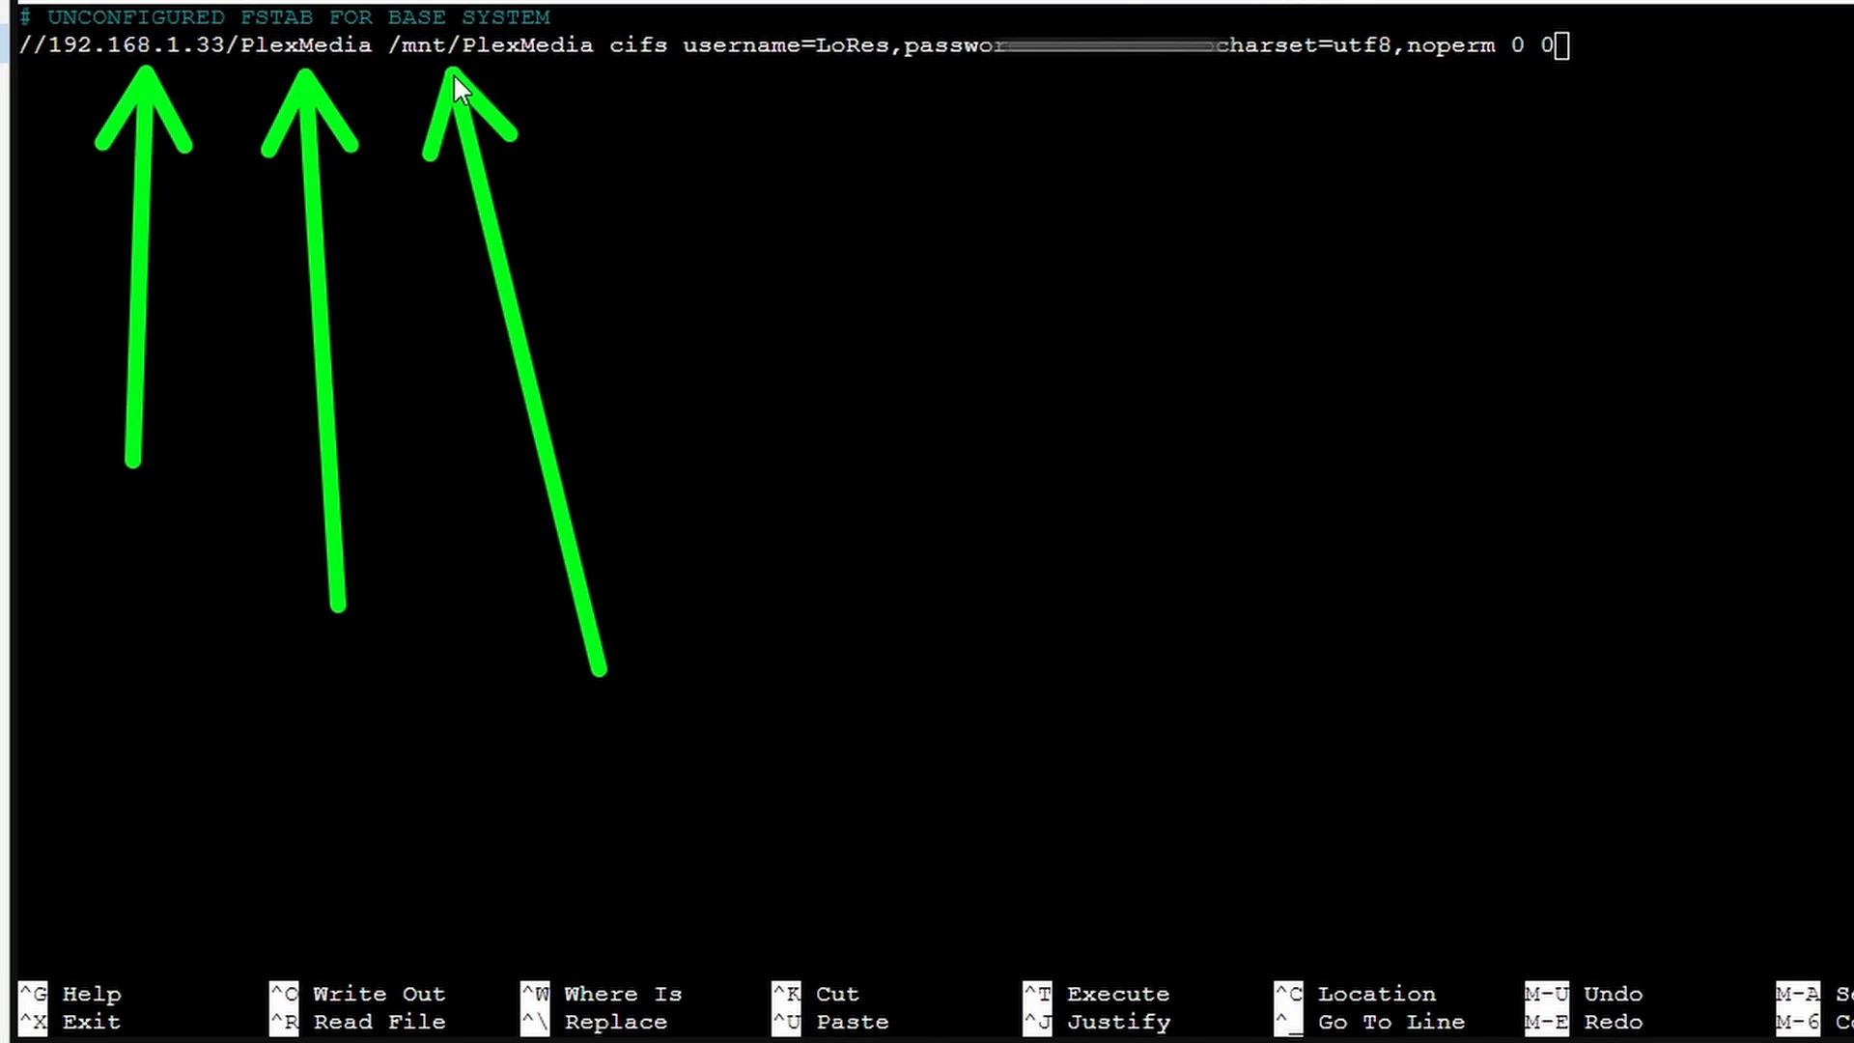
mouse_move(647, 310)
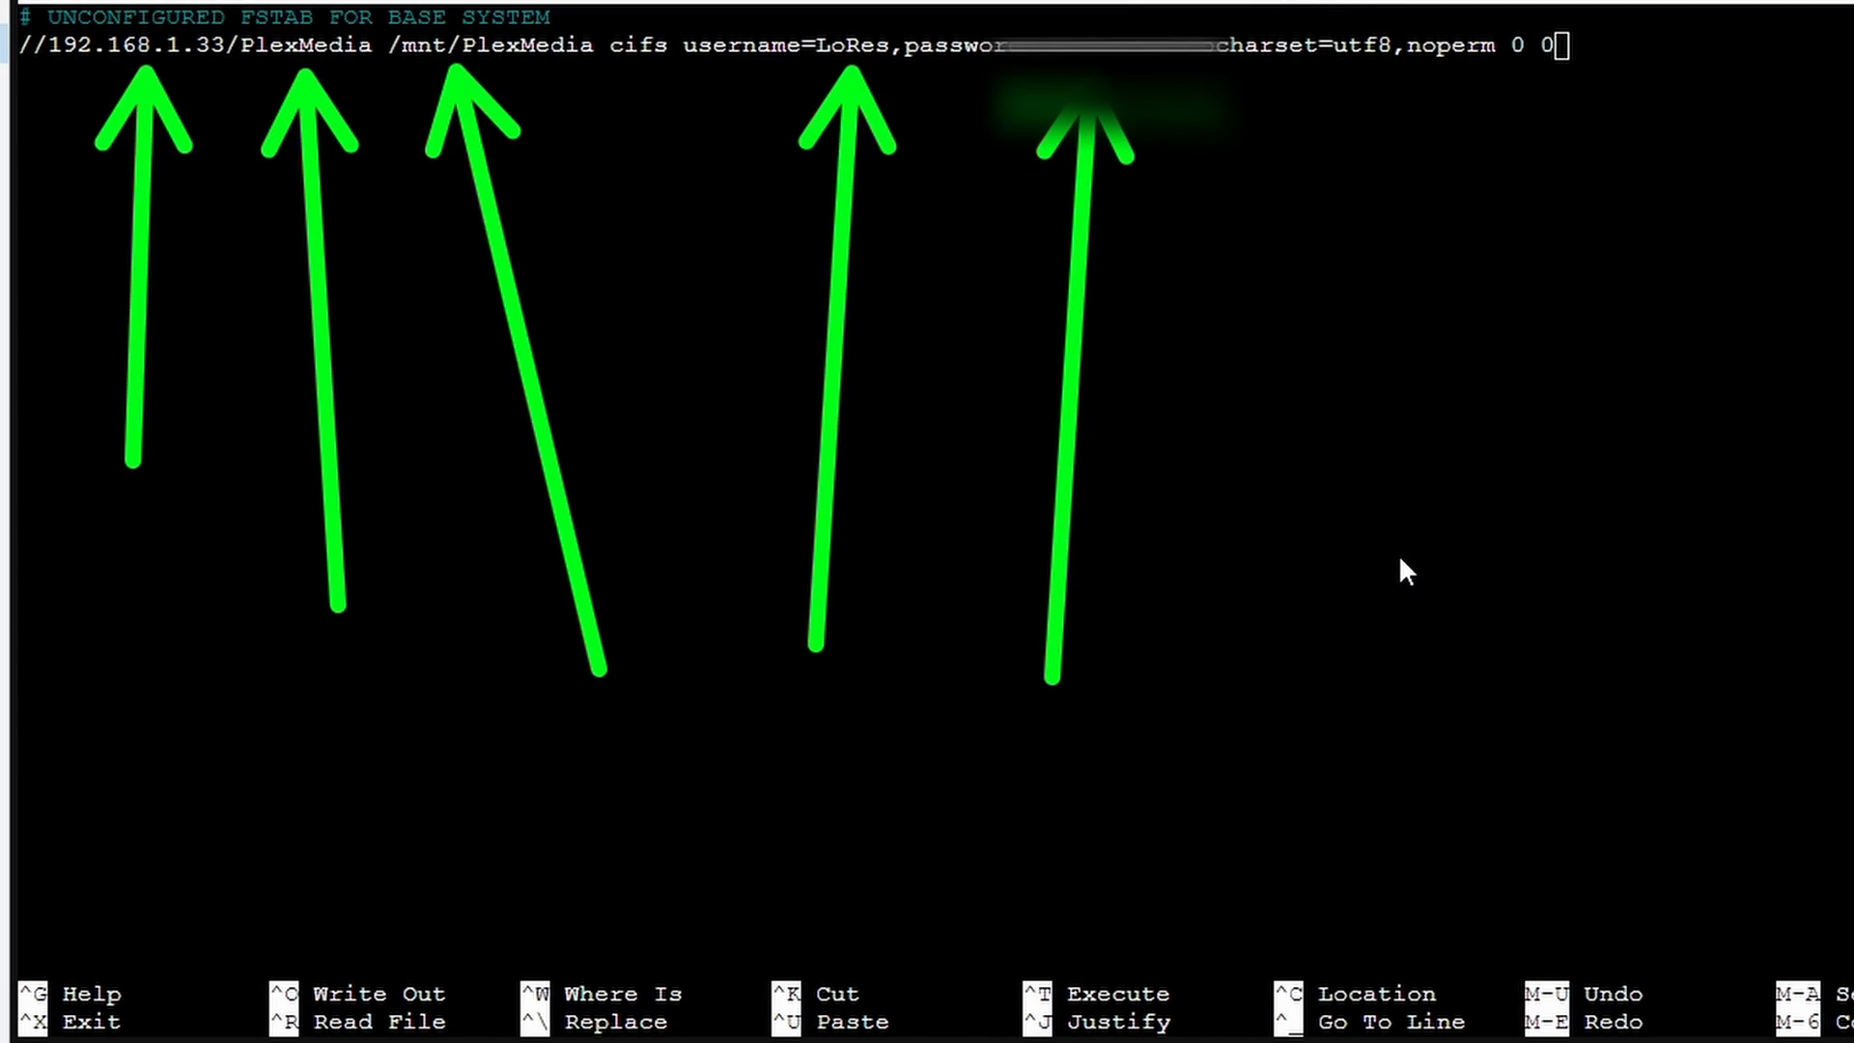
mouse_move(1400, 563)
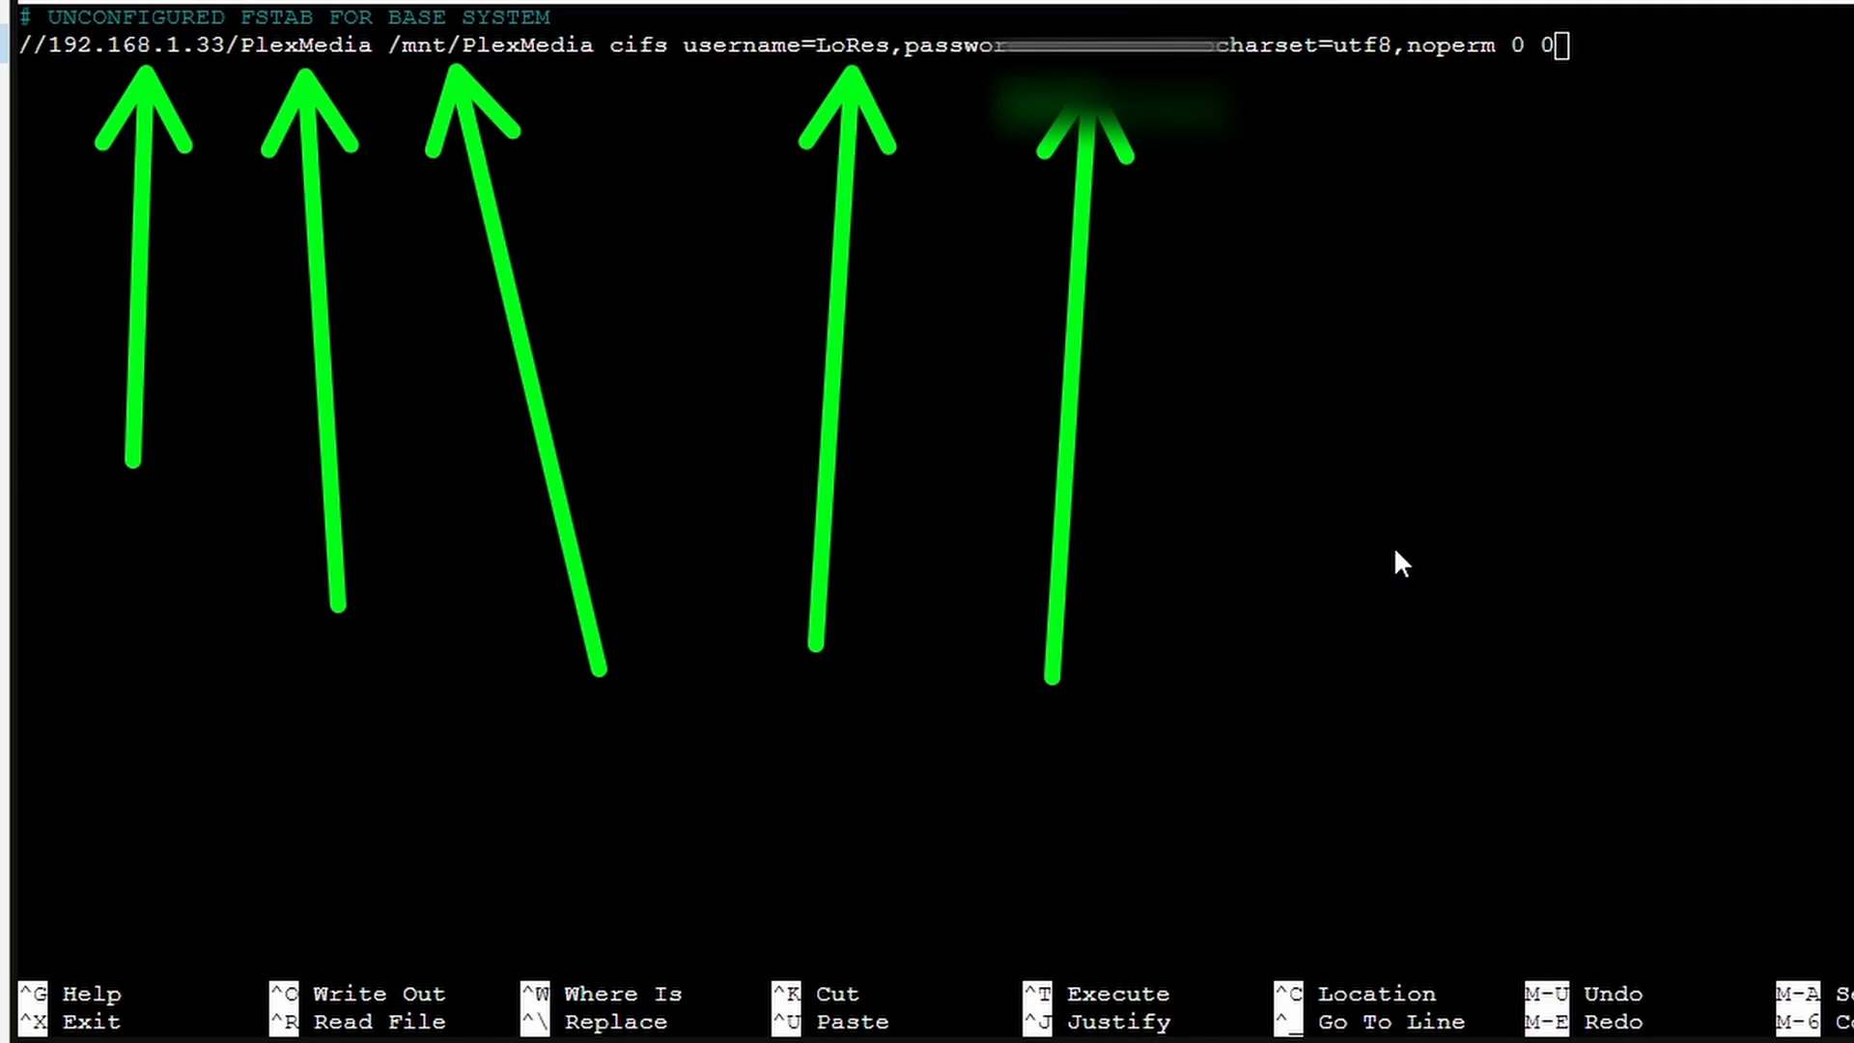
mouse_move(1388, 573)
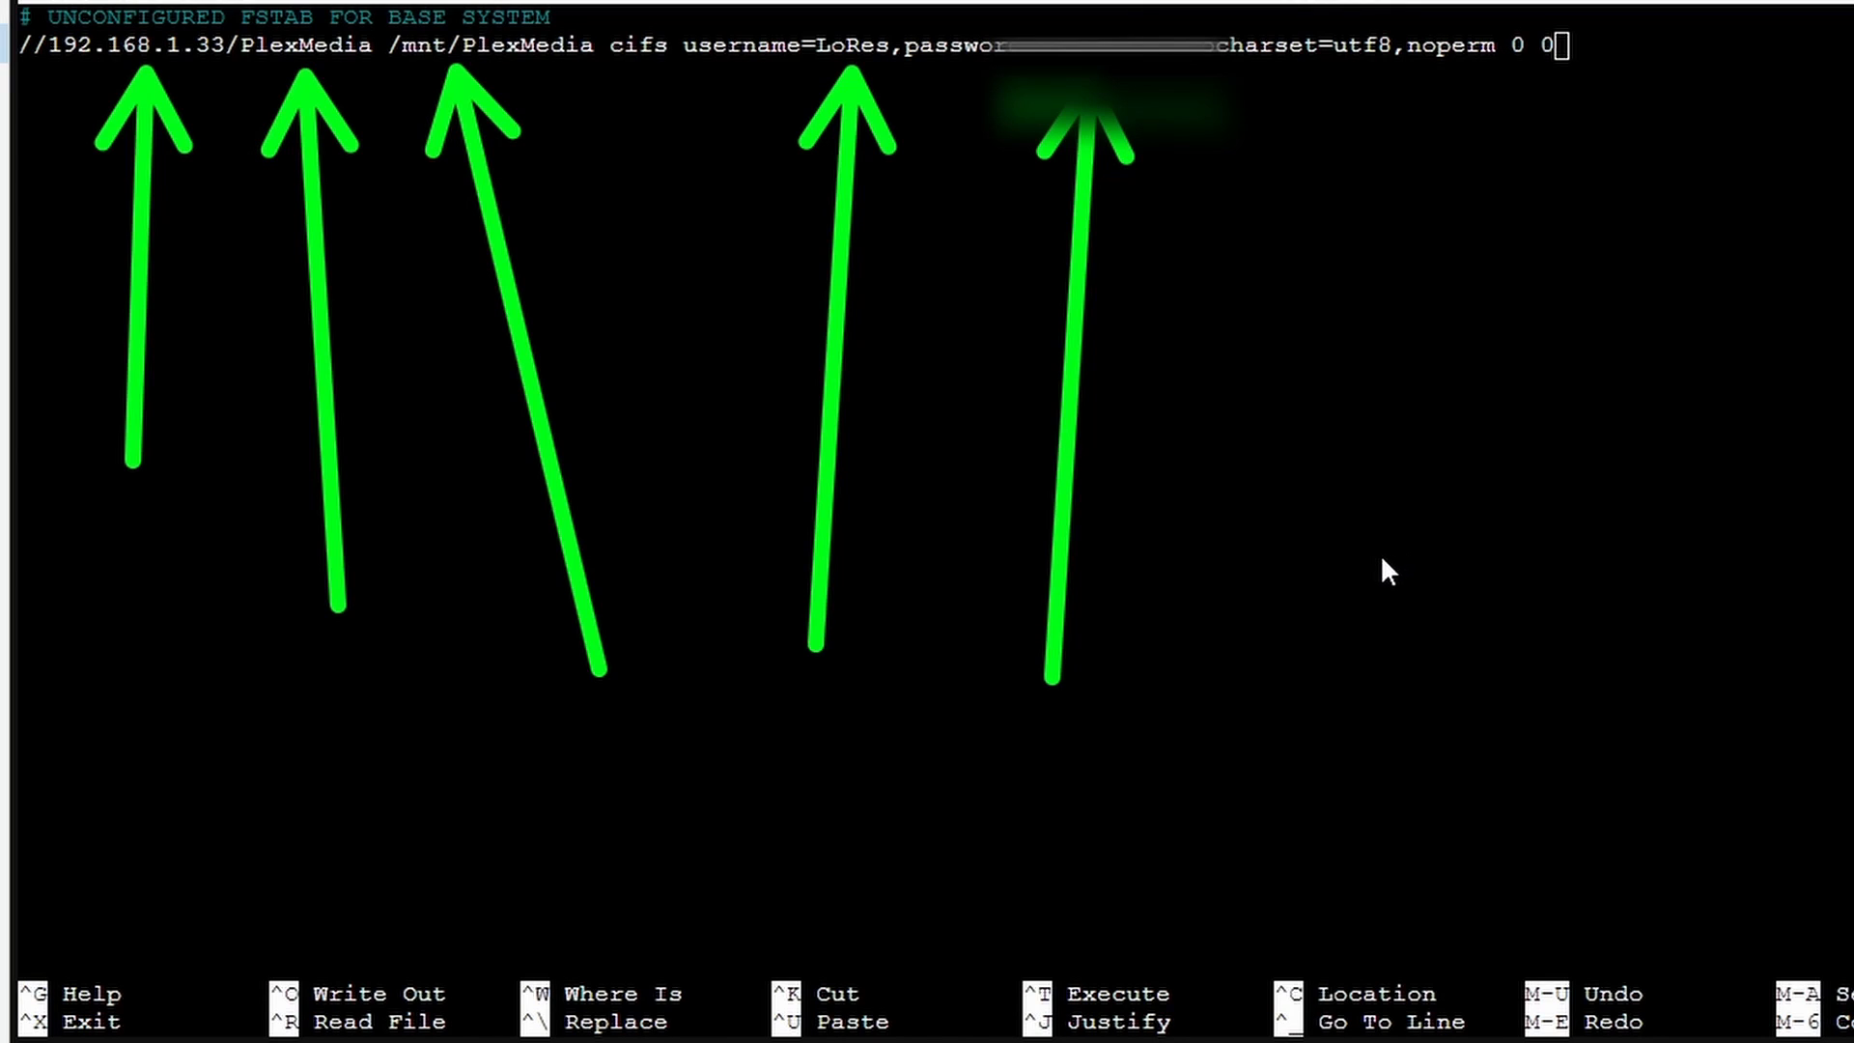
mouse_move(1356, 721)
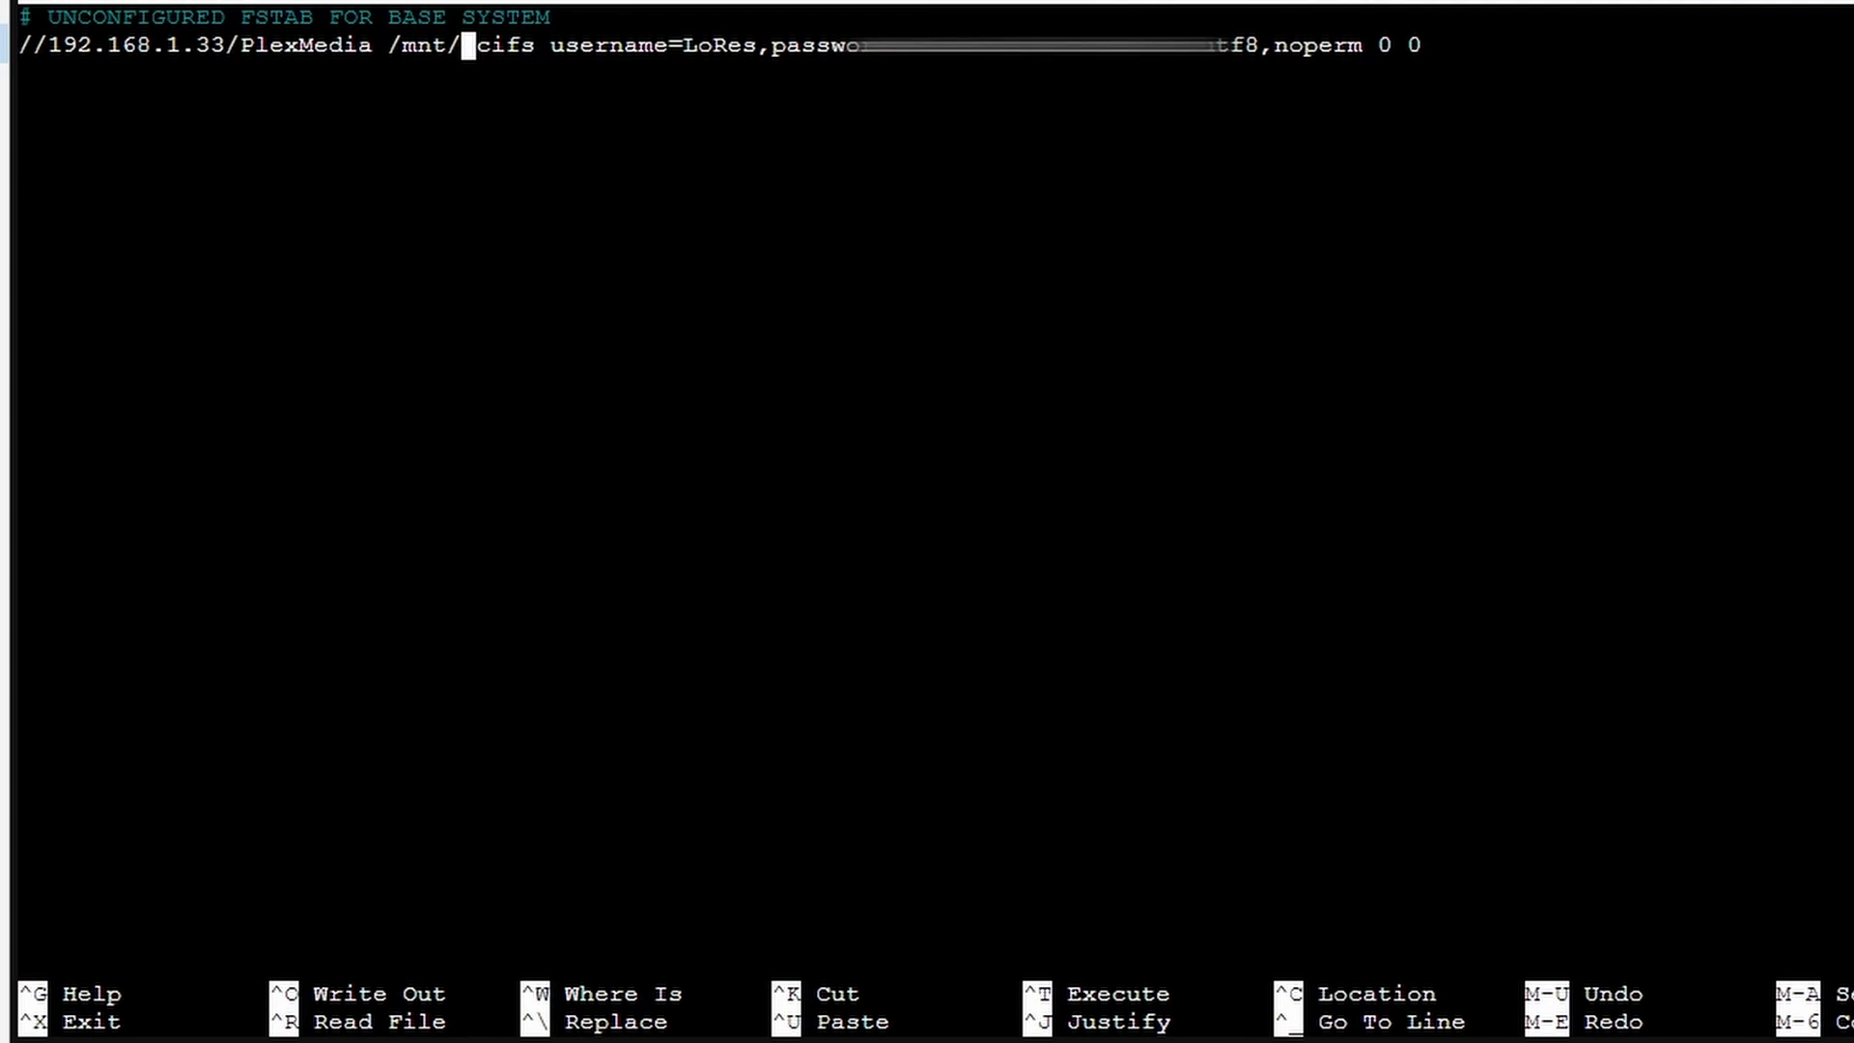
key(ctrl+o)
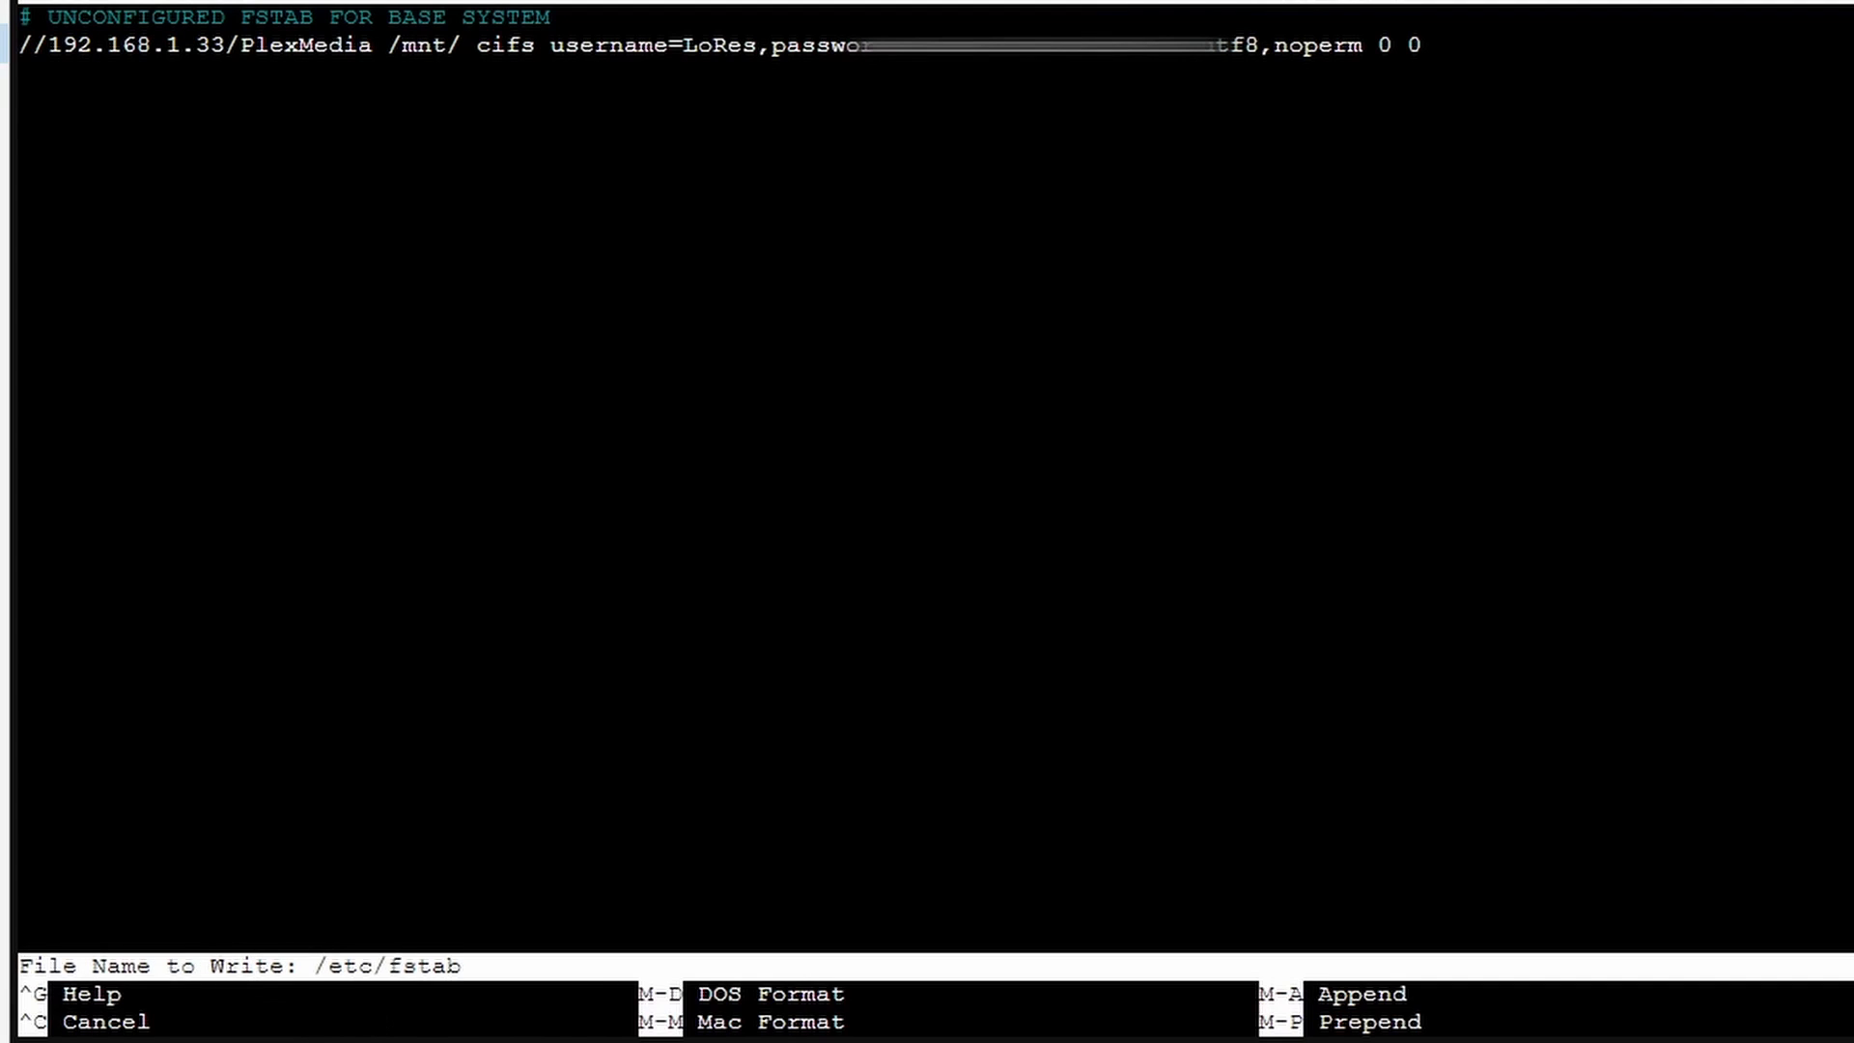
key(Enter)
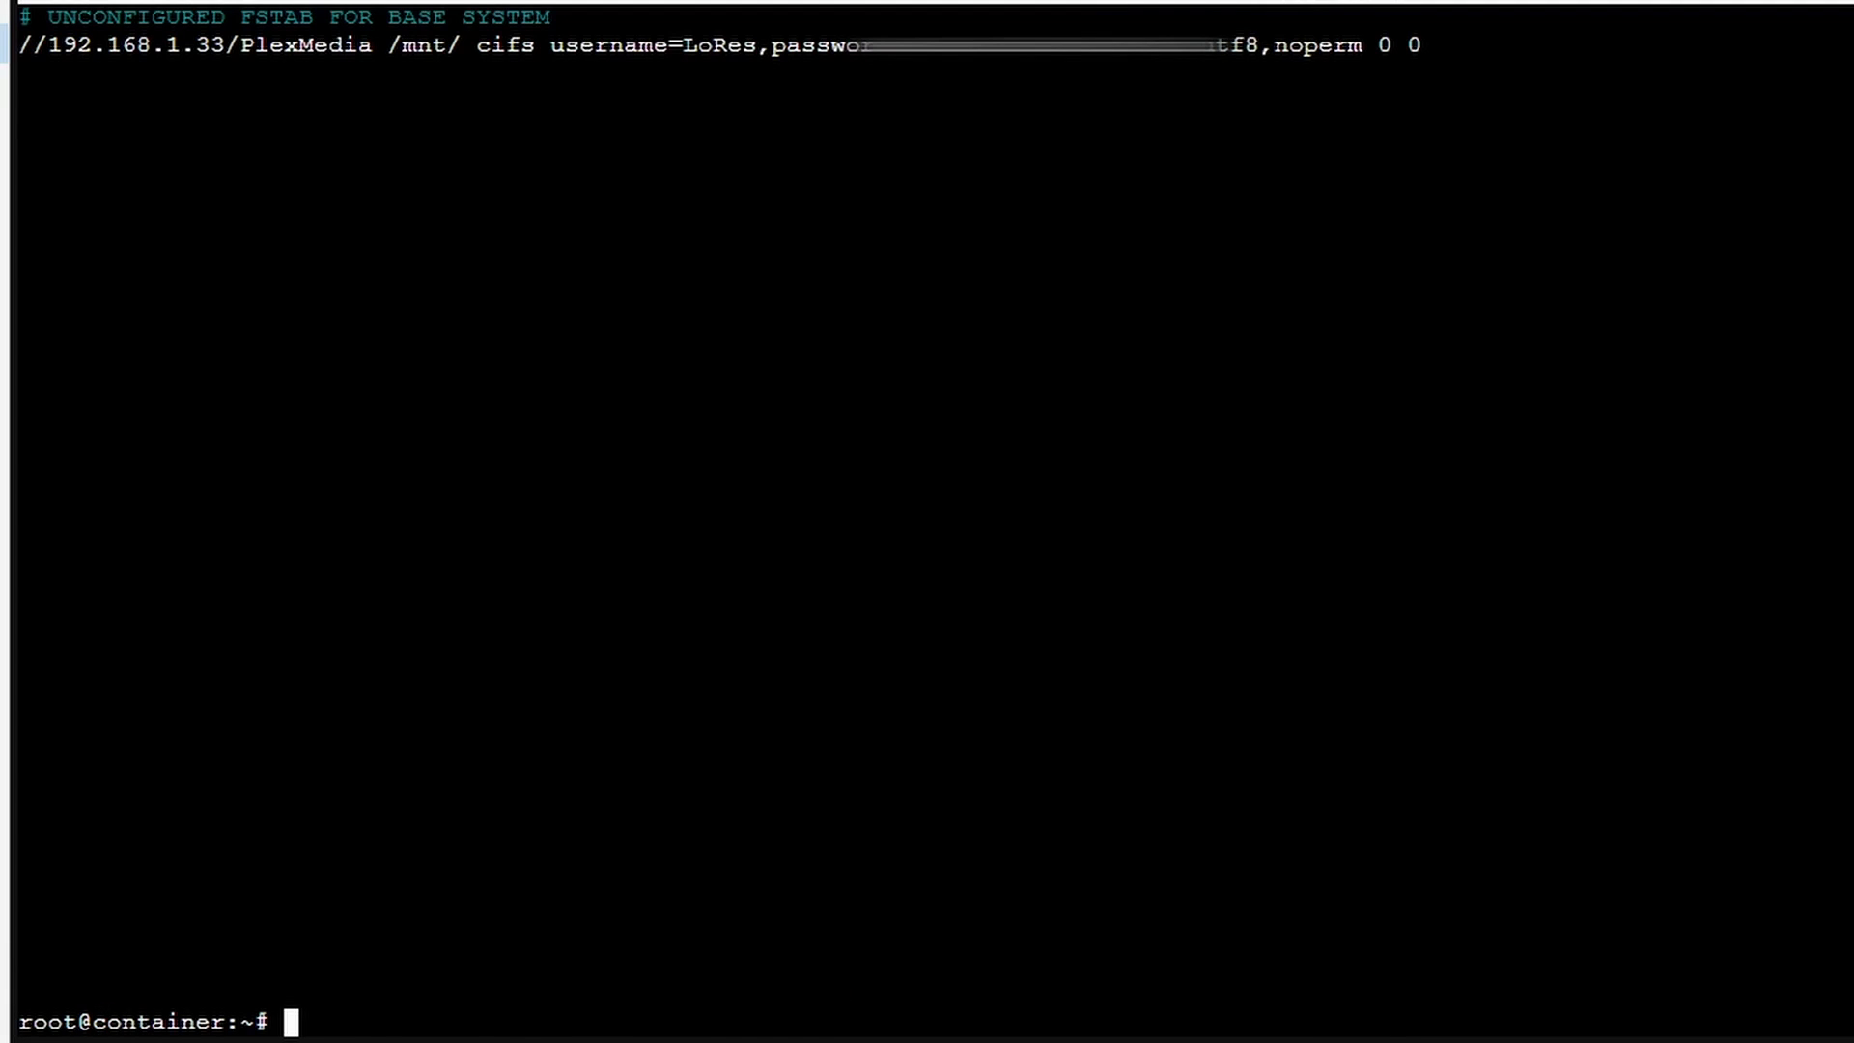
Run mount -a and list /mnt to check the NAS share mounted
text(cd /mnt)
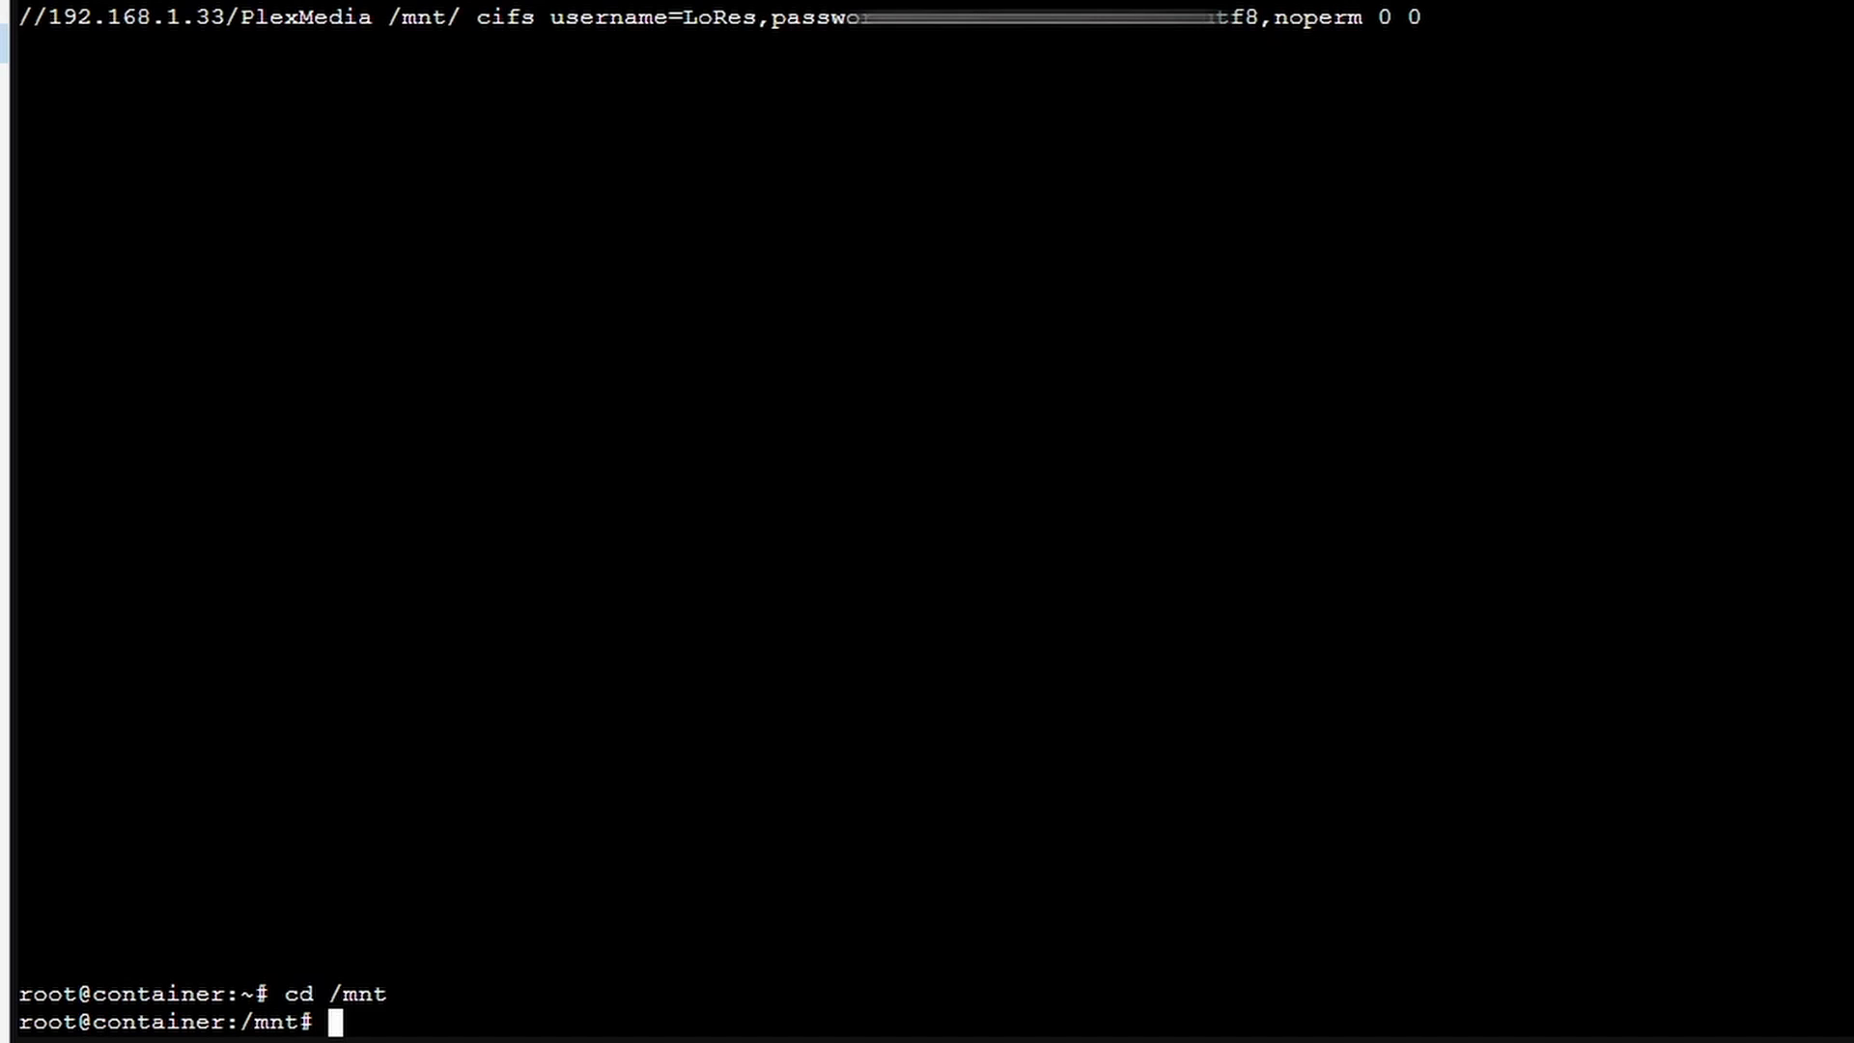
text(ls)
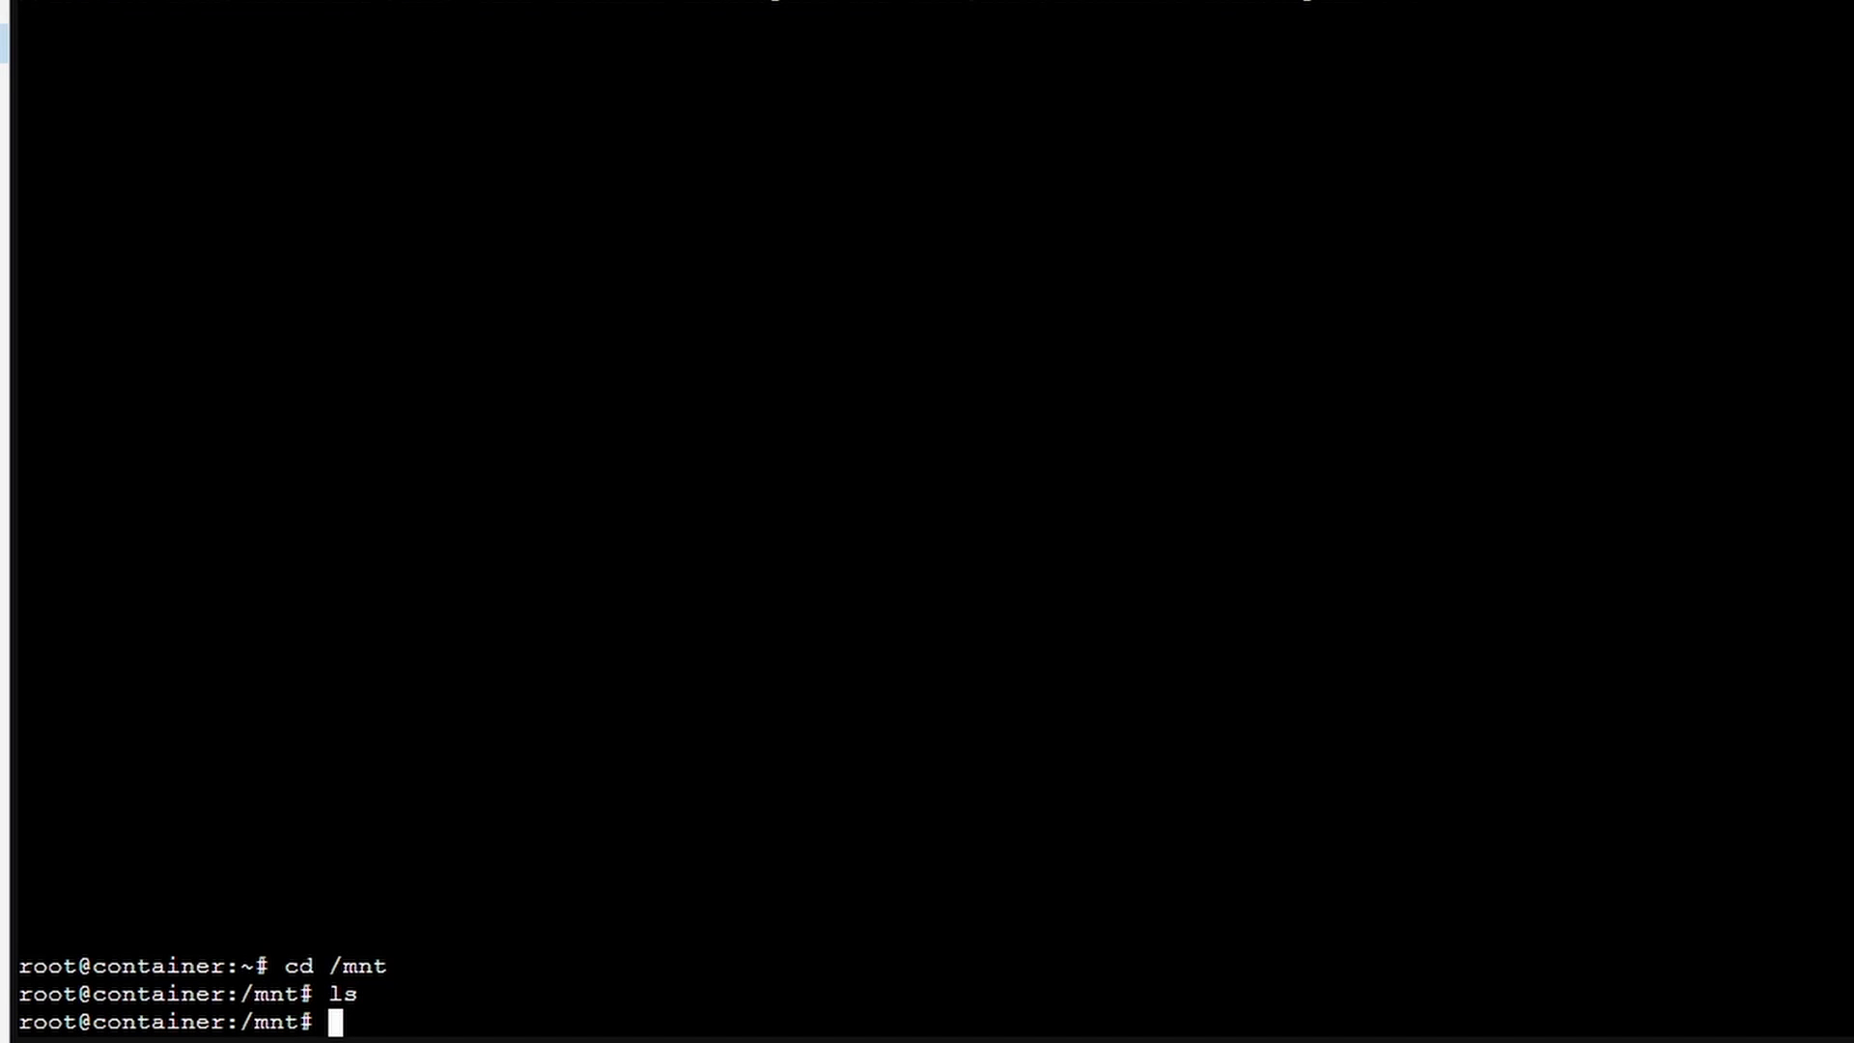
text(cd)
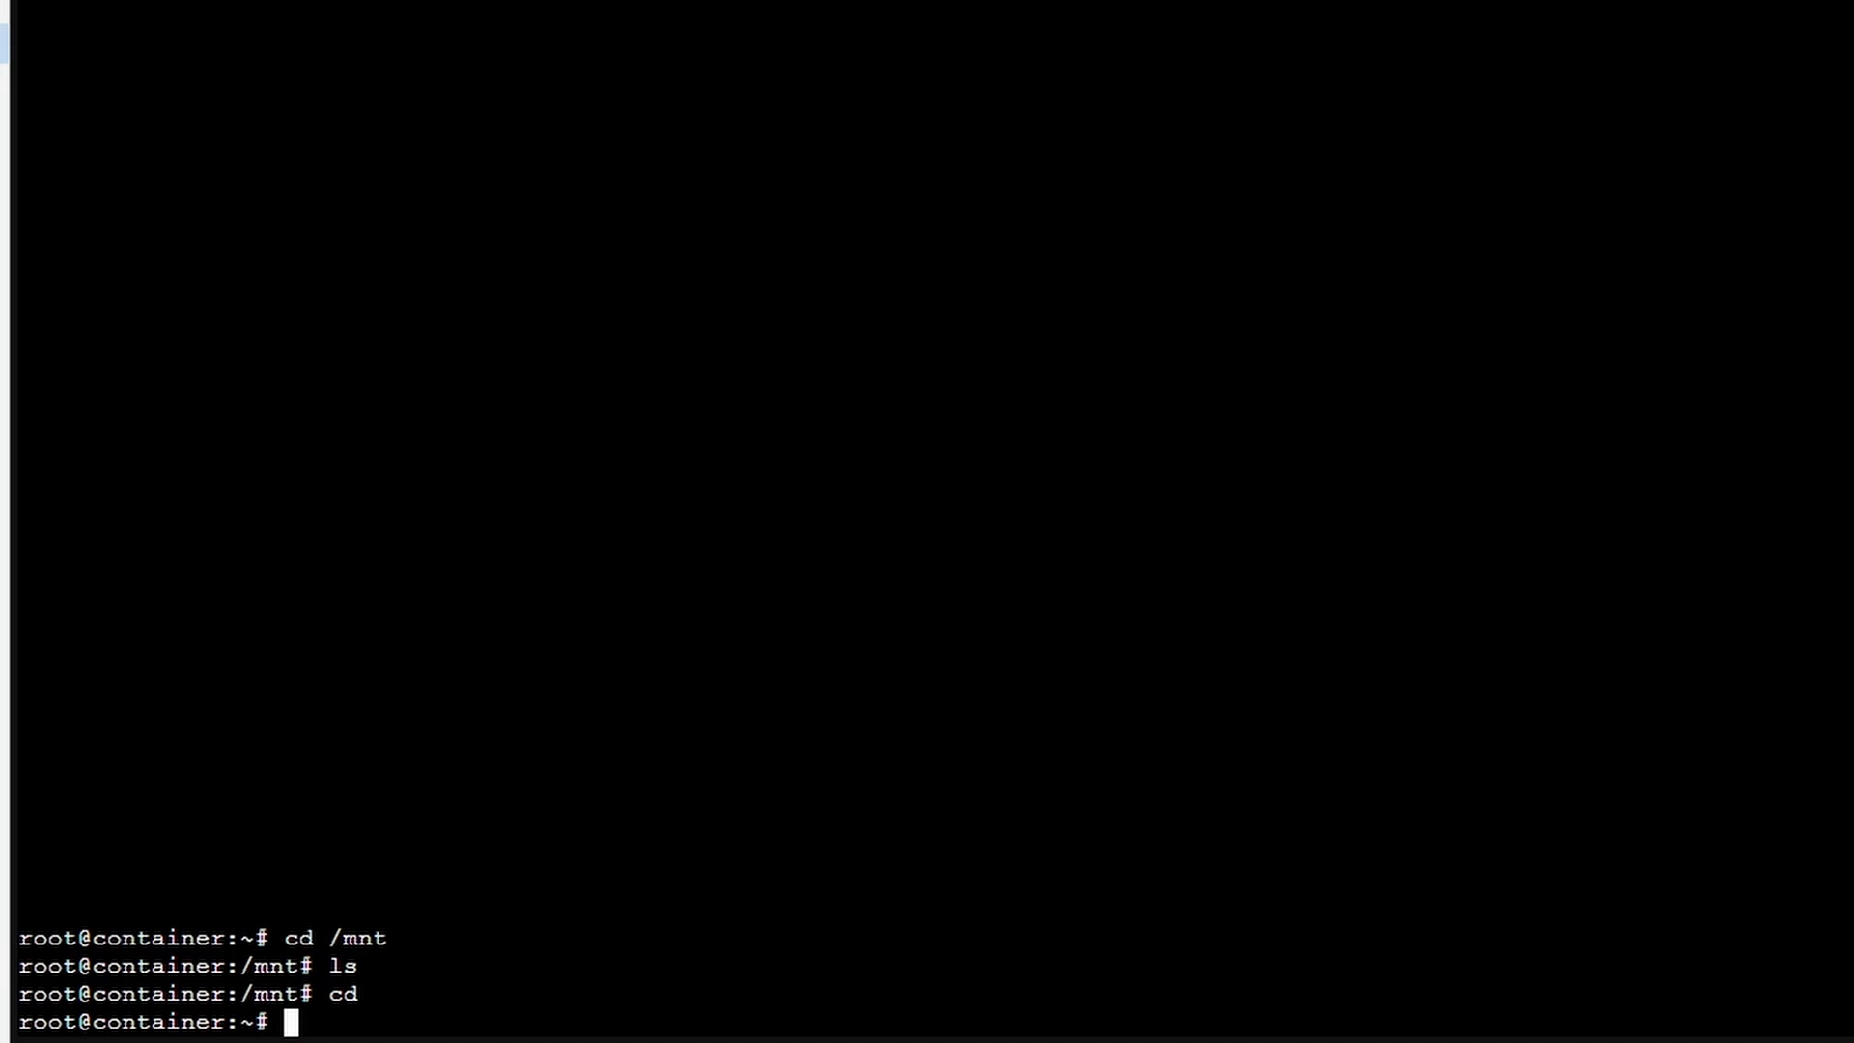
text(mount -a)
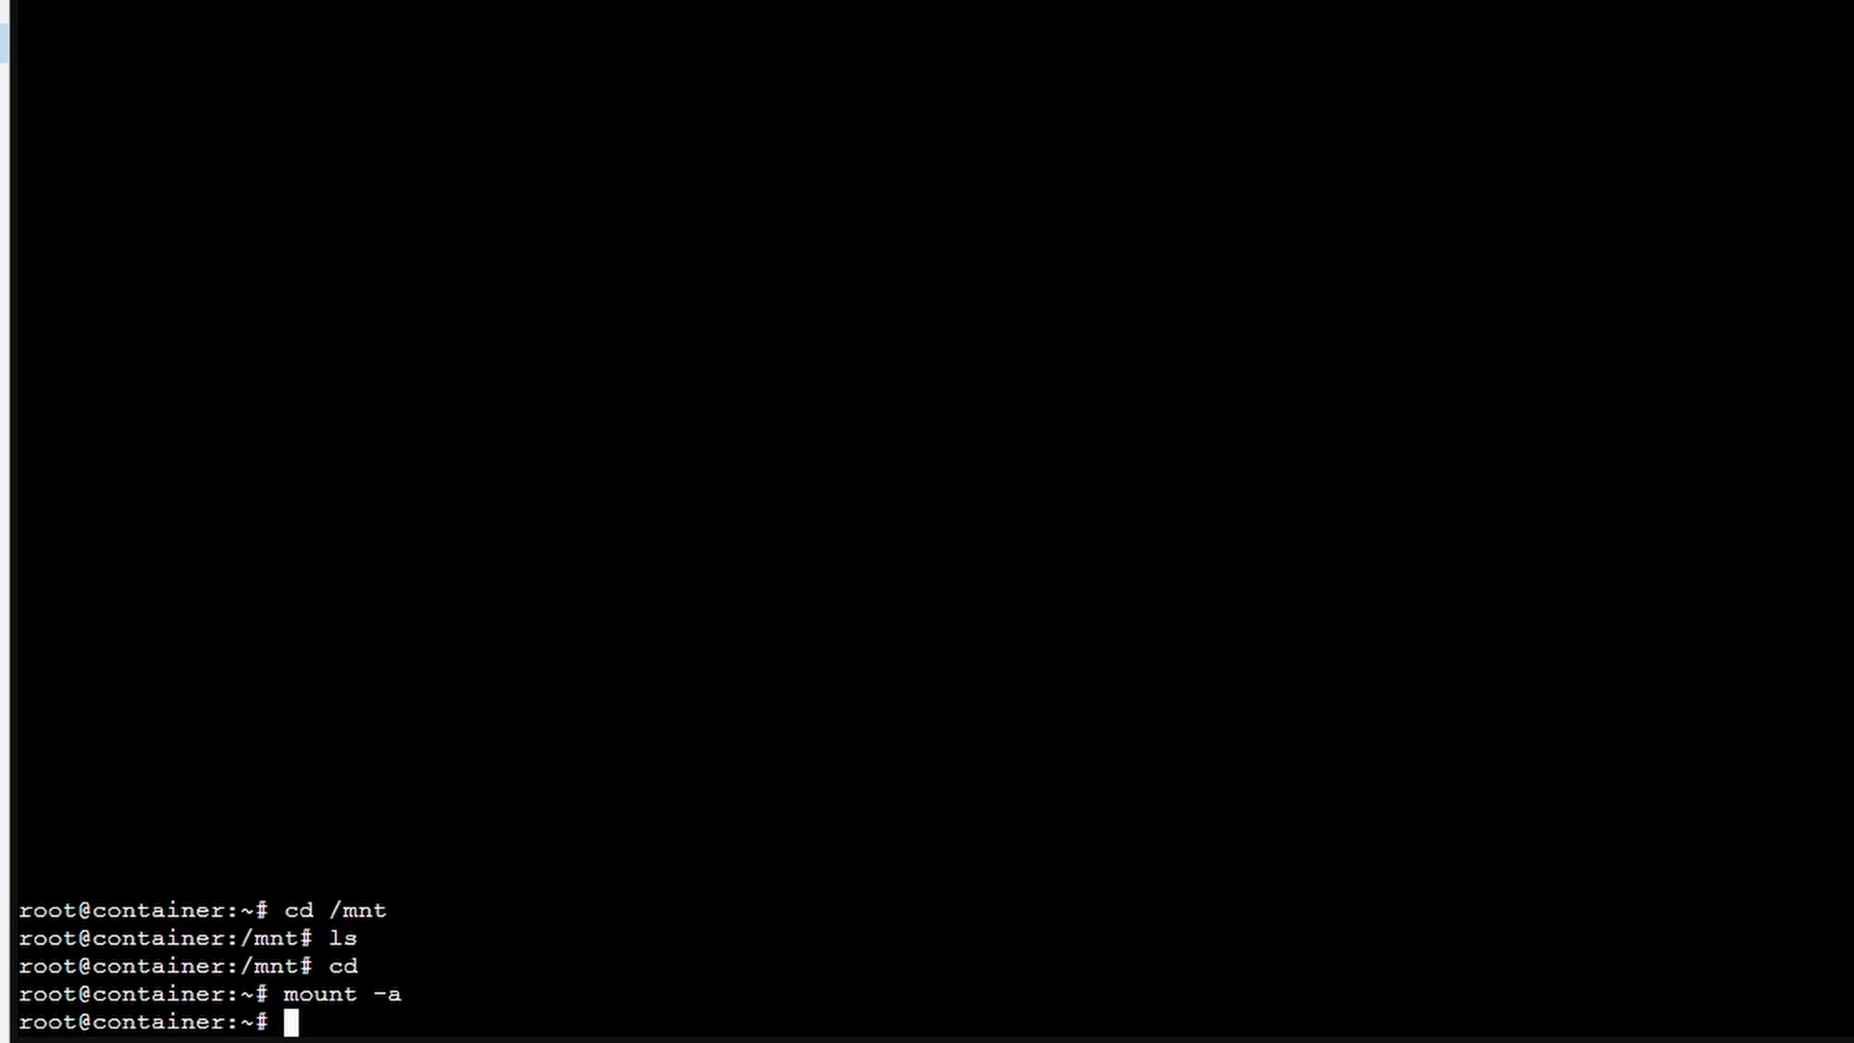
text(cd /mnt)
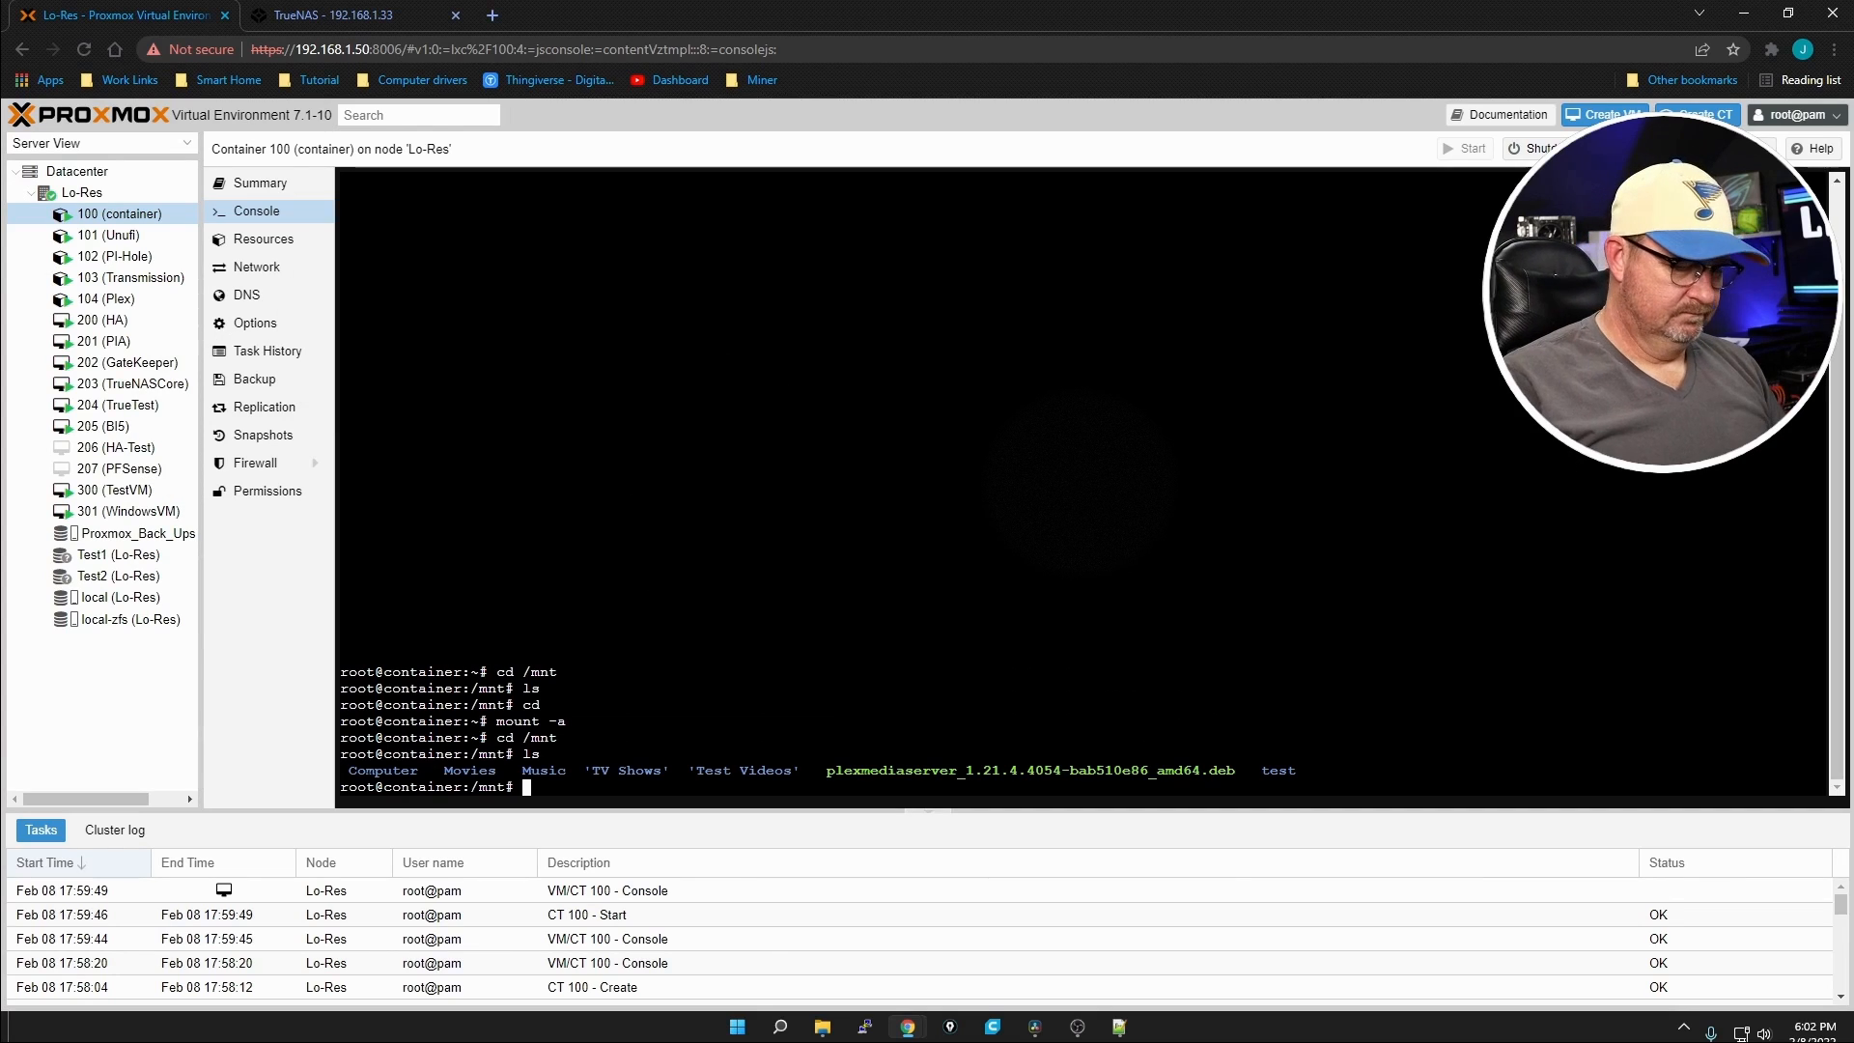
Return to /mnt, then open /etc/fstab in nano to add a Back-Ups line
text(cd /mnt)
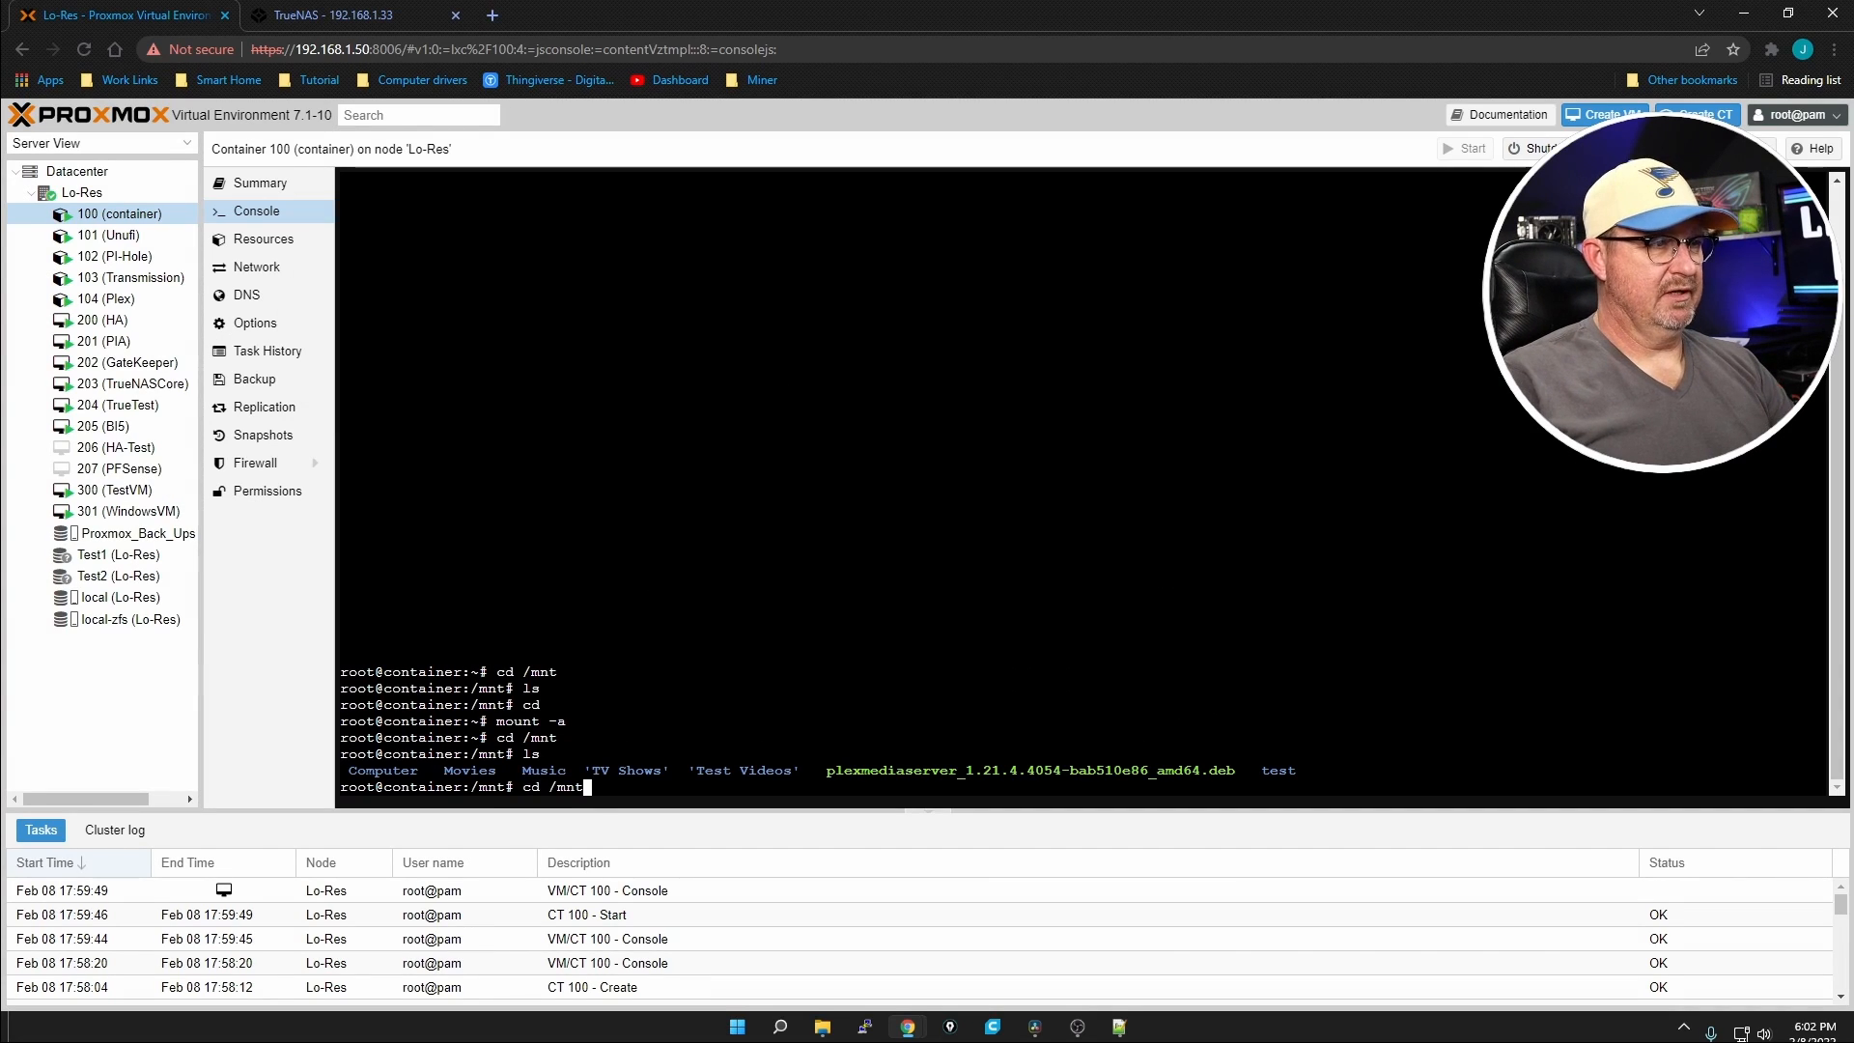
key(enter)
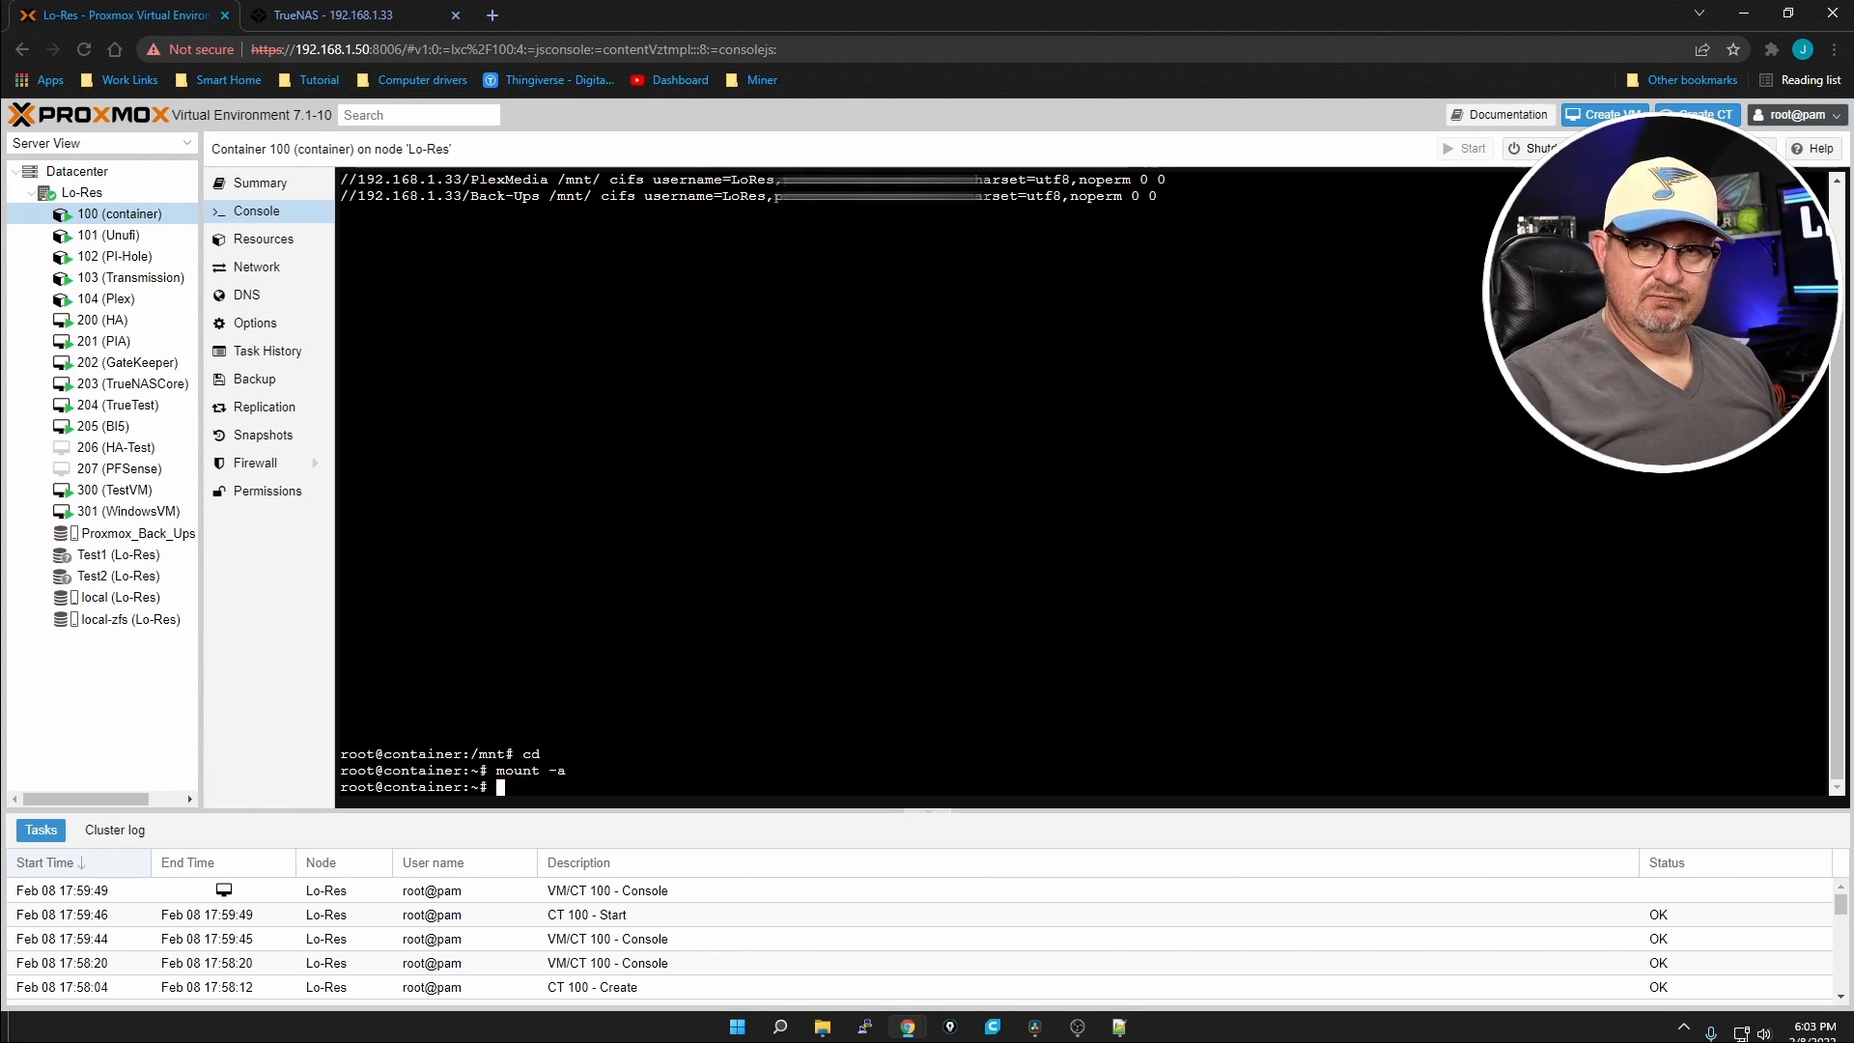
text(cd /mnt)
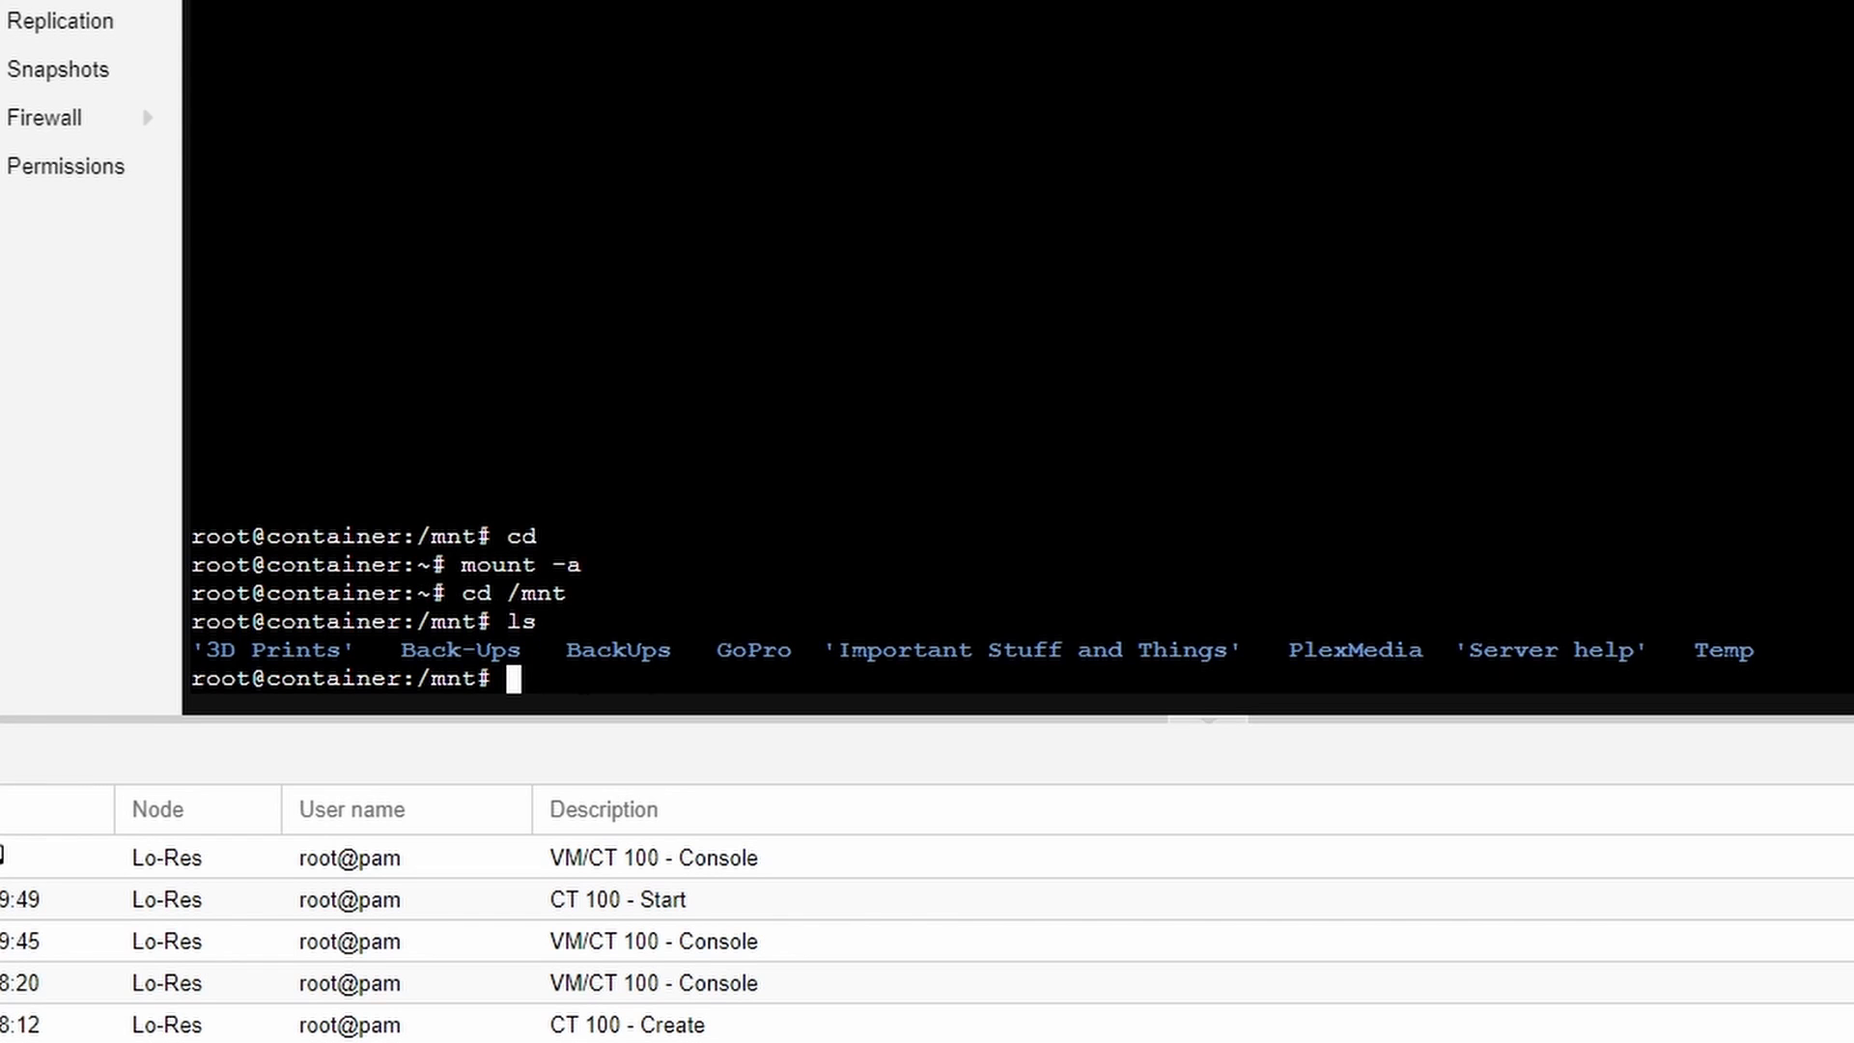
mouse_move(136, 606)
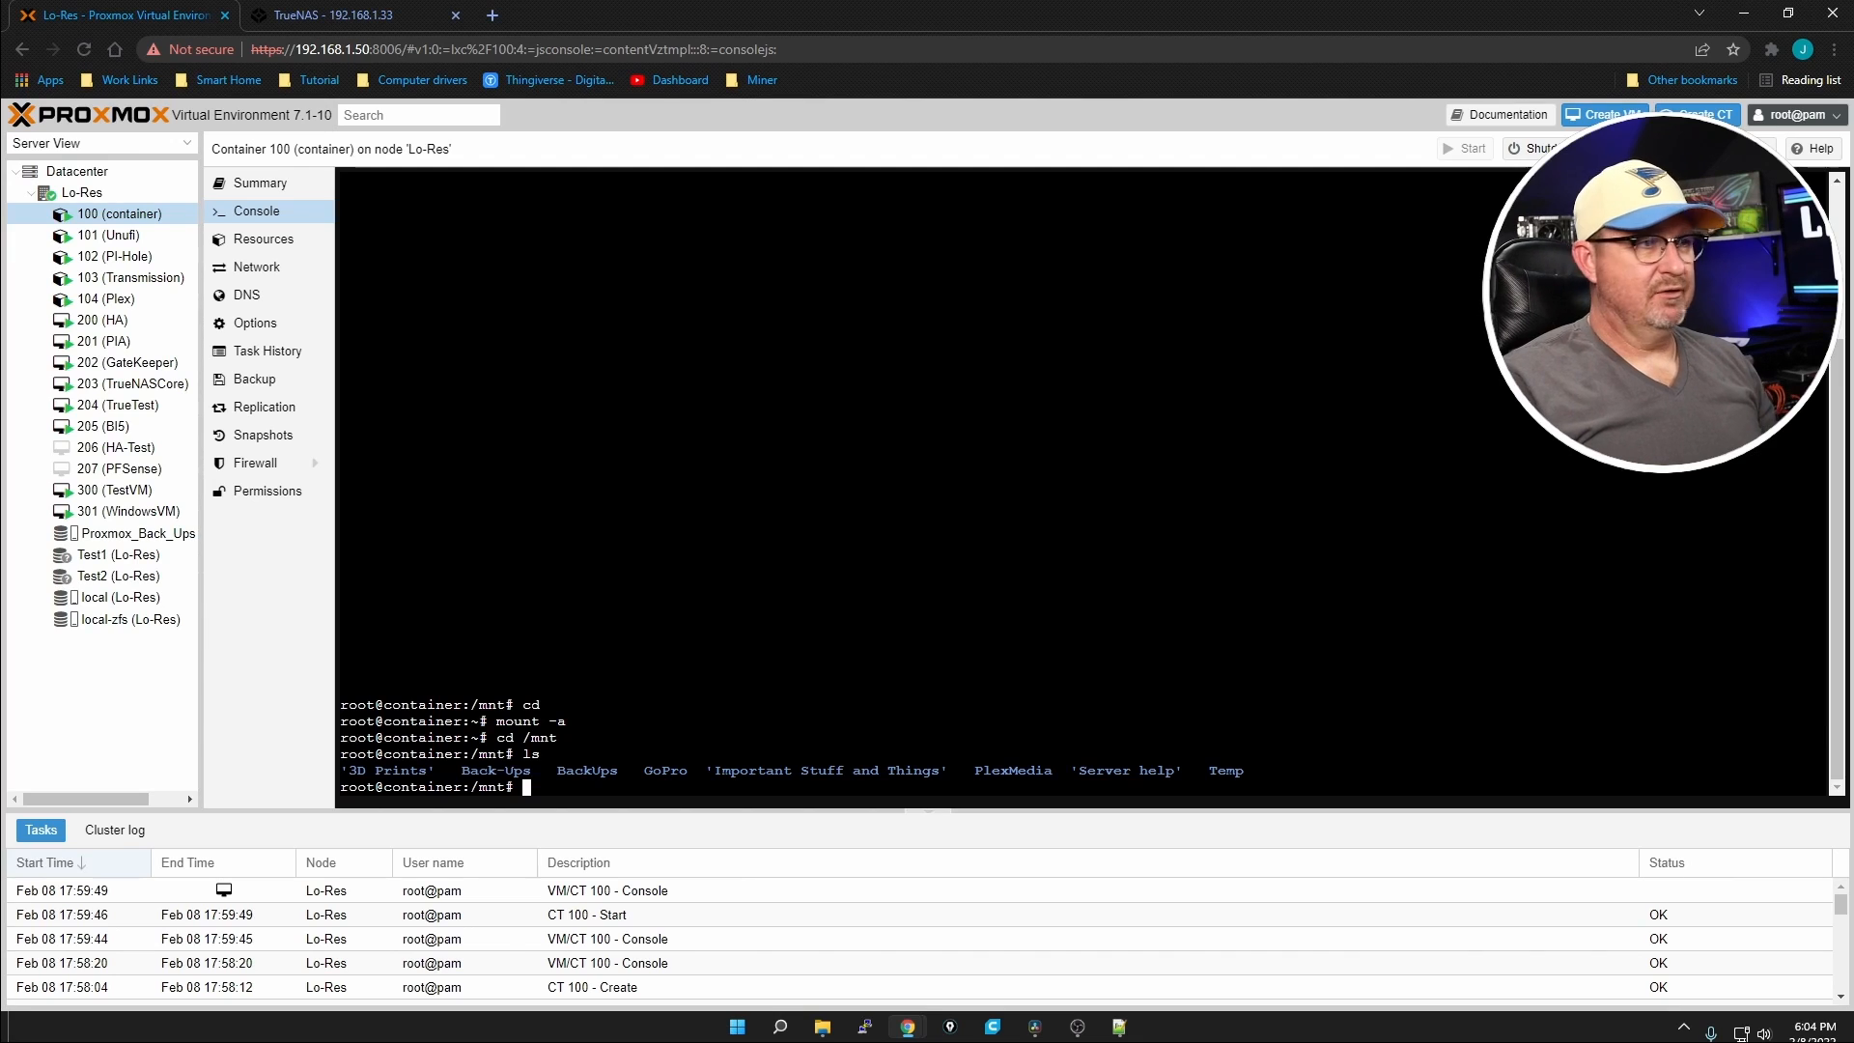
text(nano /etc/fstab)
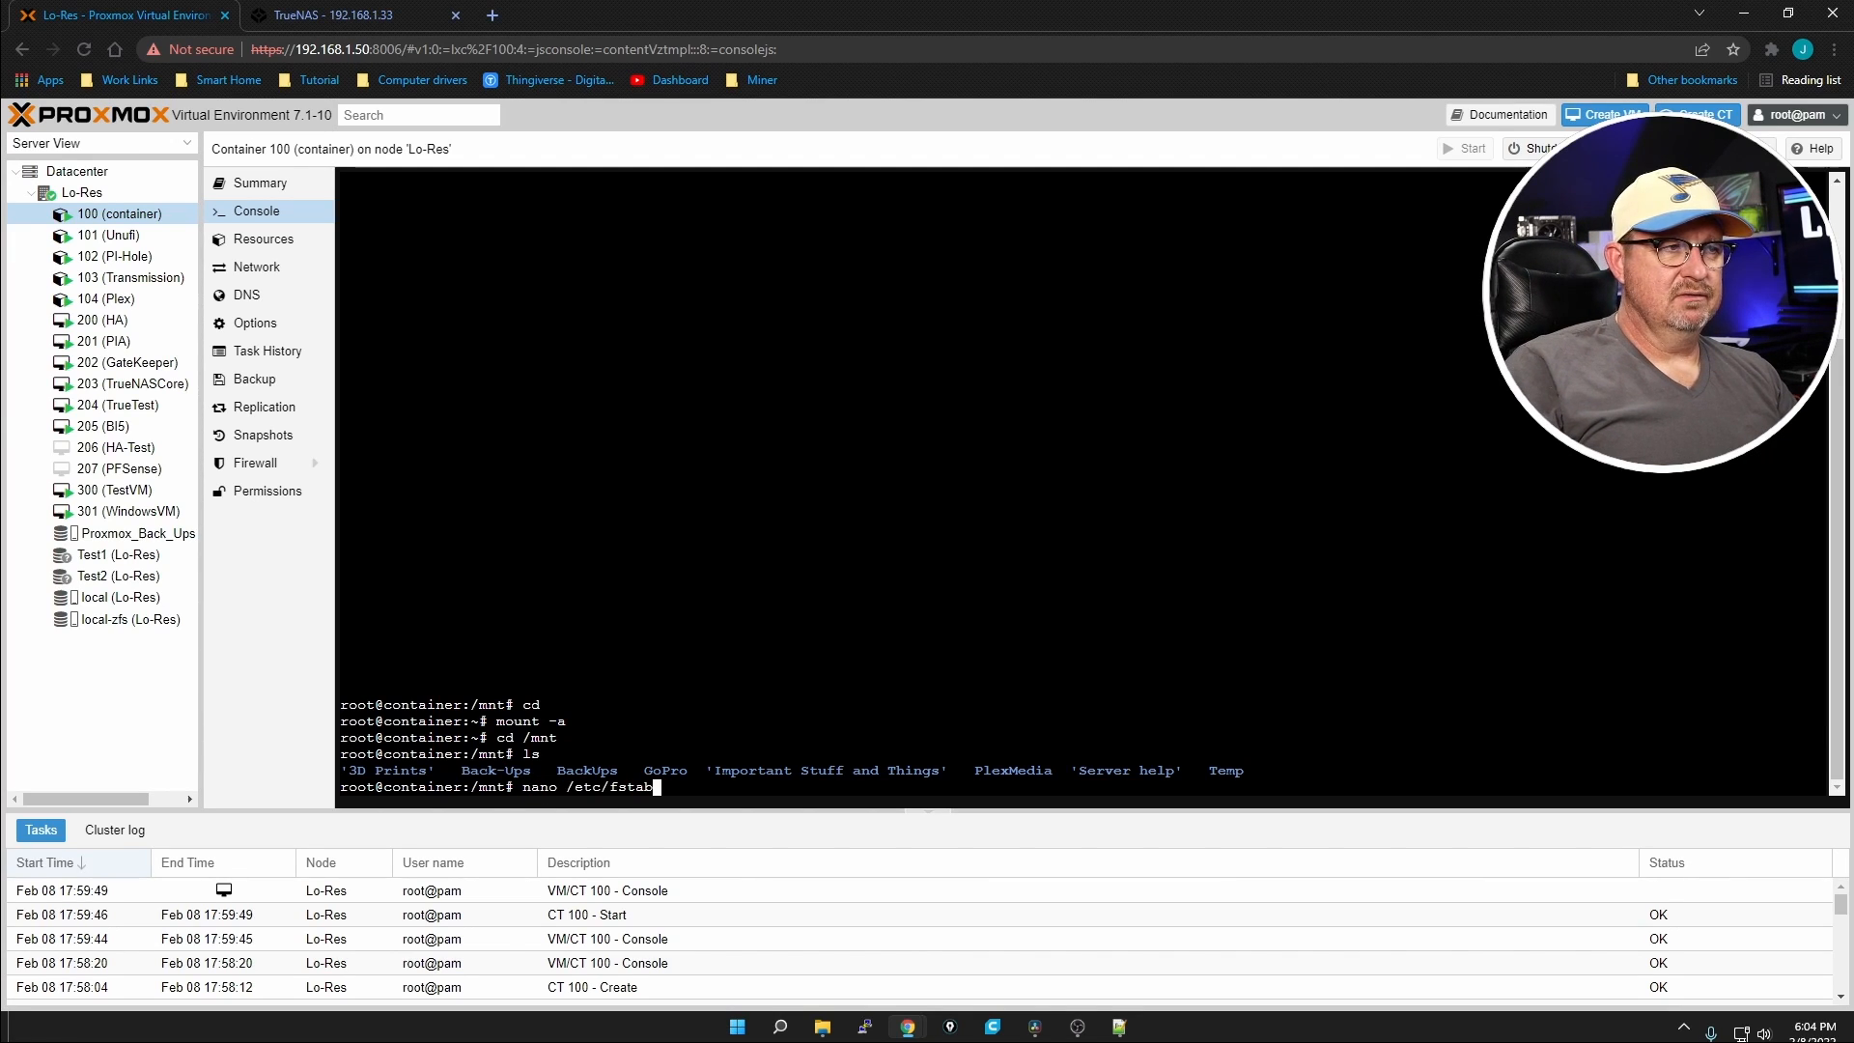
Try creating PlexMedia and Back-Ups folders in /mnt with mkdir
key(Backspace)
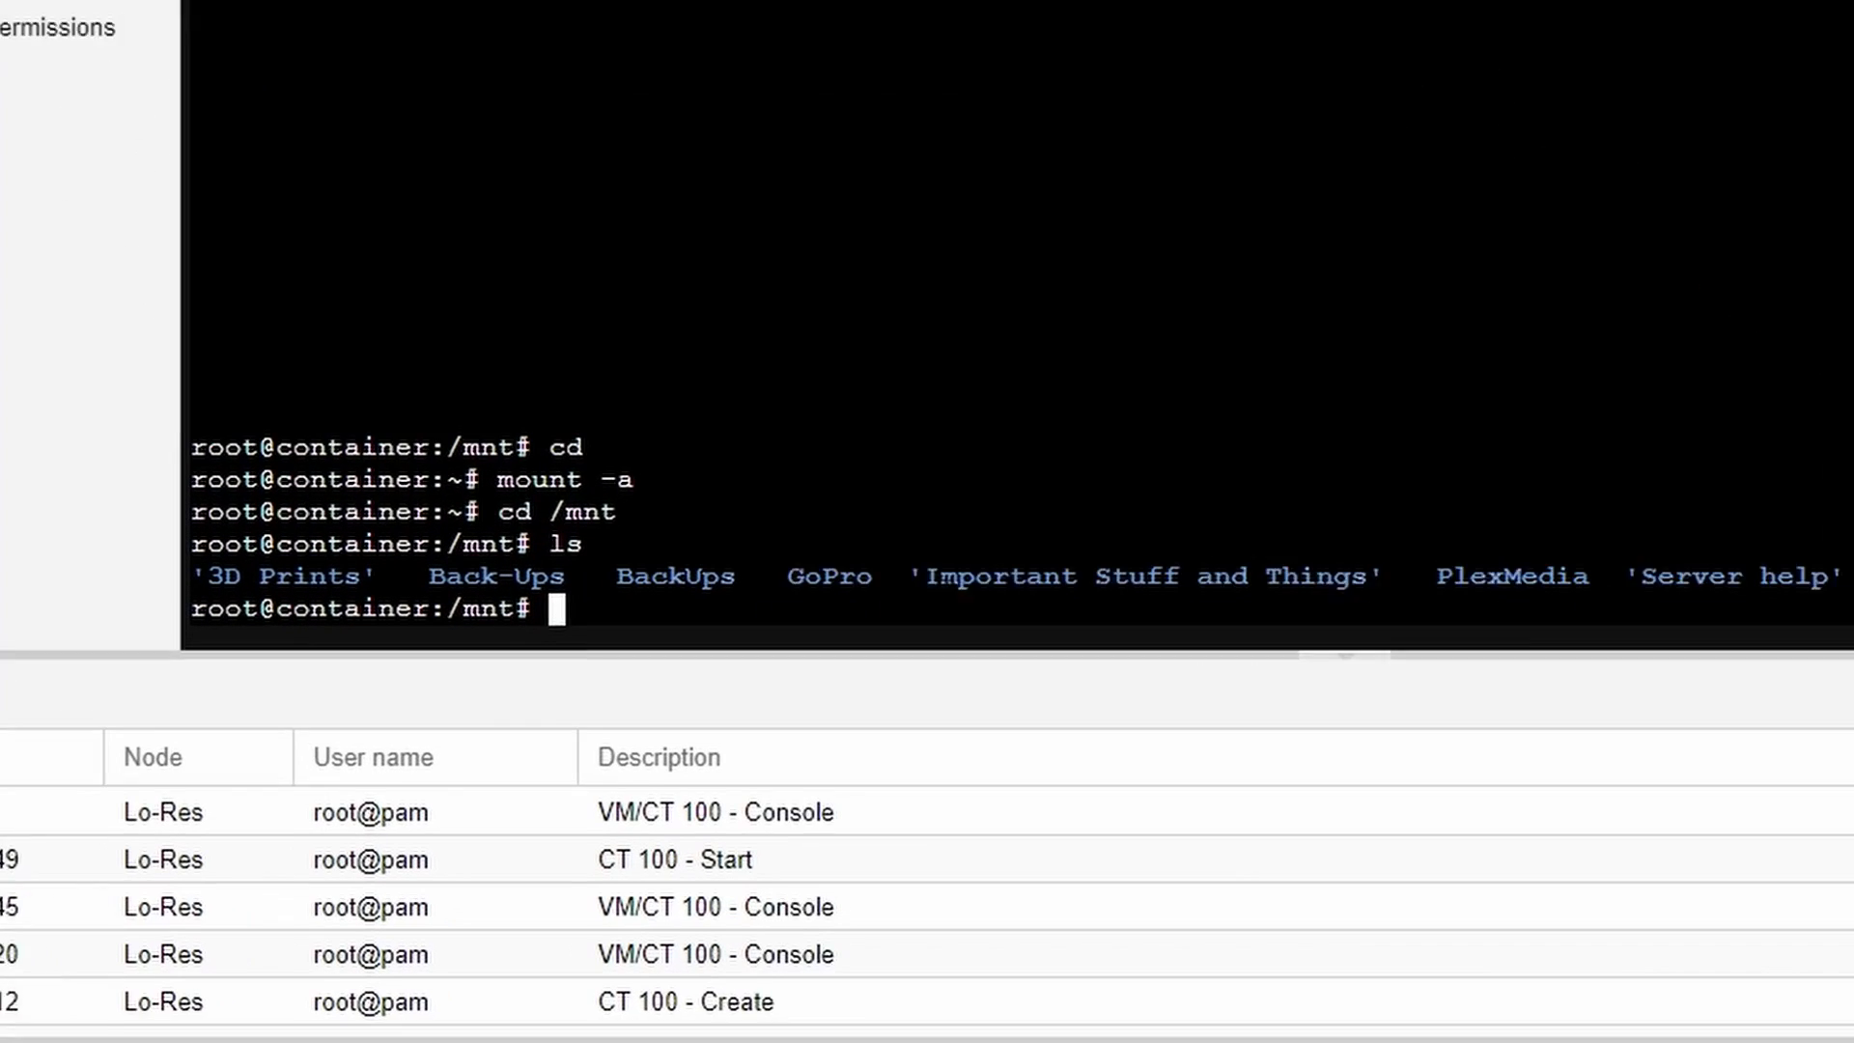
text(mk)
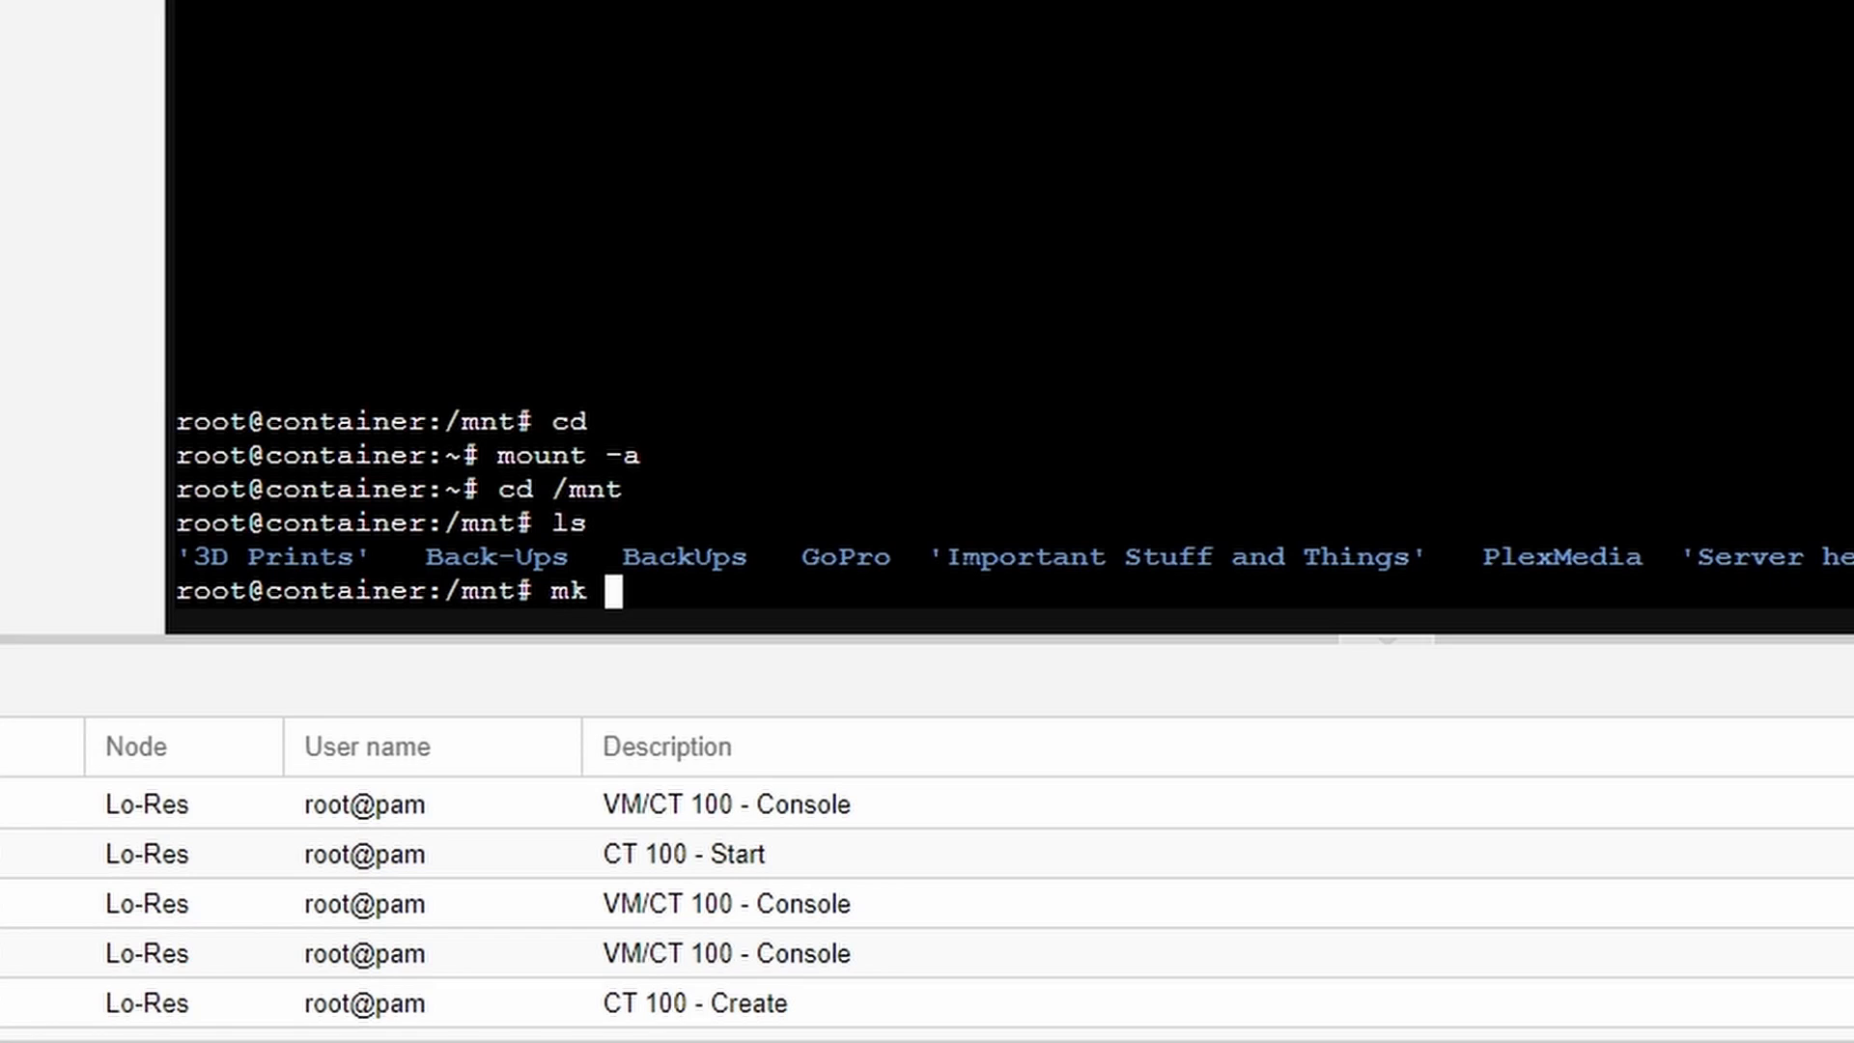
text(dir)
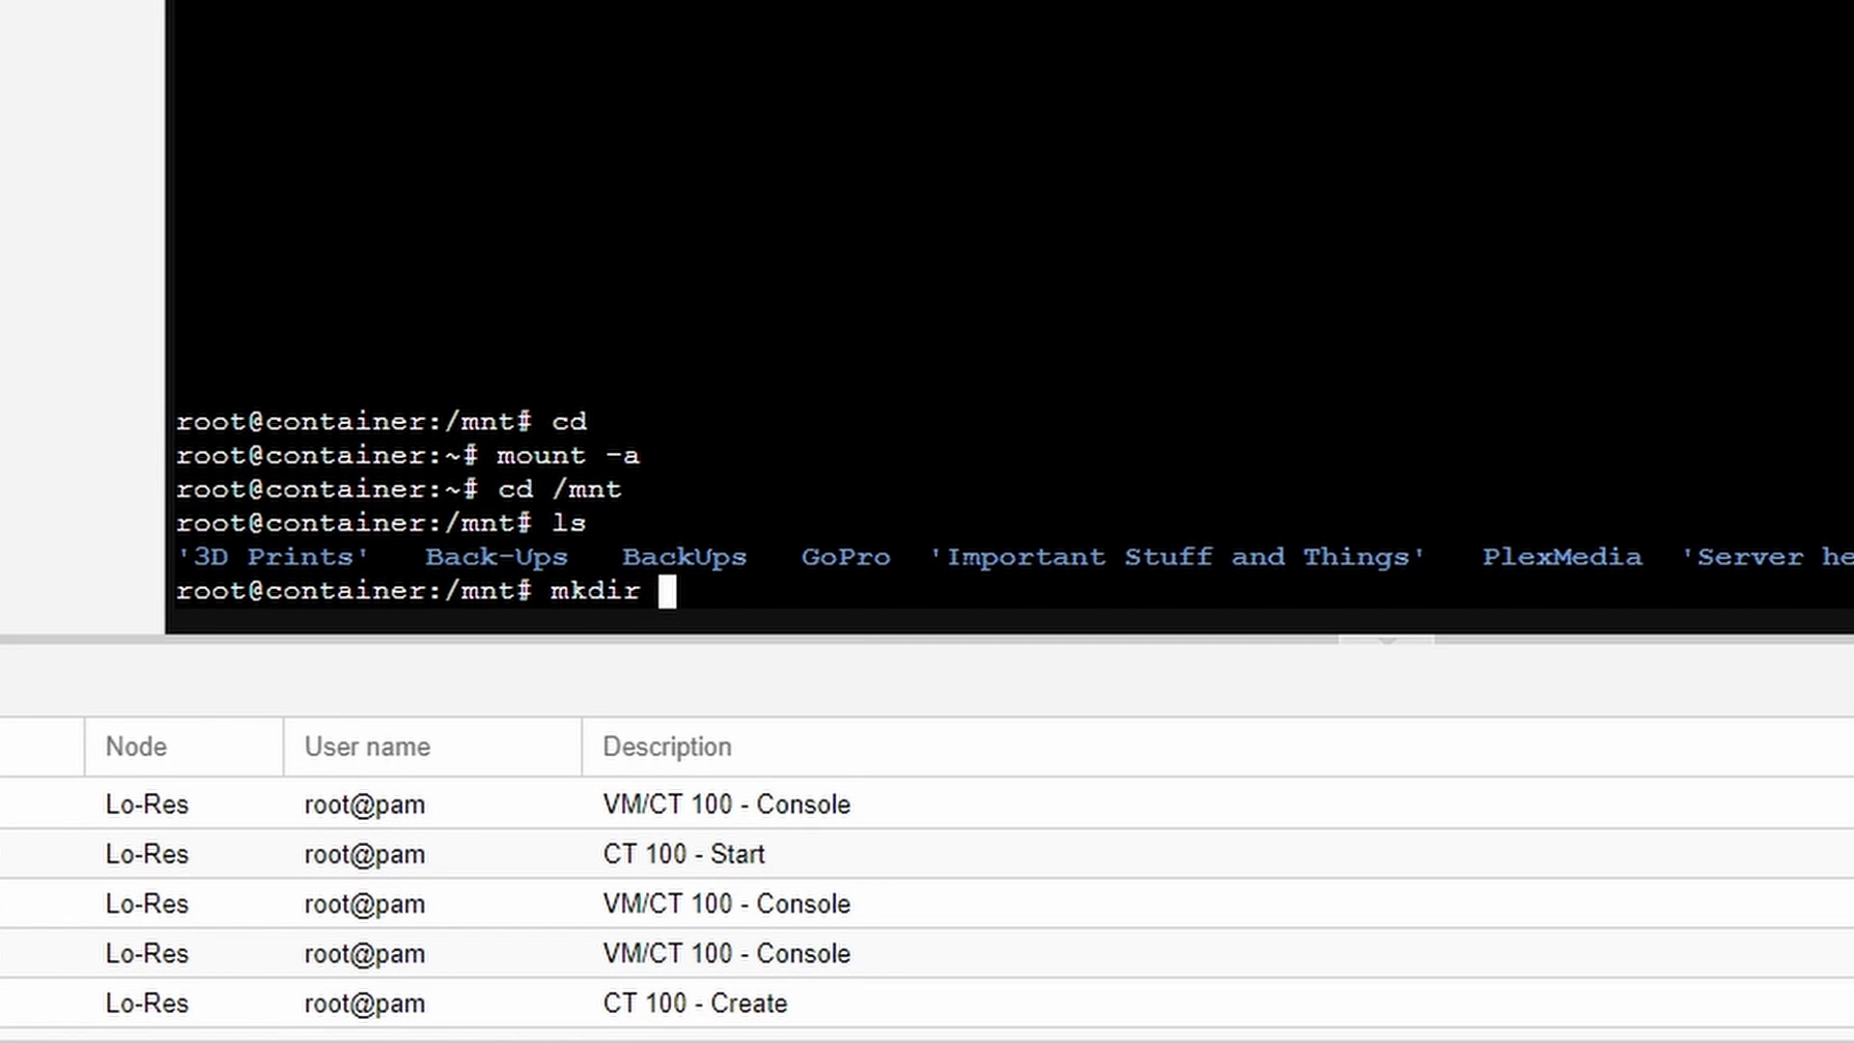
text(PlexMedia)
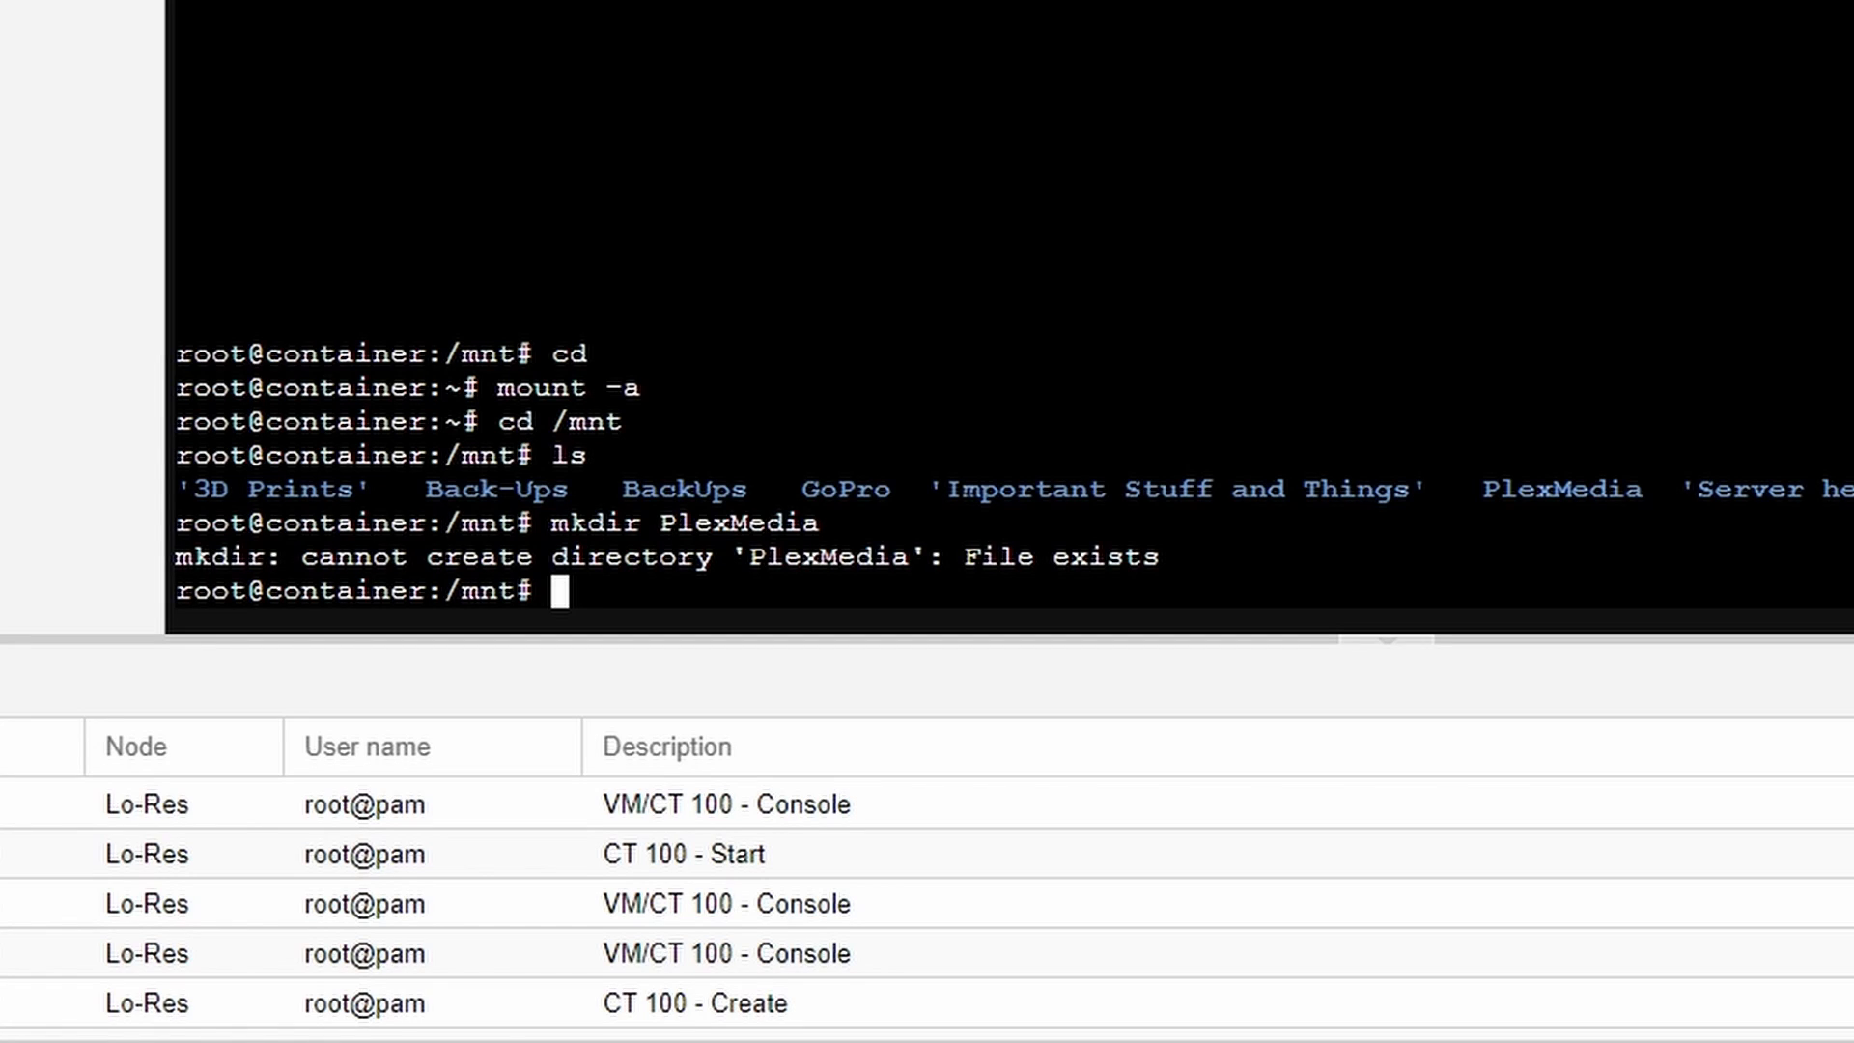
text(mkdir)
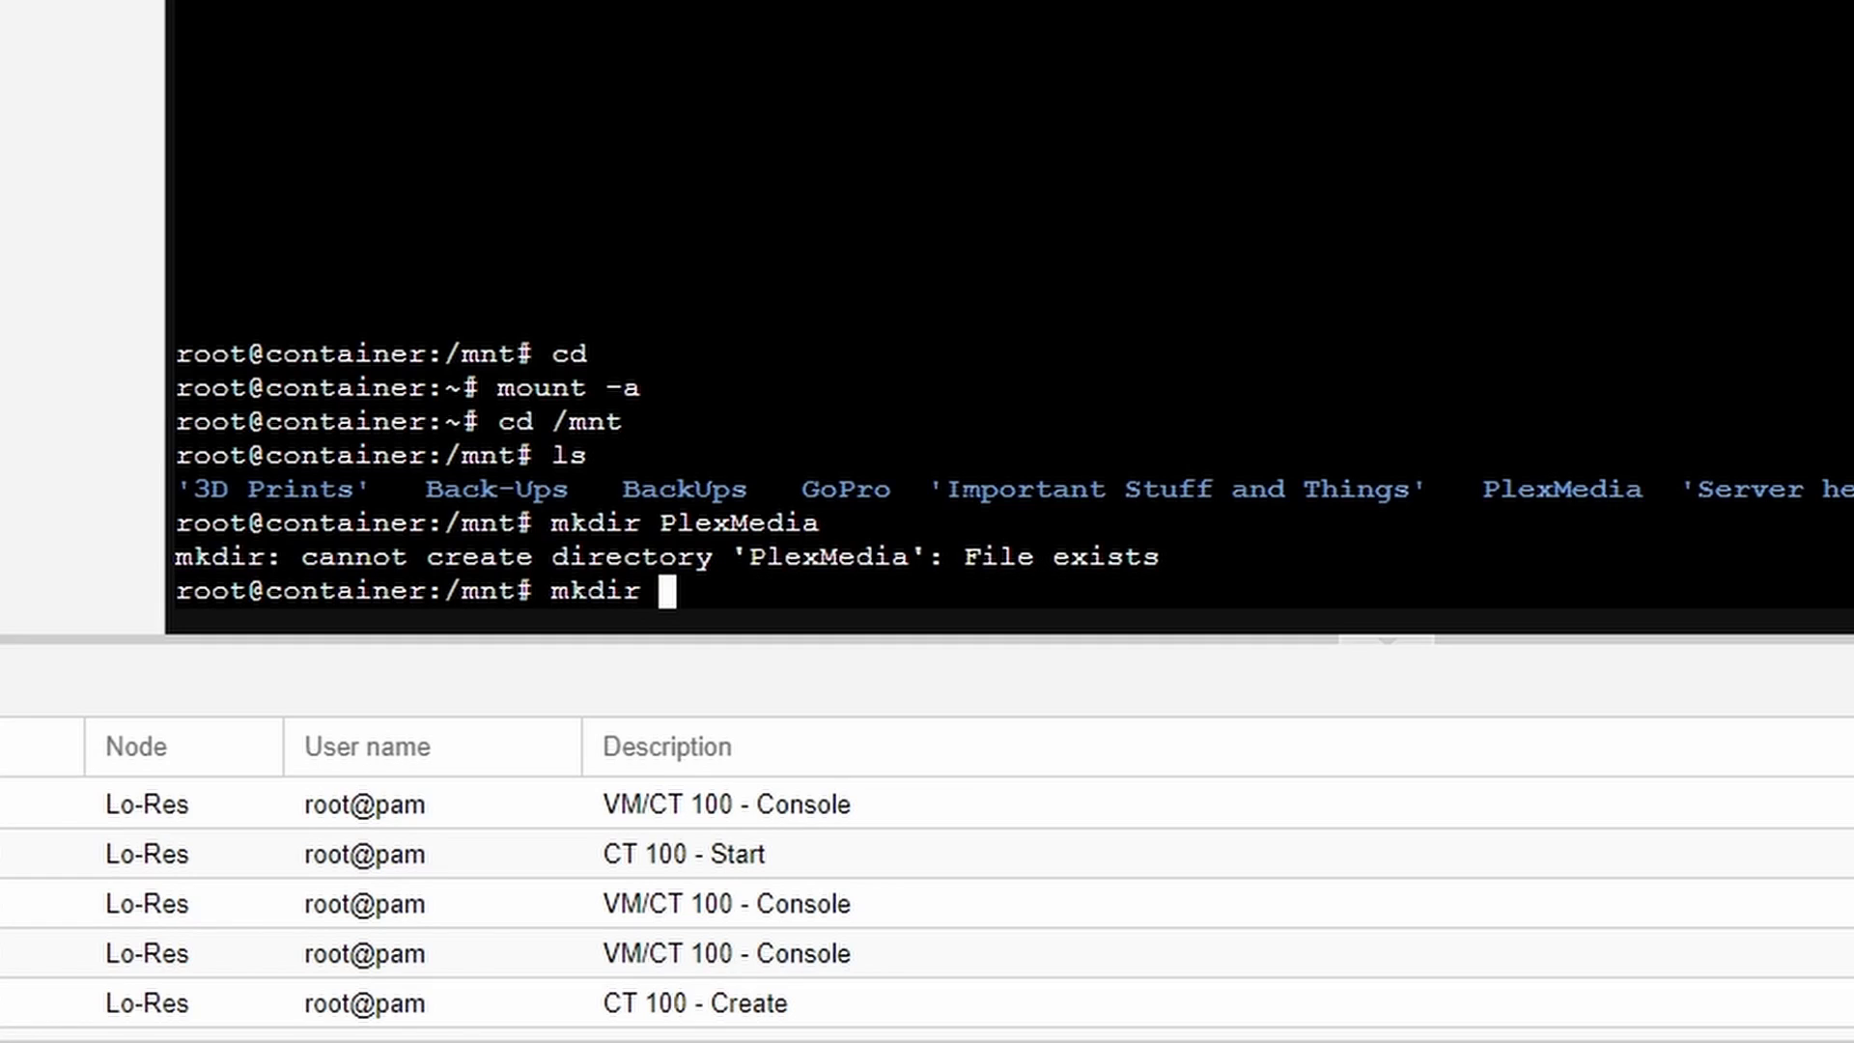
text(B)
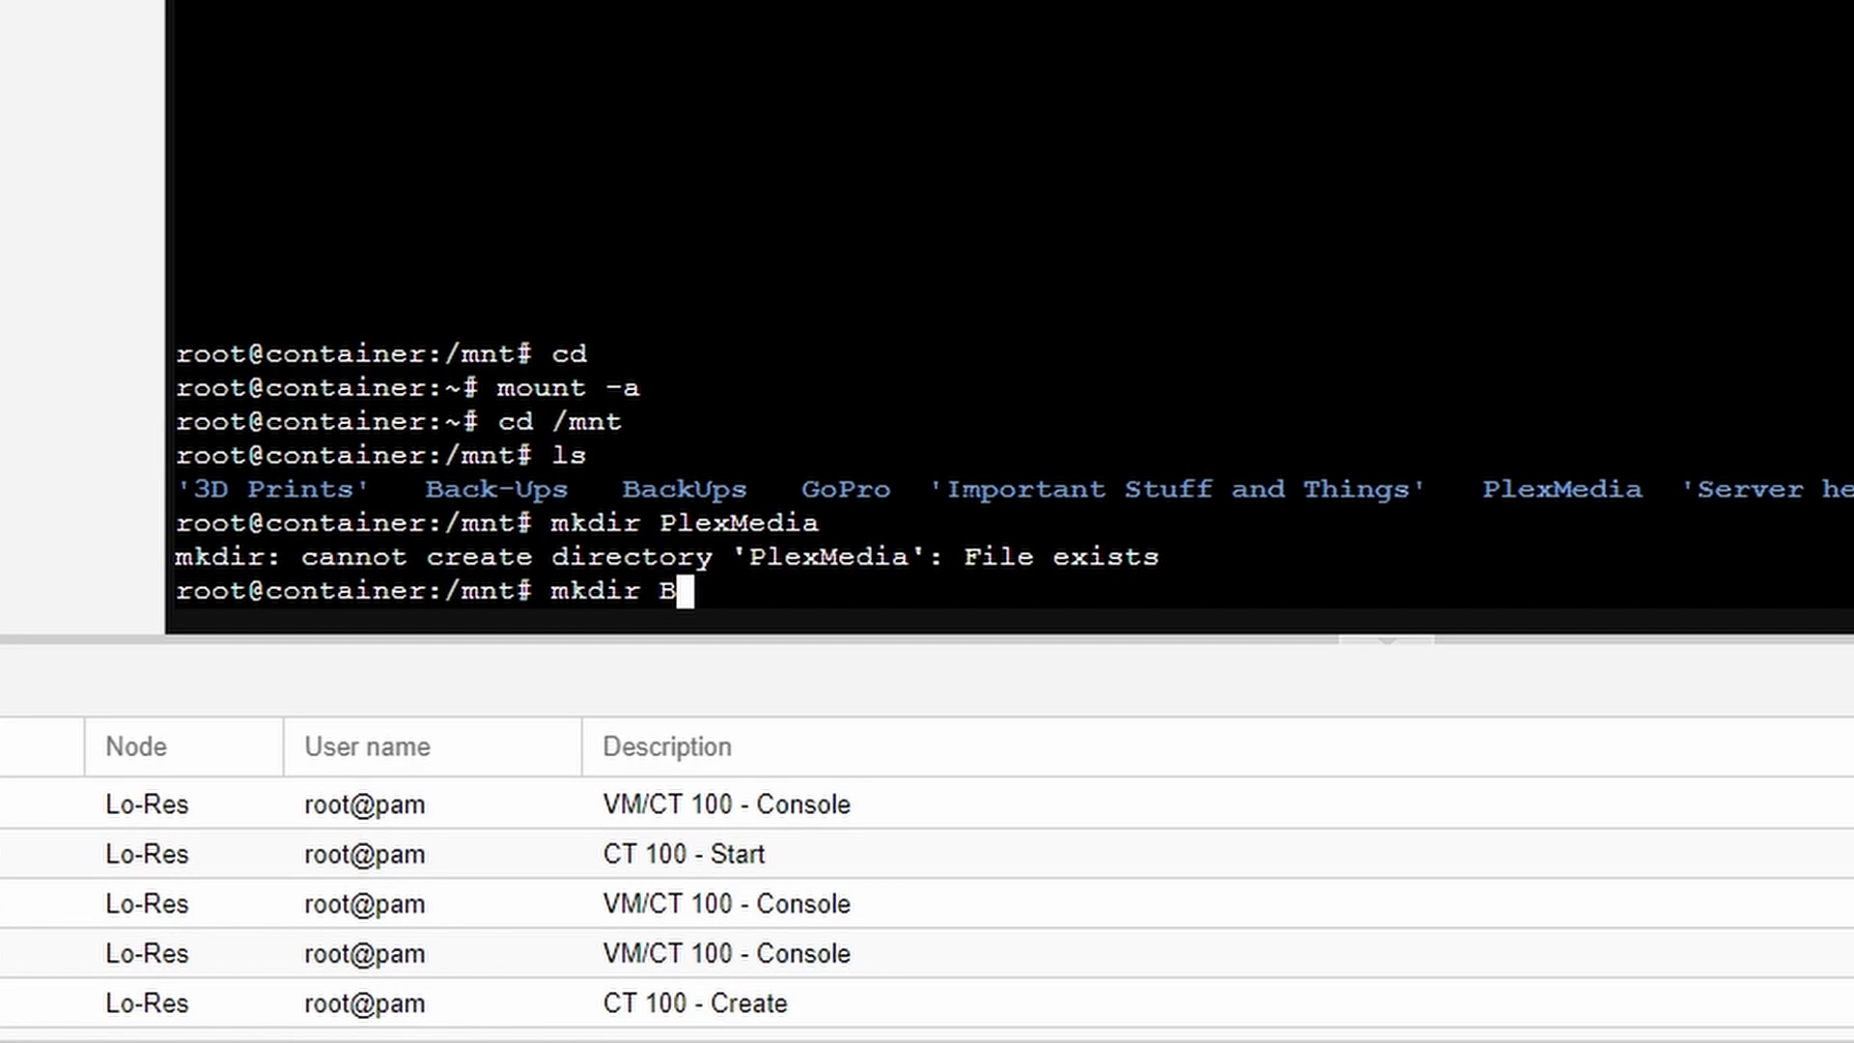
text(ack-)
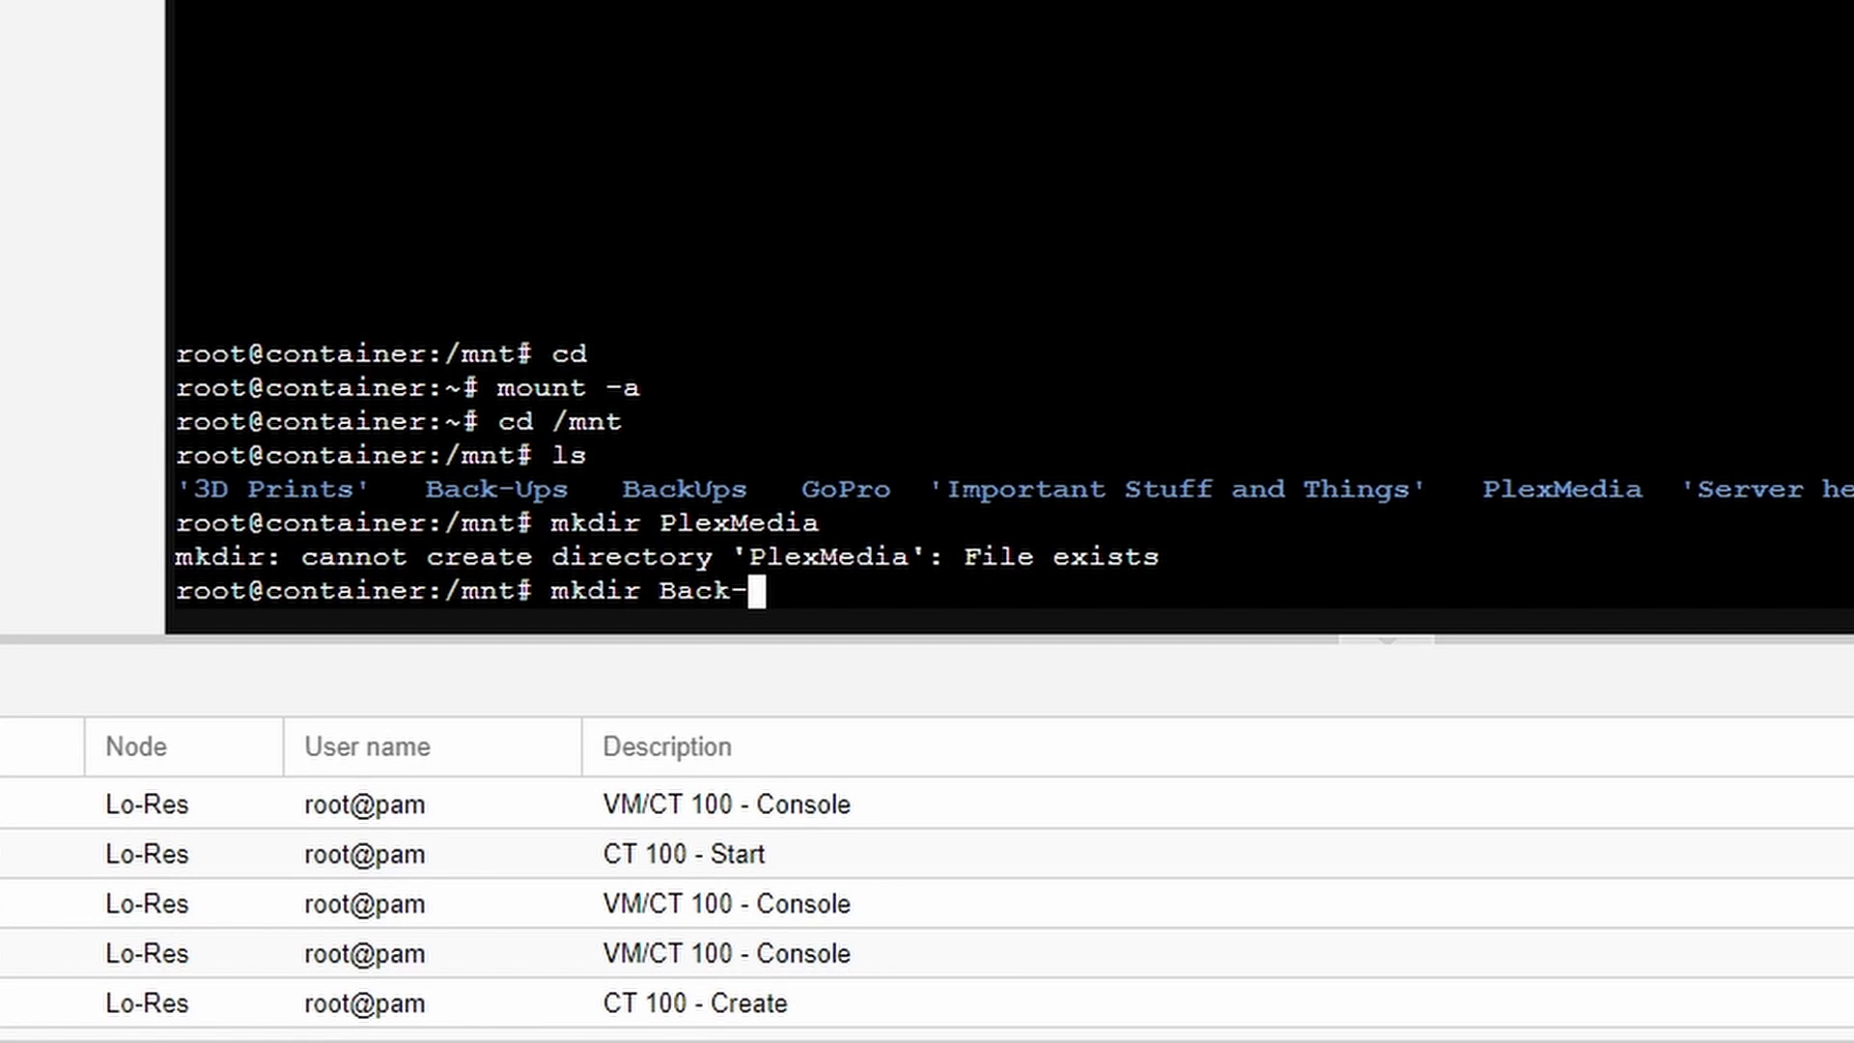
text(Ups)
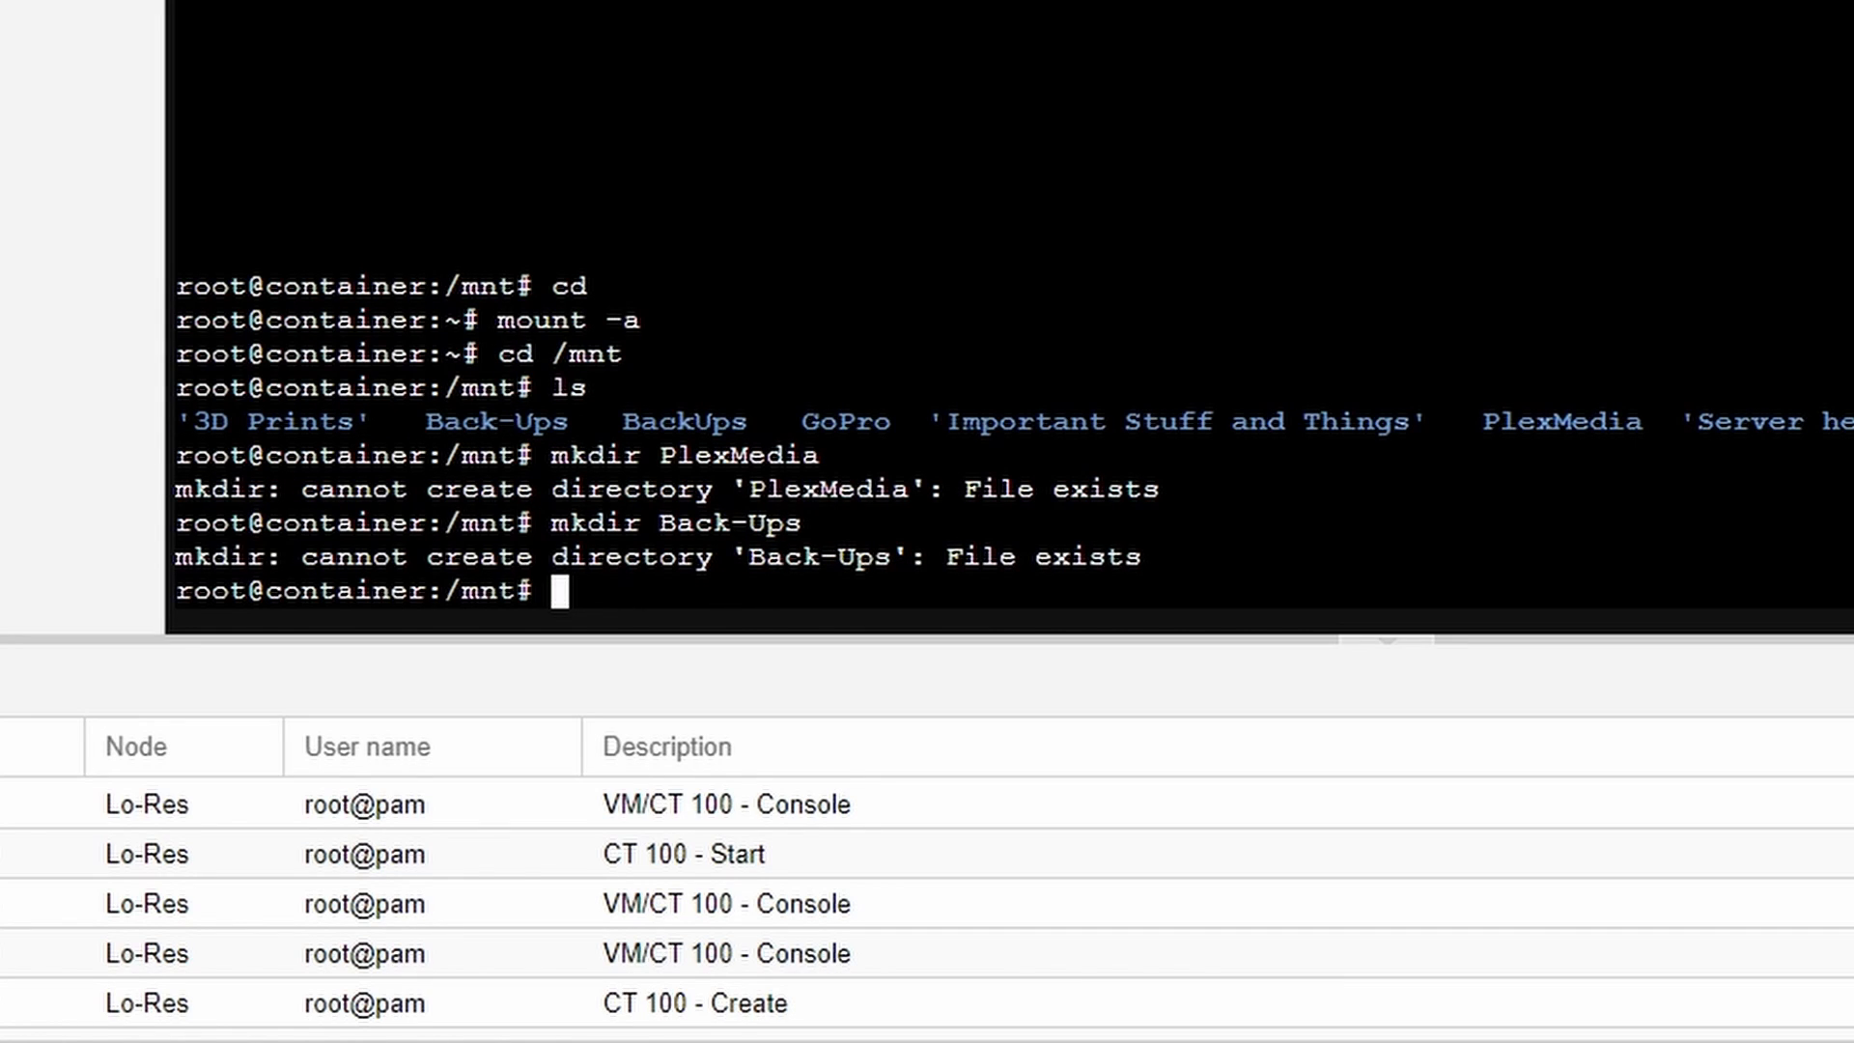
text(mkdir PlexMedia)
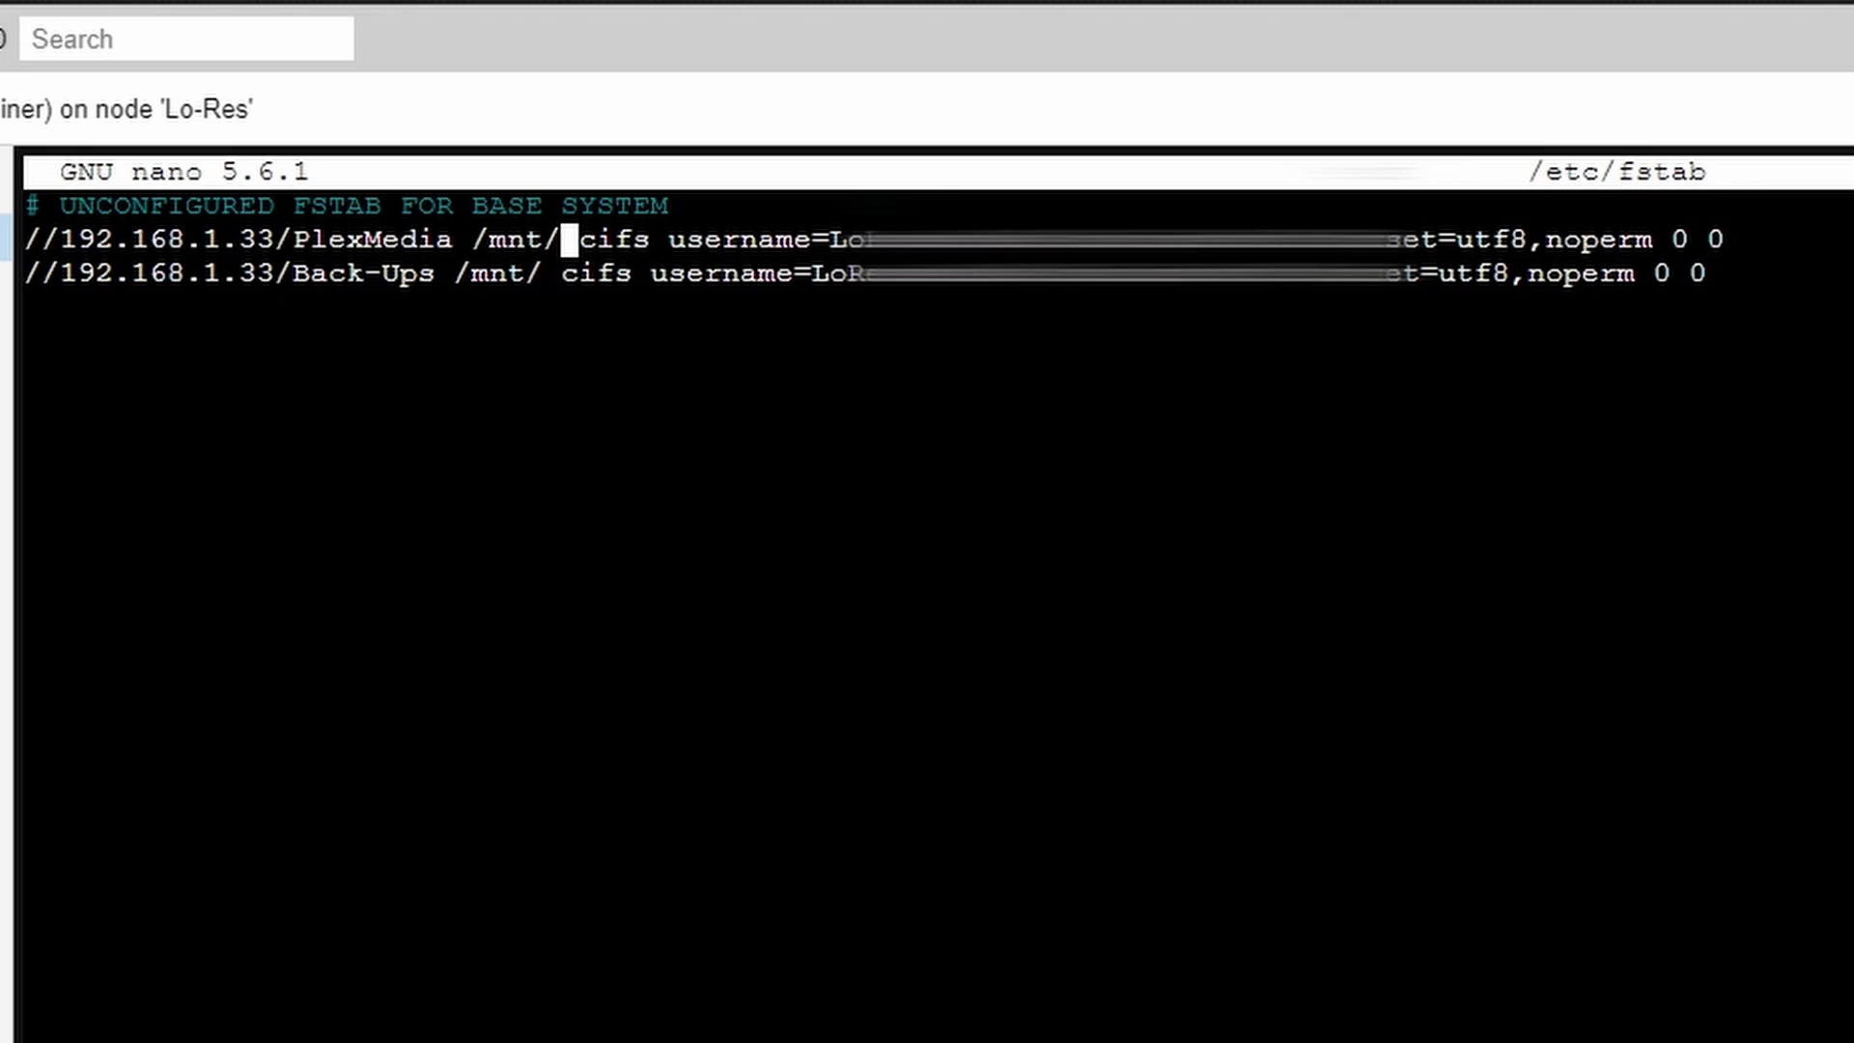
Change the fstab mount points to /mnt/PlexMedia and /mnt/Back-Ups, then restart the container
text(PlexMedia)
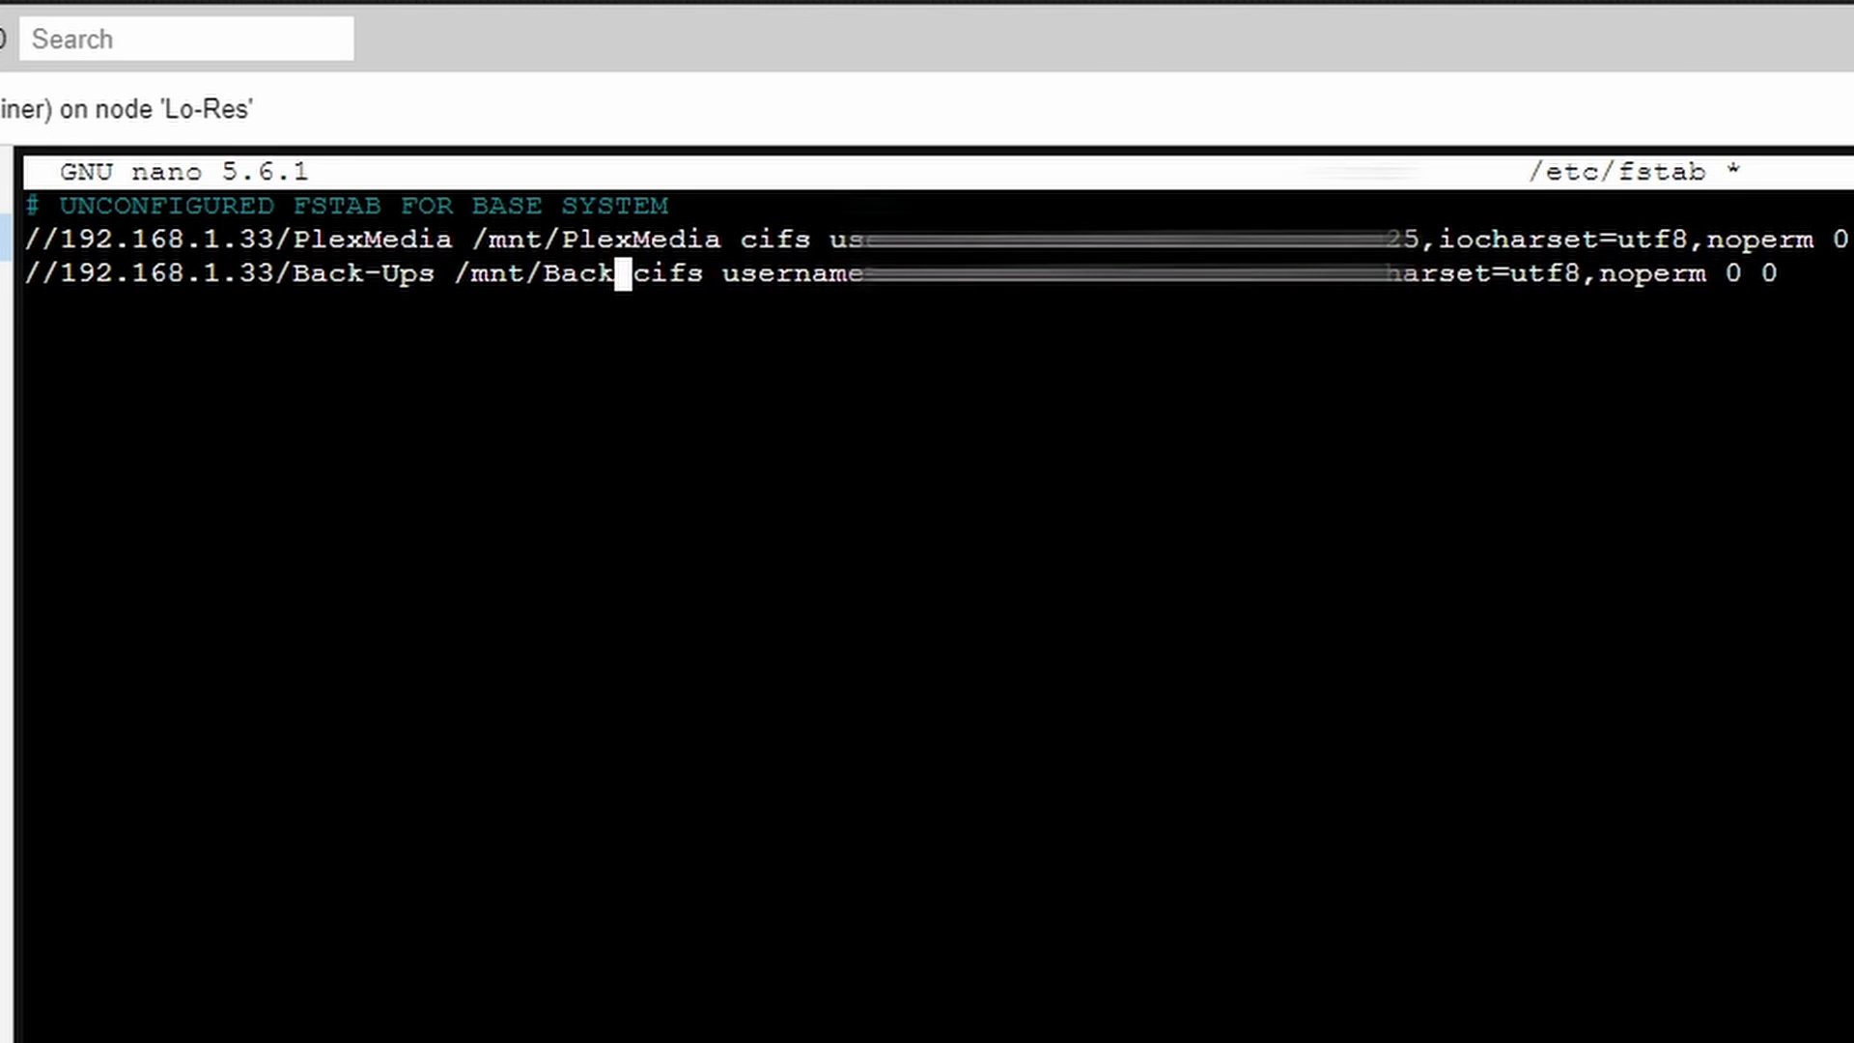
text(u)
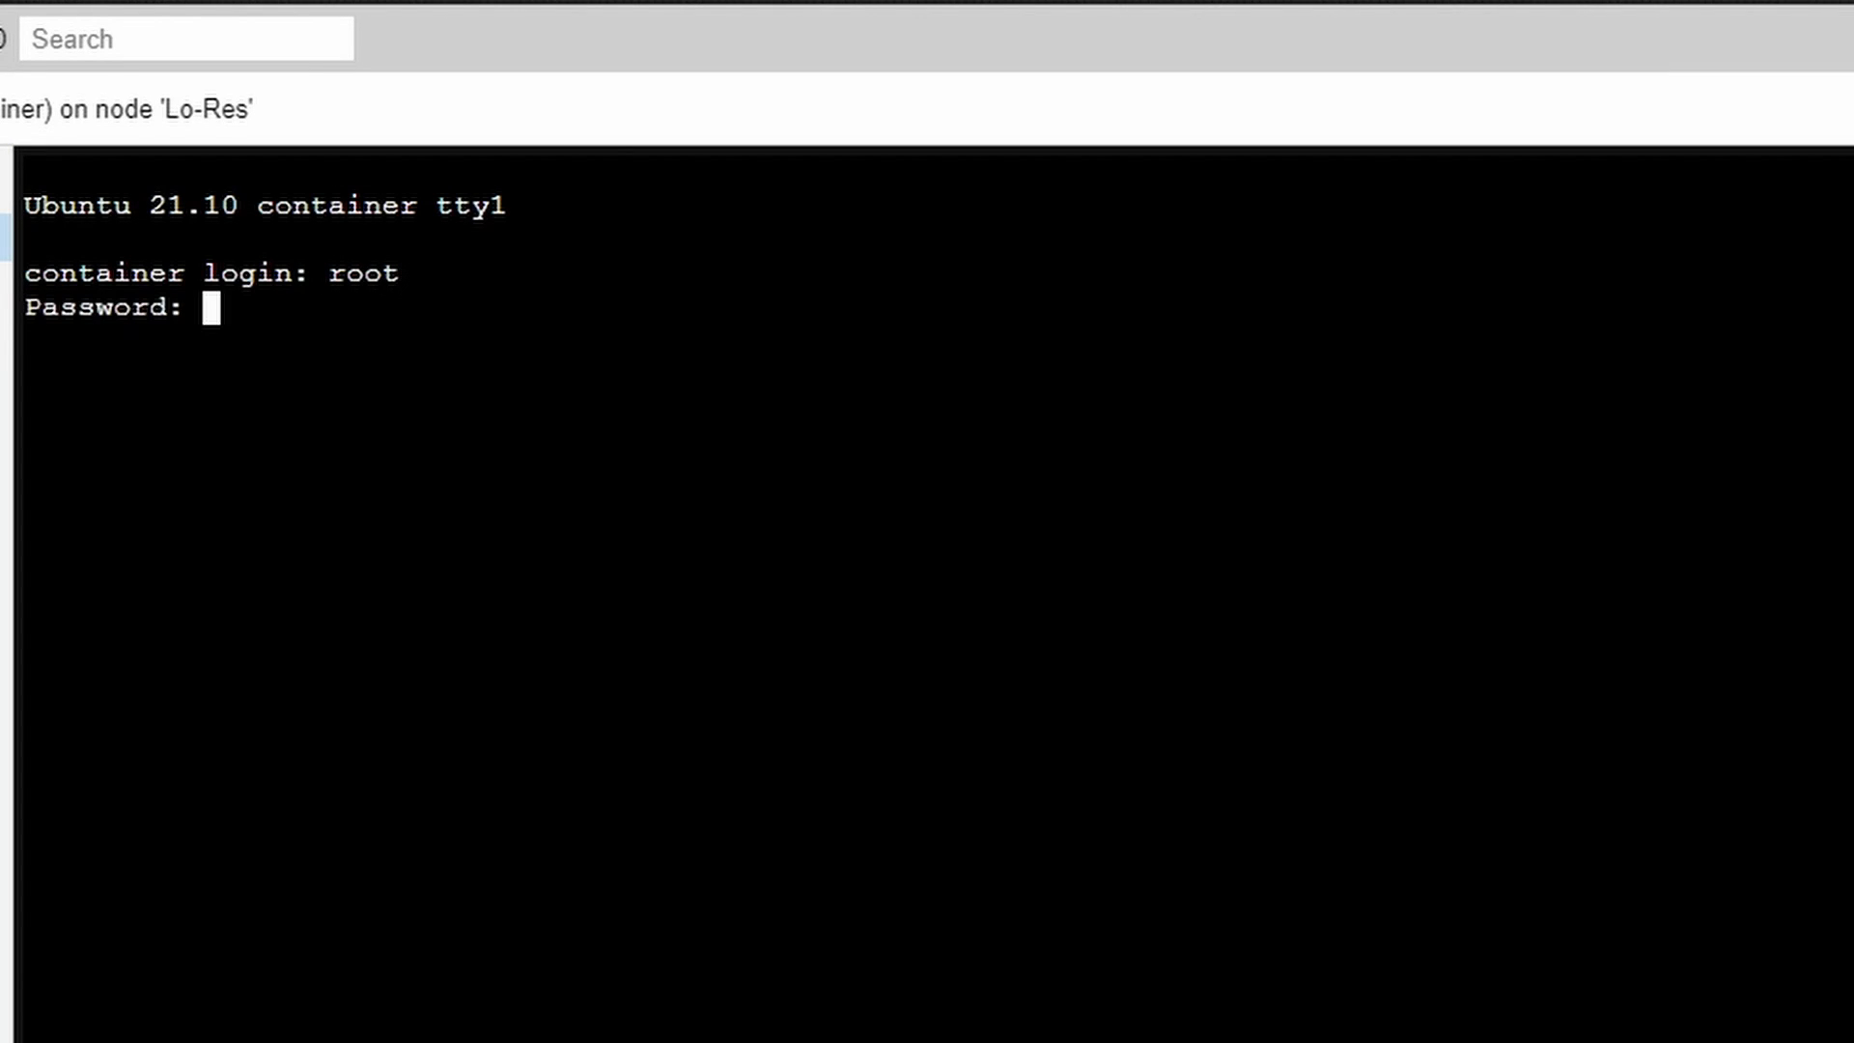
Browse /mnt/Back-Ups and /mnt/PlexMedia with cd and ls to check their share contents
text(cd)
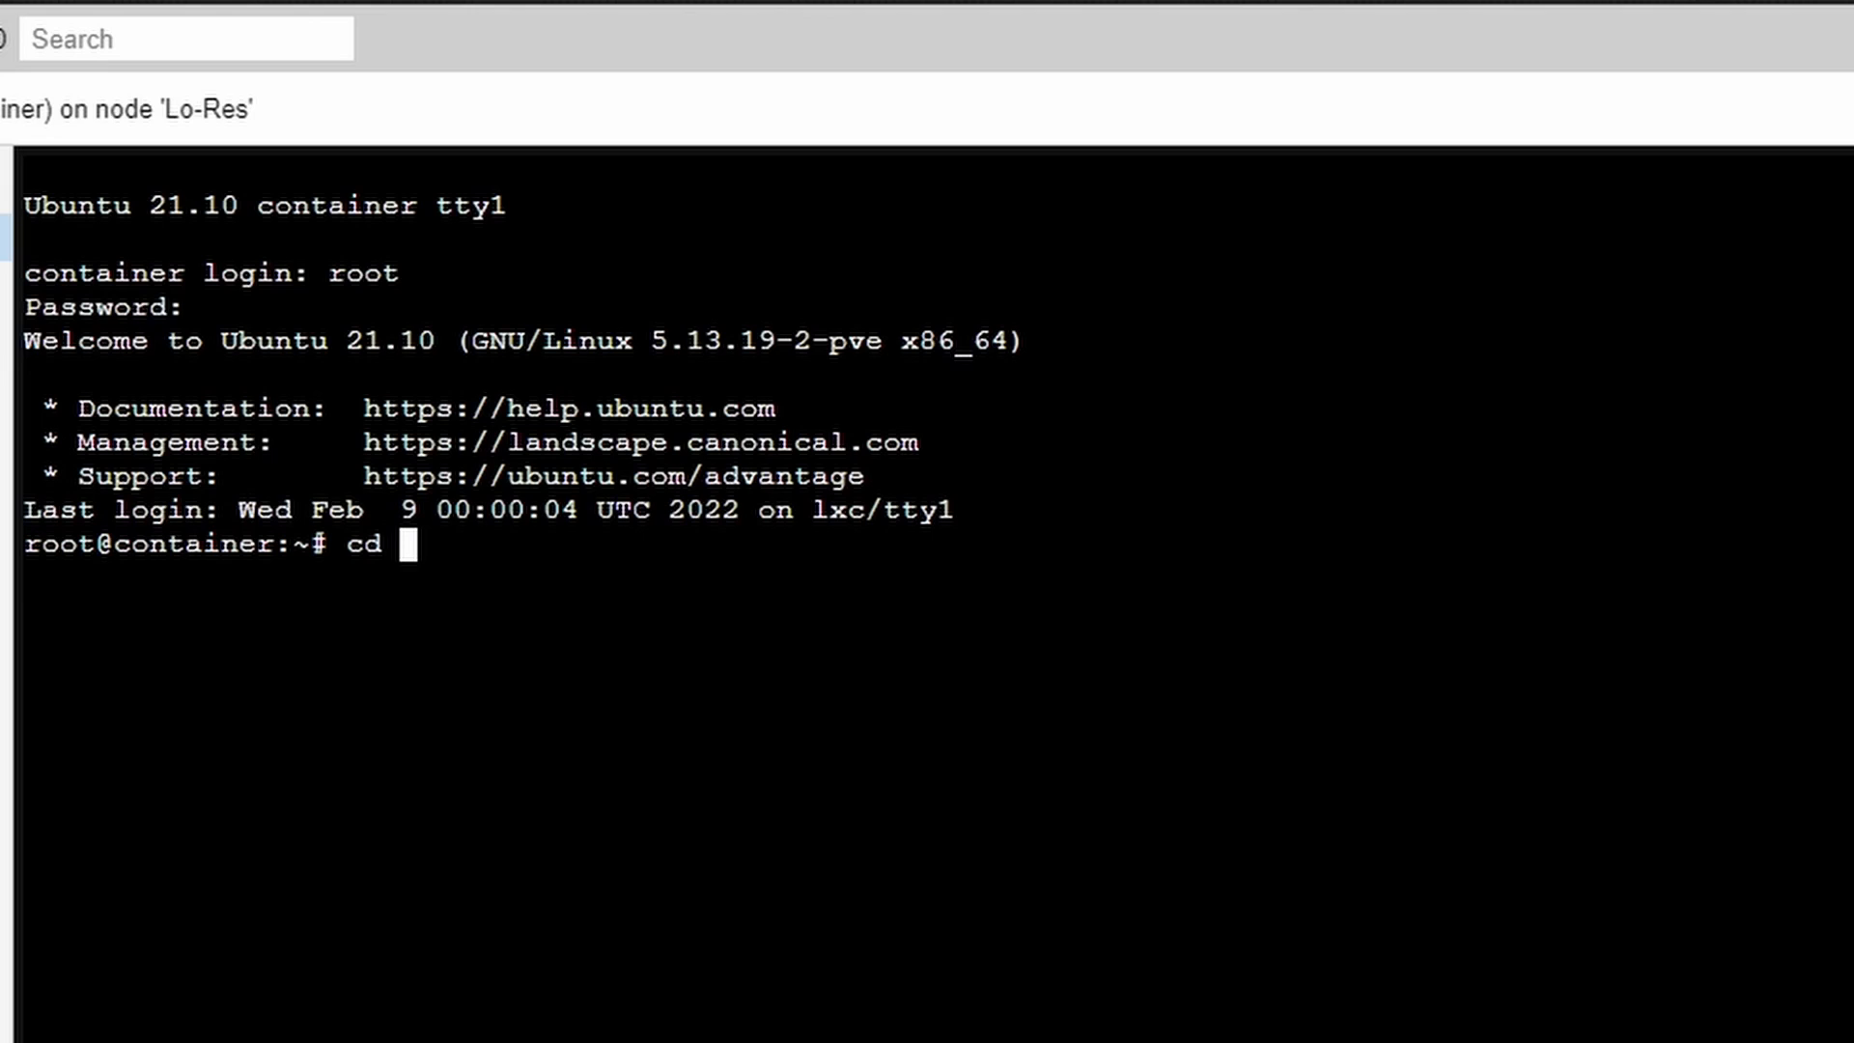
text(/mnt)
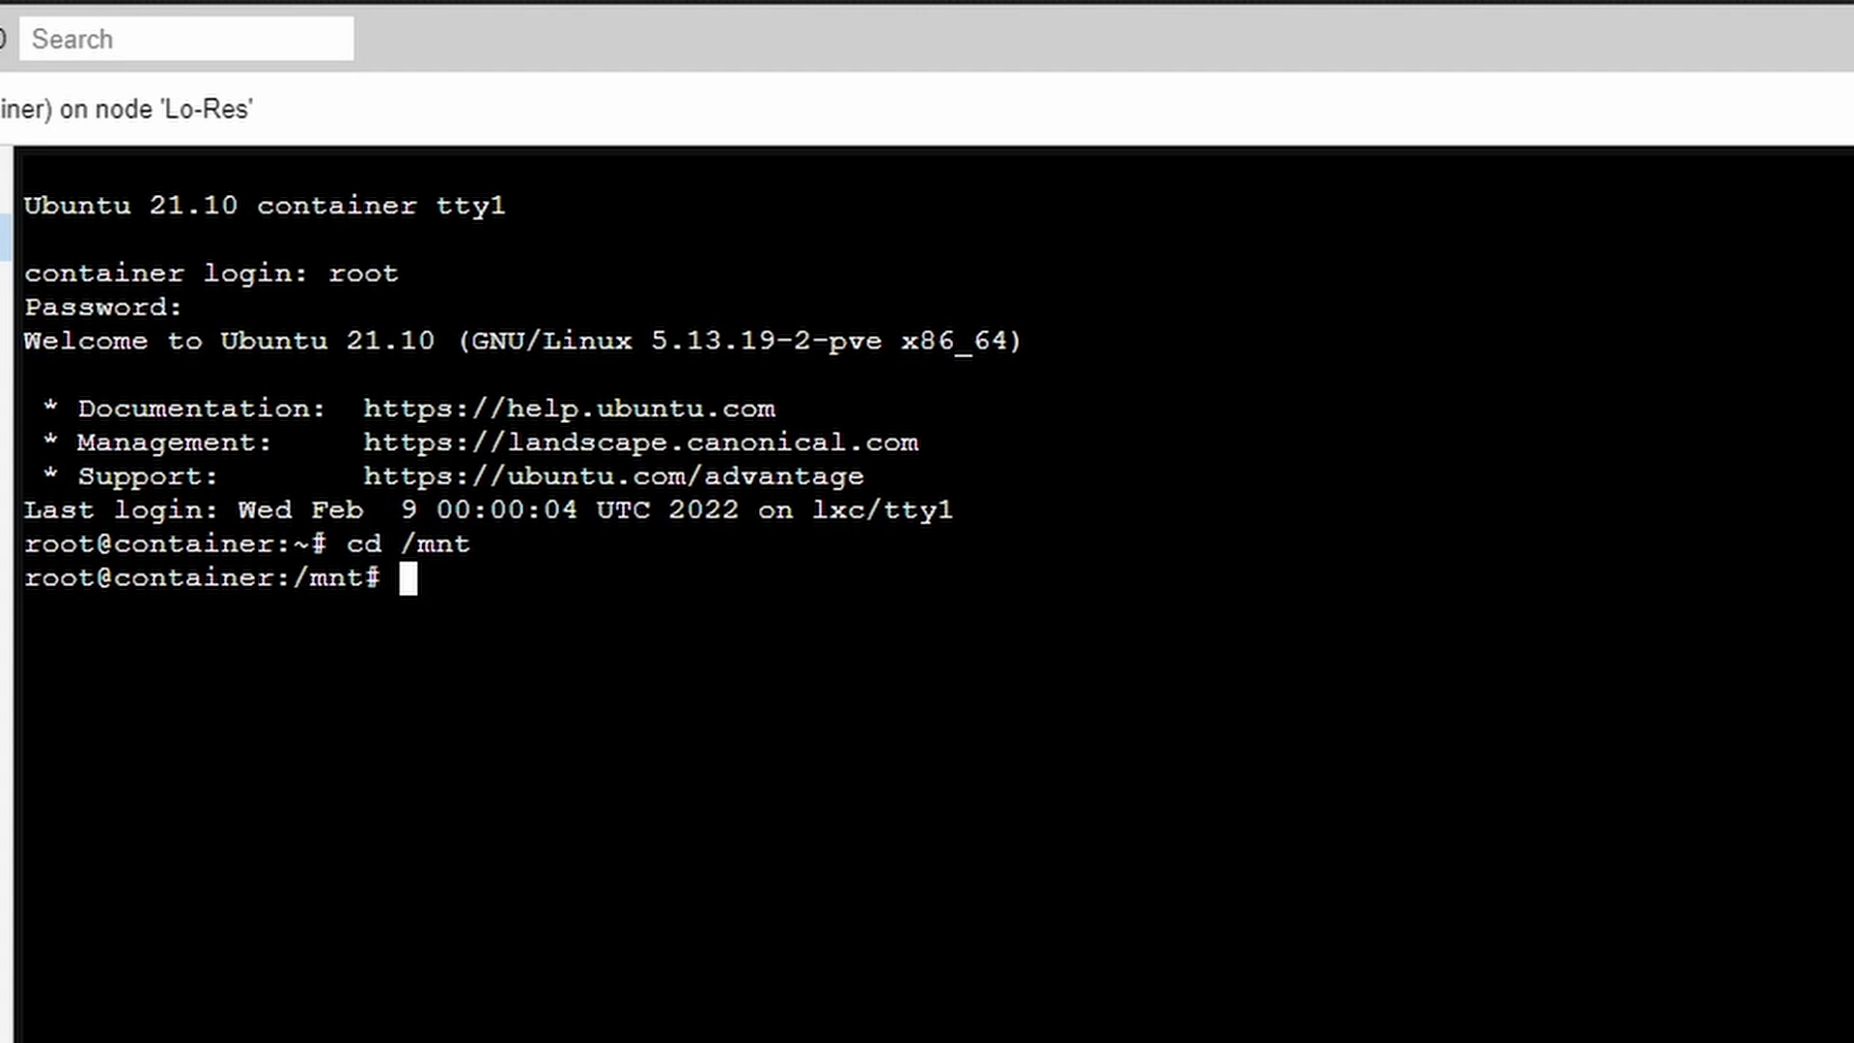
text(ls)
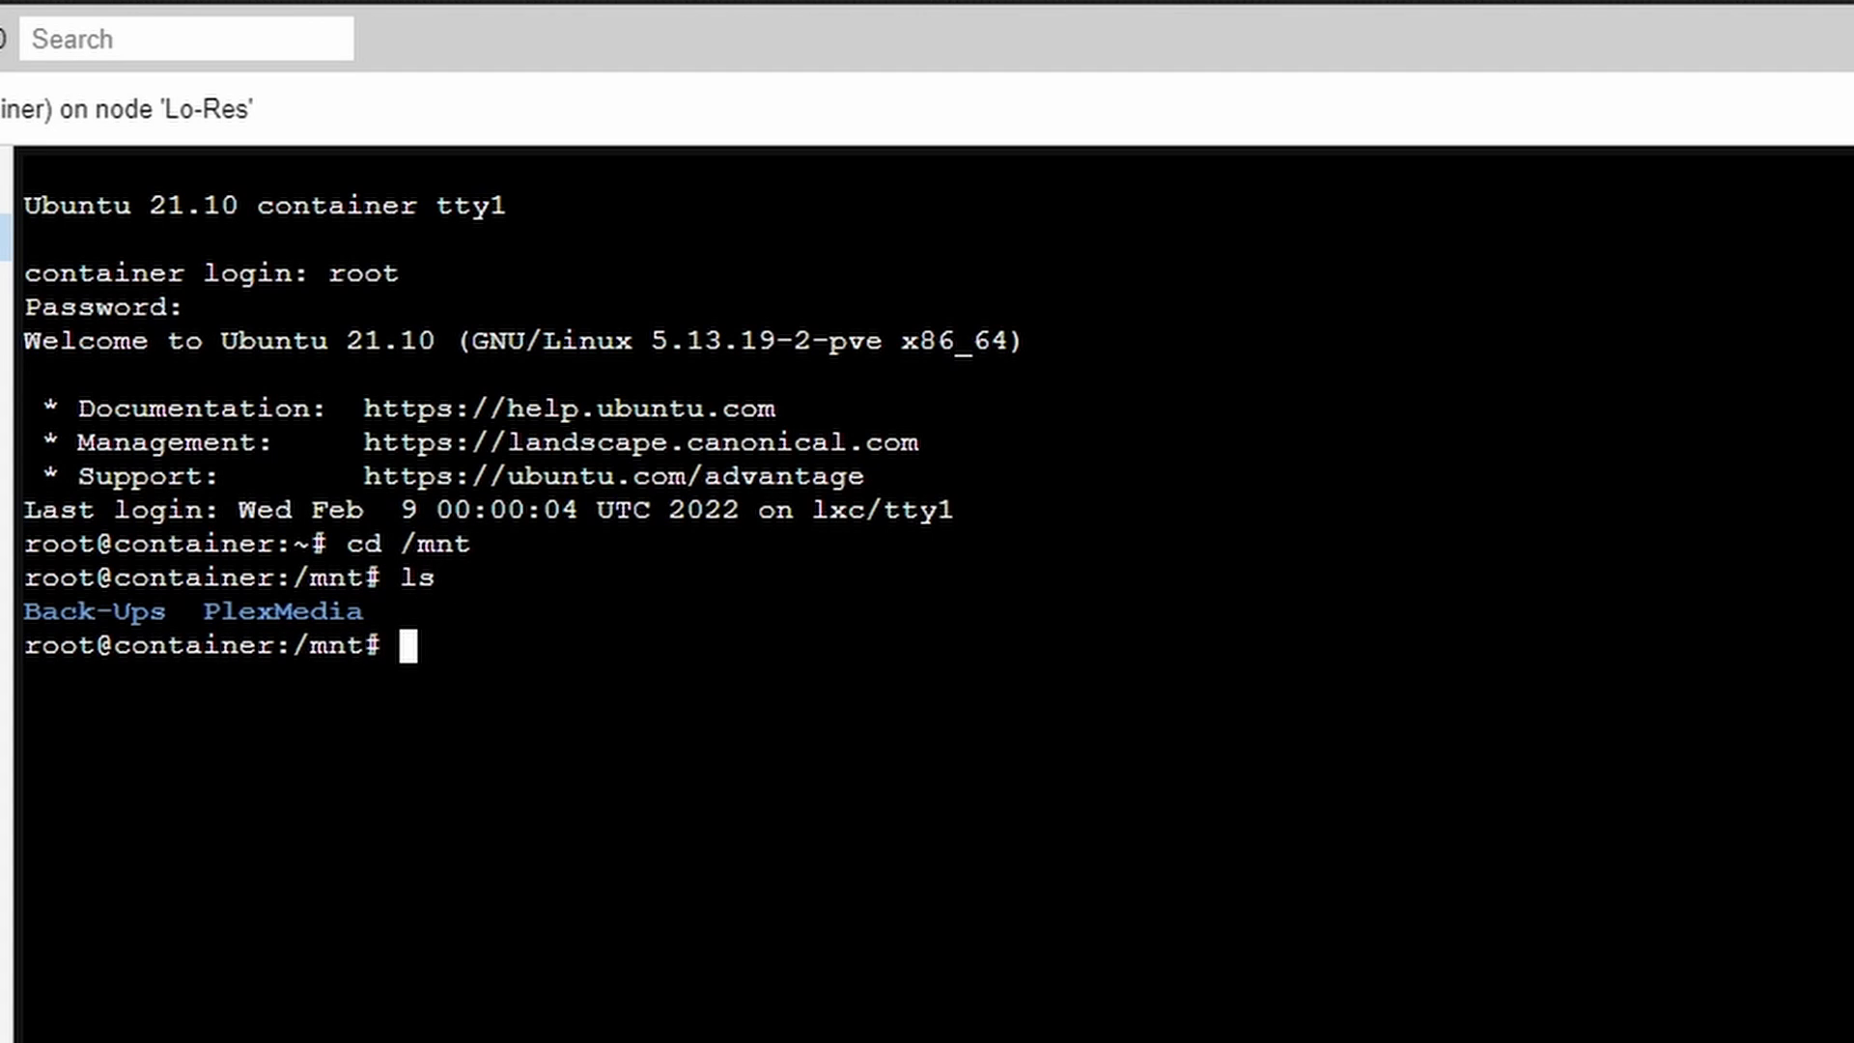
text(cd /mnt)
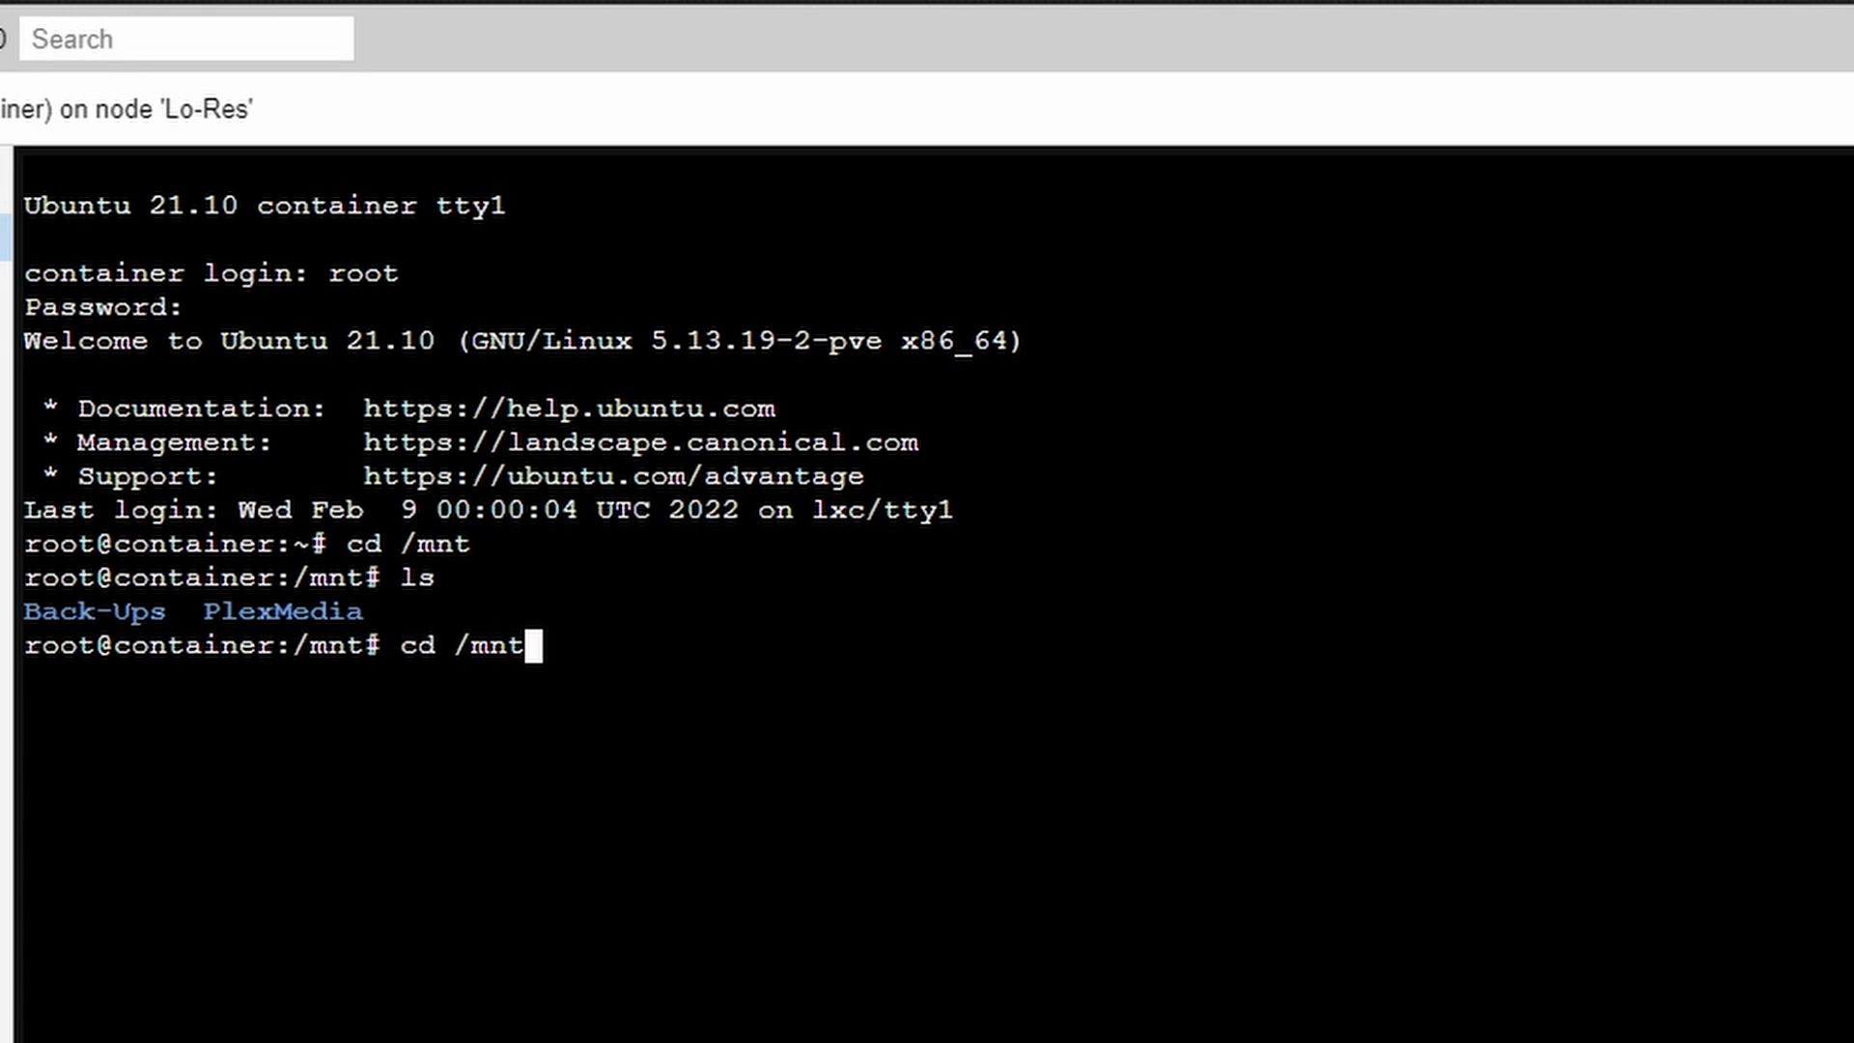
text(Bac)
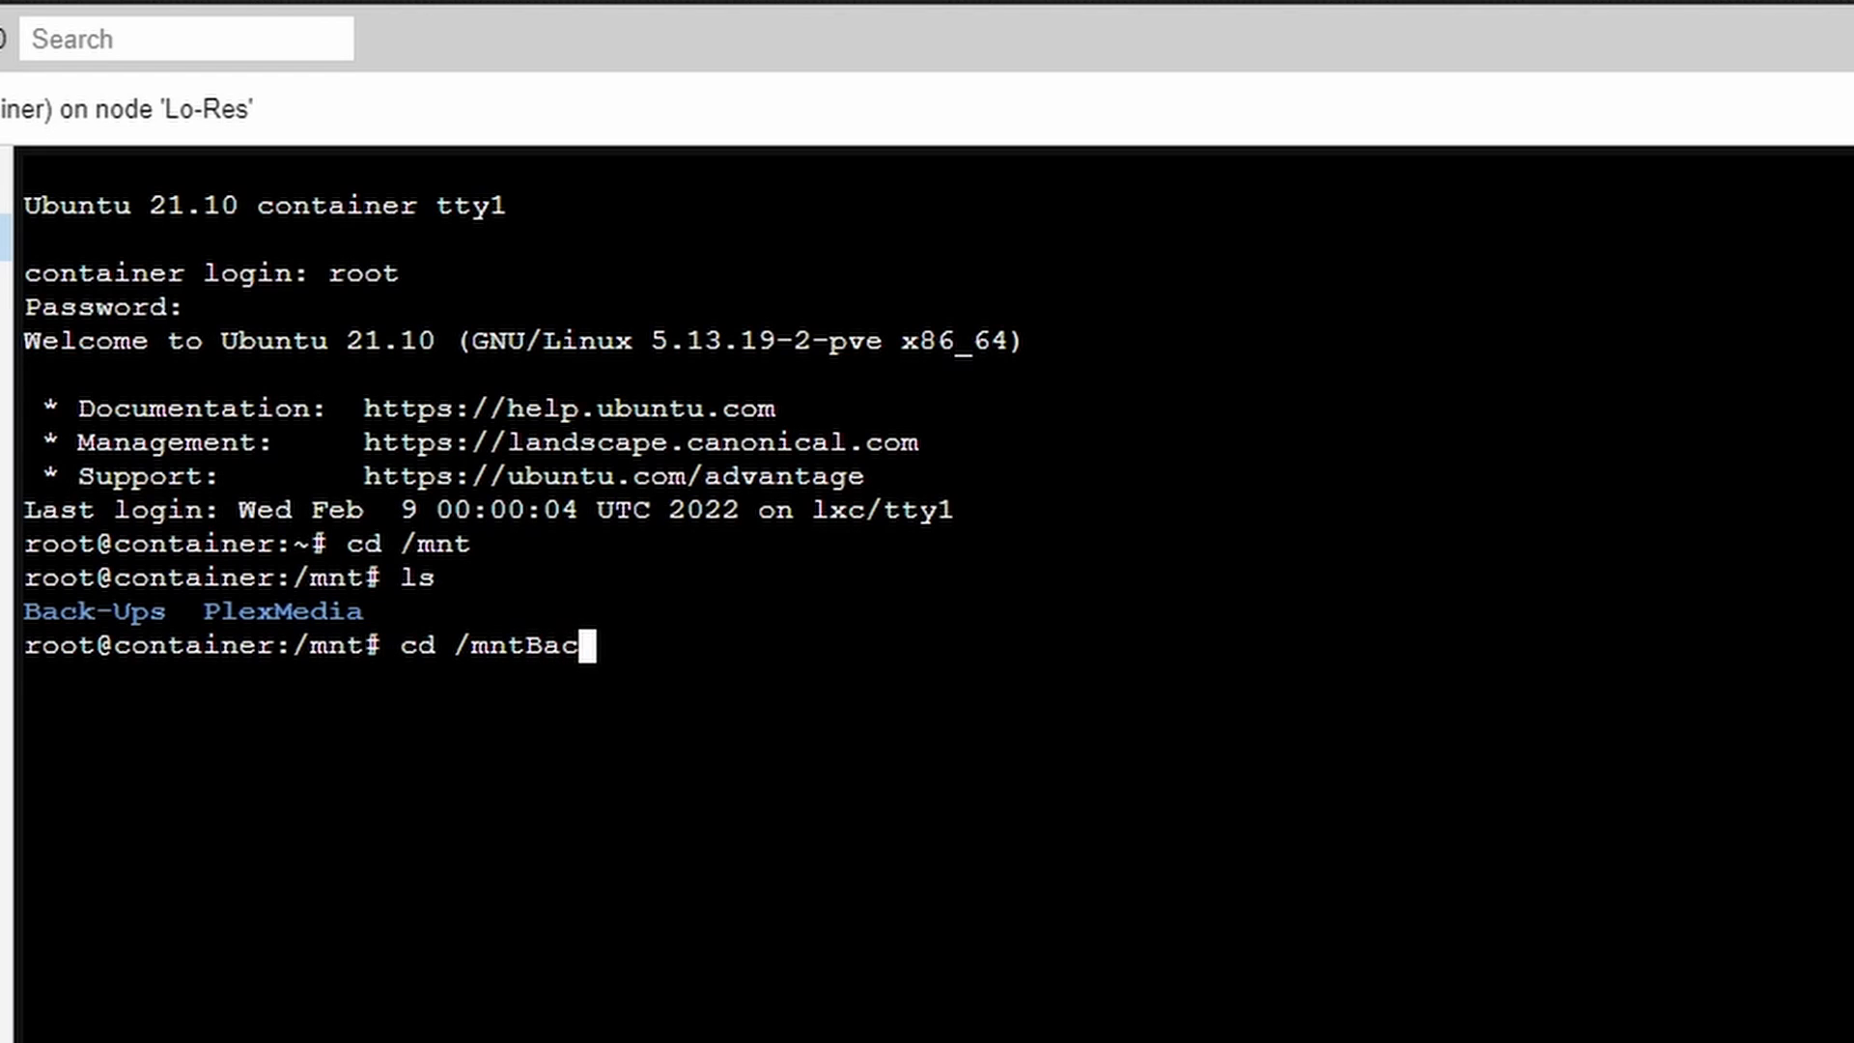
text(k-Ups)
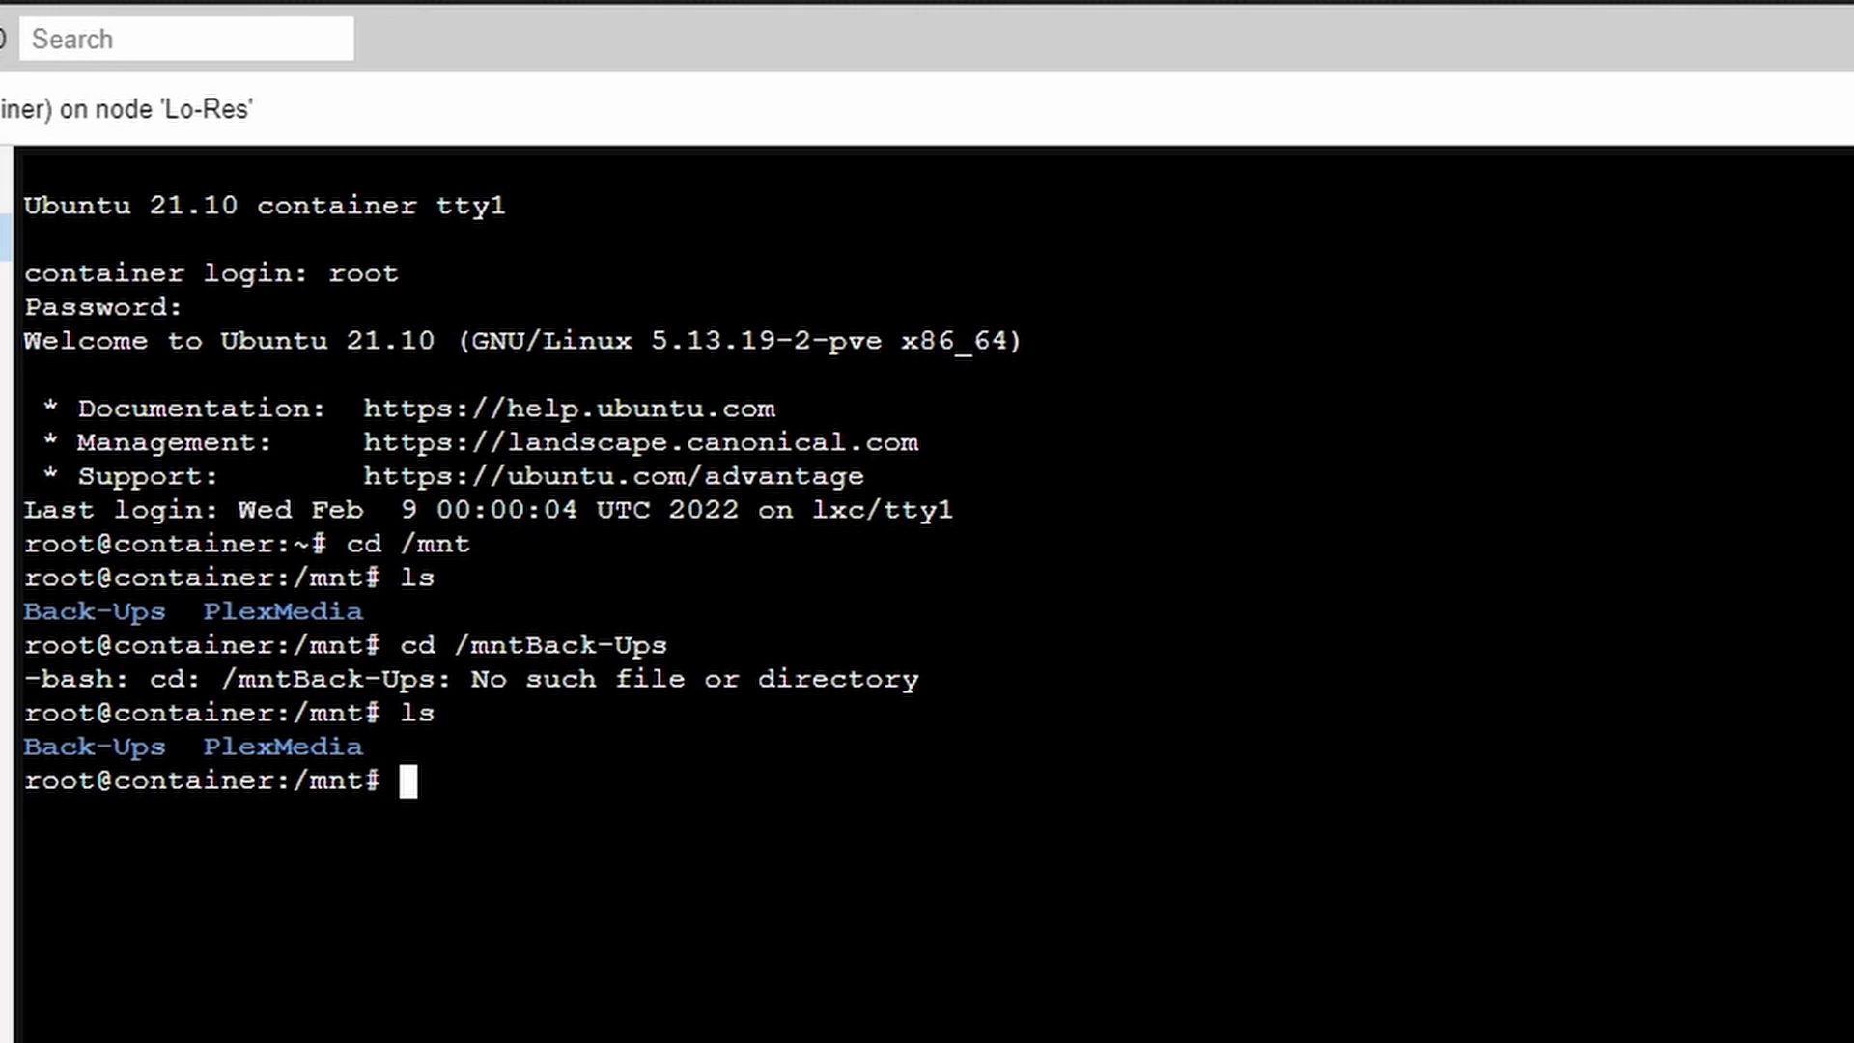
text(cd /mntBack-Ups)
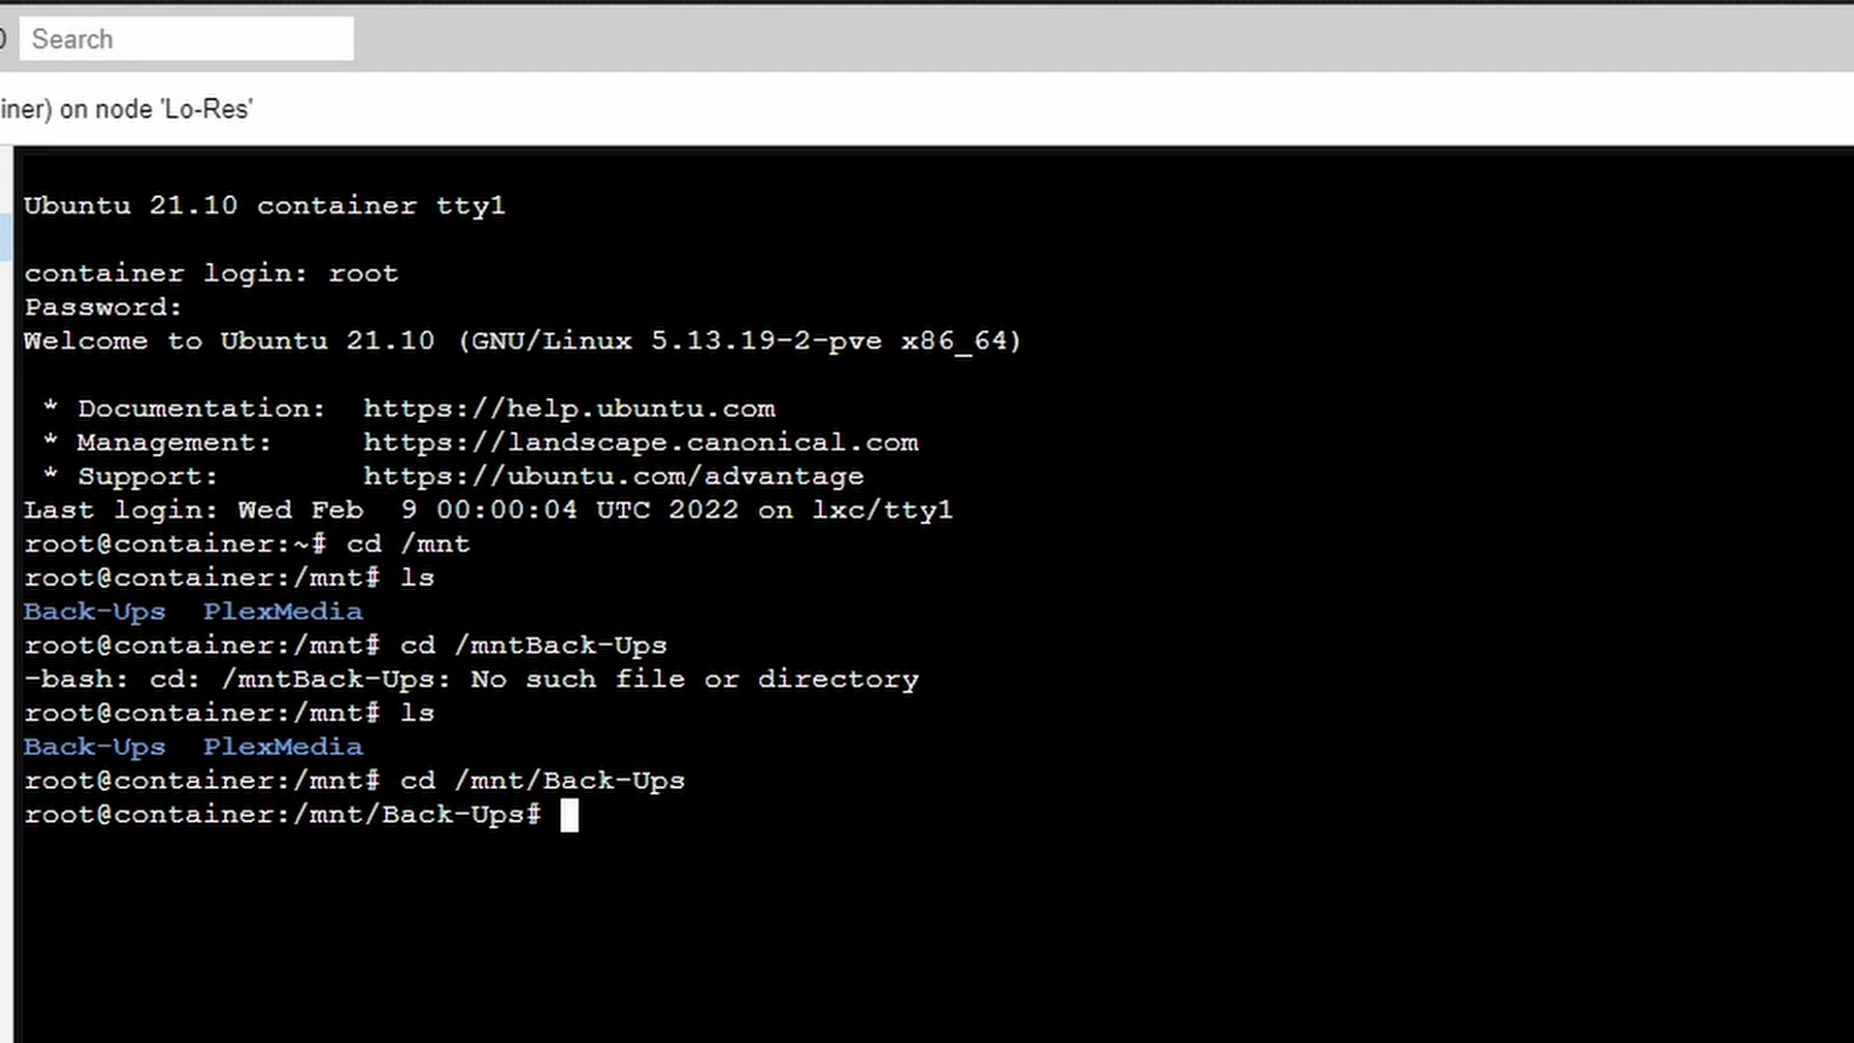
text(ls)
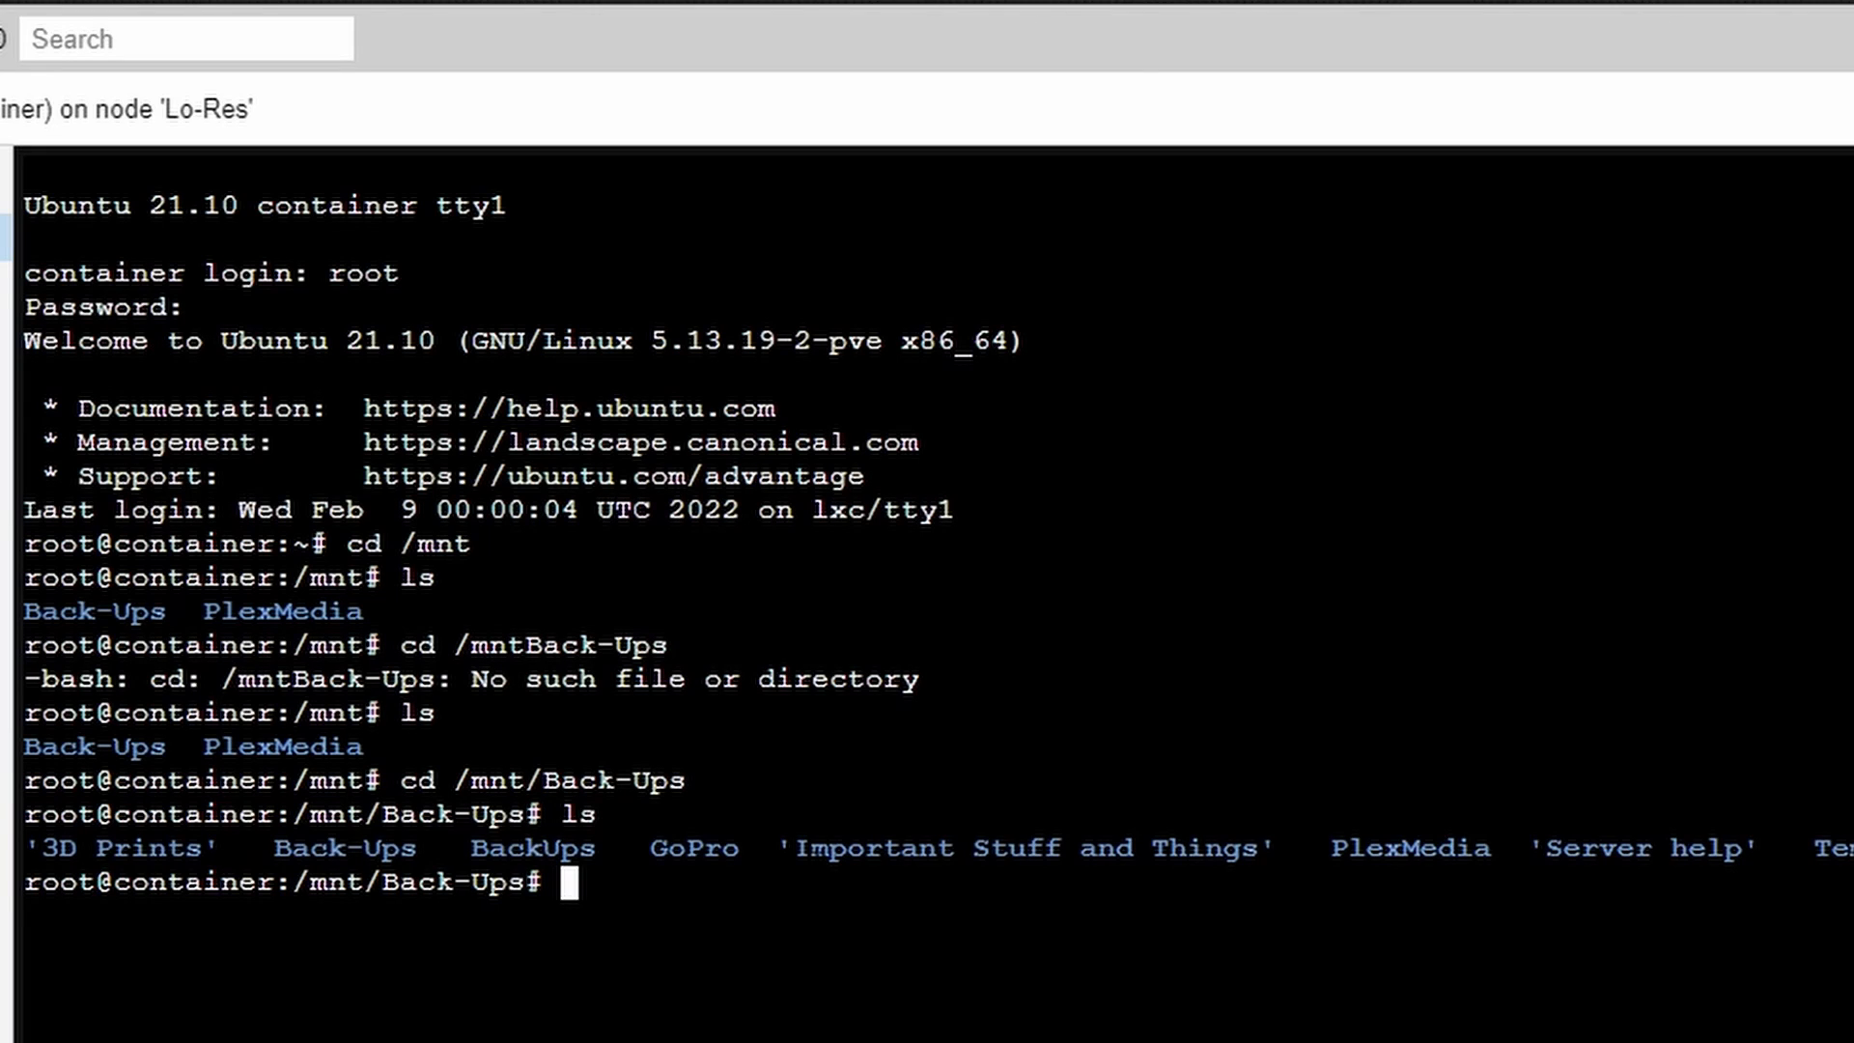
text(ls)
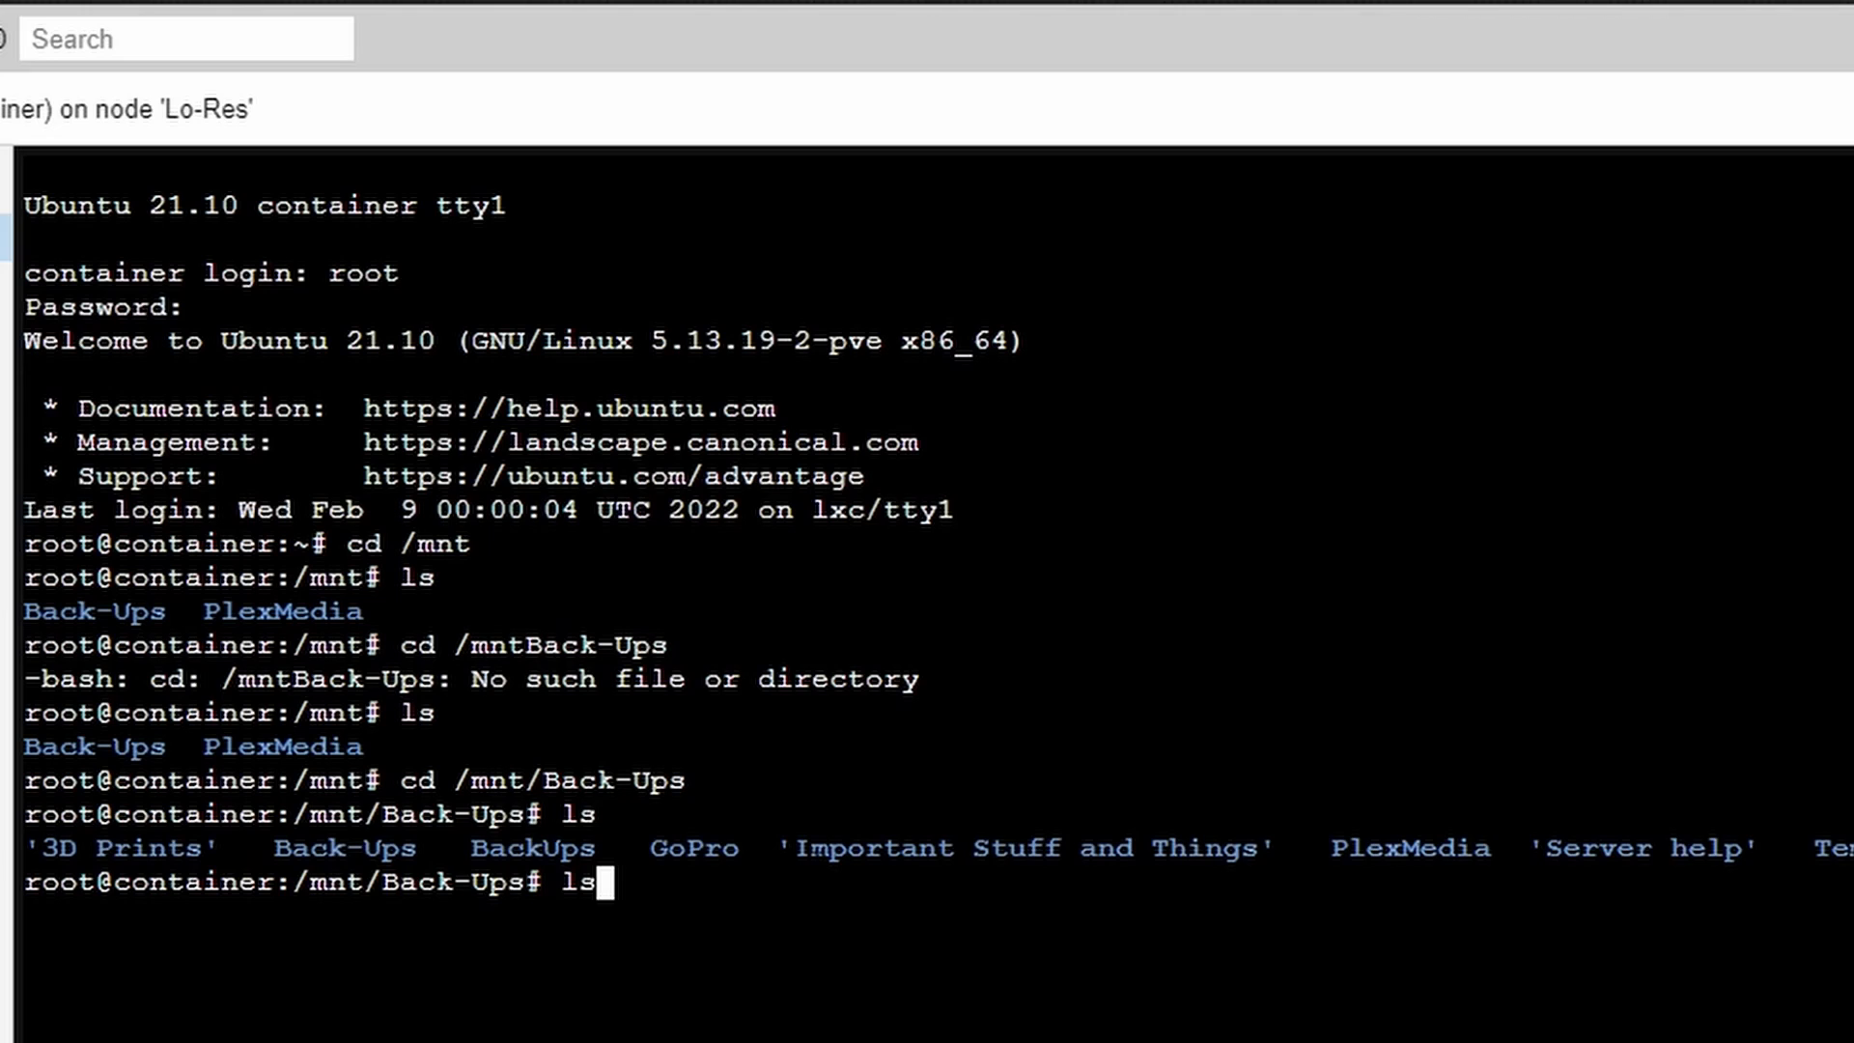
text(cd /mnt/Ba)
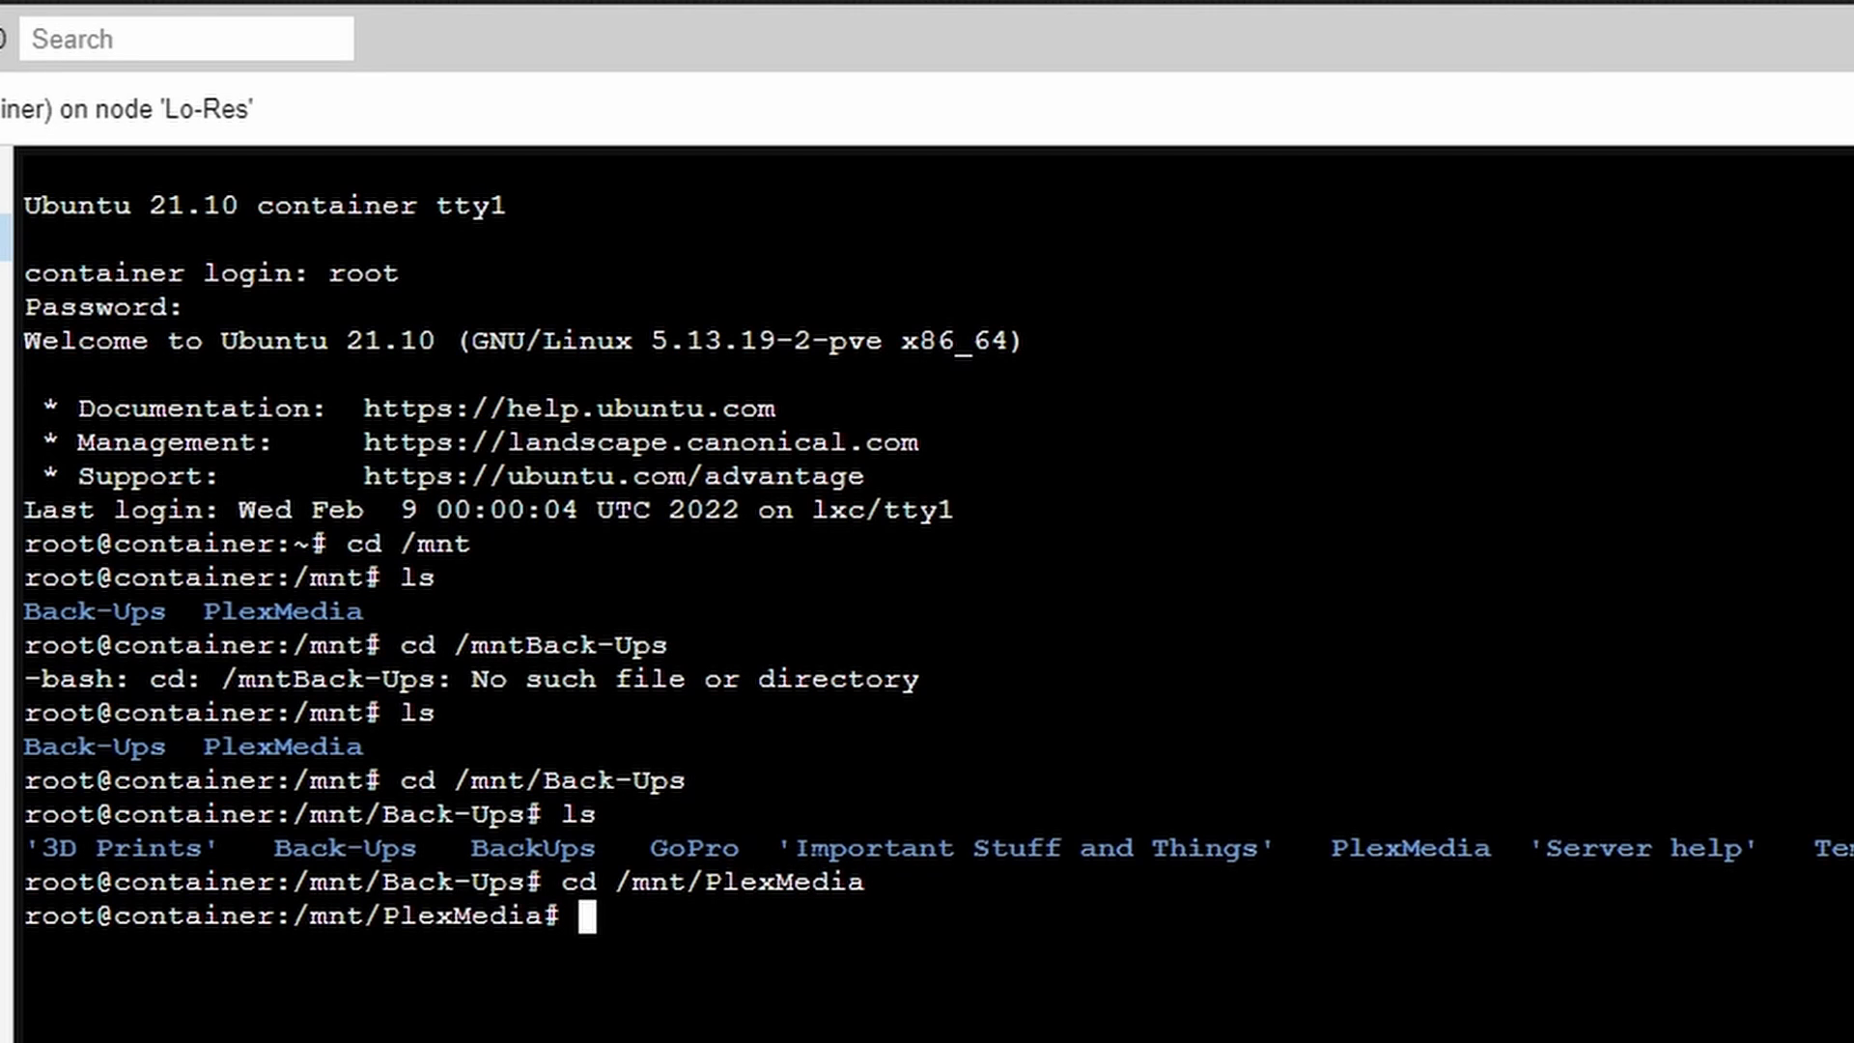
text(ls)
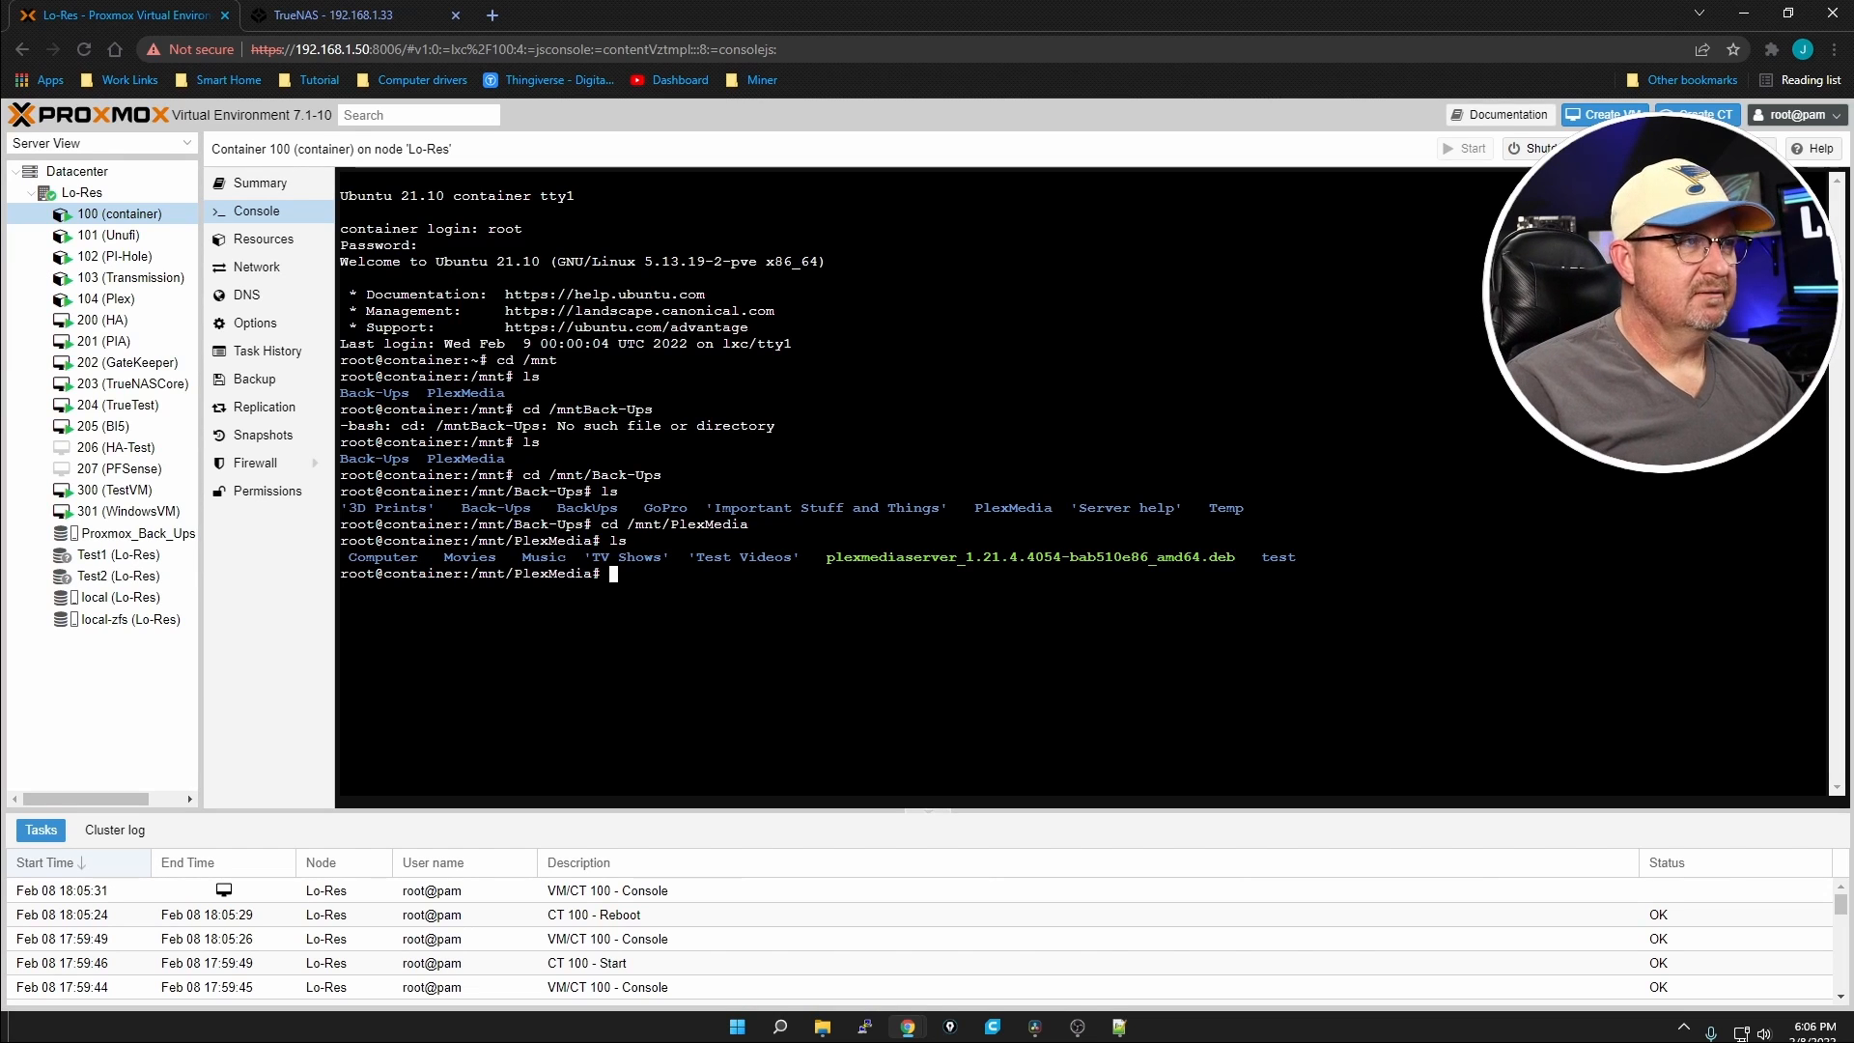
Shut down container 100 and switch to the TestVM (300) virtual machine's console
click(1537, 148)
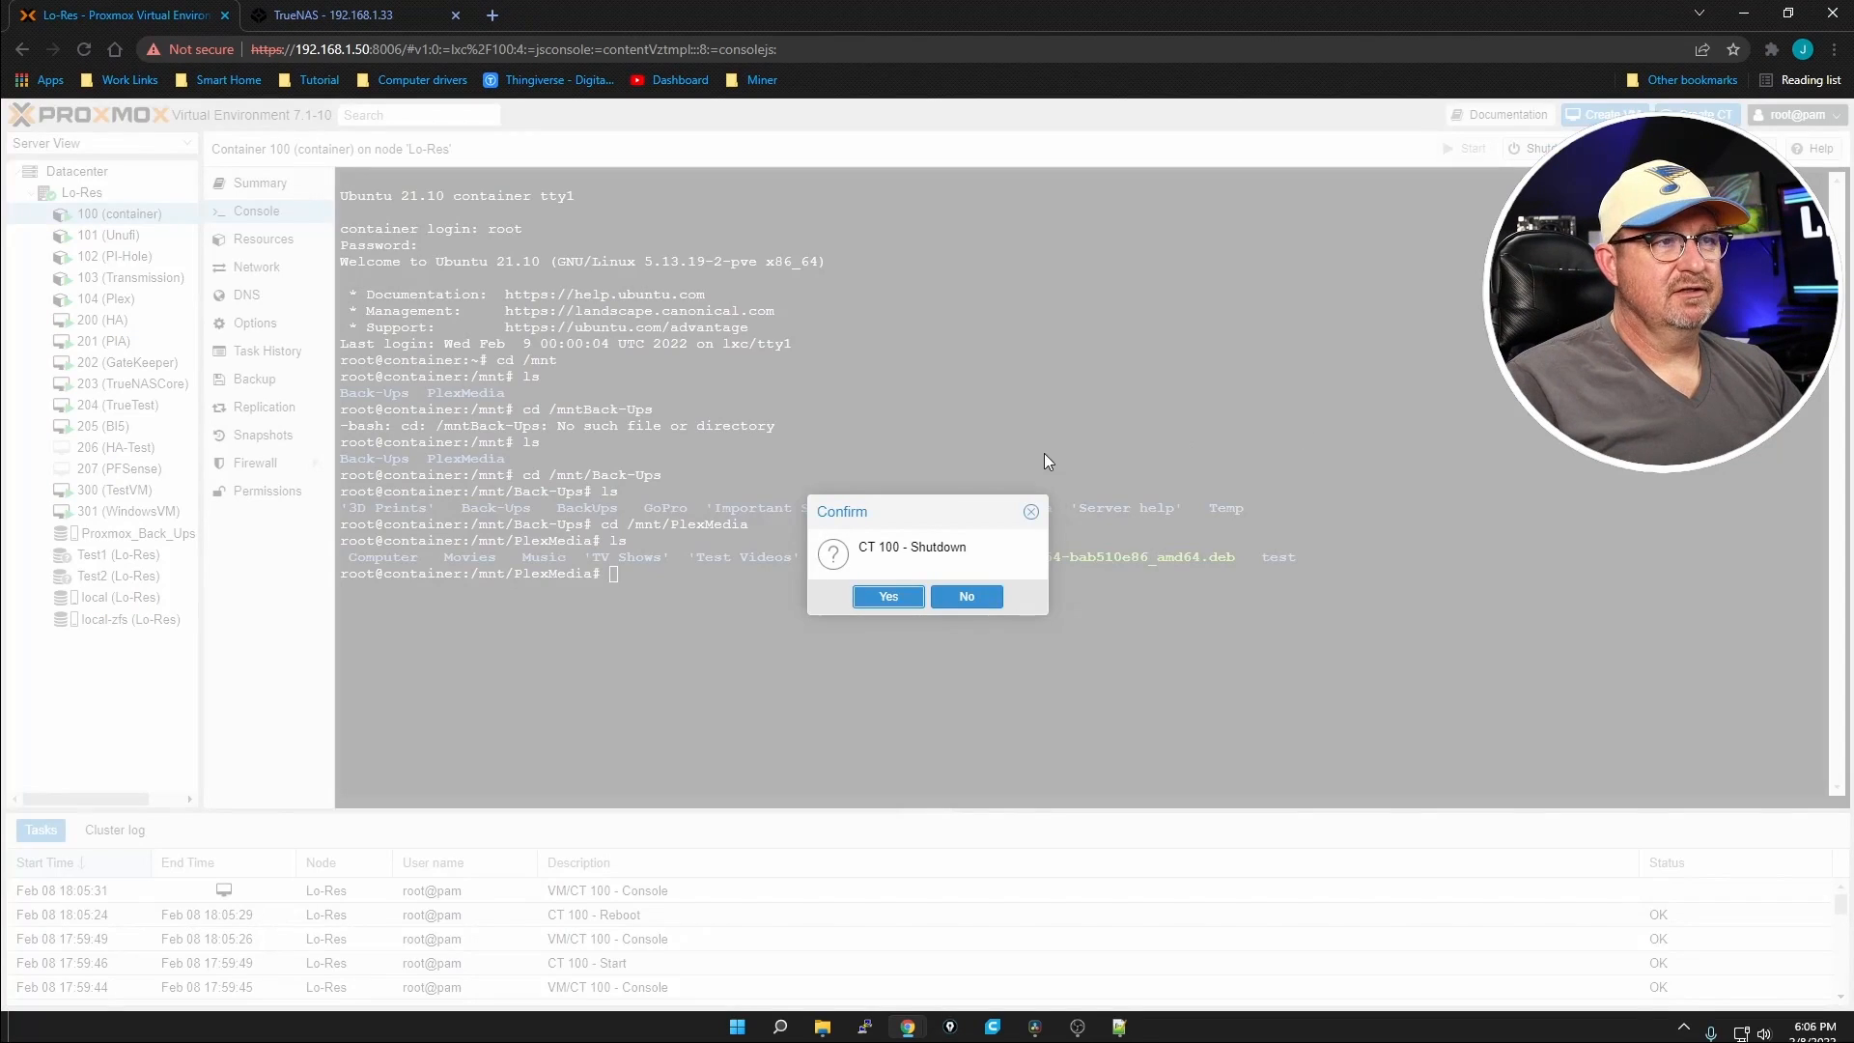
click(965, 596)
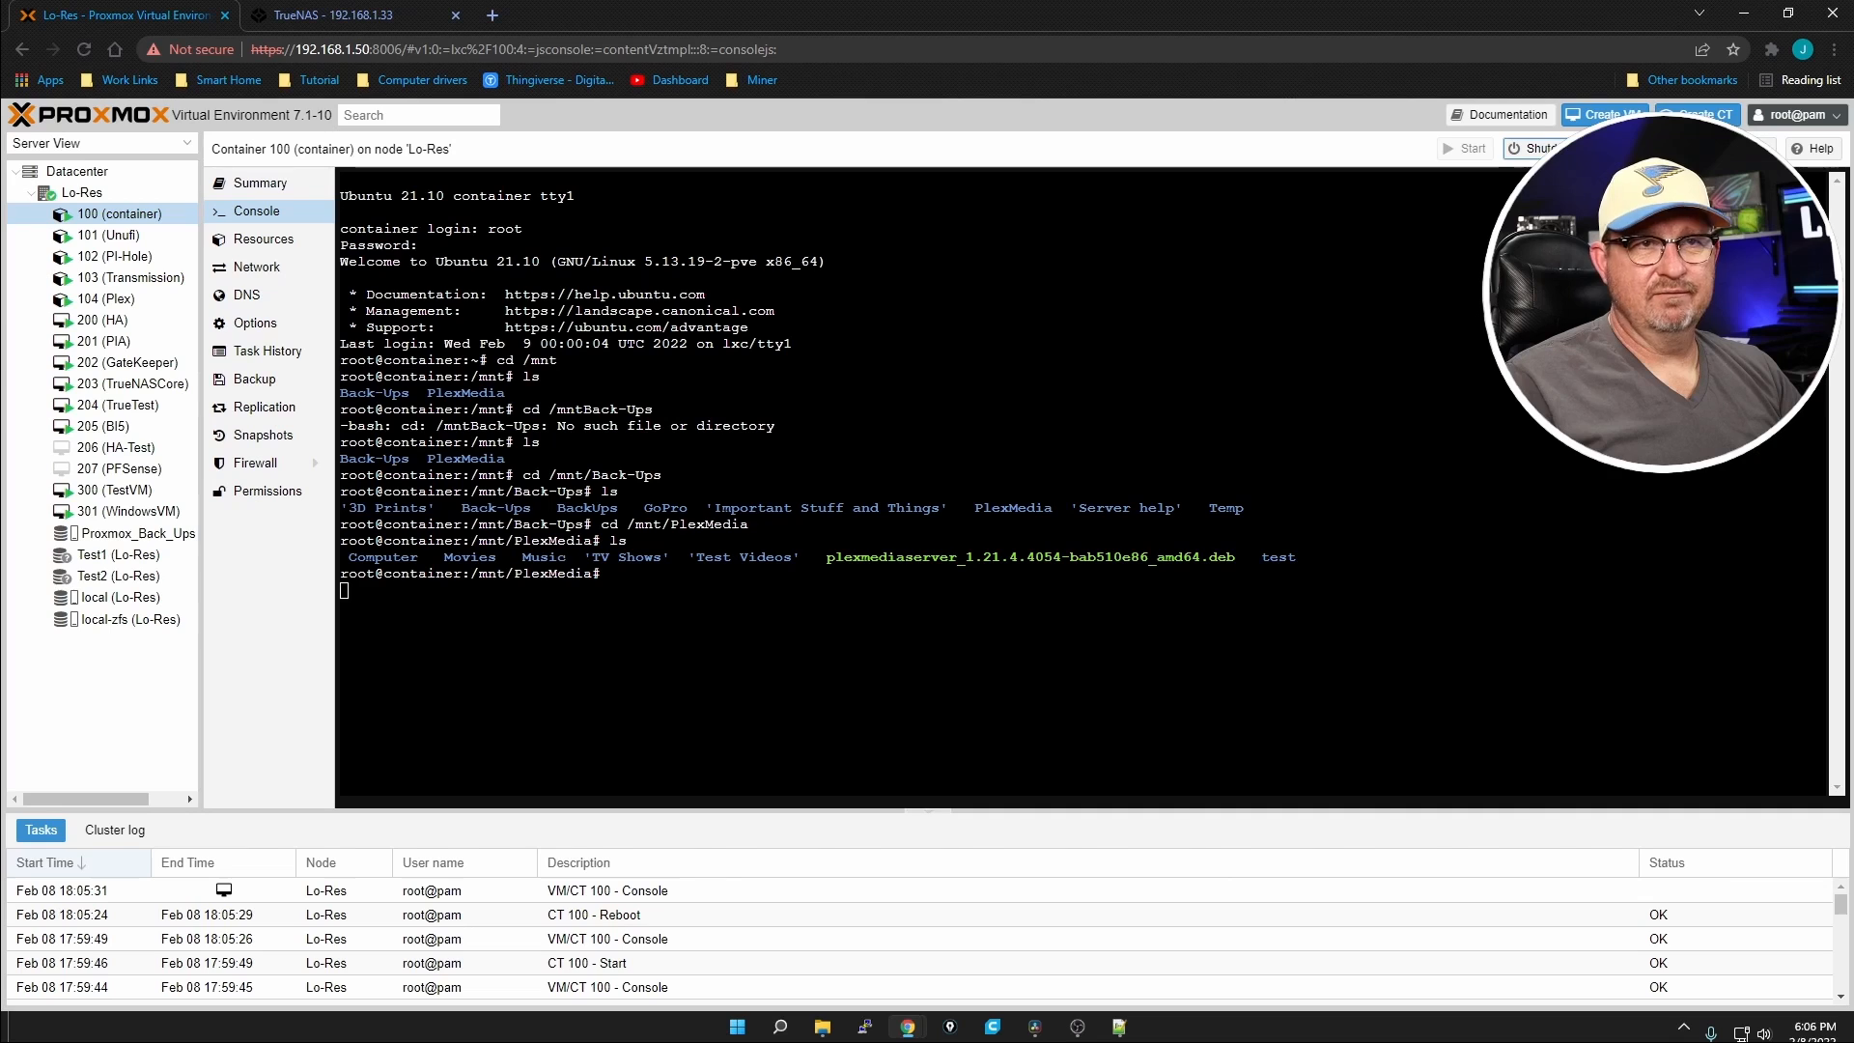
click(1531, 148)
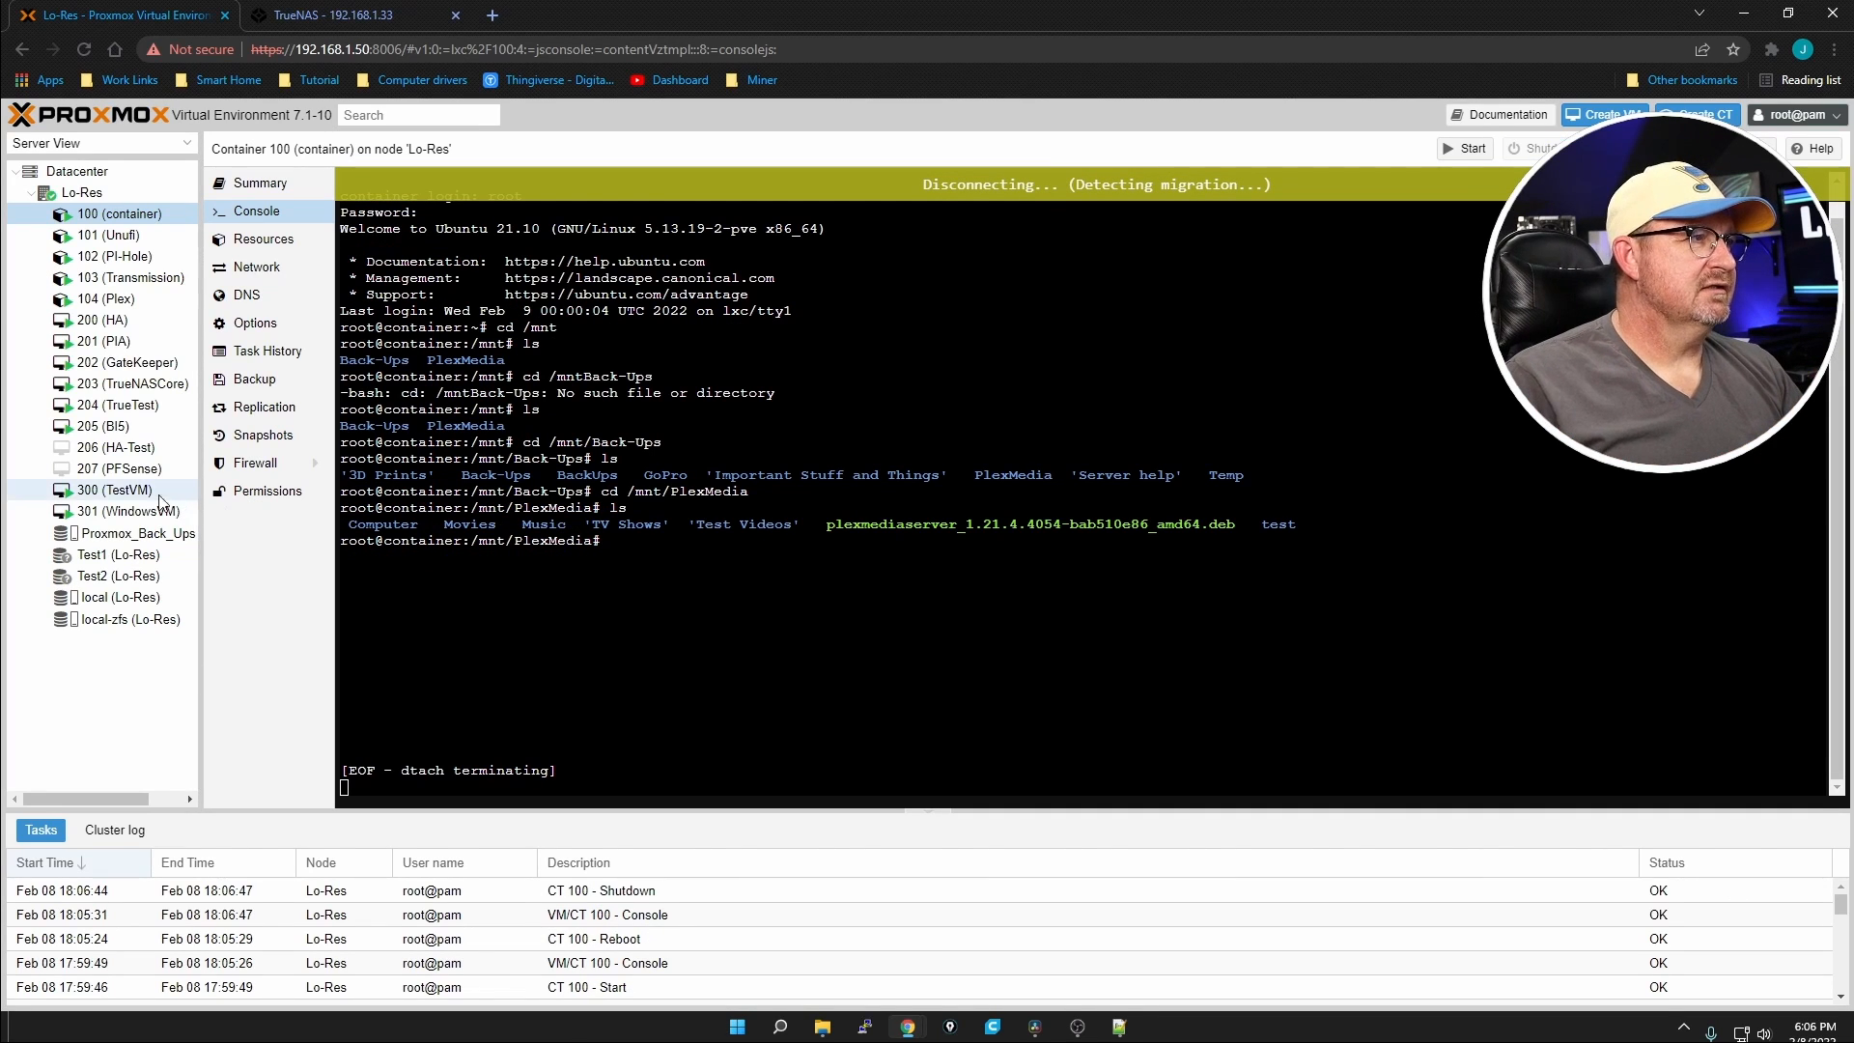
mouse_move(118, 510)
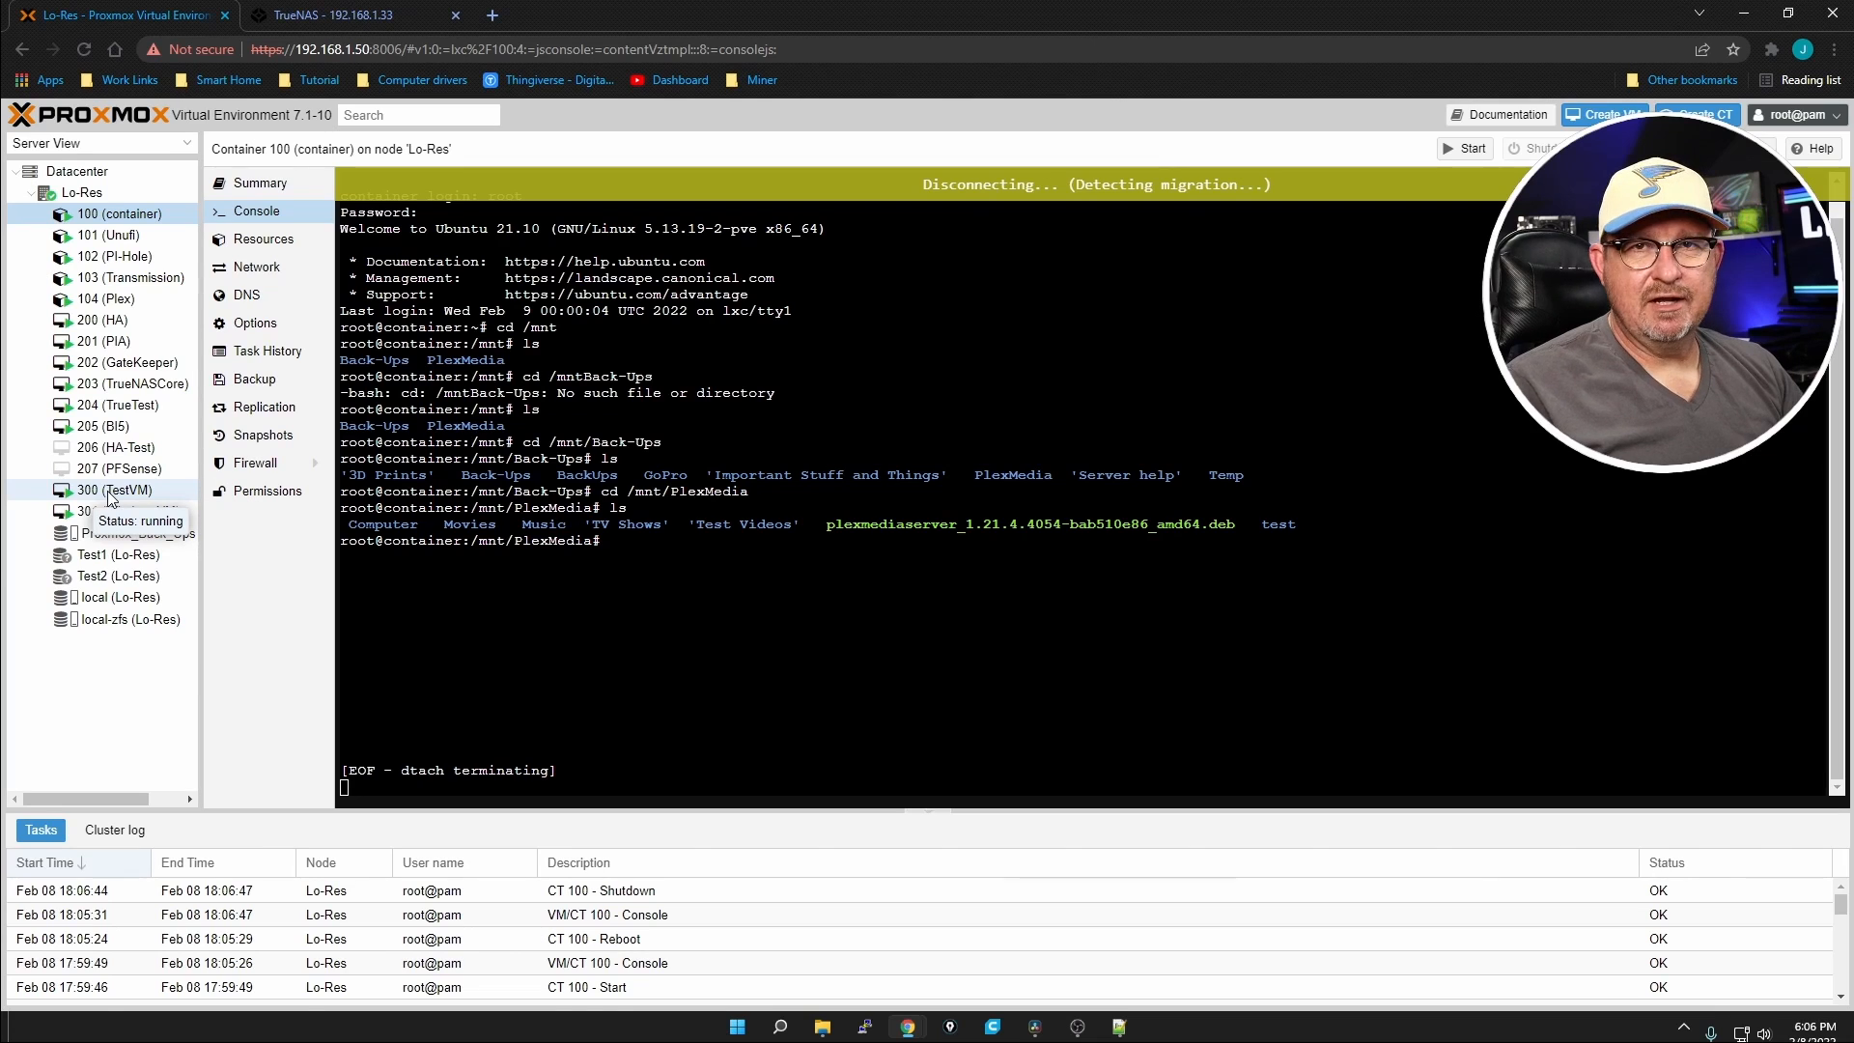
click(115, 489)
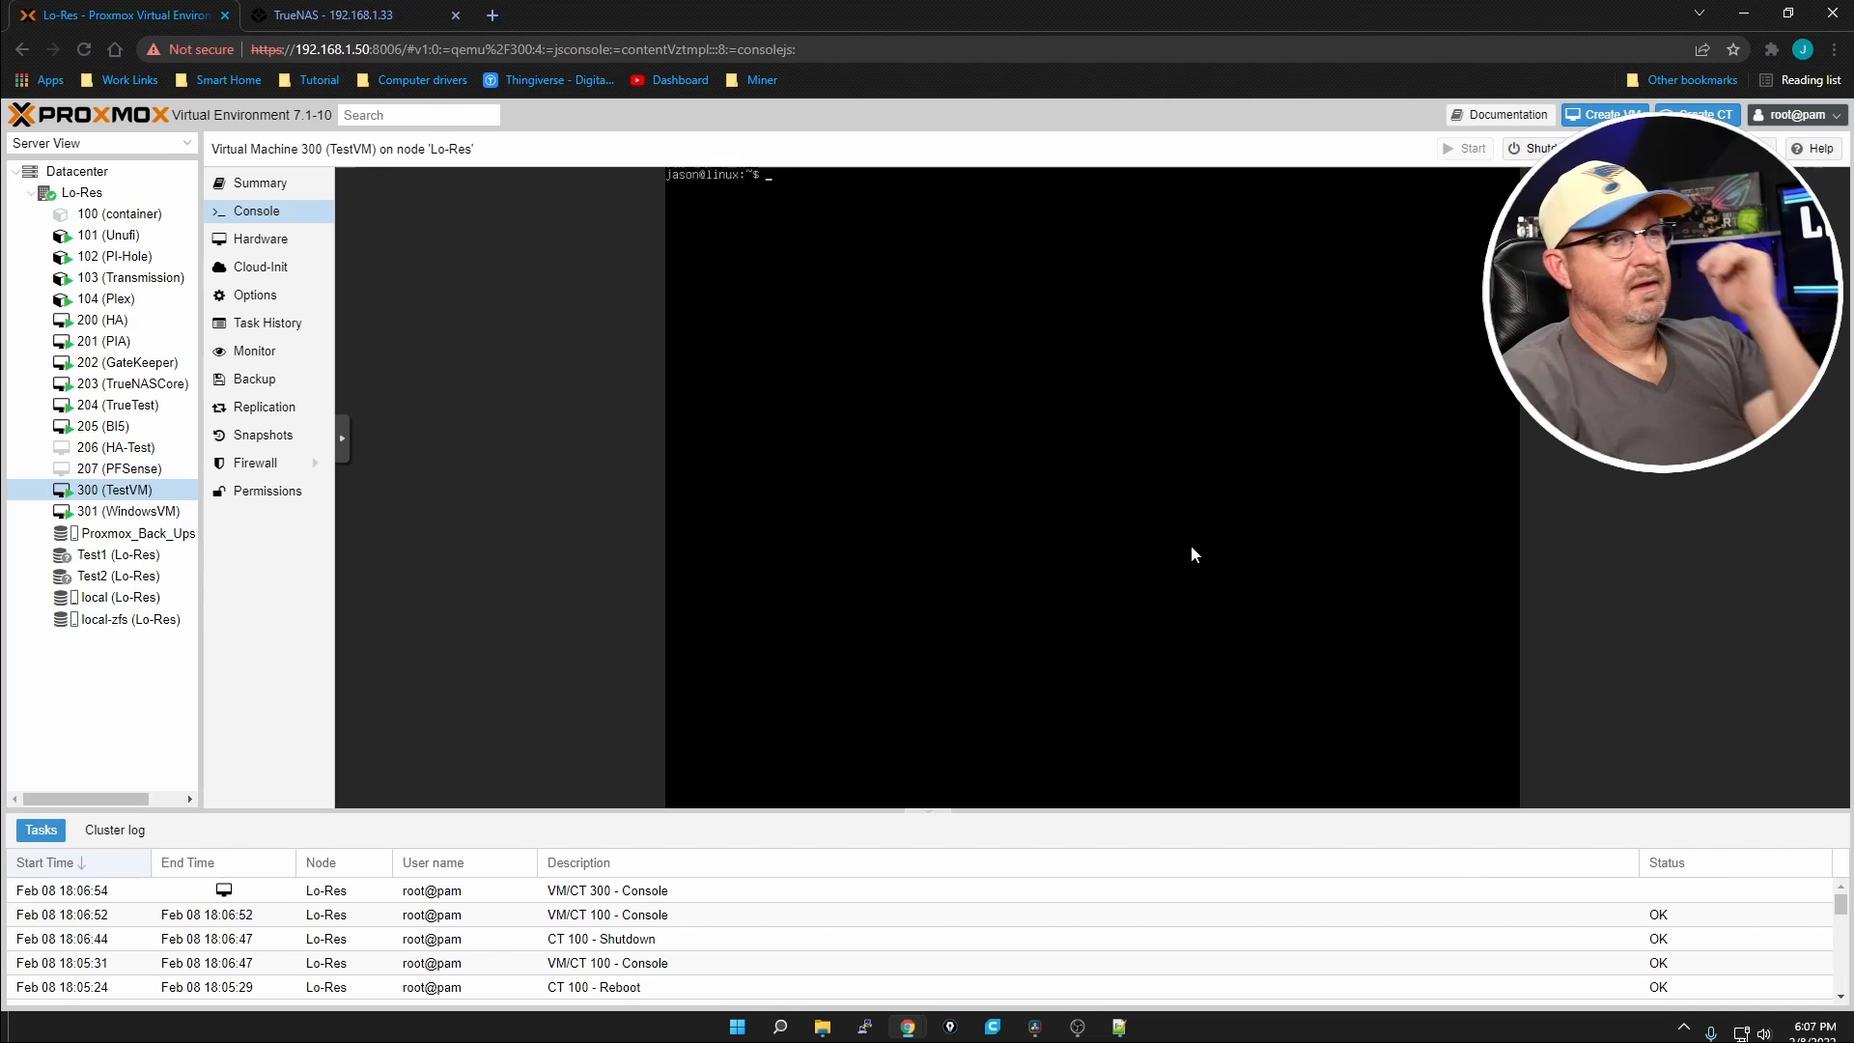
Make the TestVM console fullscreen and start nano on /etc/fstab
click(342, 439)
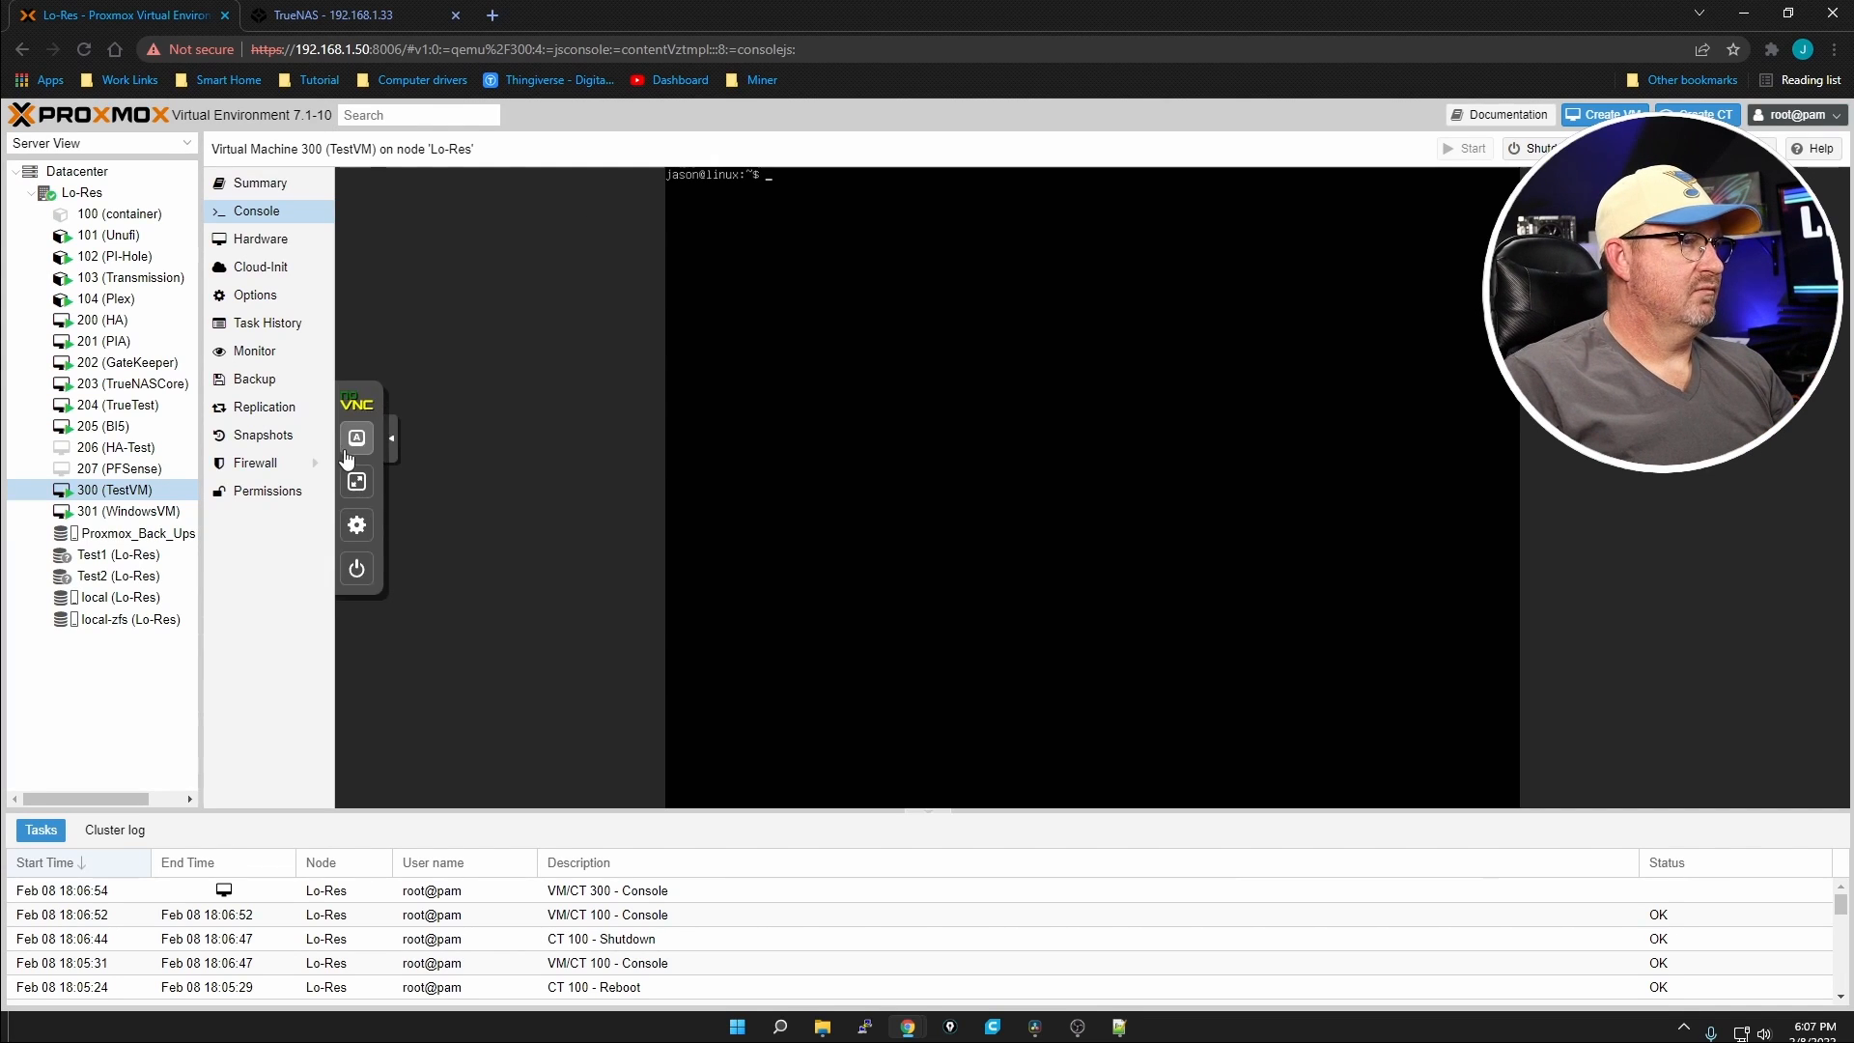
click(356, 481)
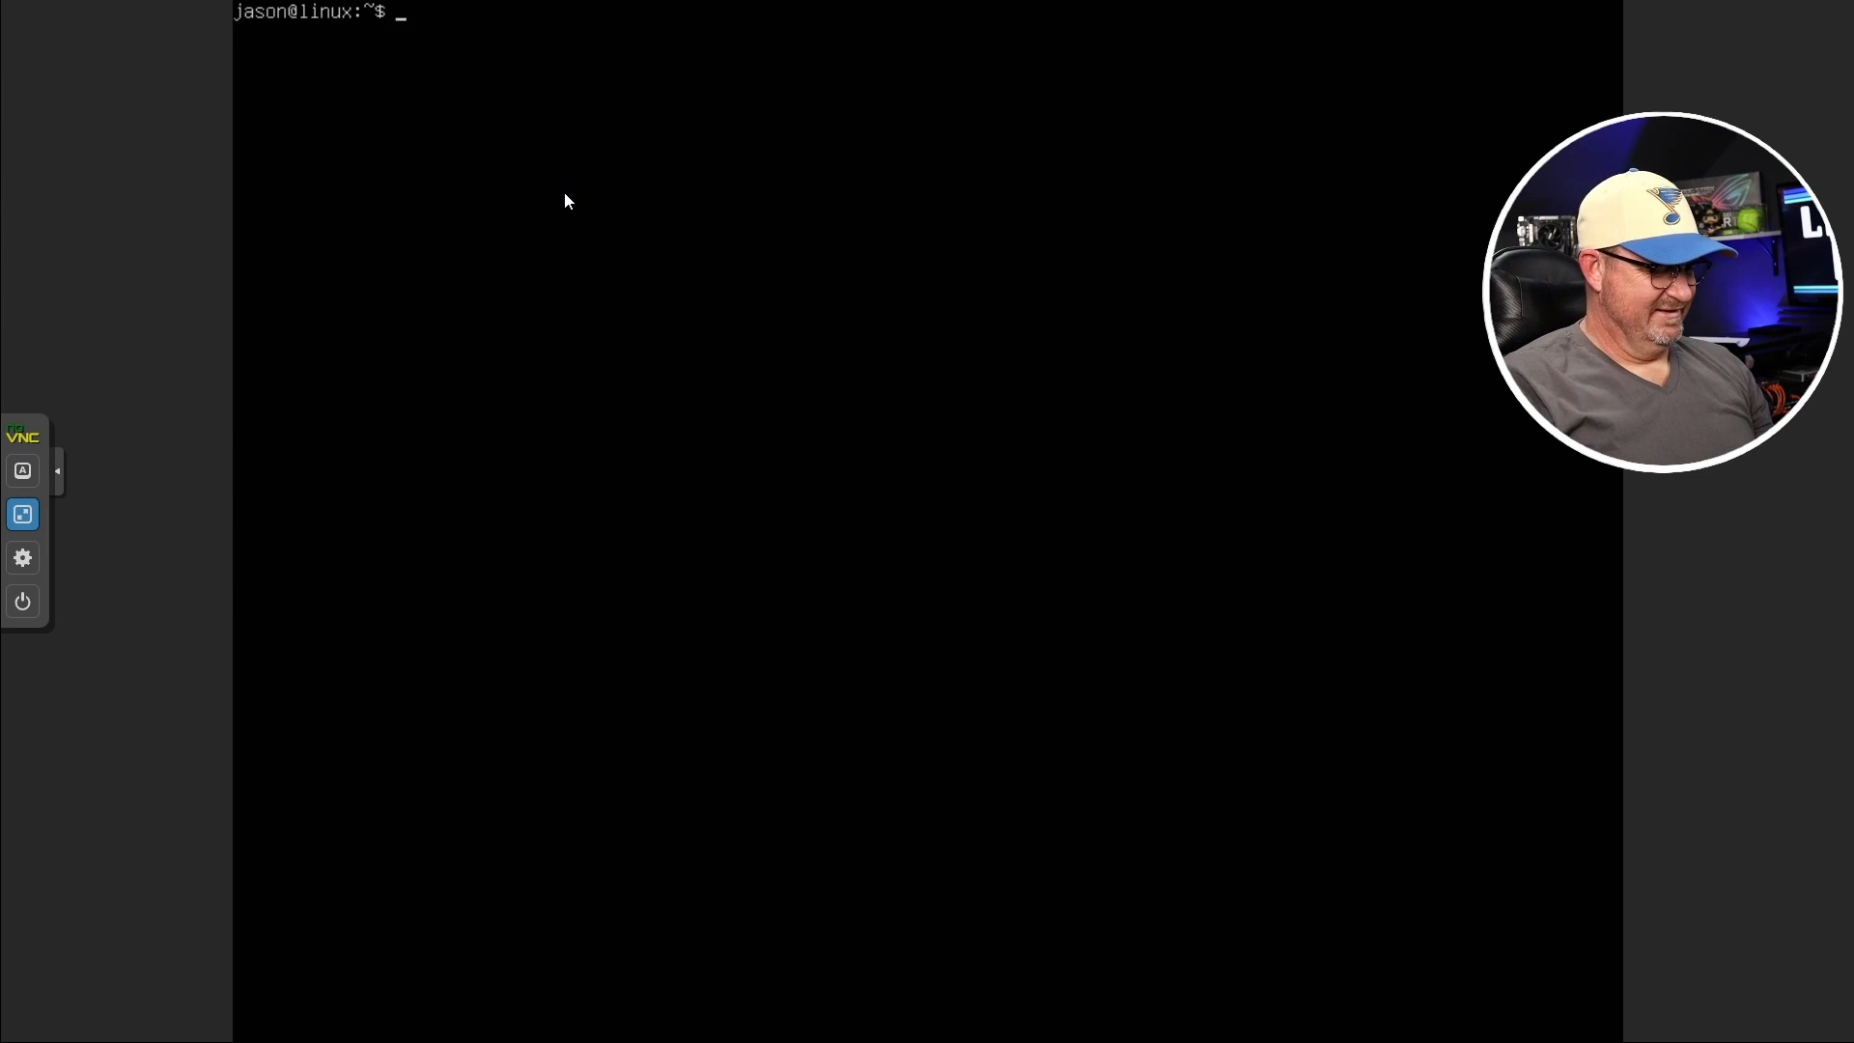
text(nano /etc/)
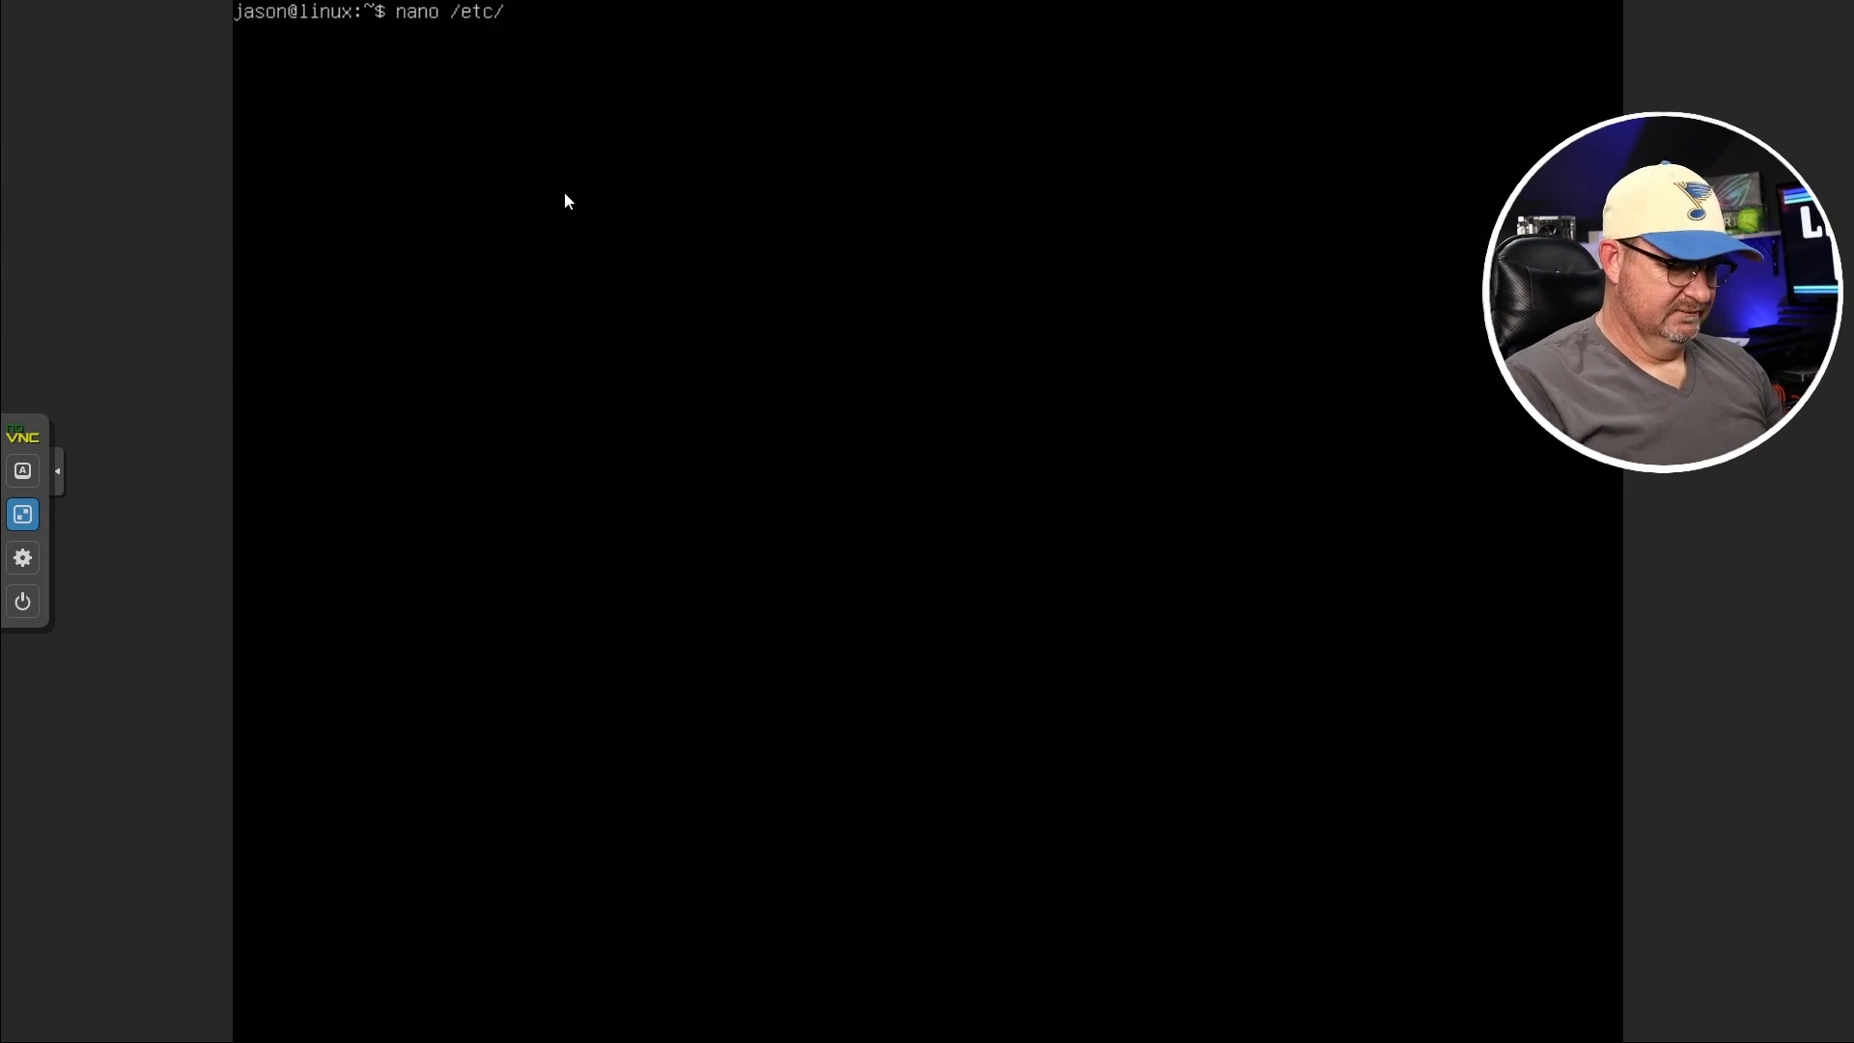
text(fs)
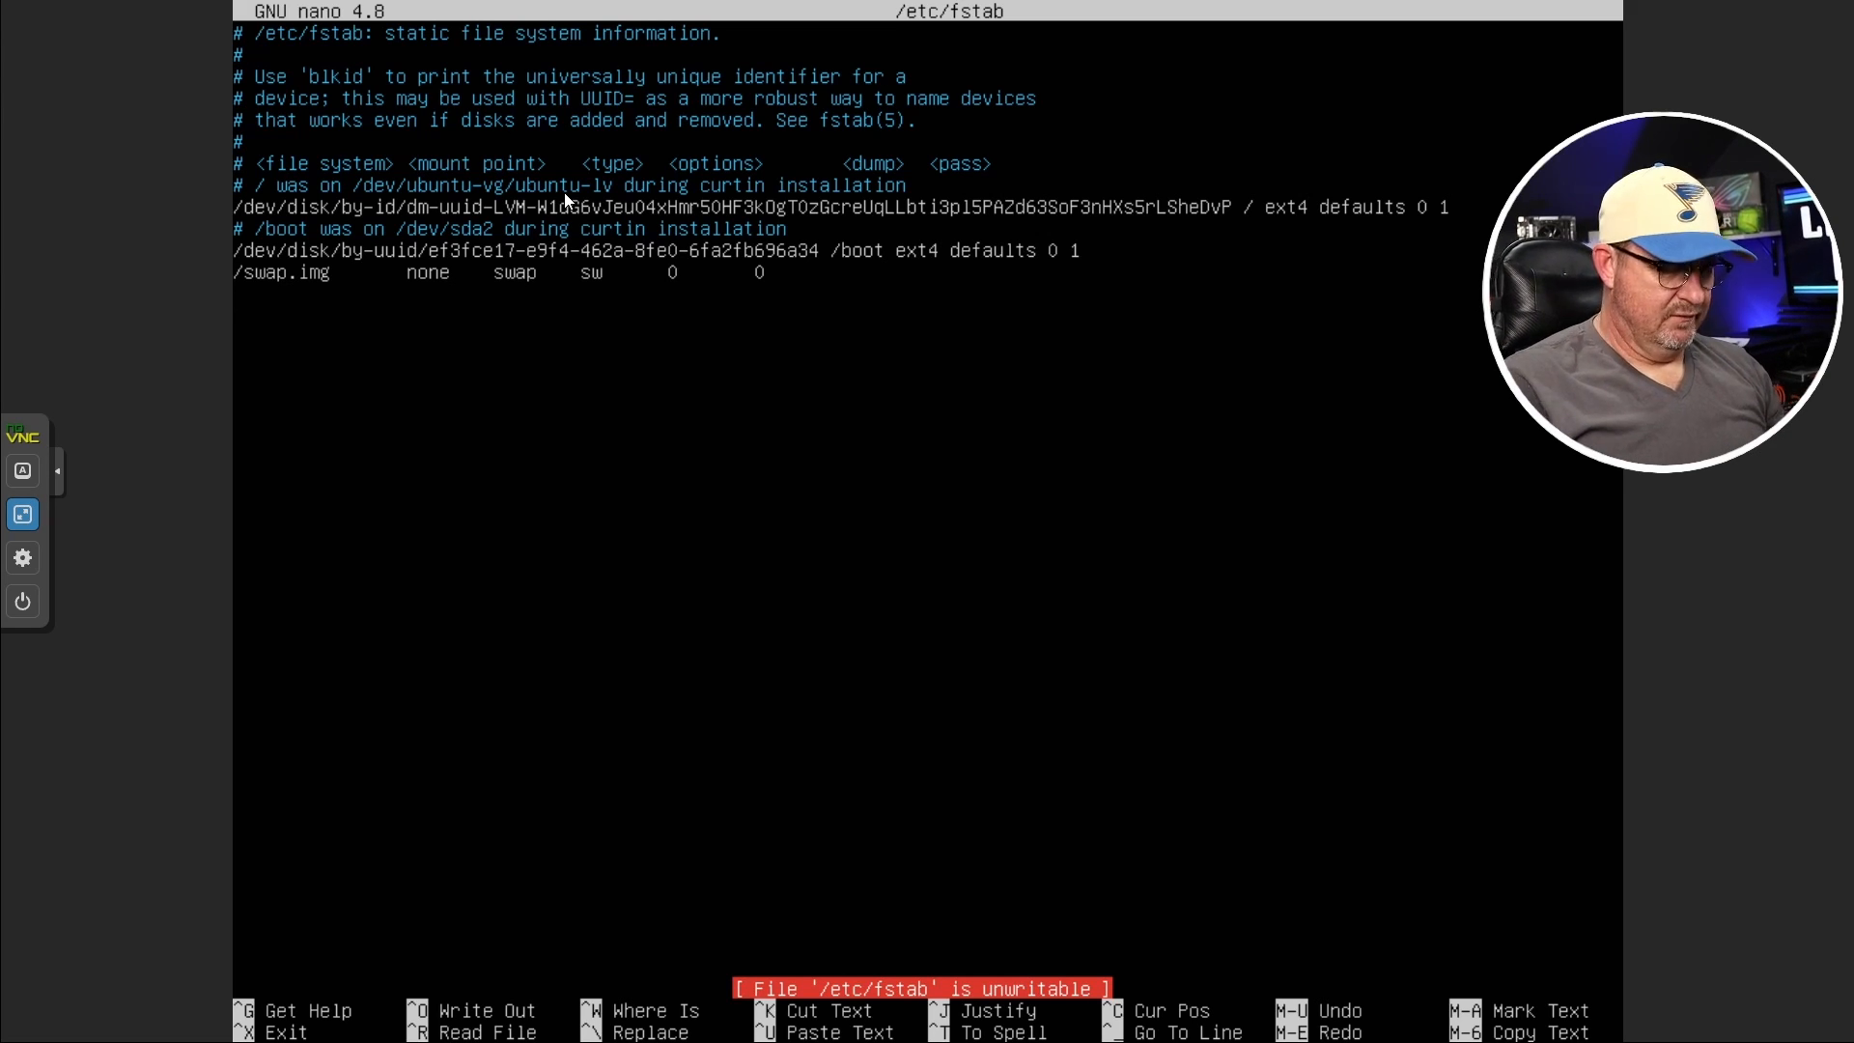
Type the fstab line '//192.168.1.33/PlexMedia /mnt/ cifs' with username and password options
text(//192.168.1.33)
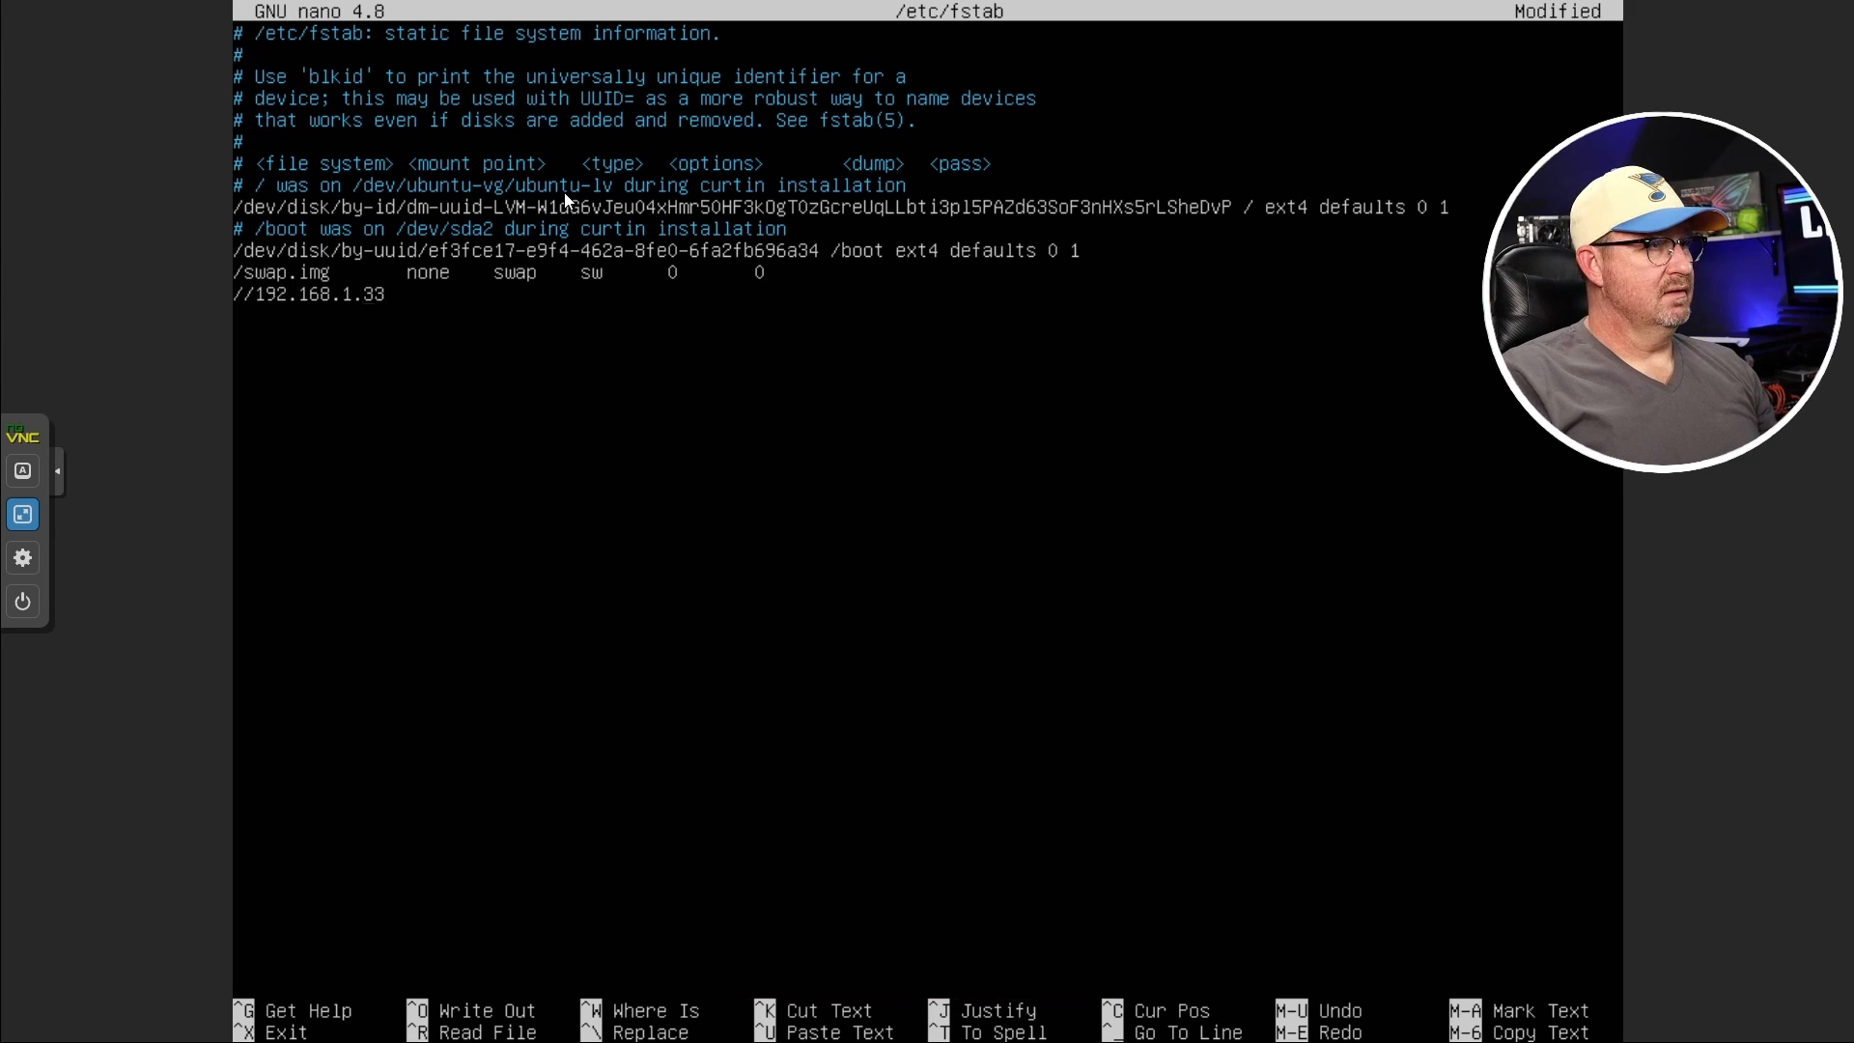
text(/)
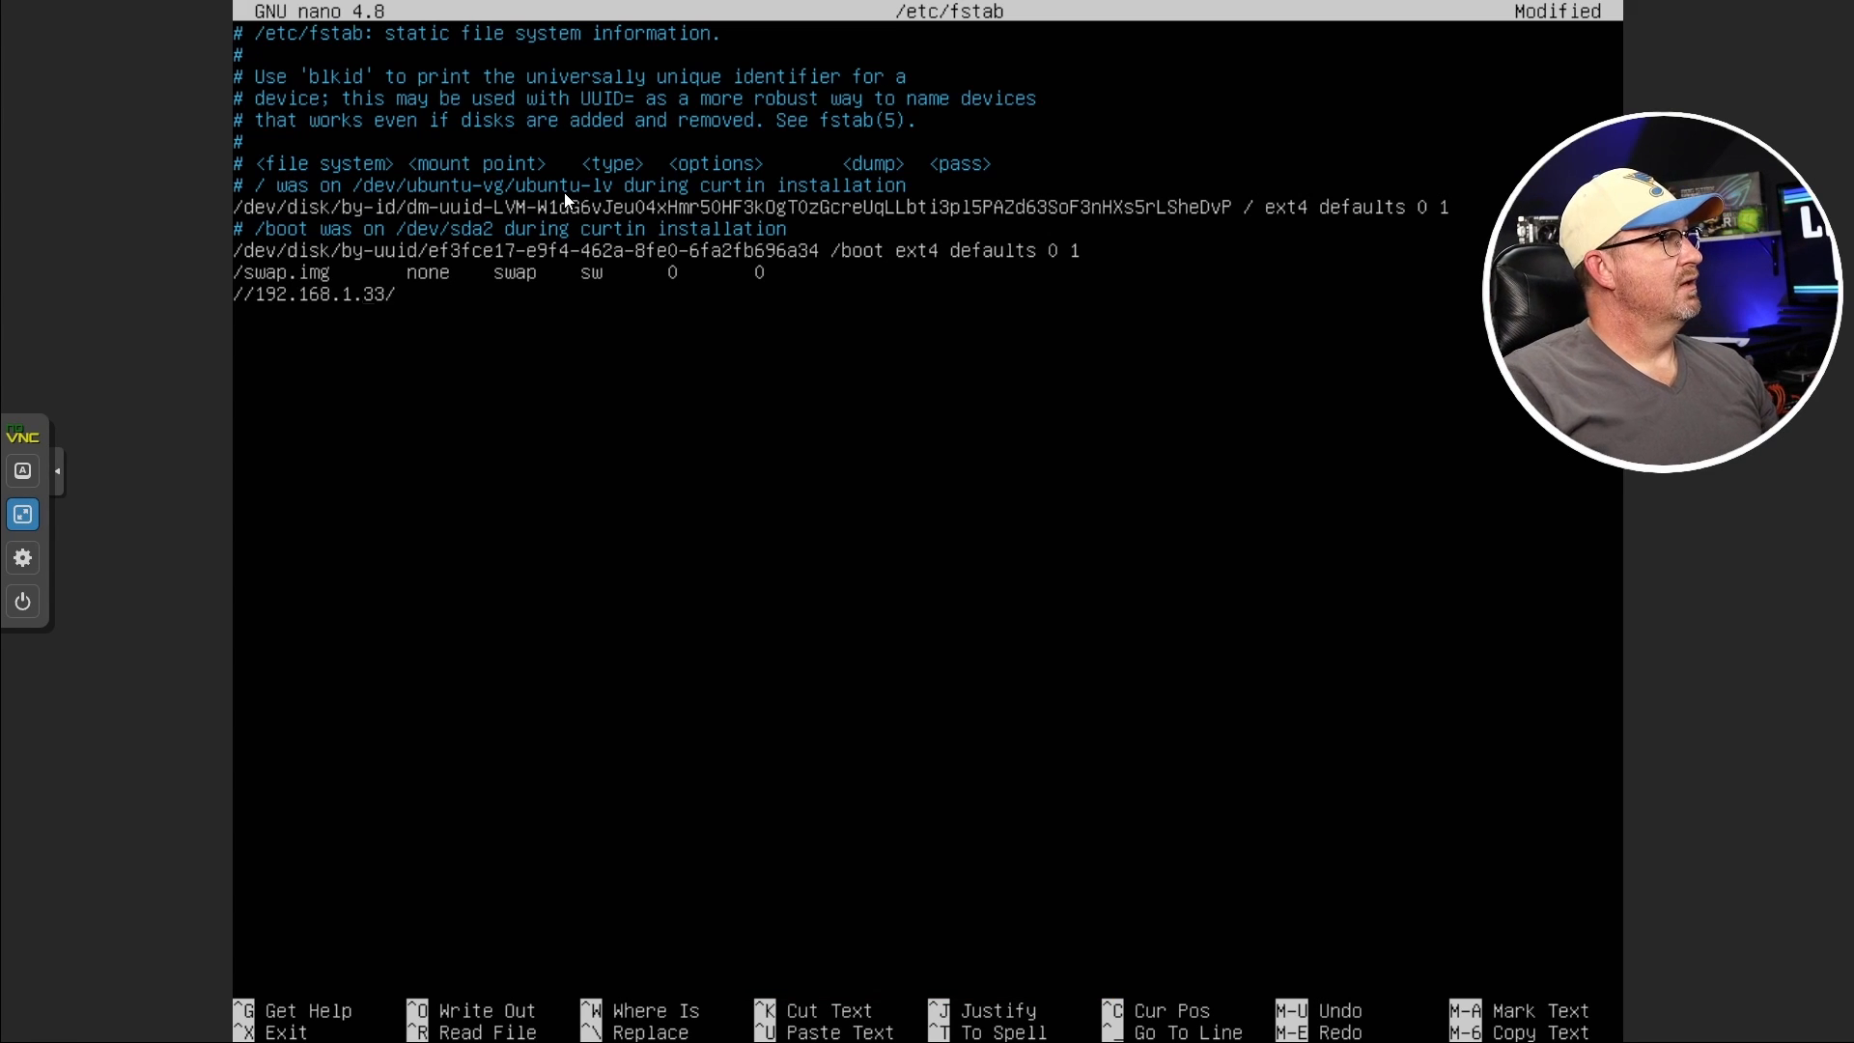
text(Plex<Media)
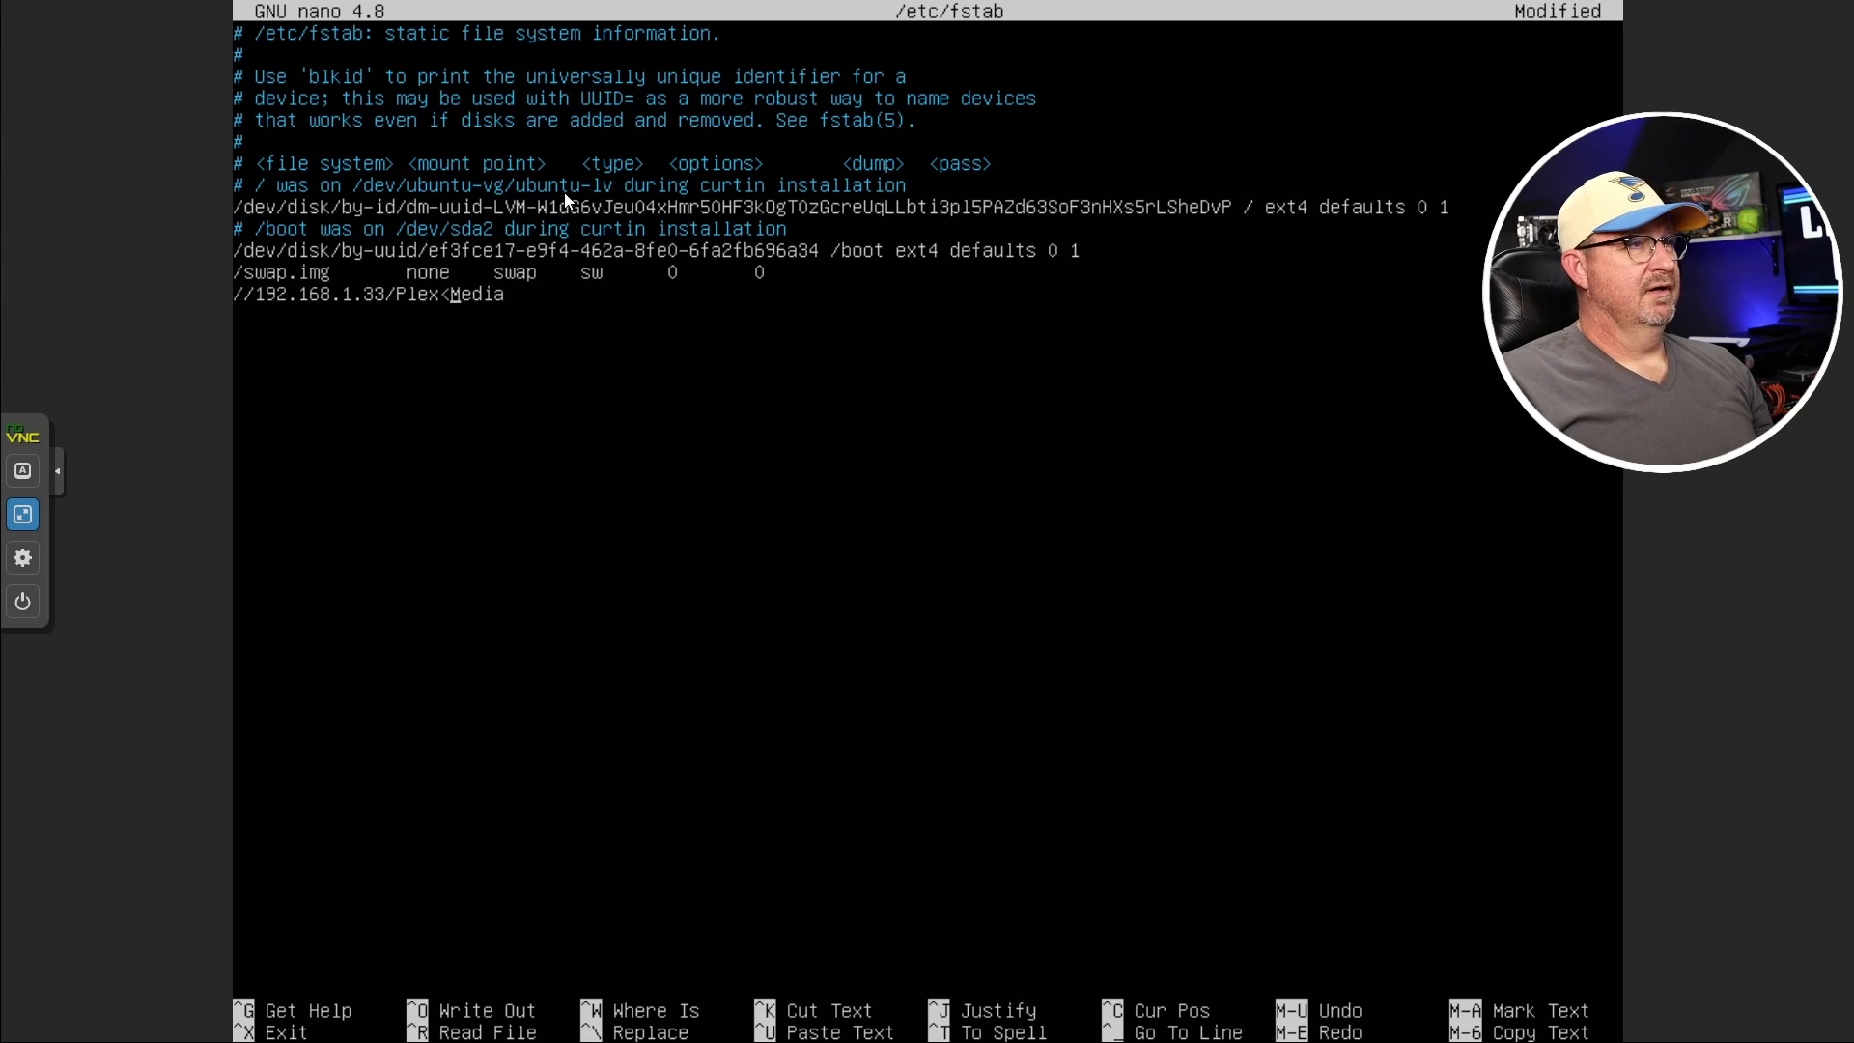
key(Backspace)
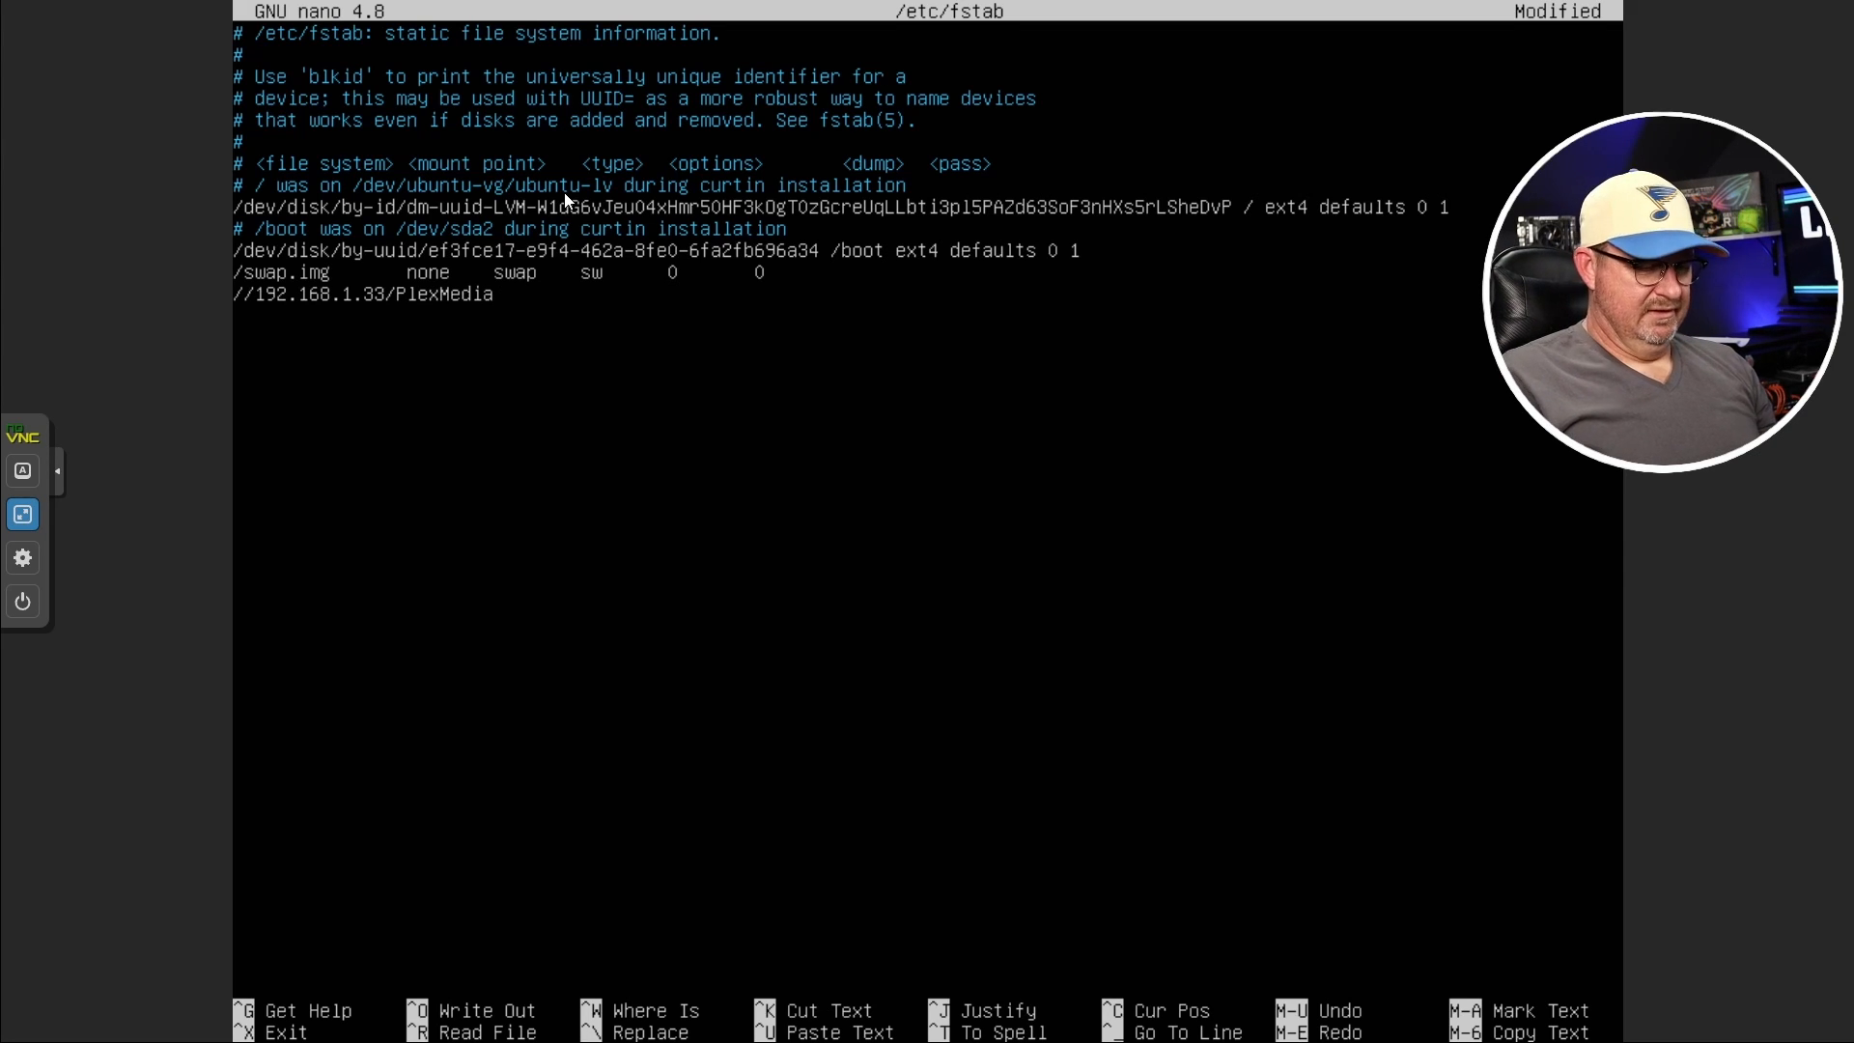
text(/mnt)
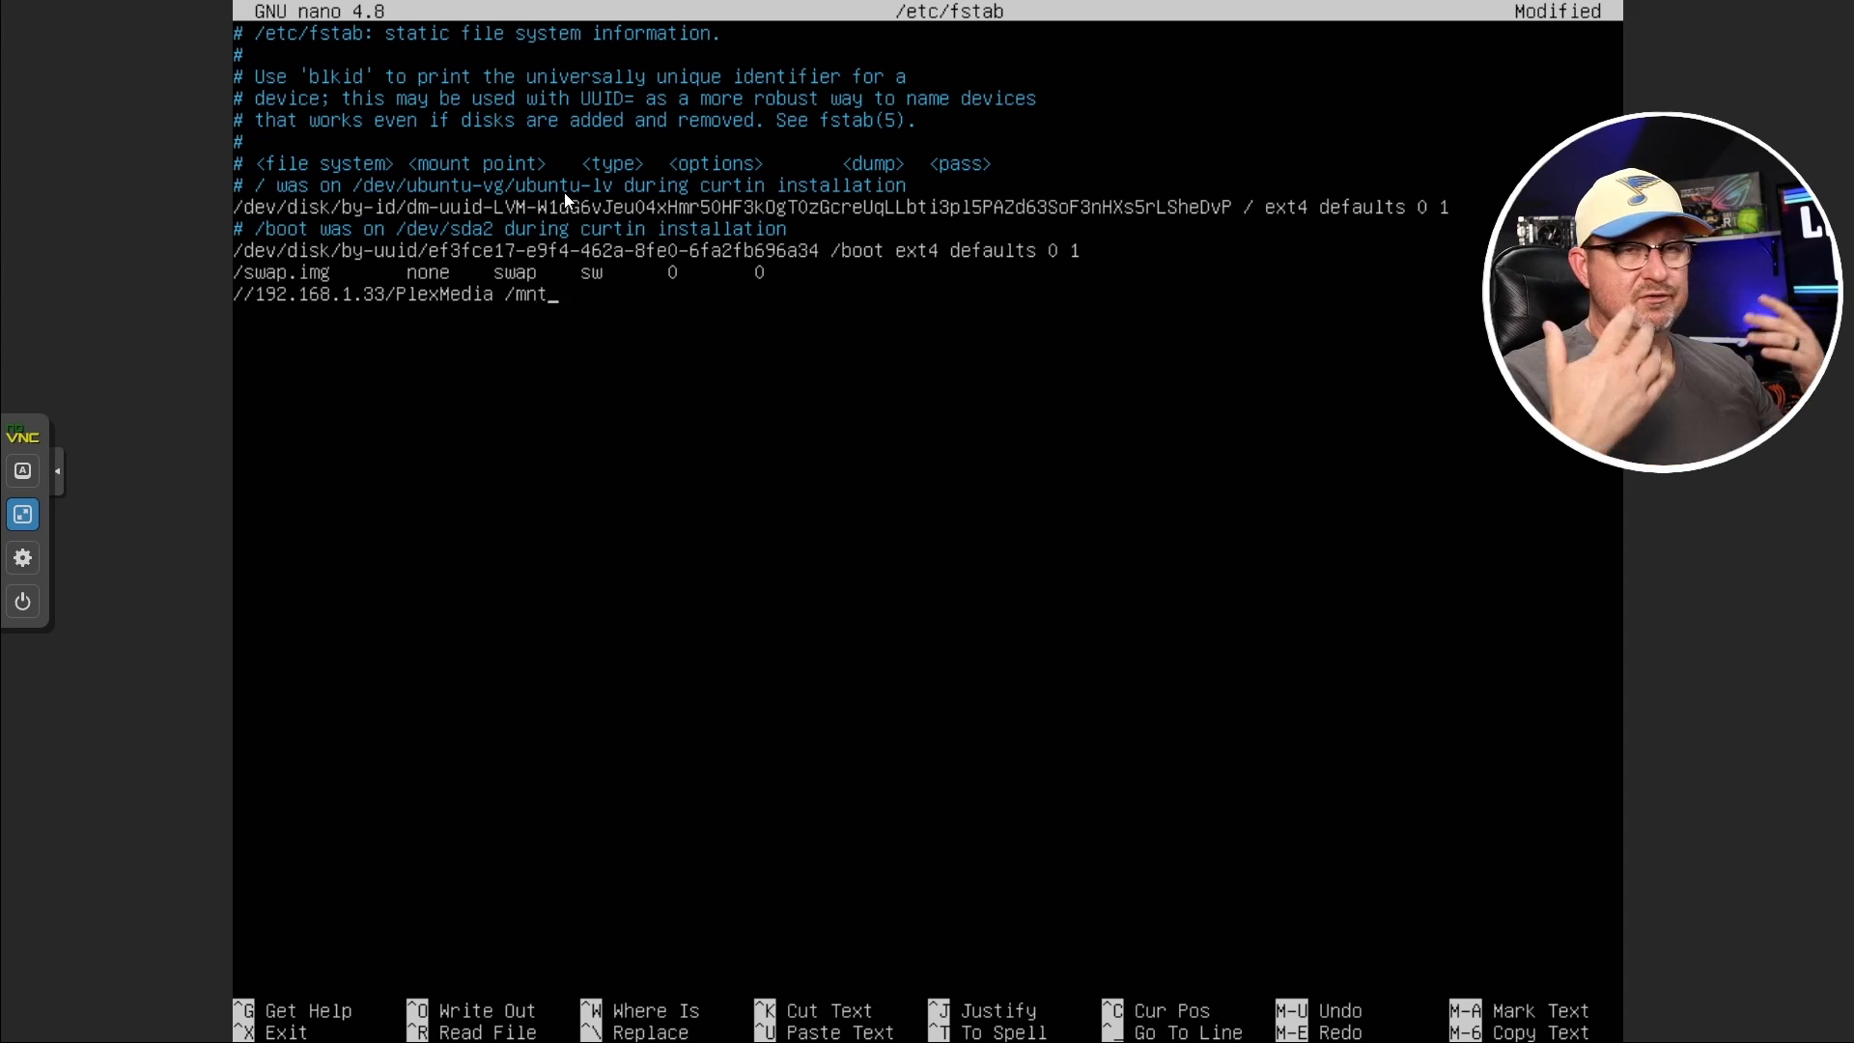
text(/)
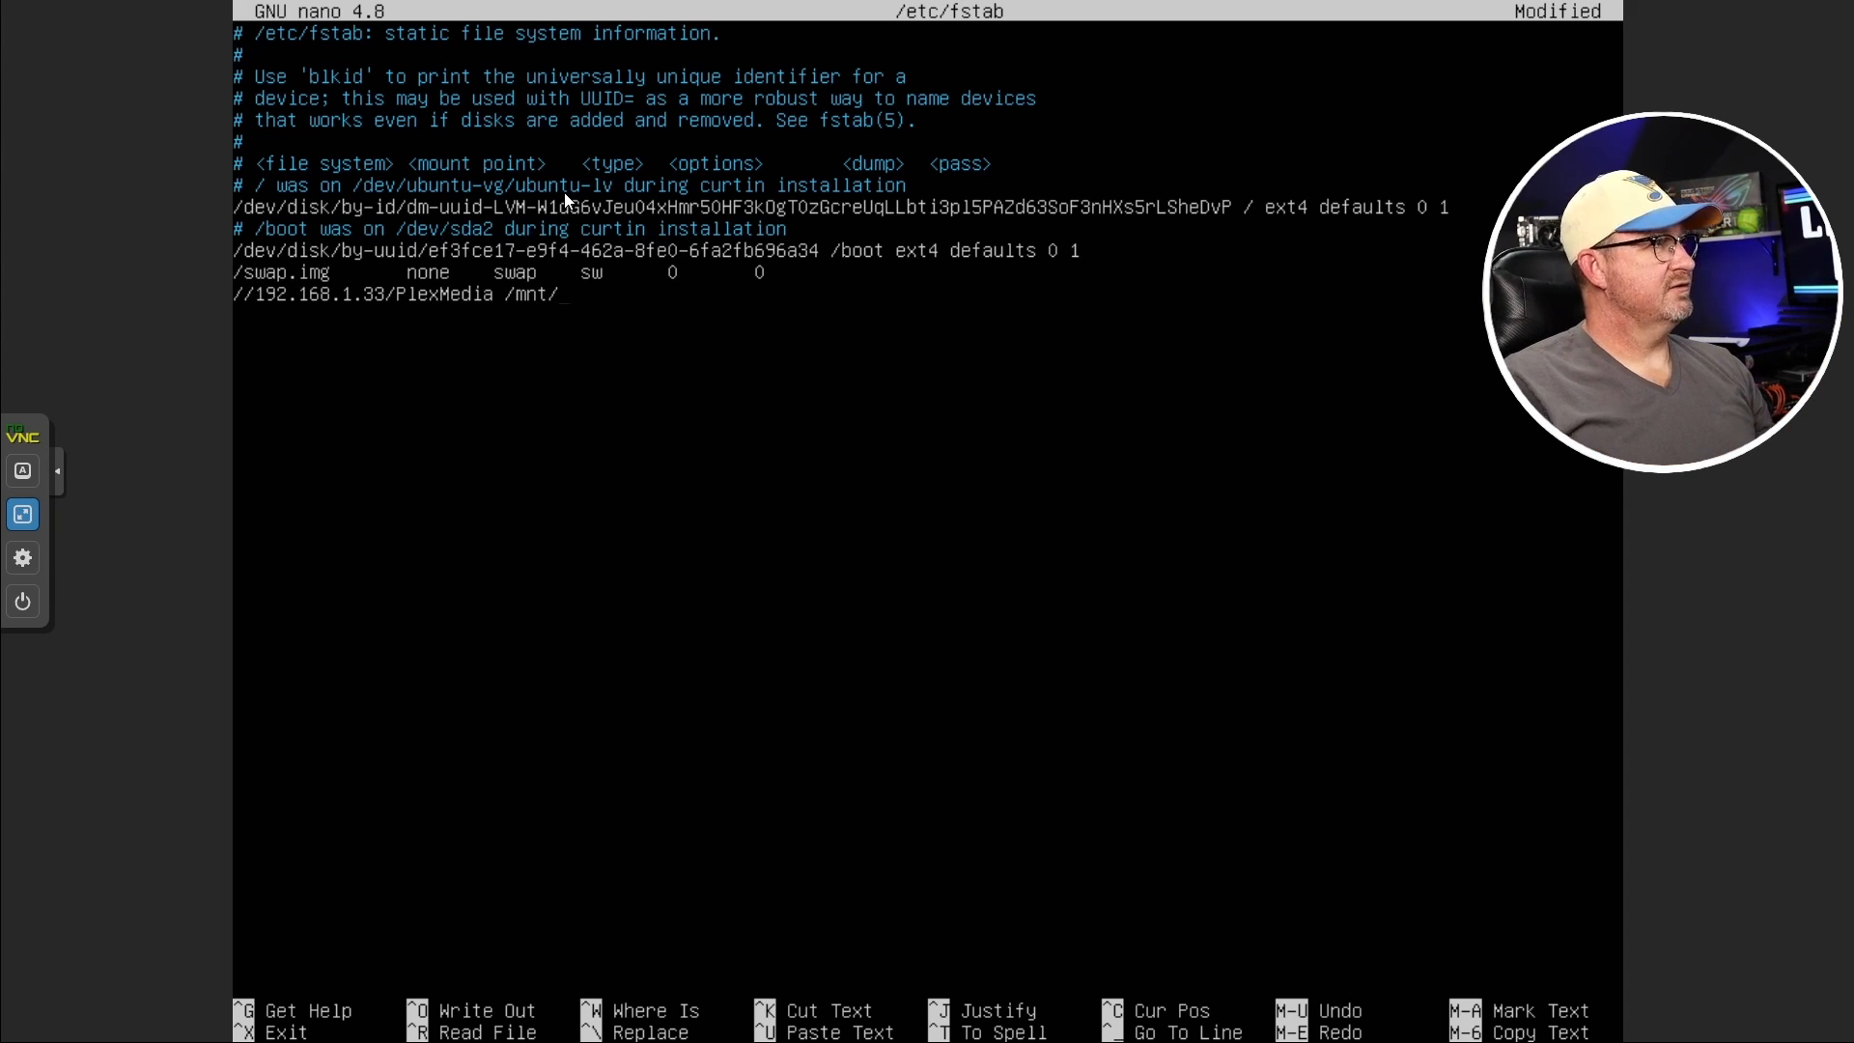
text(Ci)
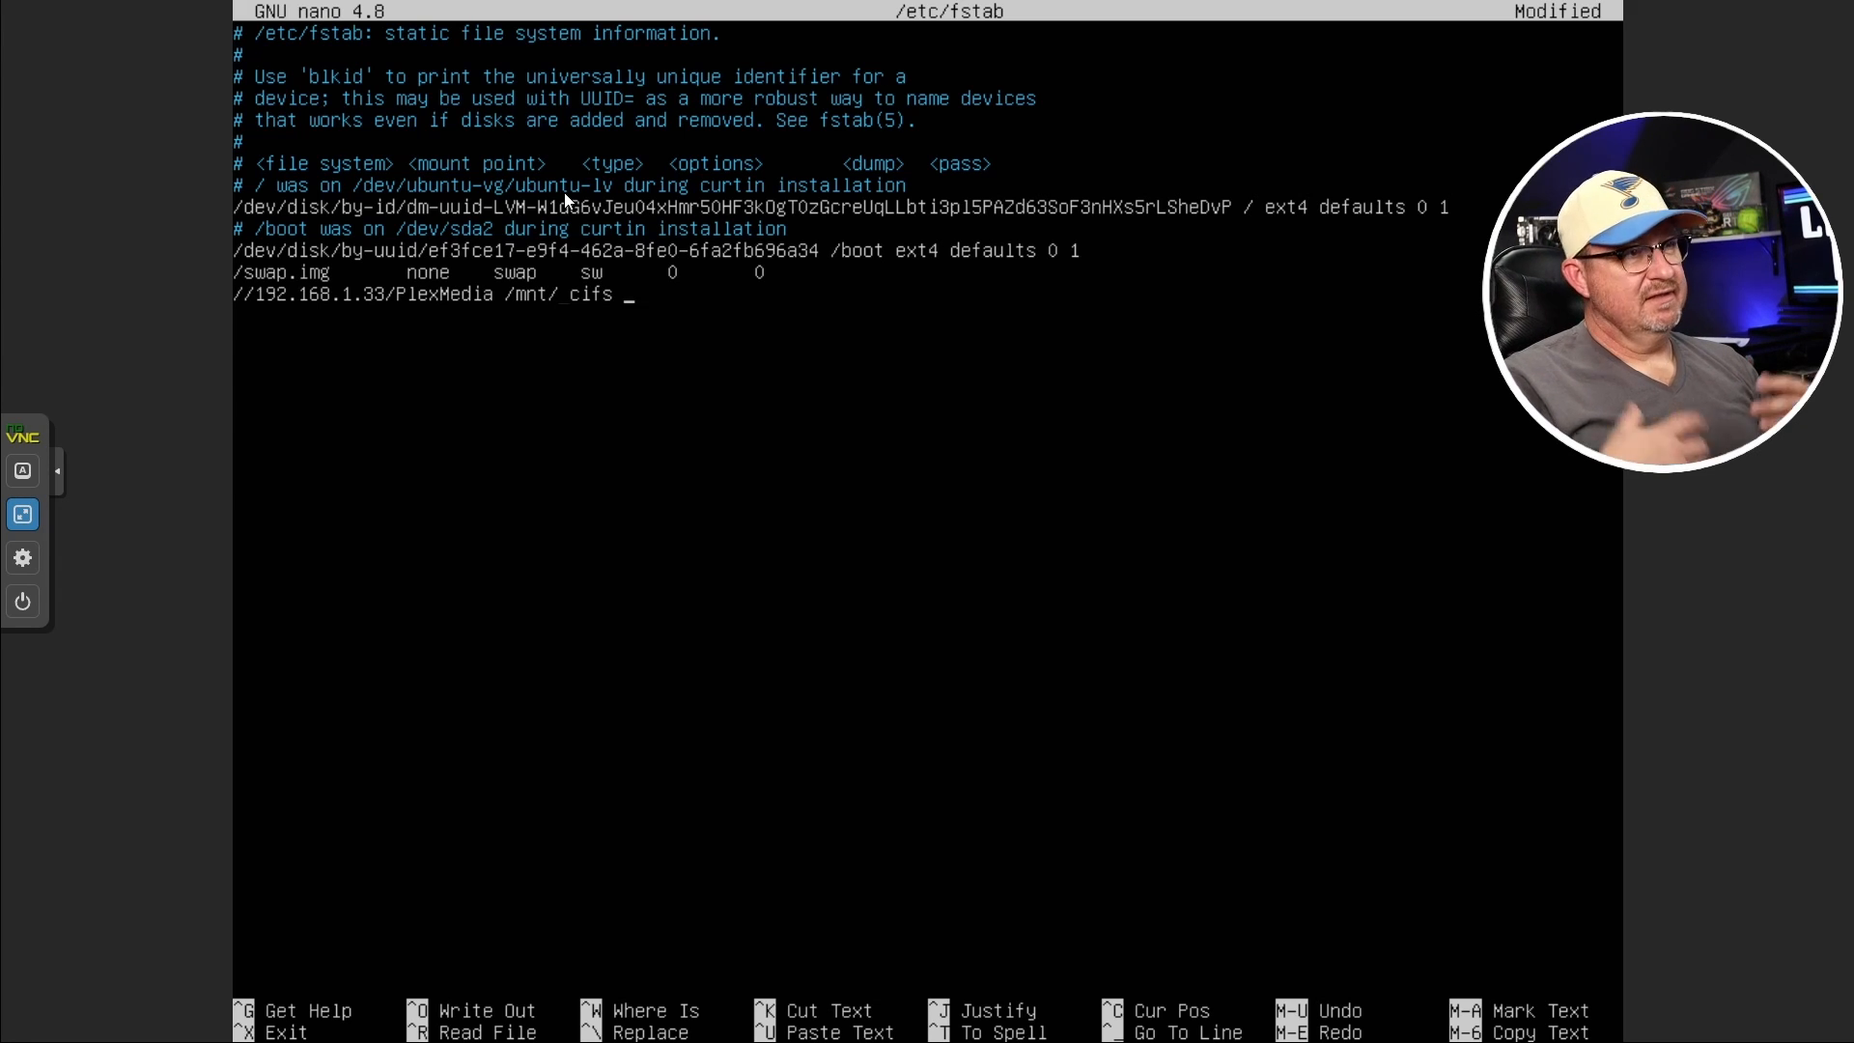
text(username-)
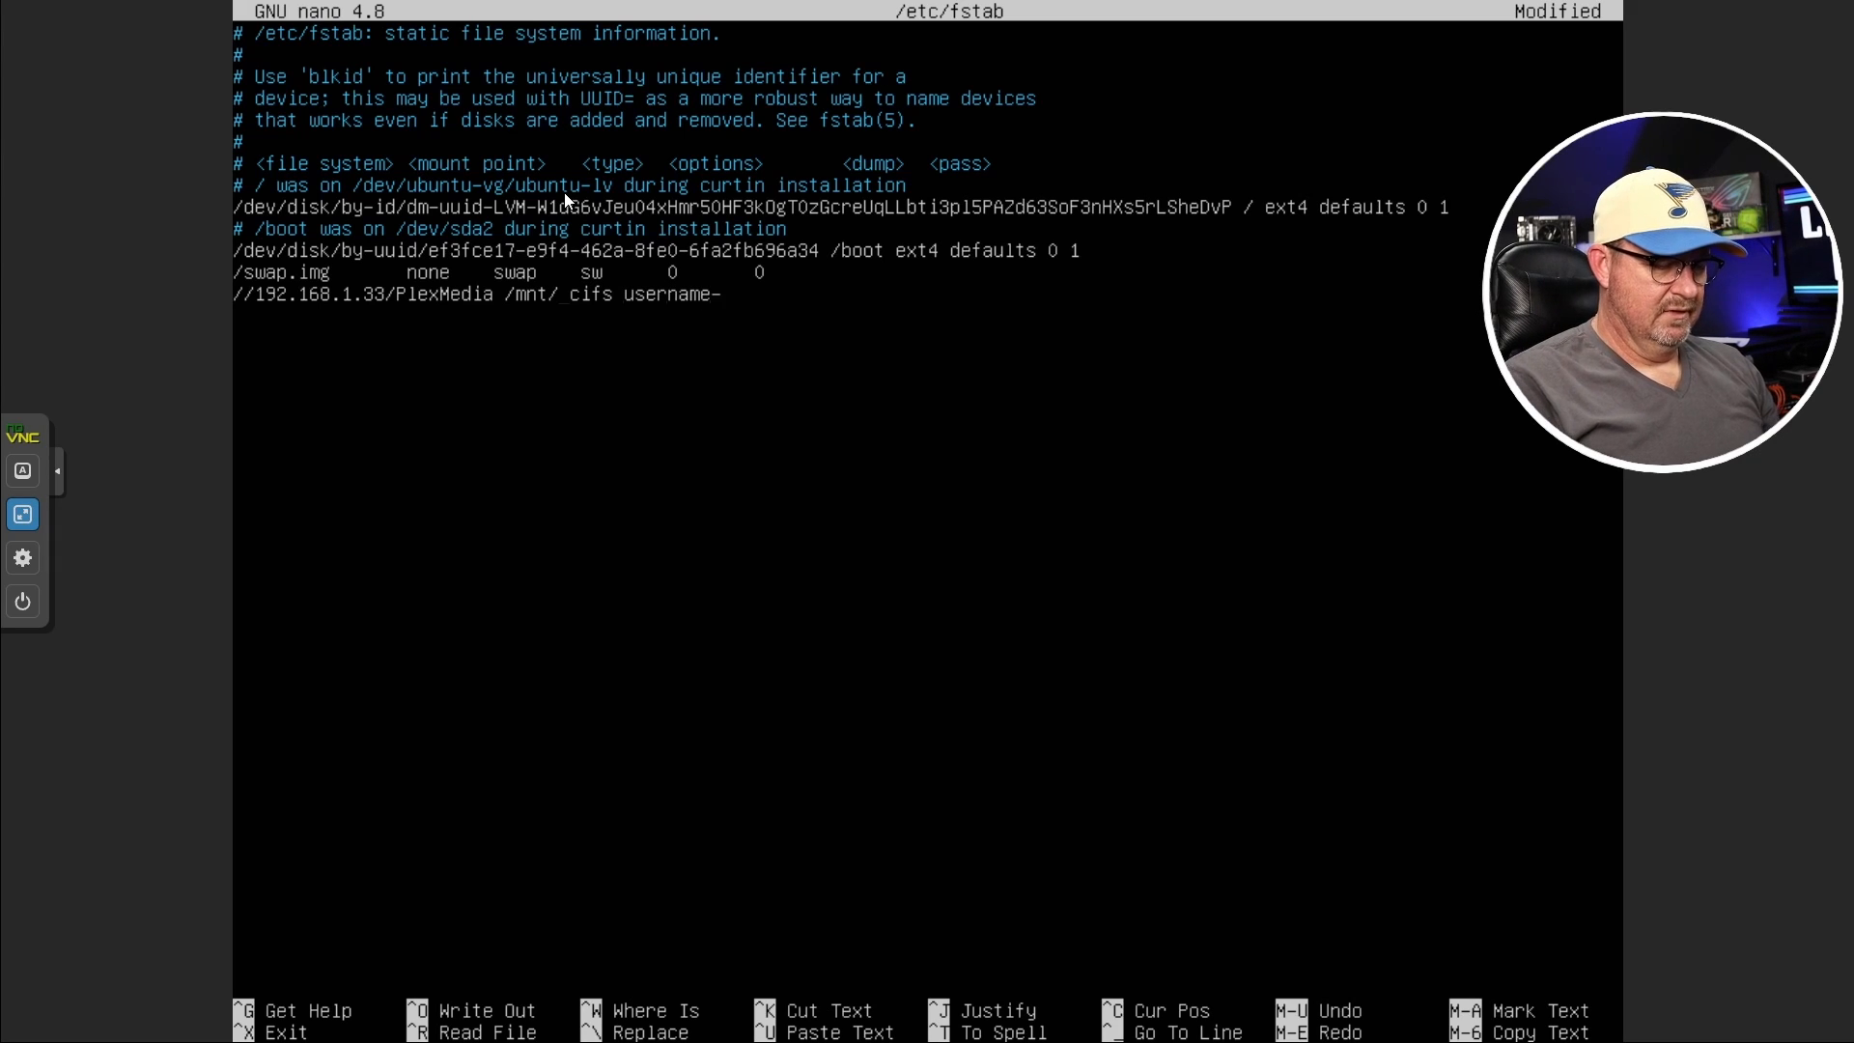
text(=LoRes)
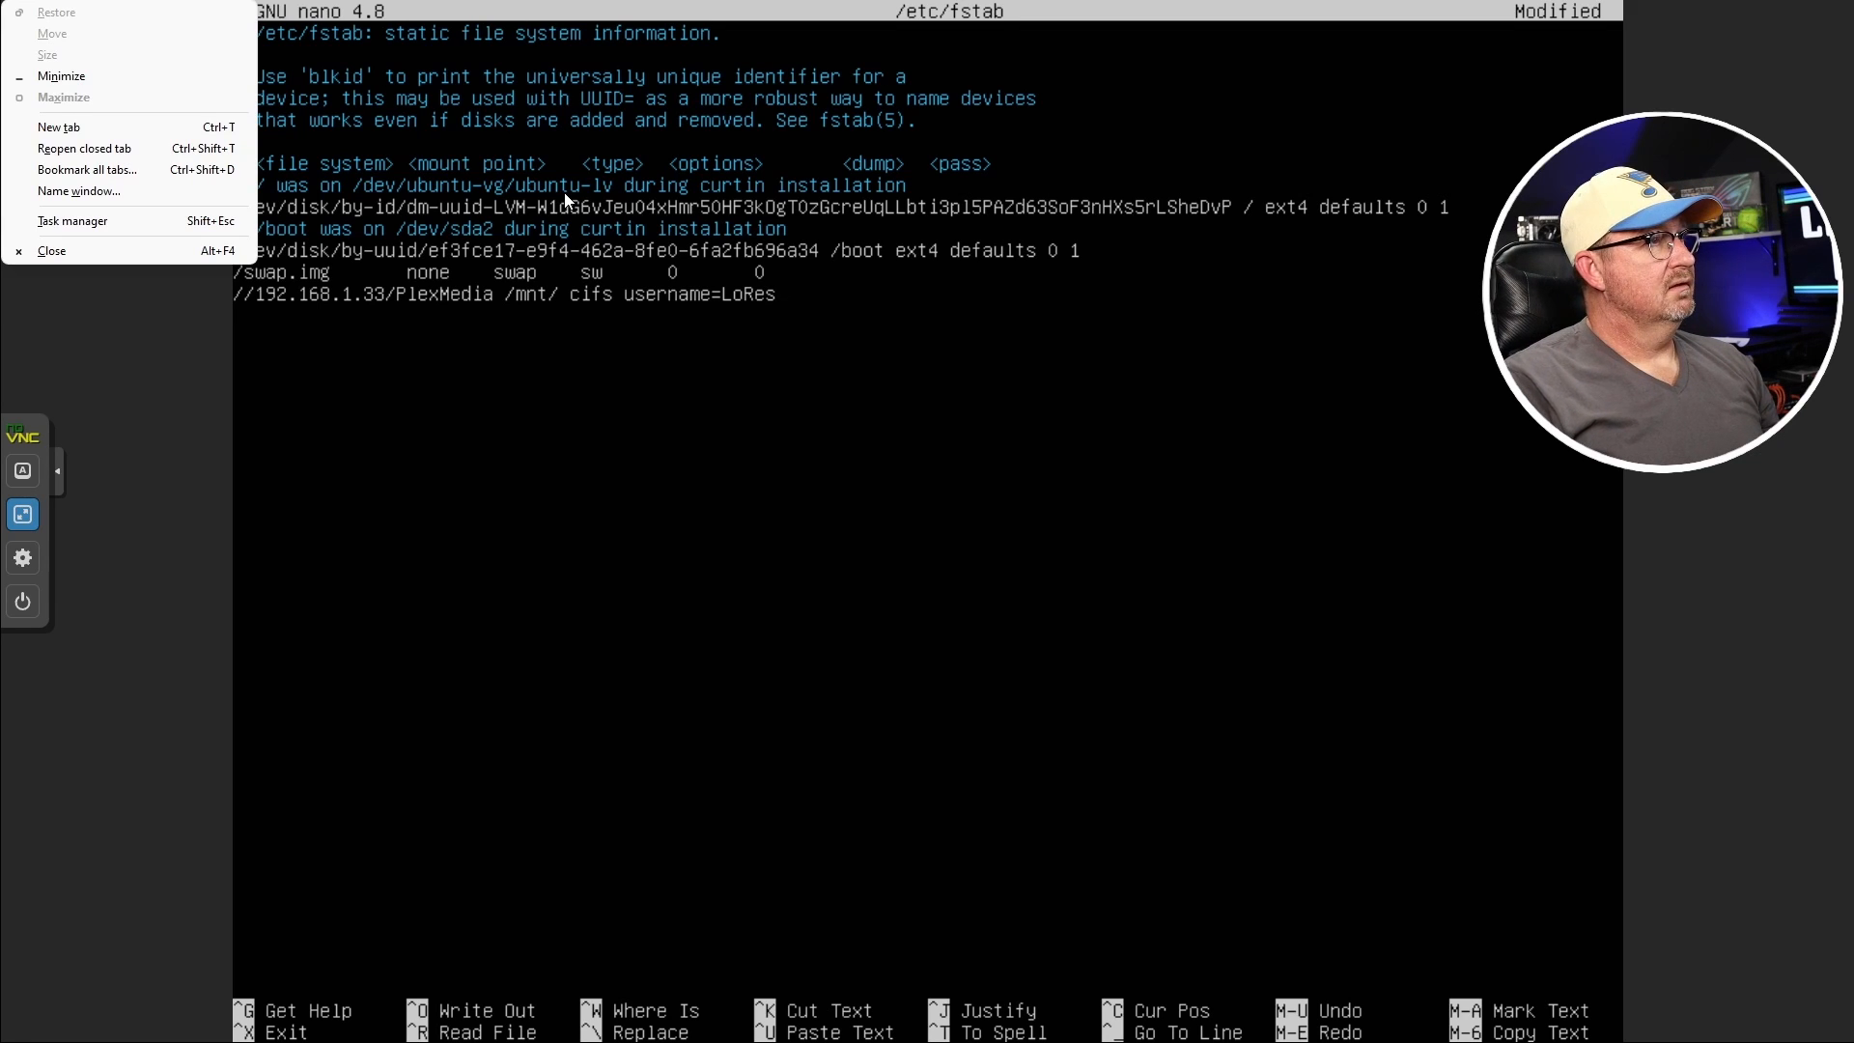
click(727, 394)
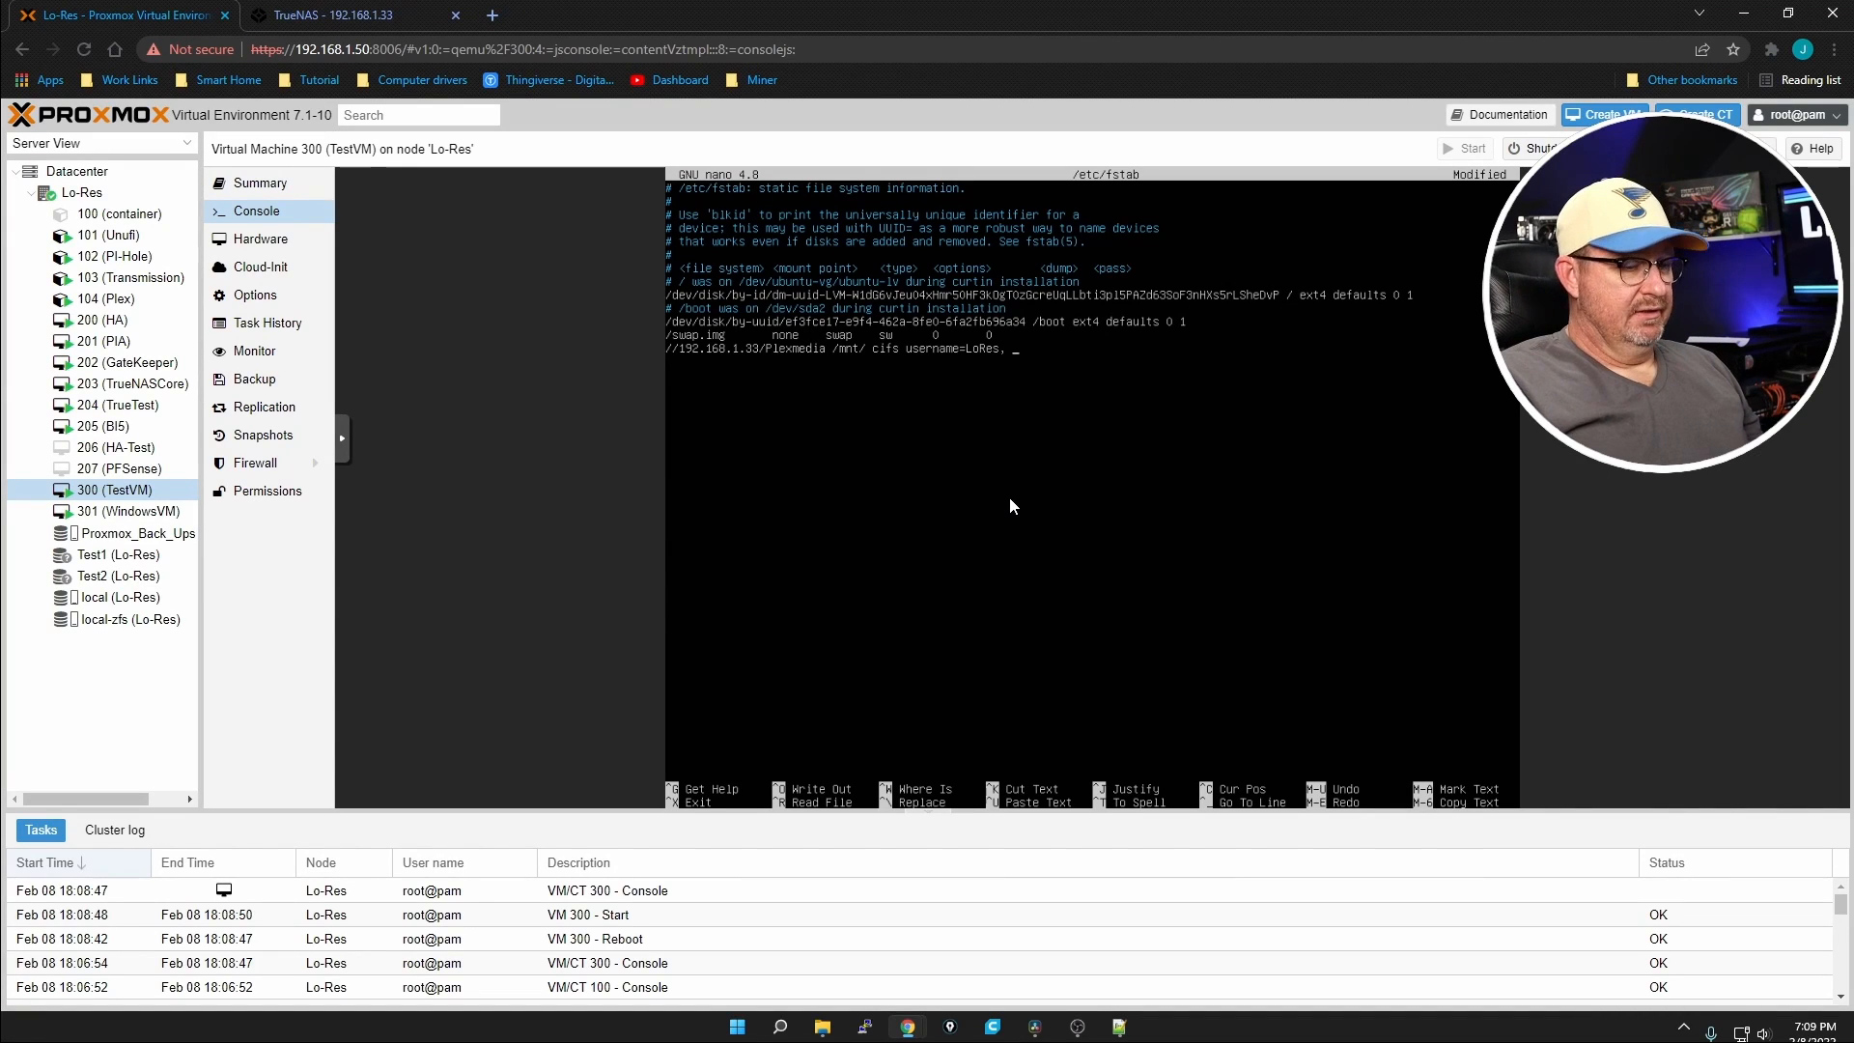
text(passwor)
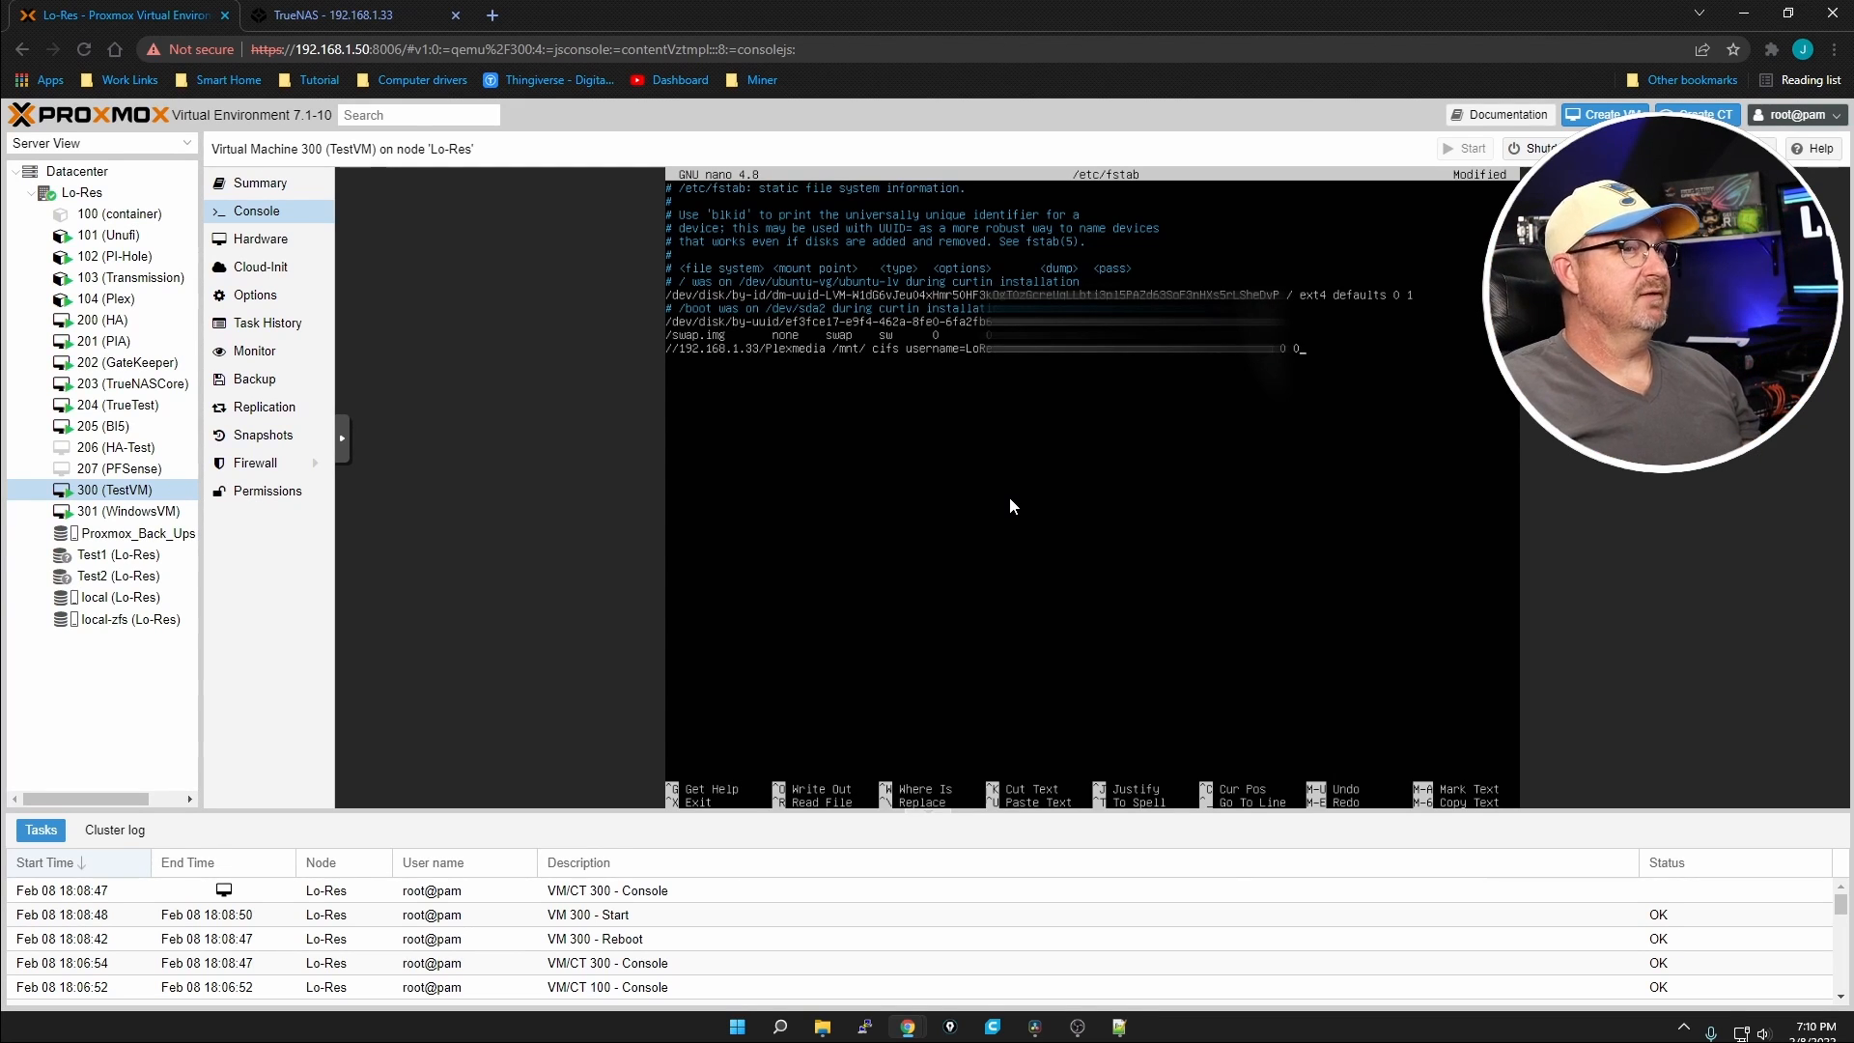
mouse_move(1144, 511)
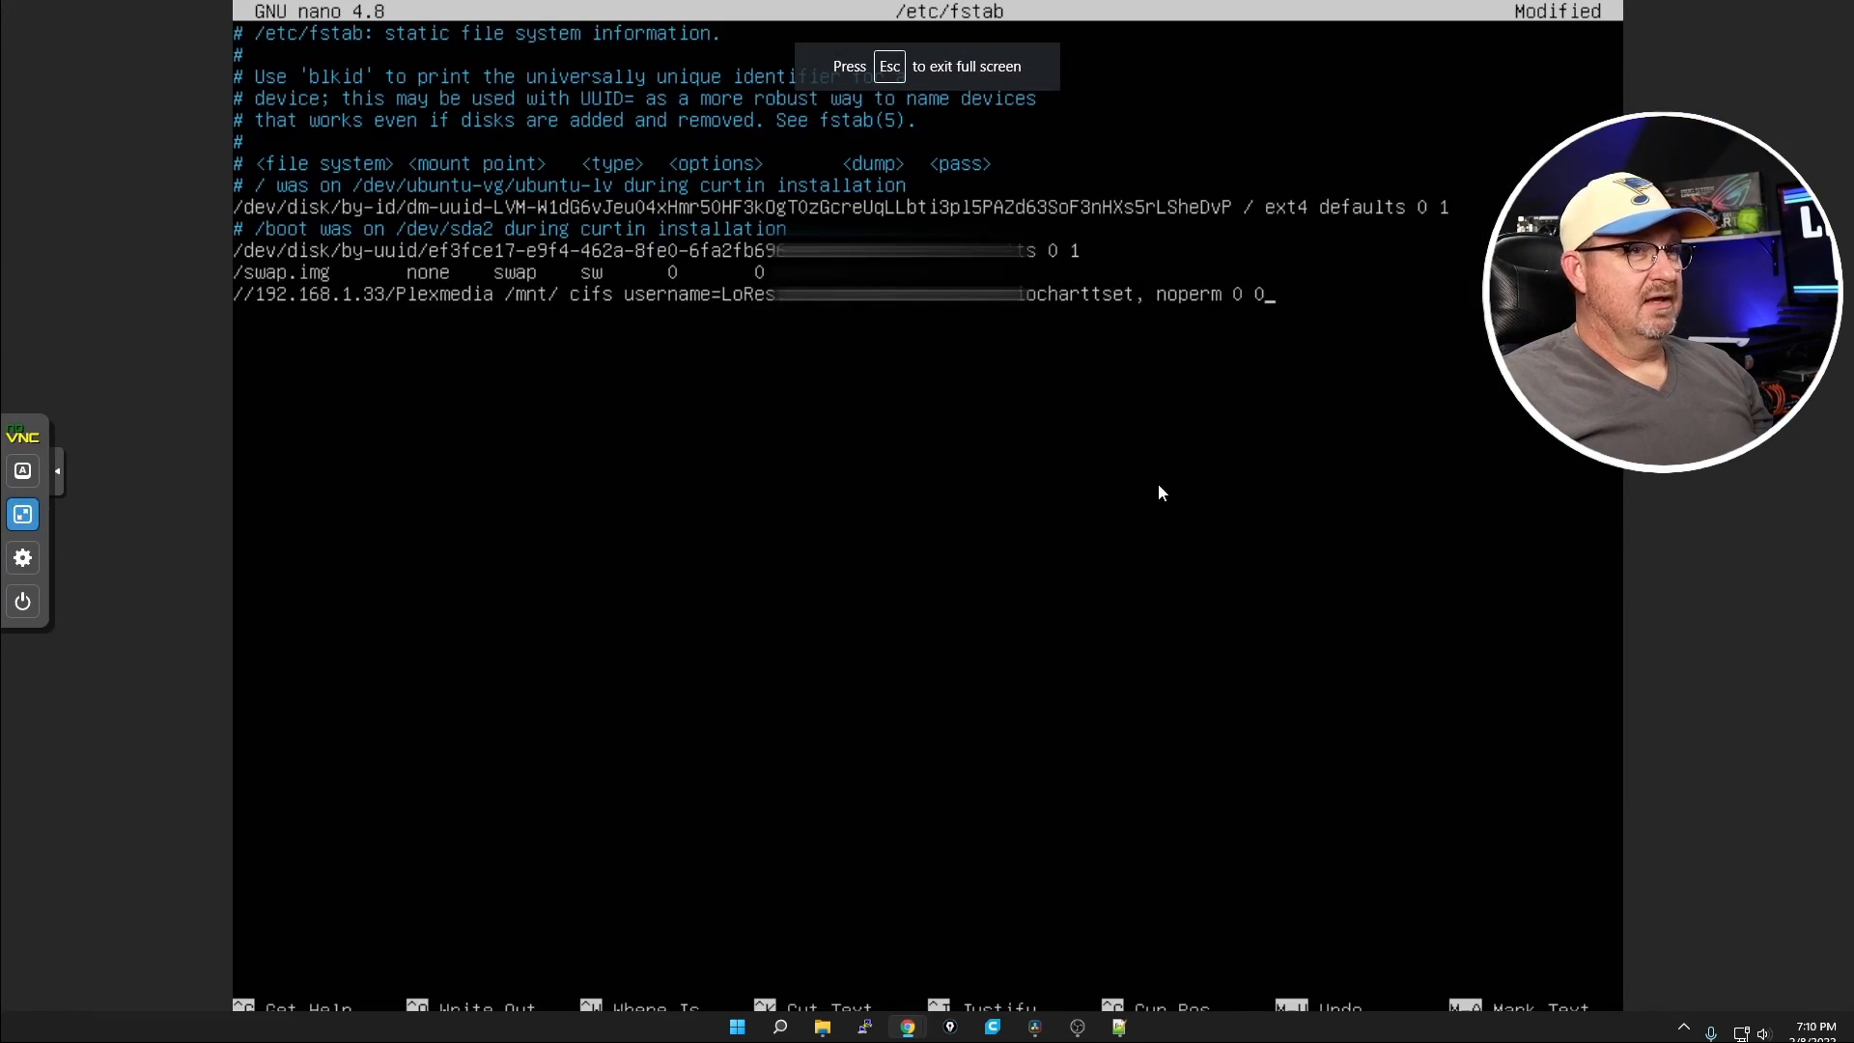
mouse_move(1766, 539)
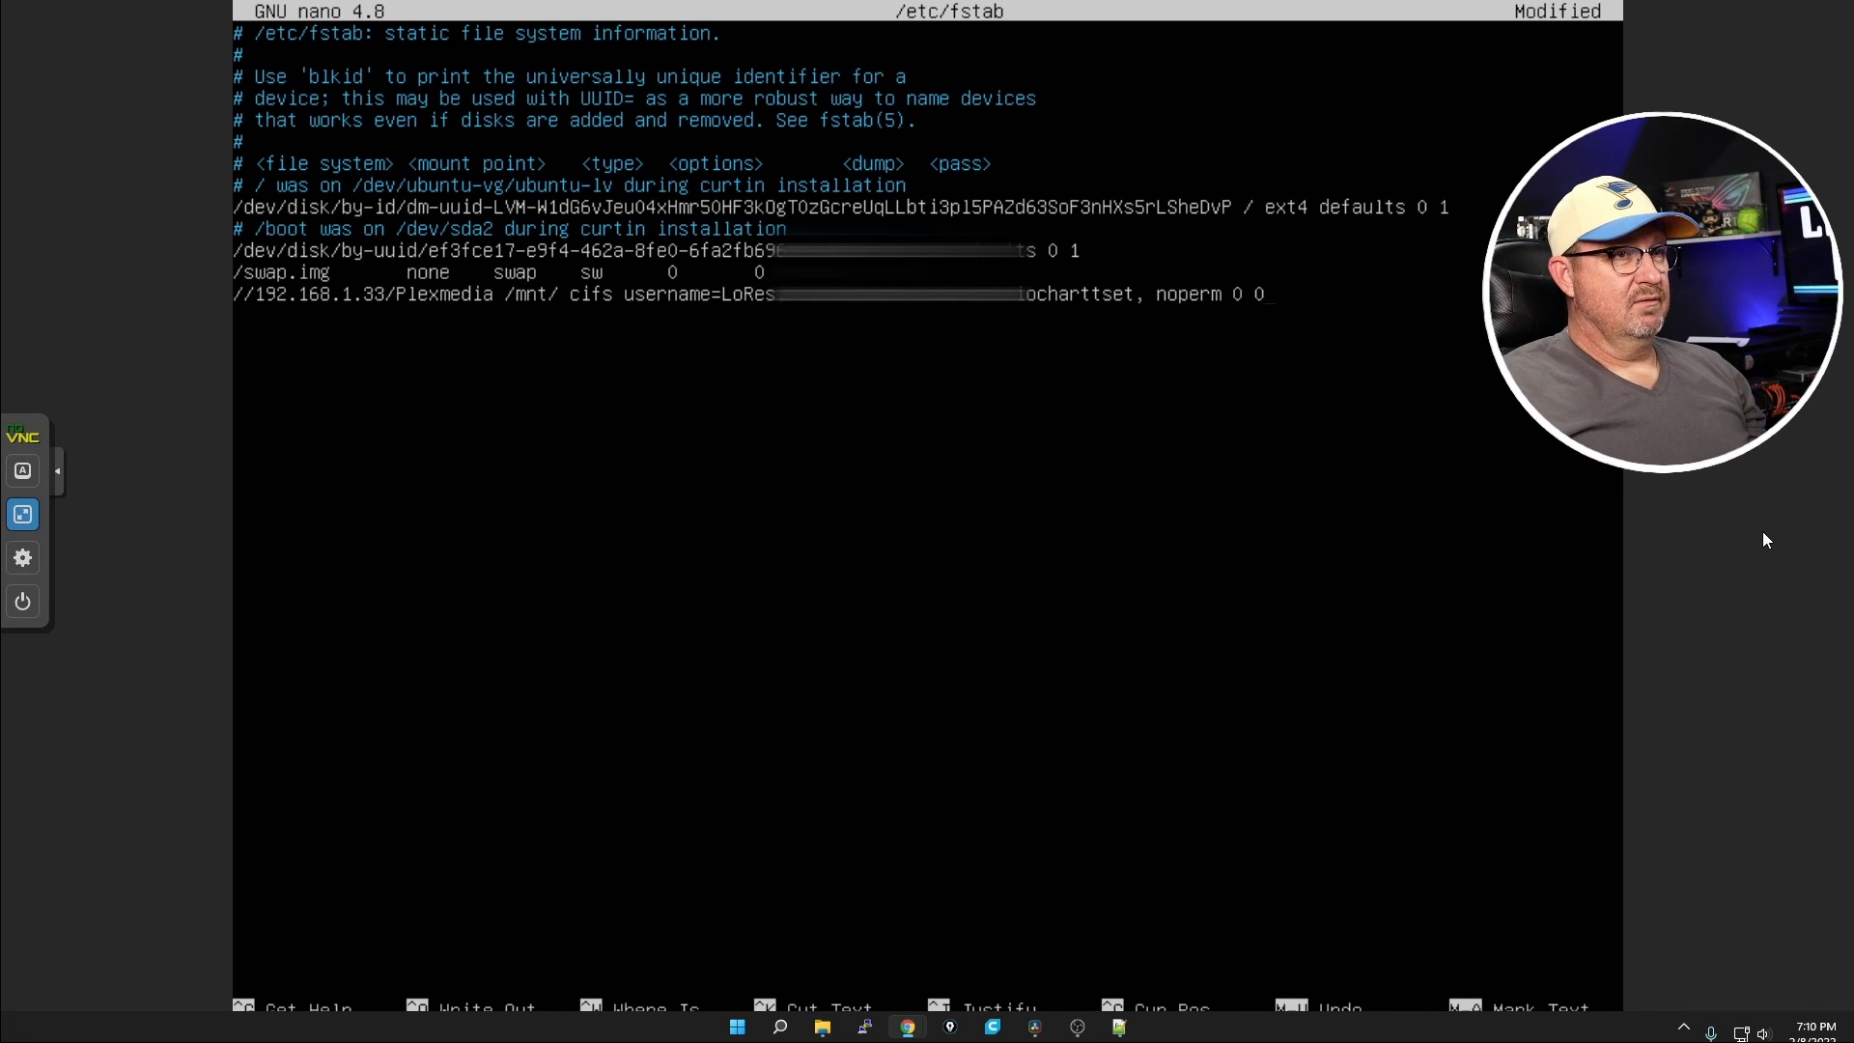
mouse_move(1283, 388)
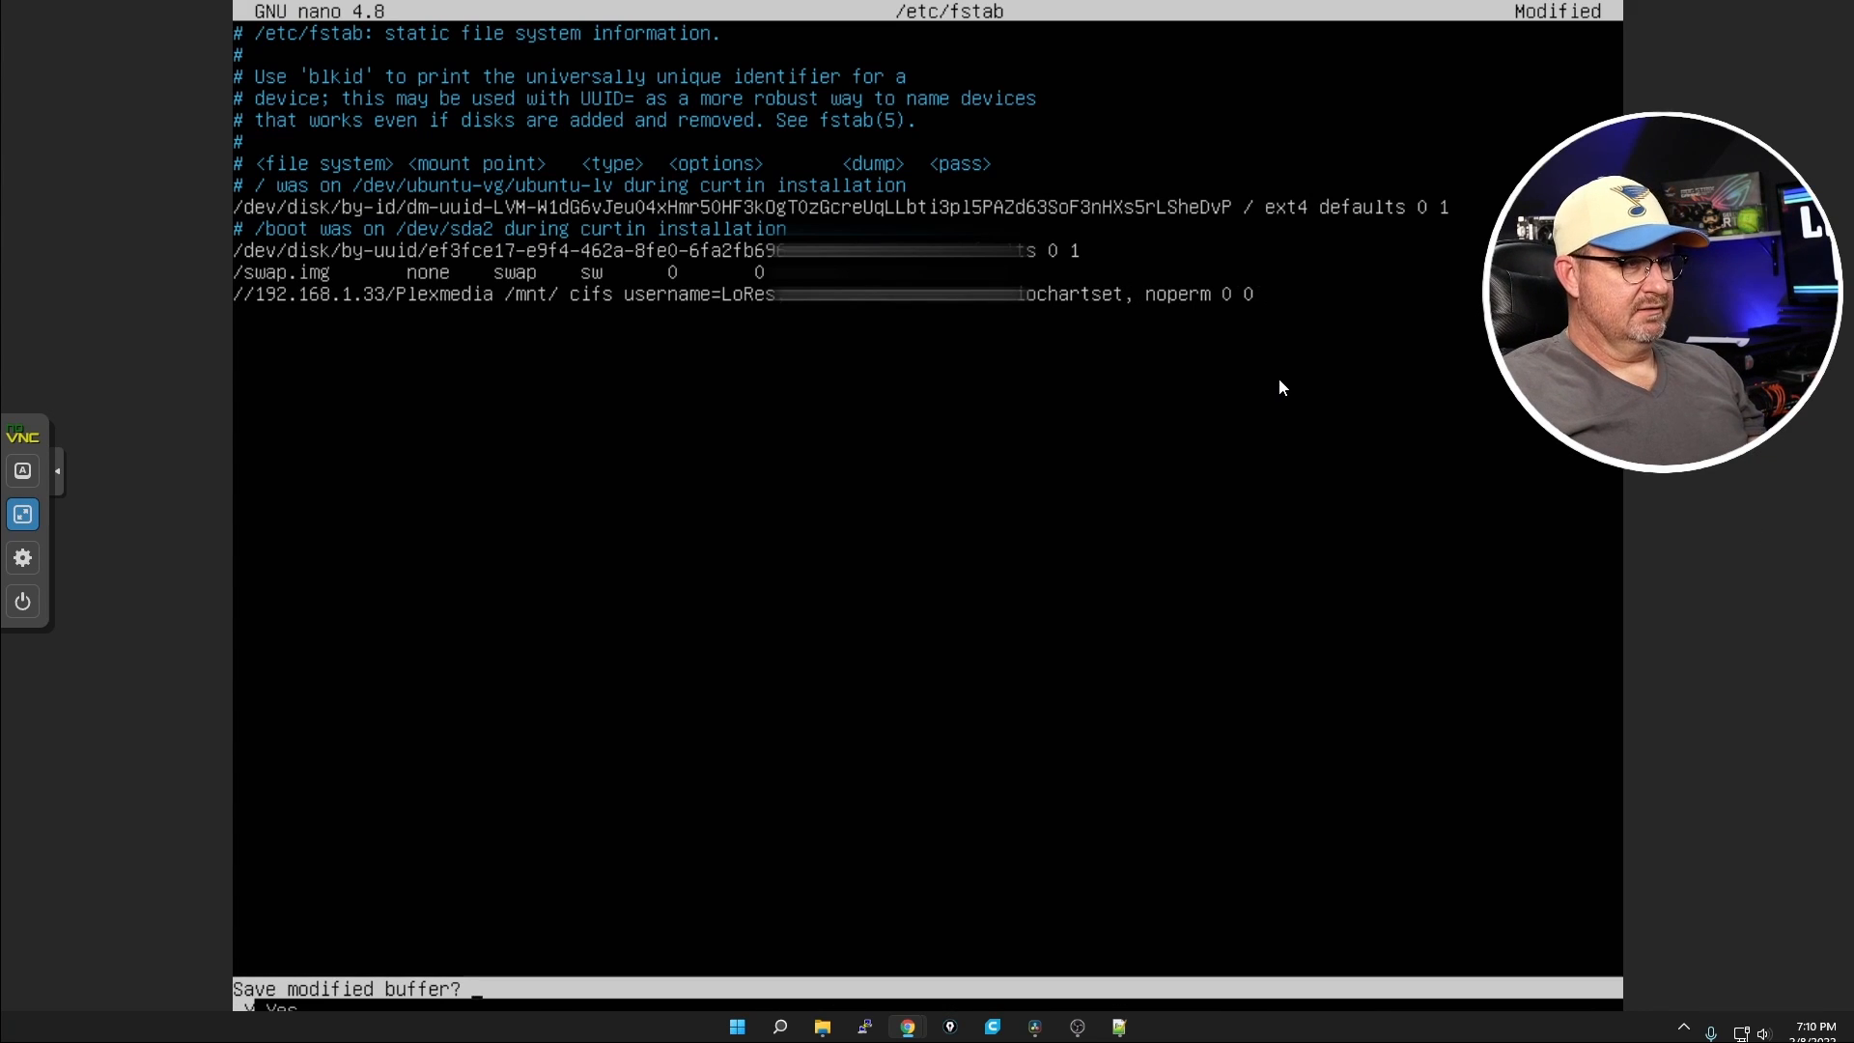
Exit nano after the permission-denied save and retype 'nano /etc/fstab' at the shell
key(y)
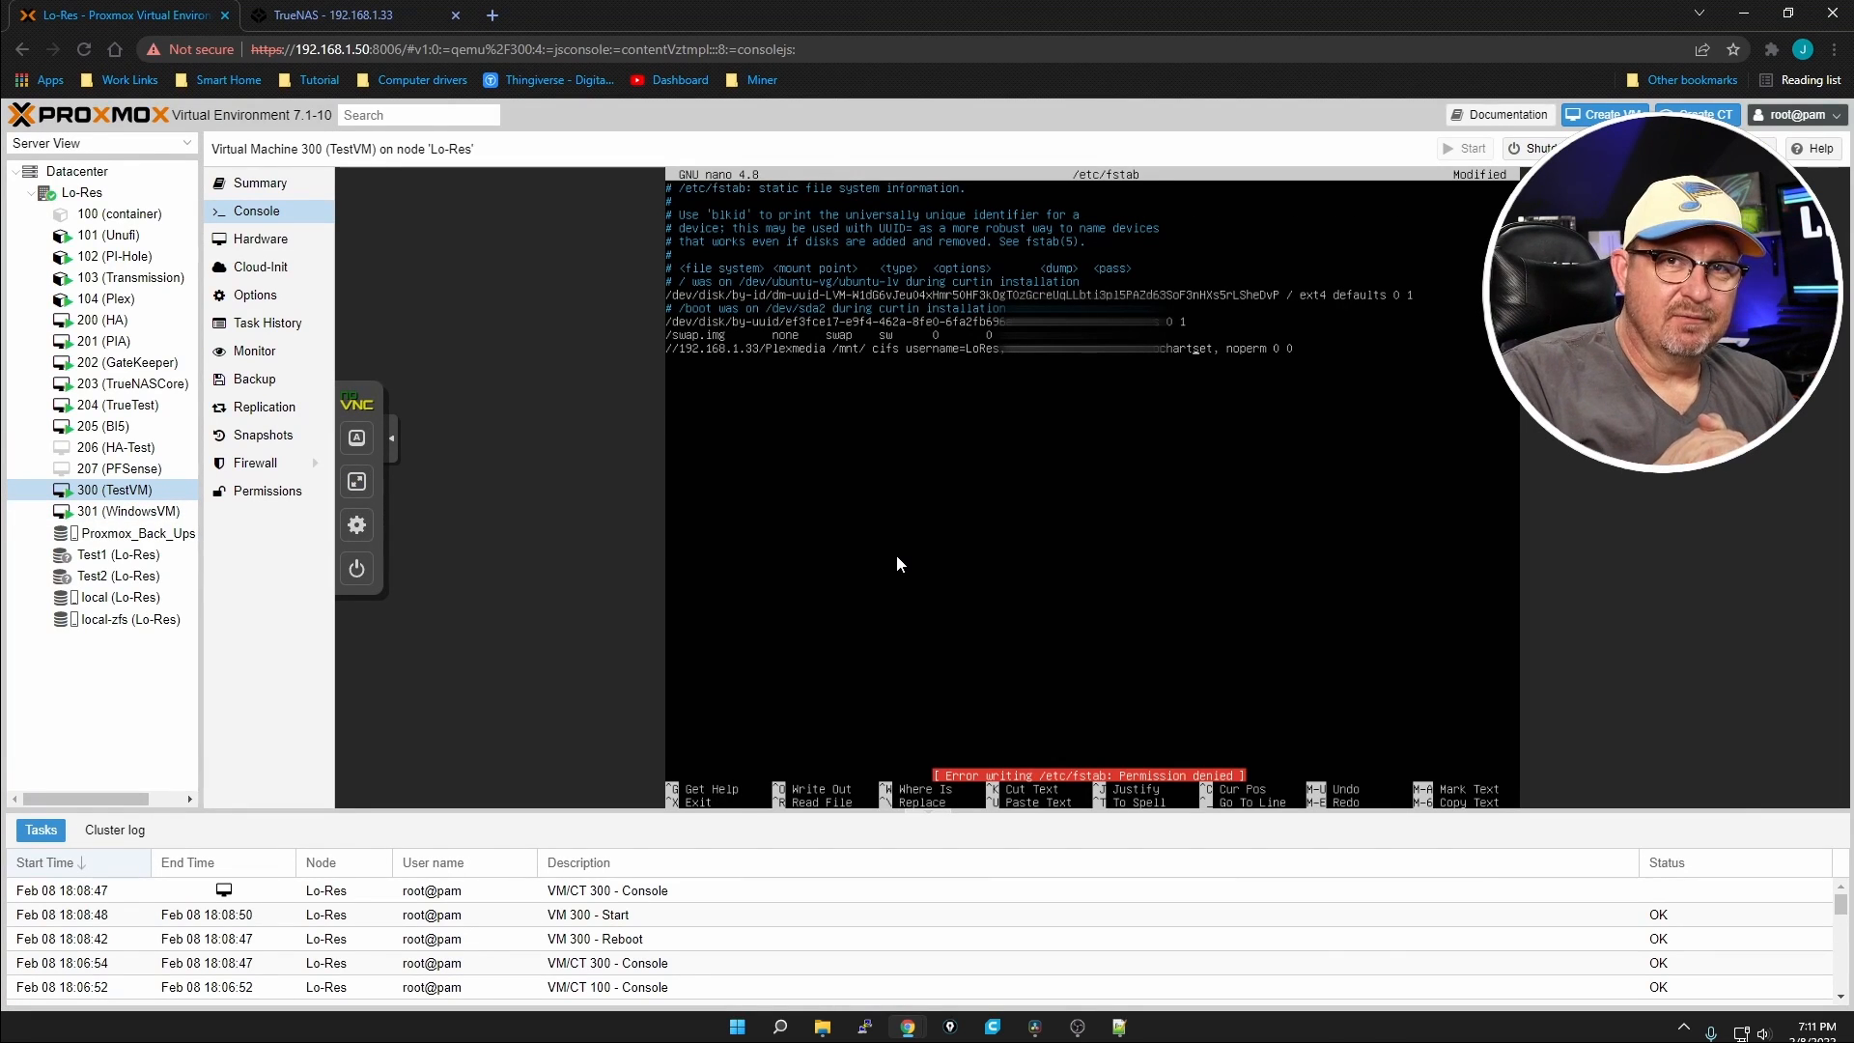
key(ctrl+x)
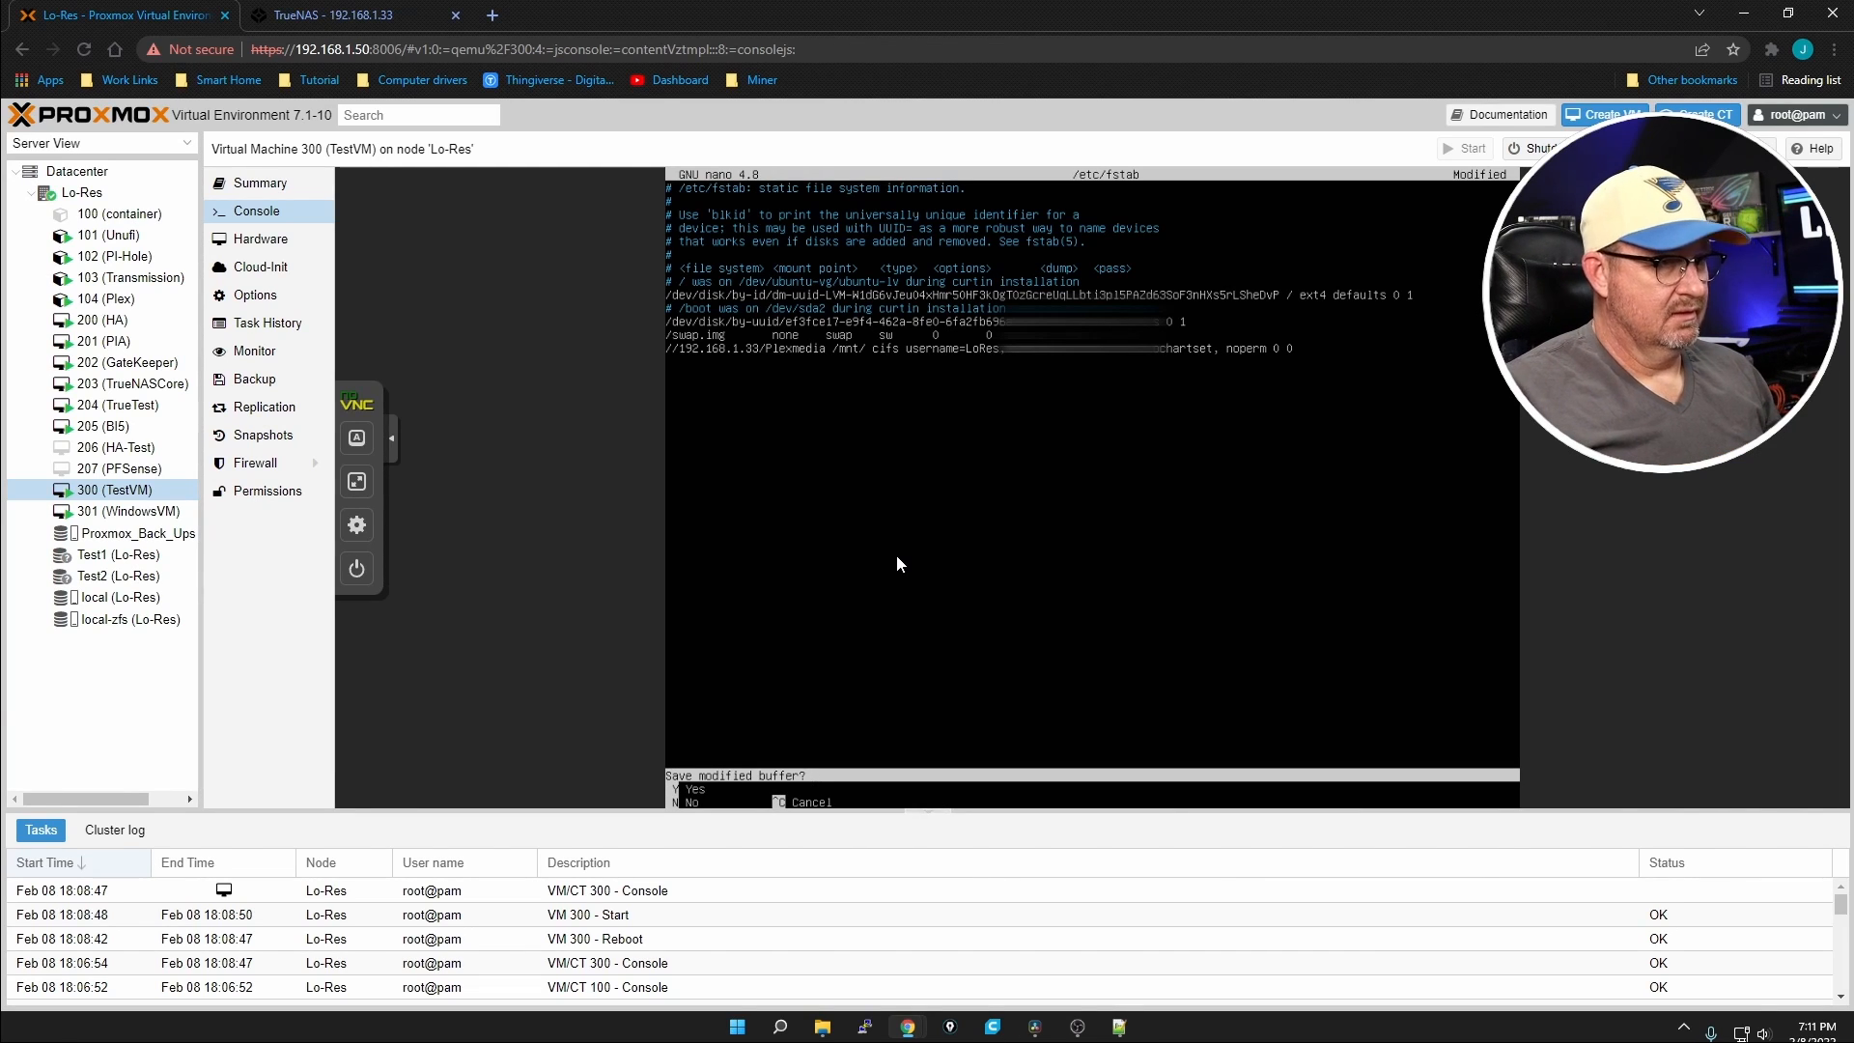
key(y)
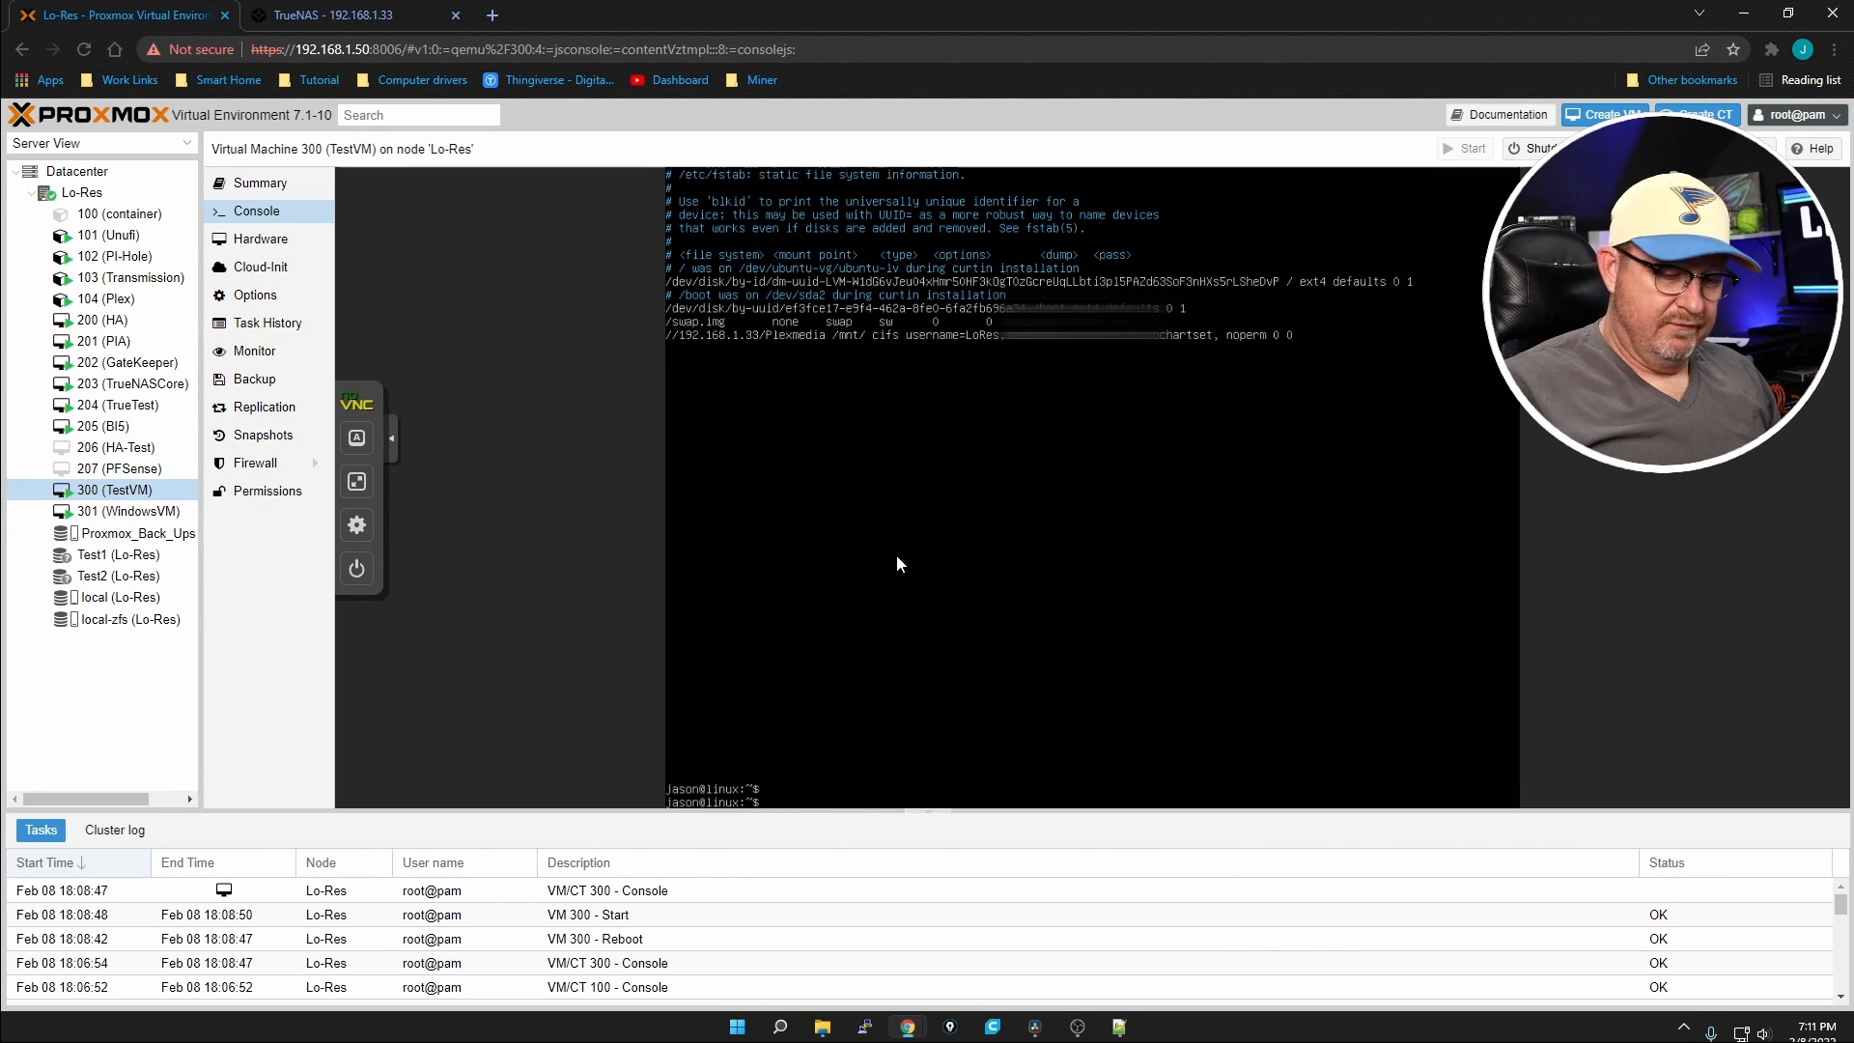
text(nano /etc/fstab)
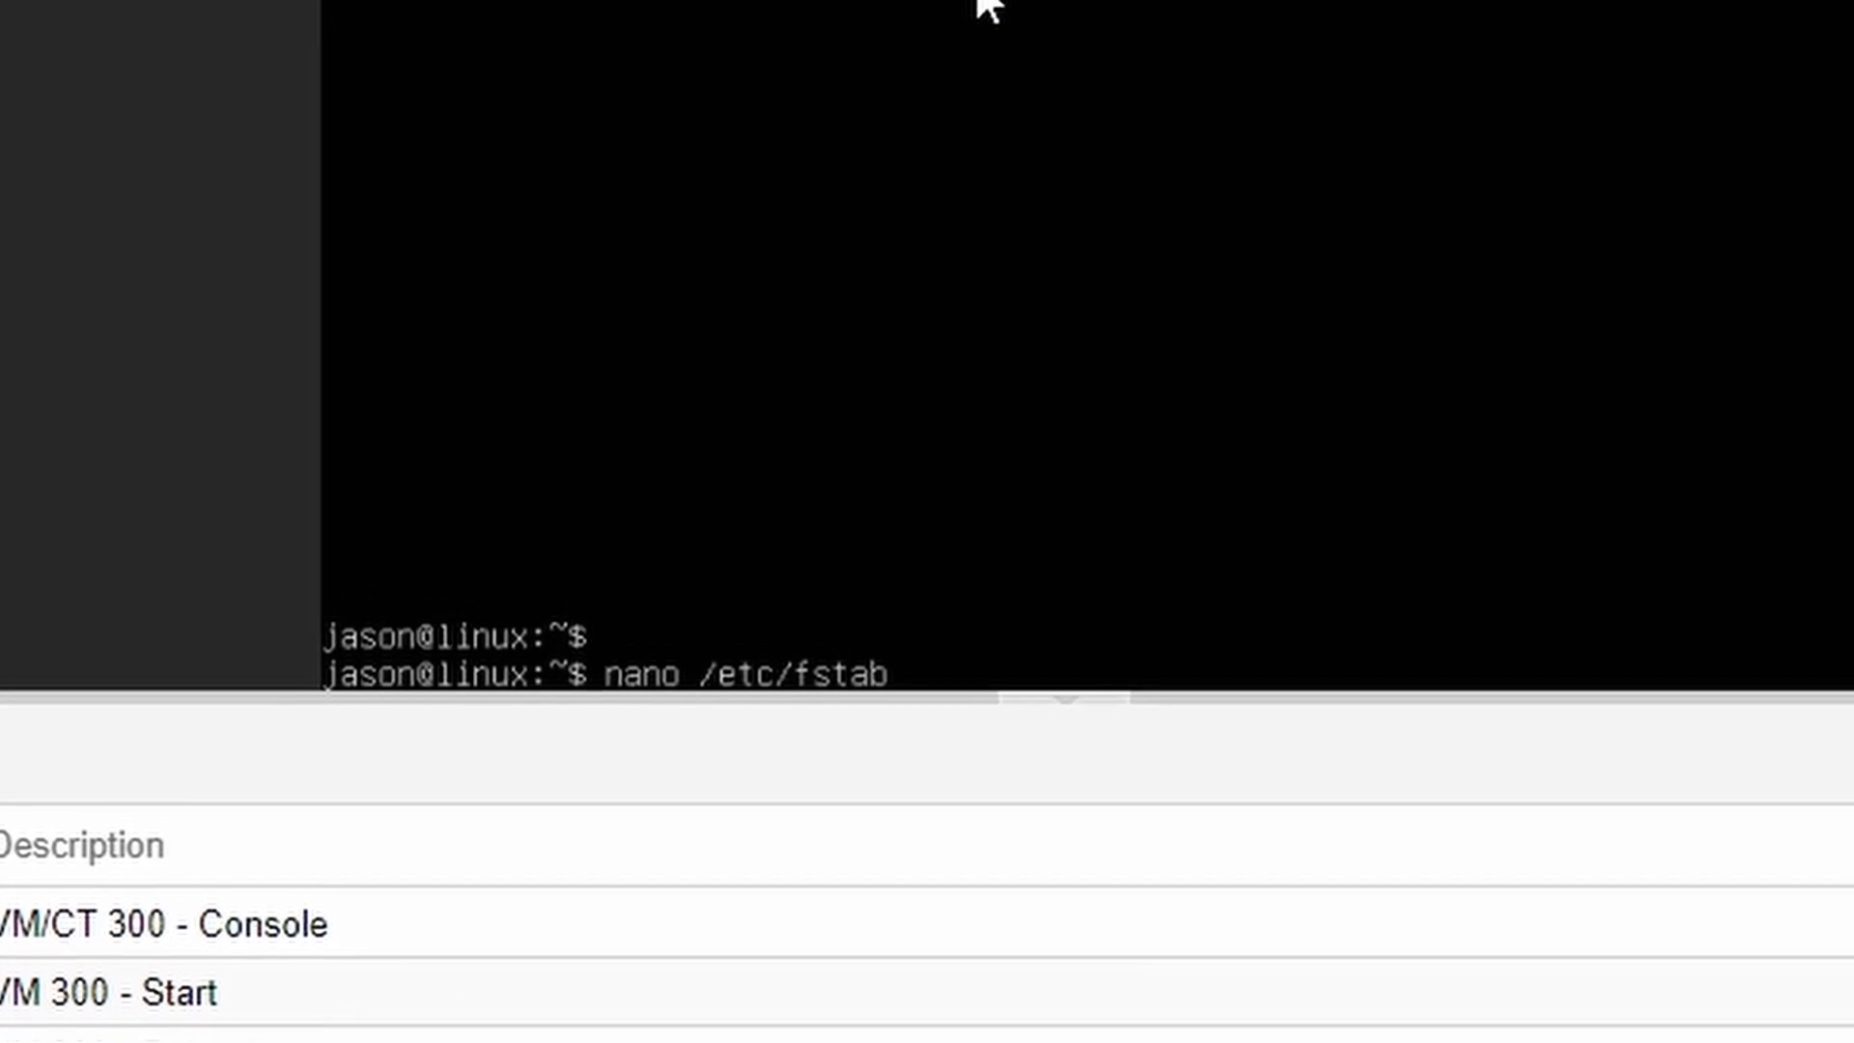
Reopen /etc/fstab with sudo nano and end the CIFS line with 'iocharset=utf8, noperm 0 0'
text(sudo nano /etc/fstab)
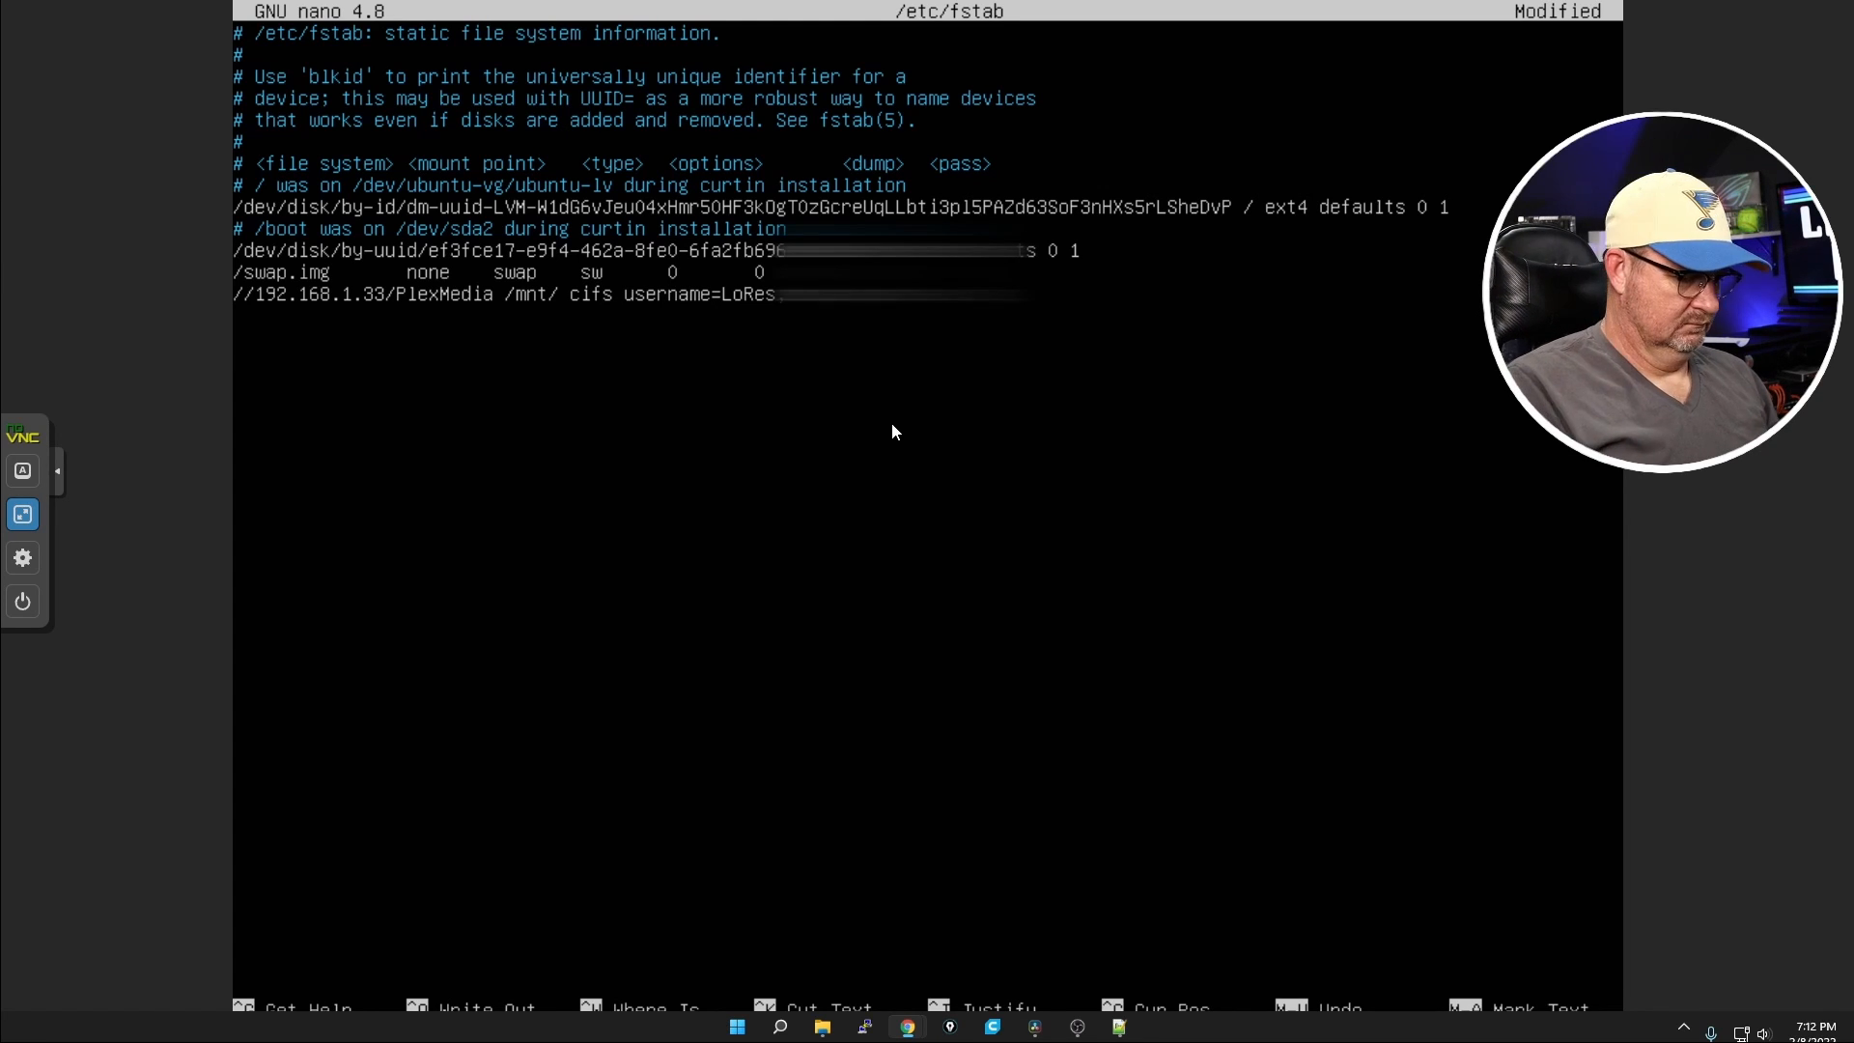
text(iocharset)
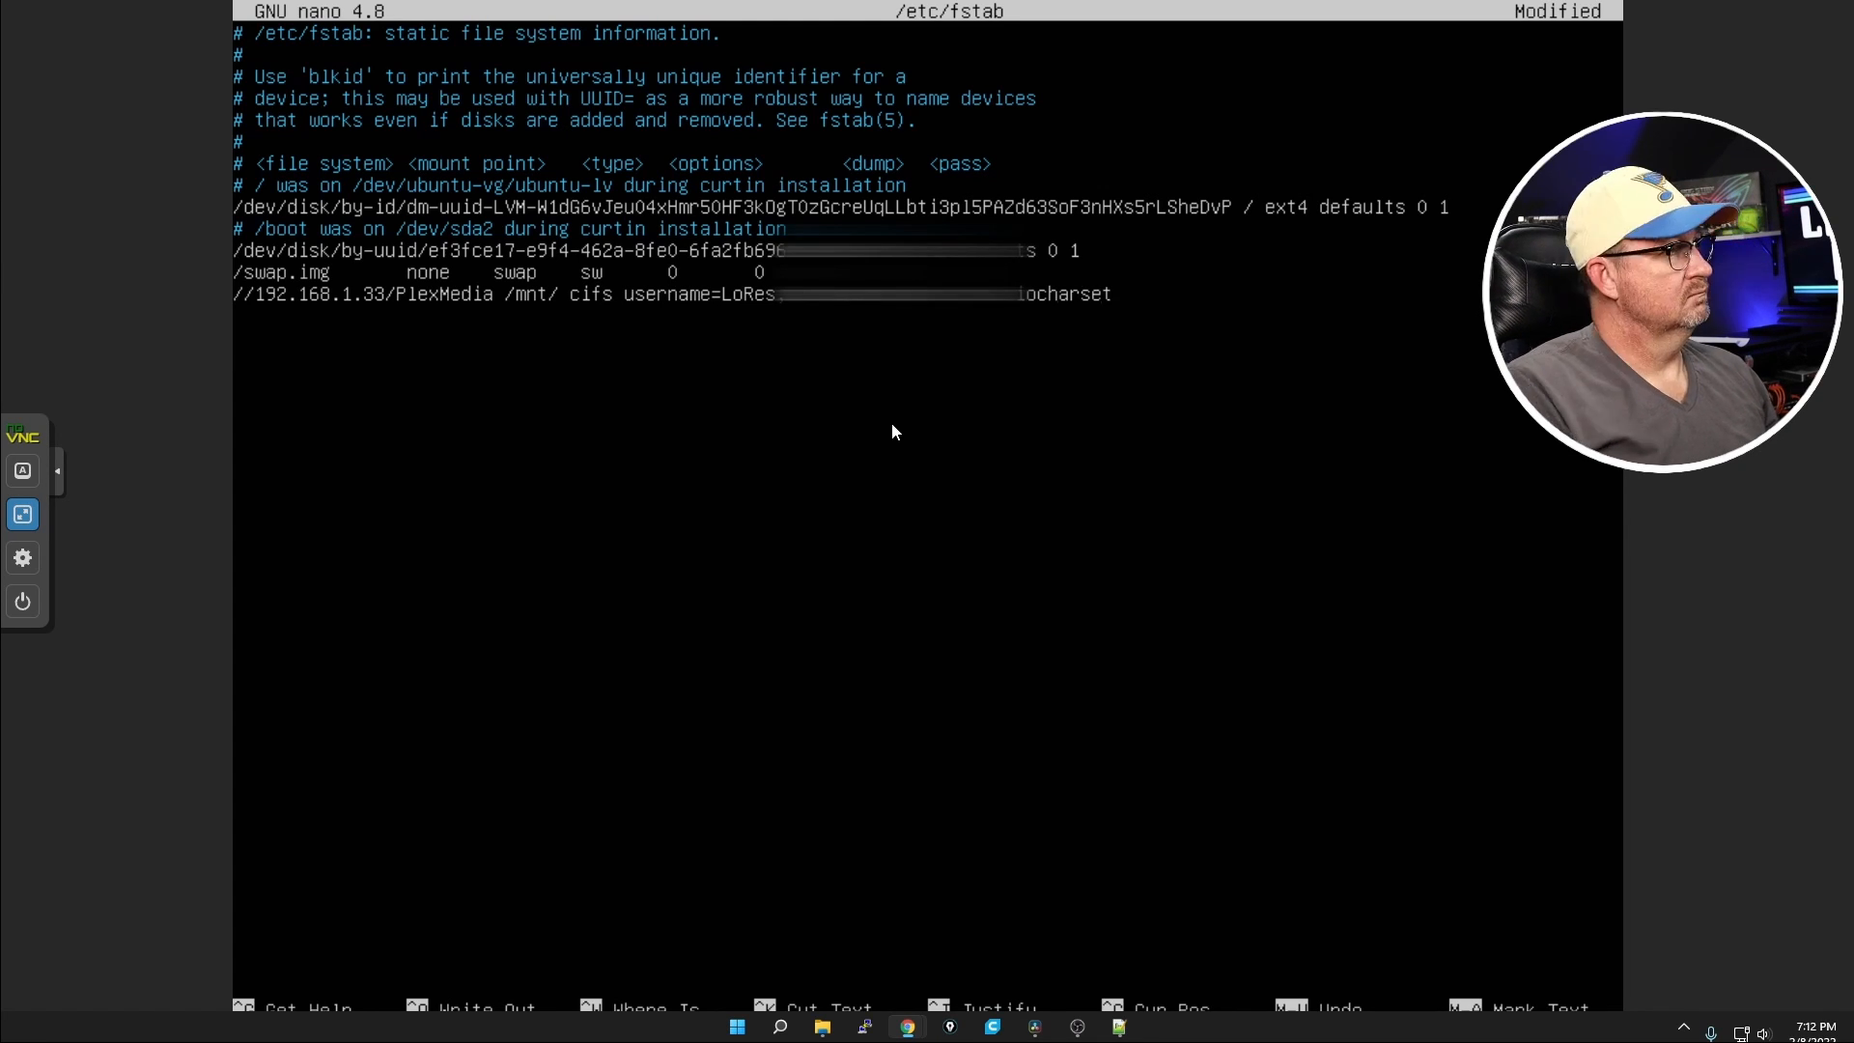
text(=utf8, noperm 0 0)
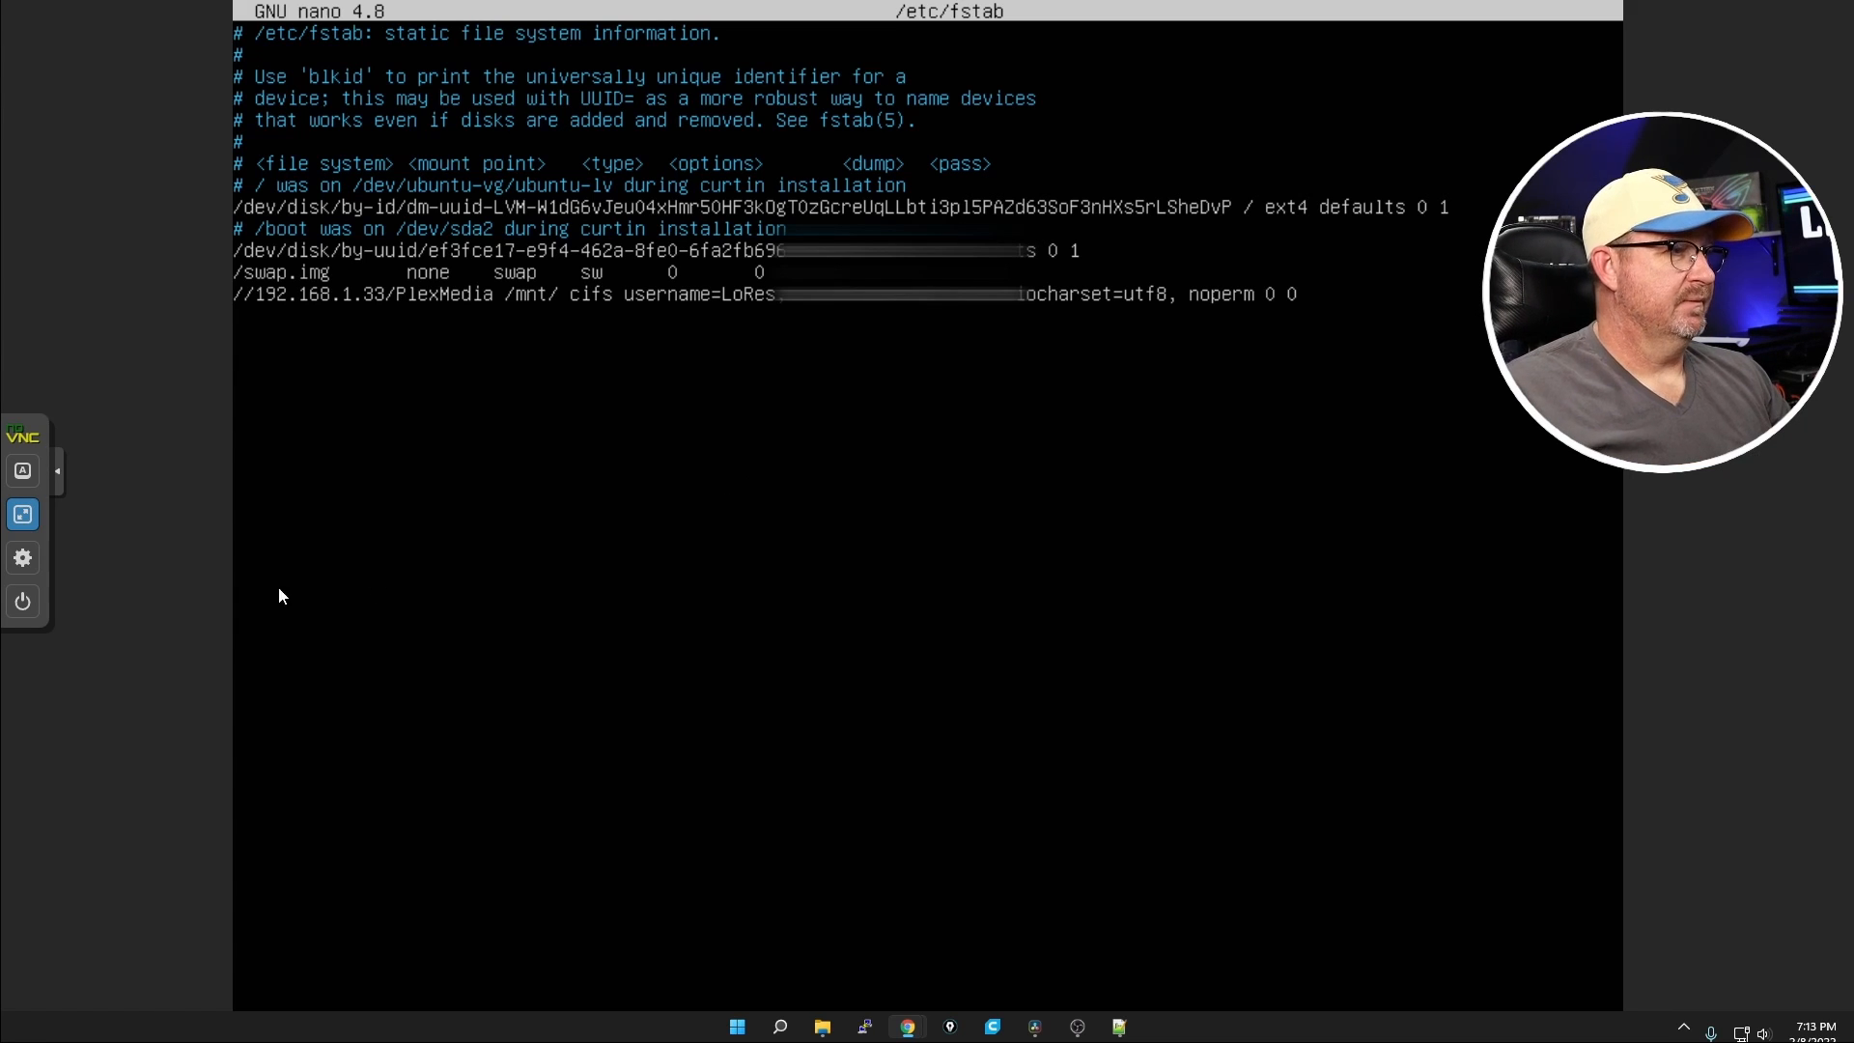
mouse_move(516, 557)
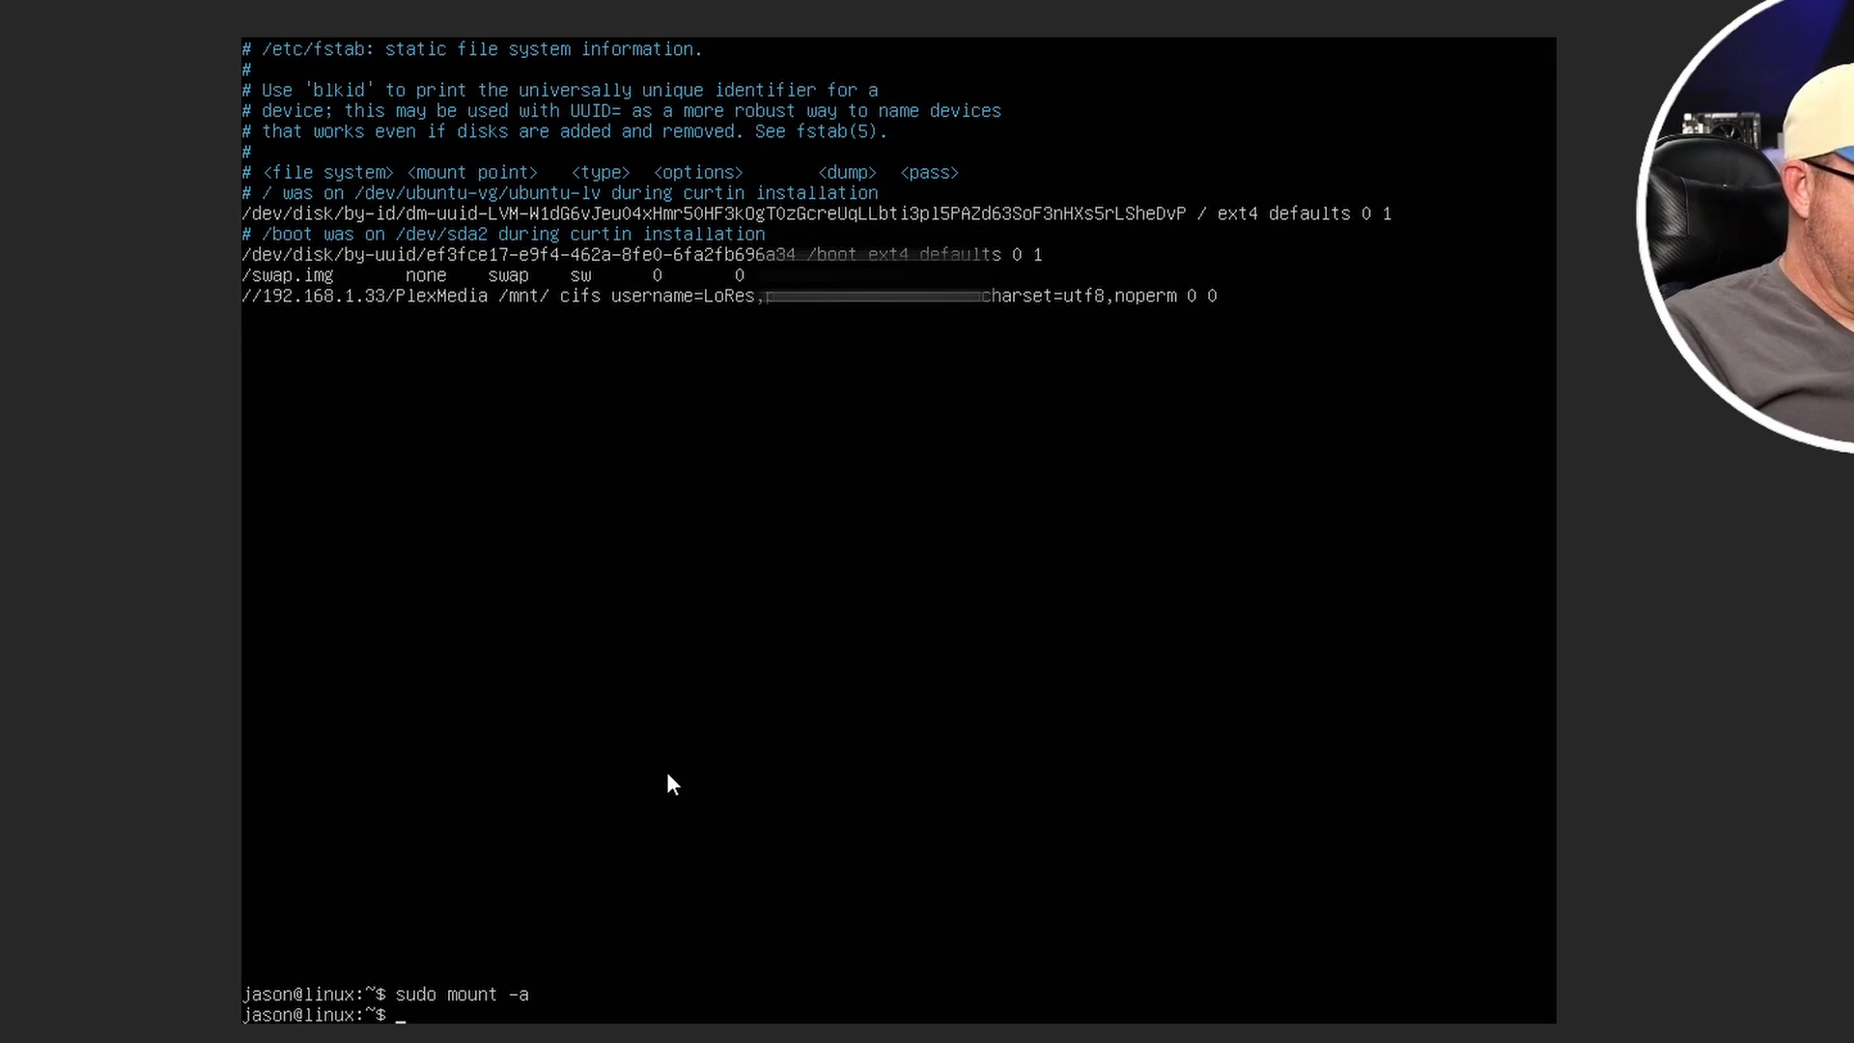
Change into /mnt in TestVM, then move to the Windows VM's console
text(cd /mnt)
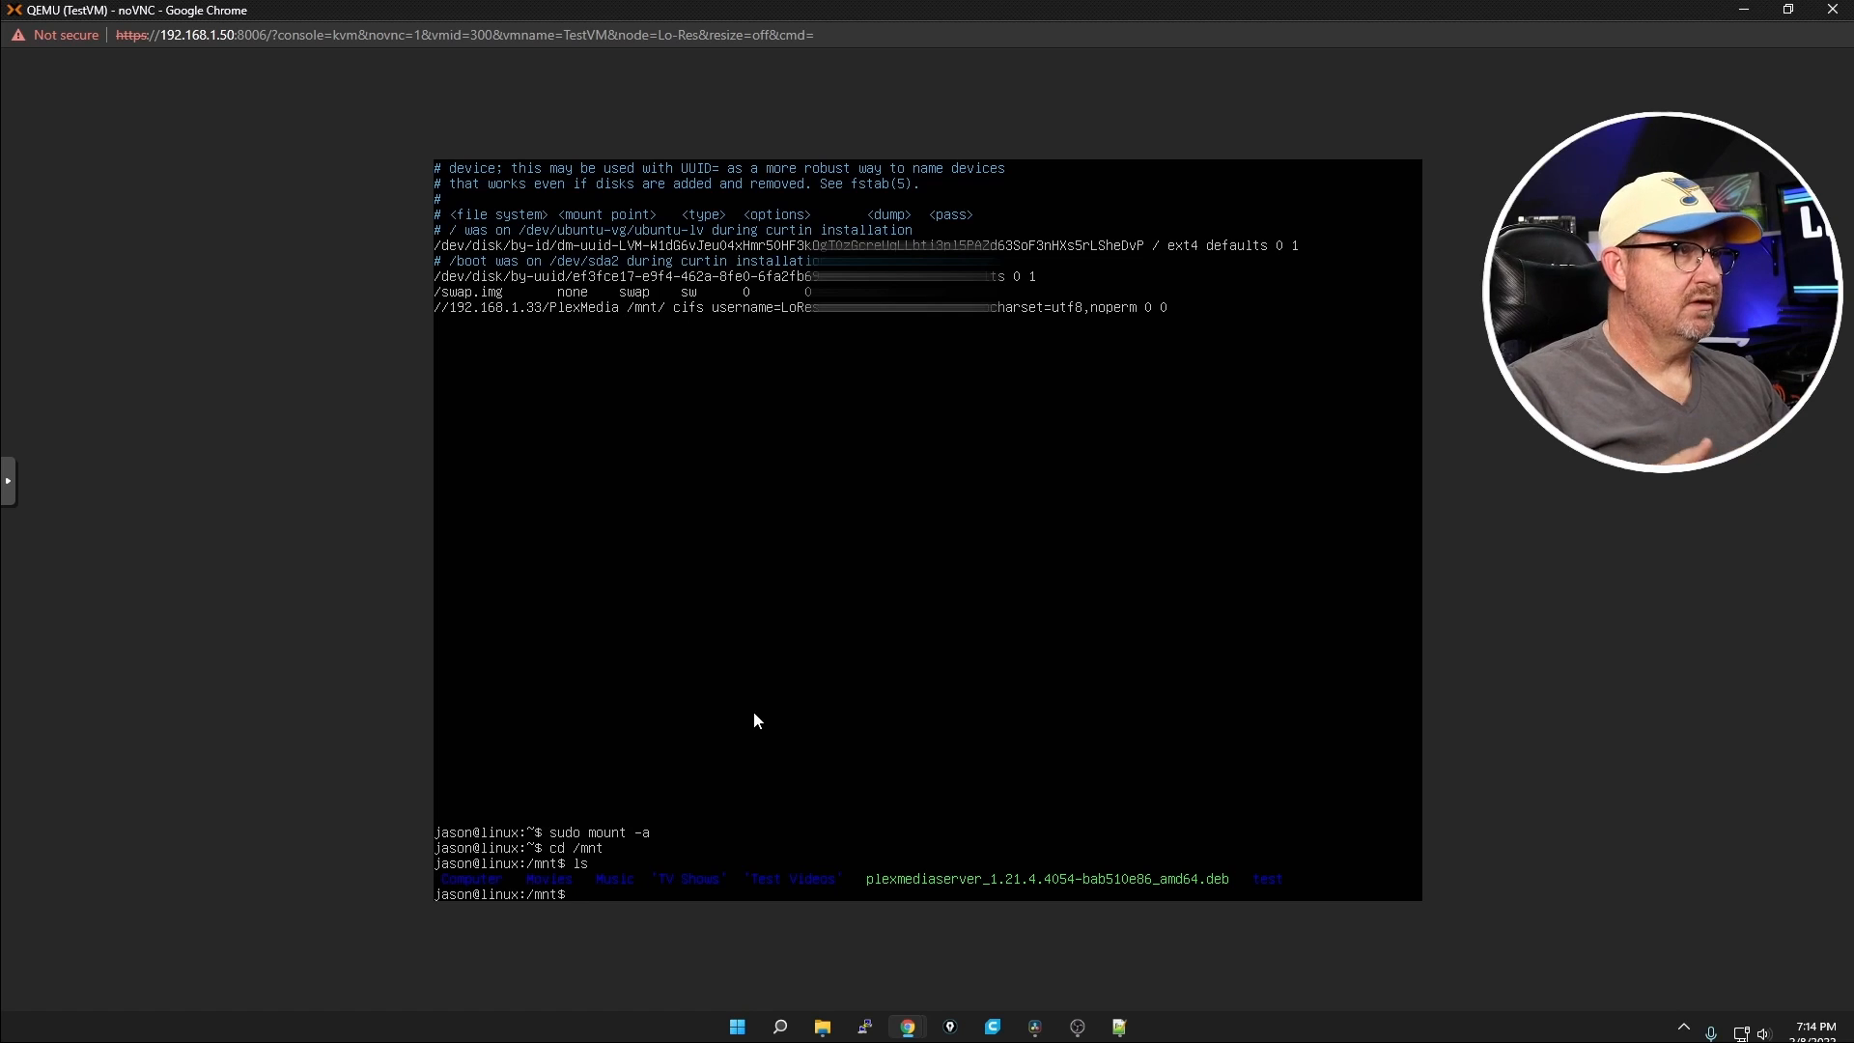
click(8, 480)
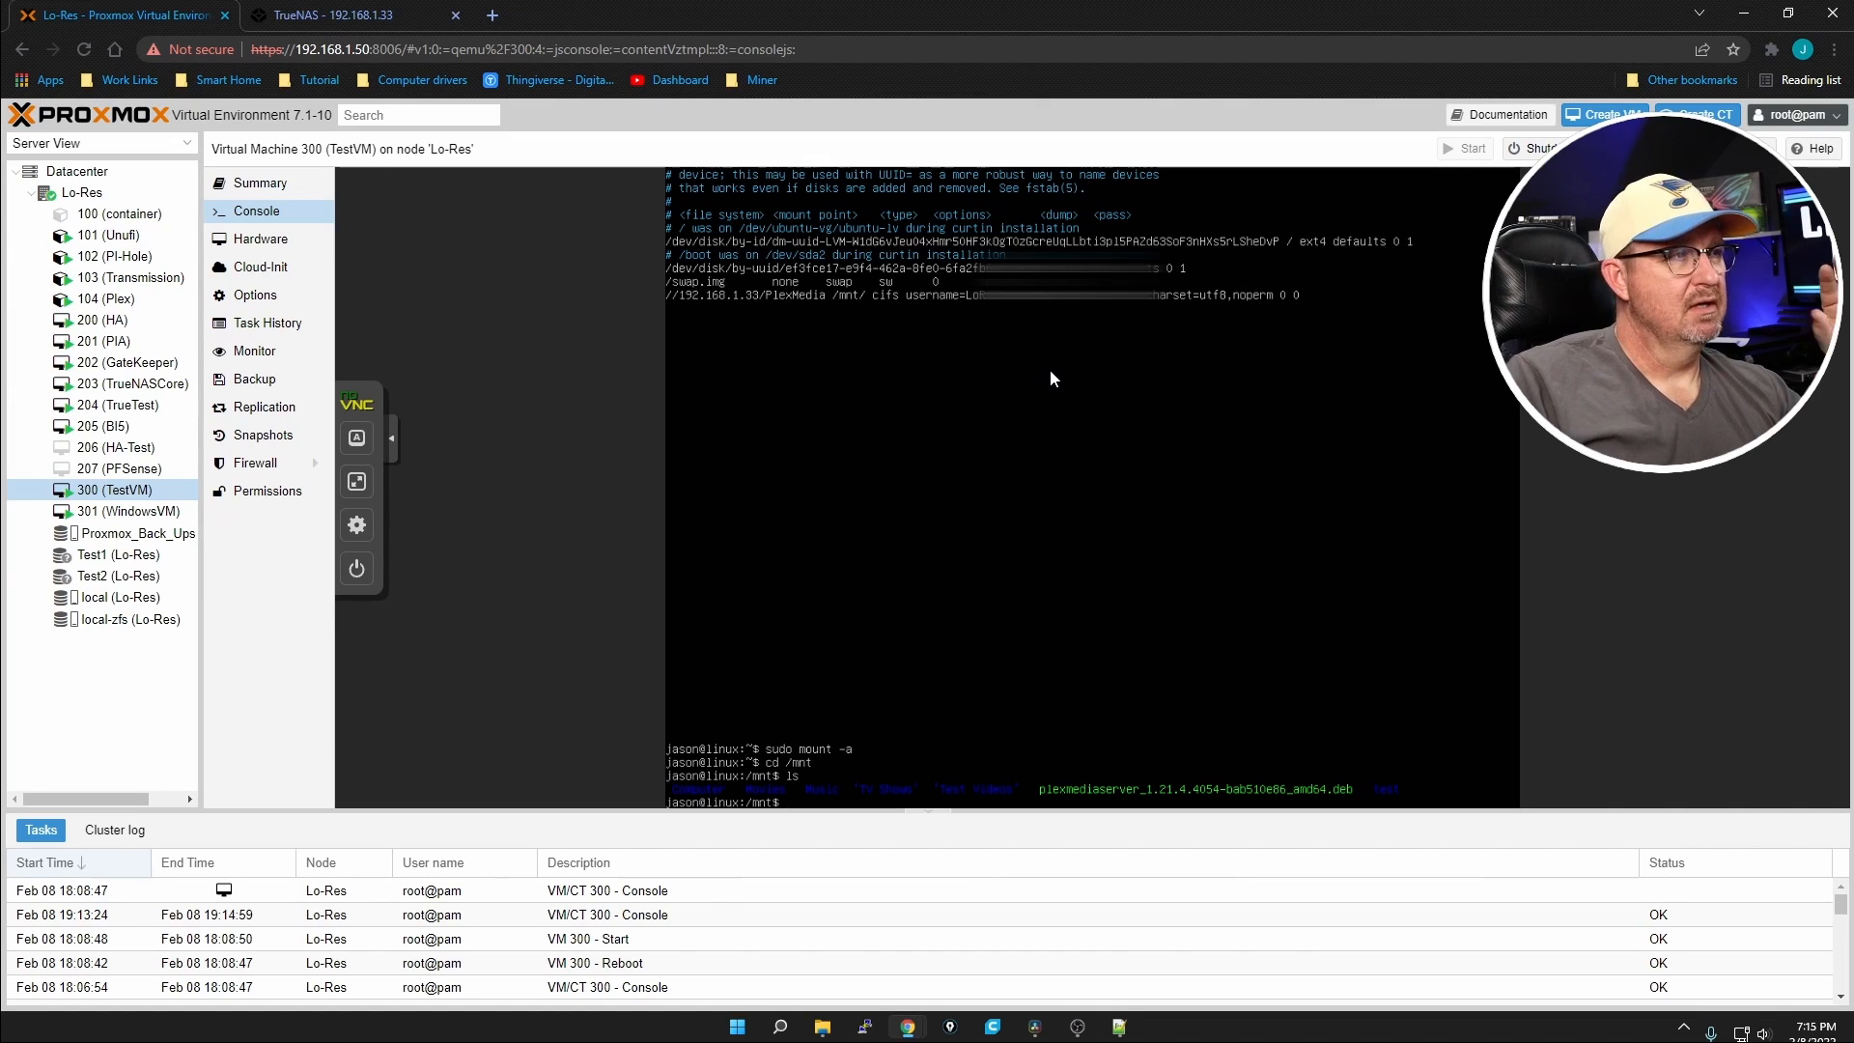
click(133, 511)
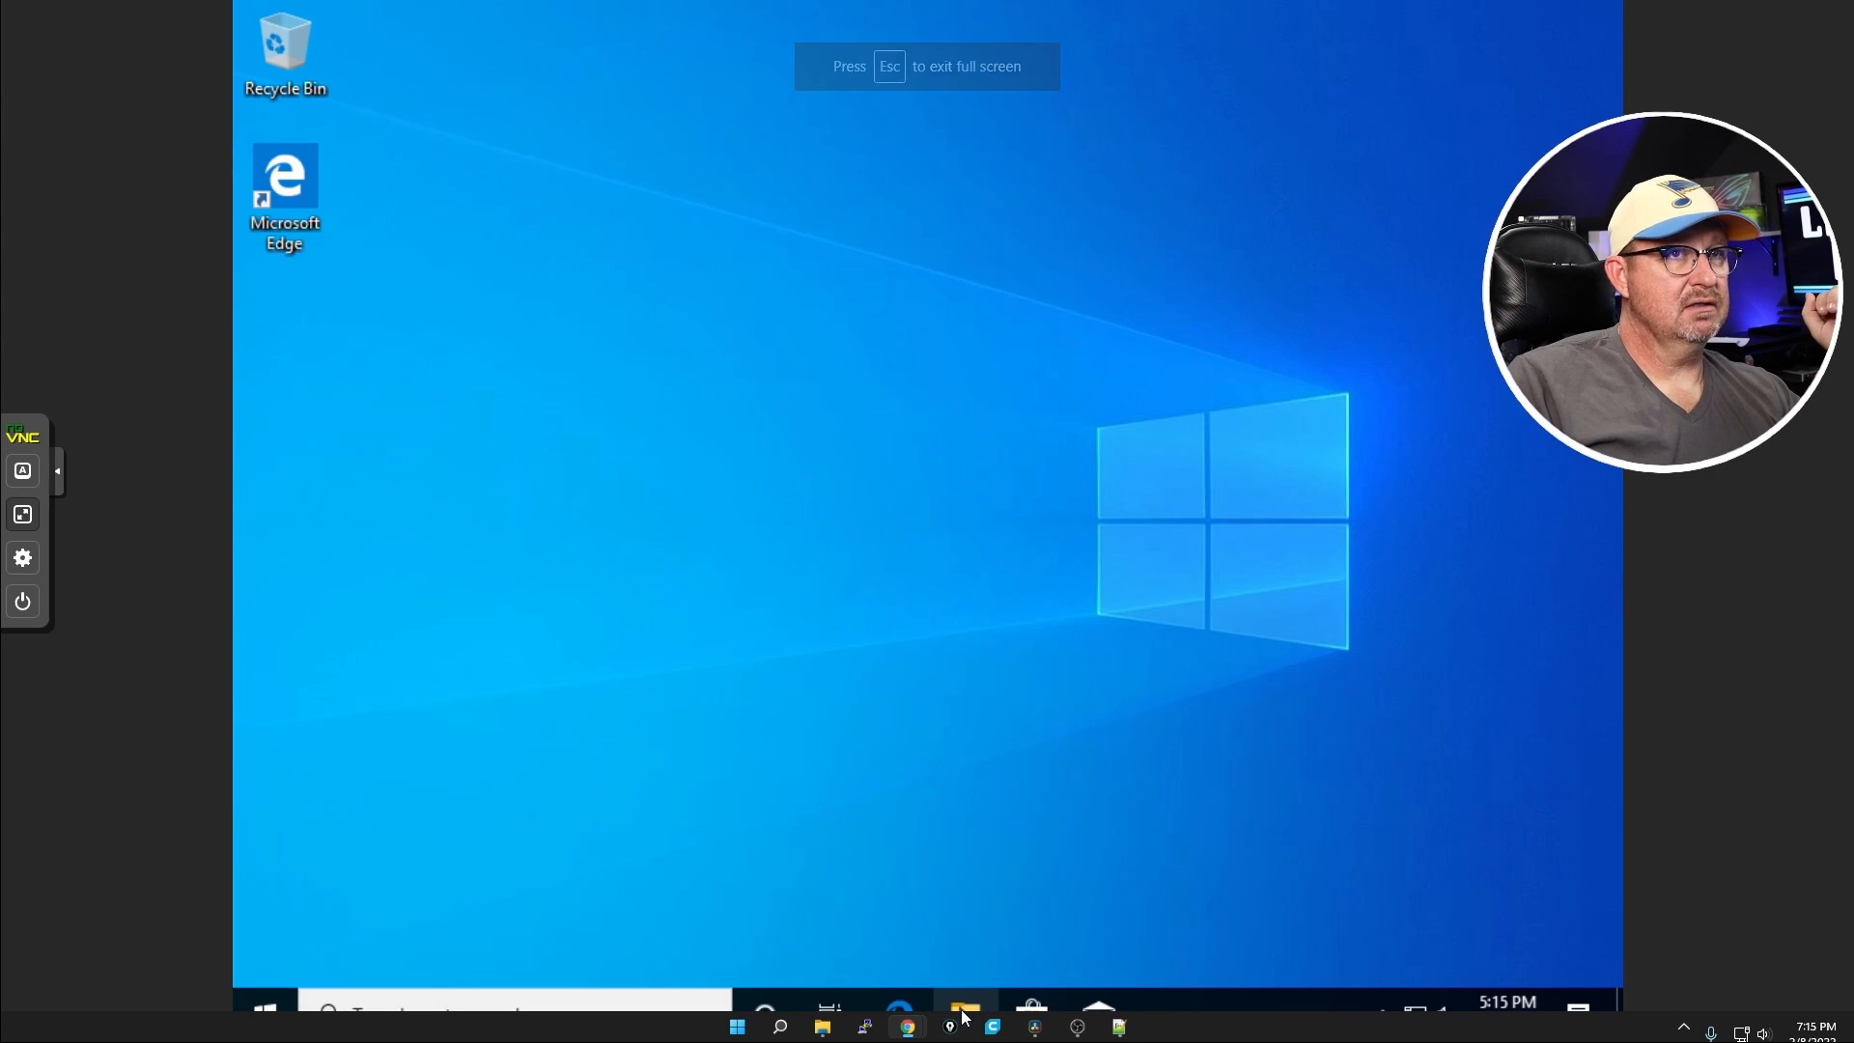
Open File Explorer on This PC and reveal the Computer tab's drive options
click(821, 1025)
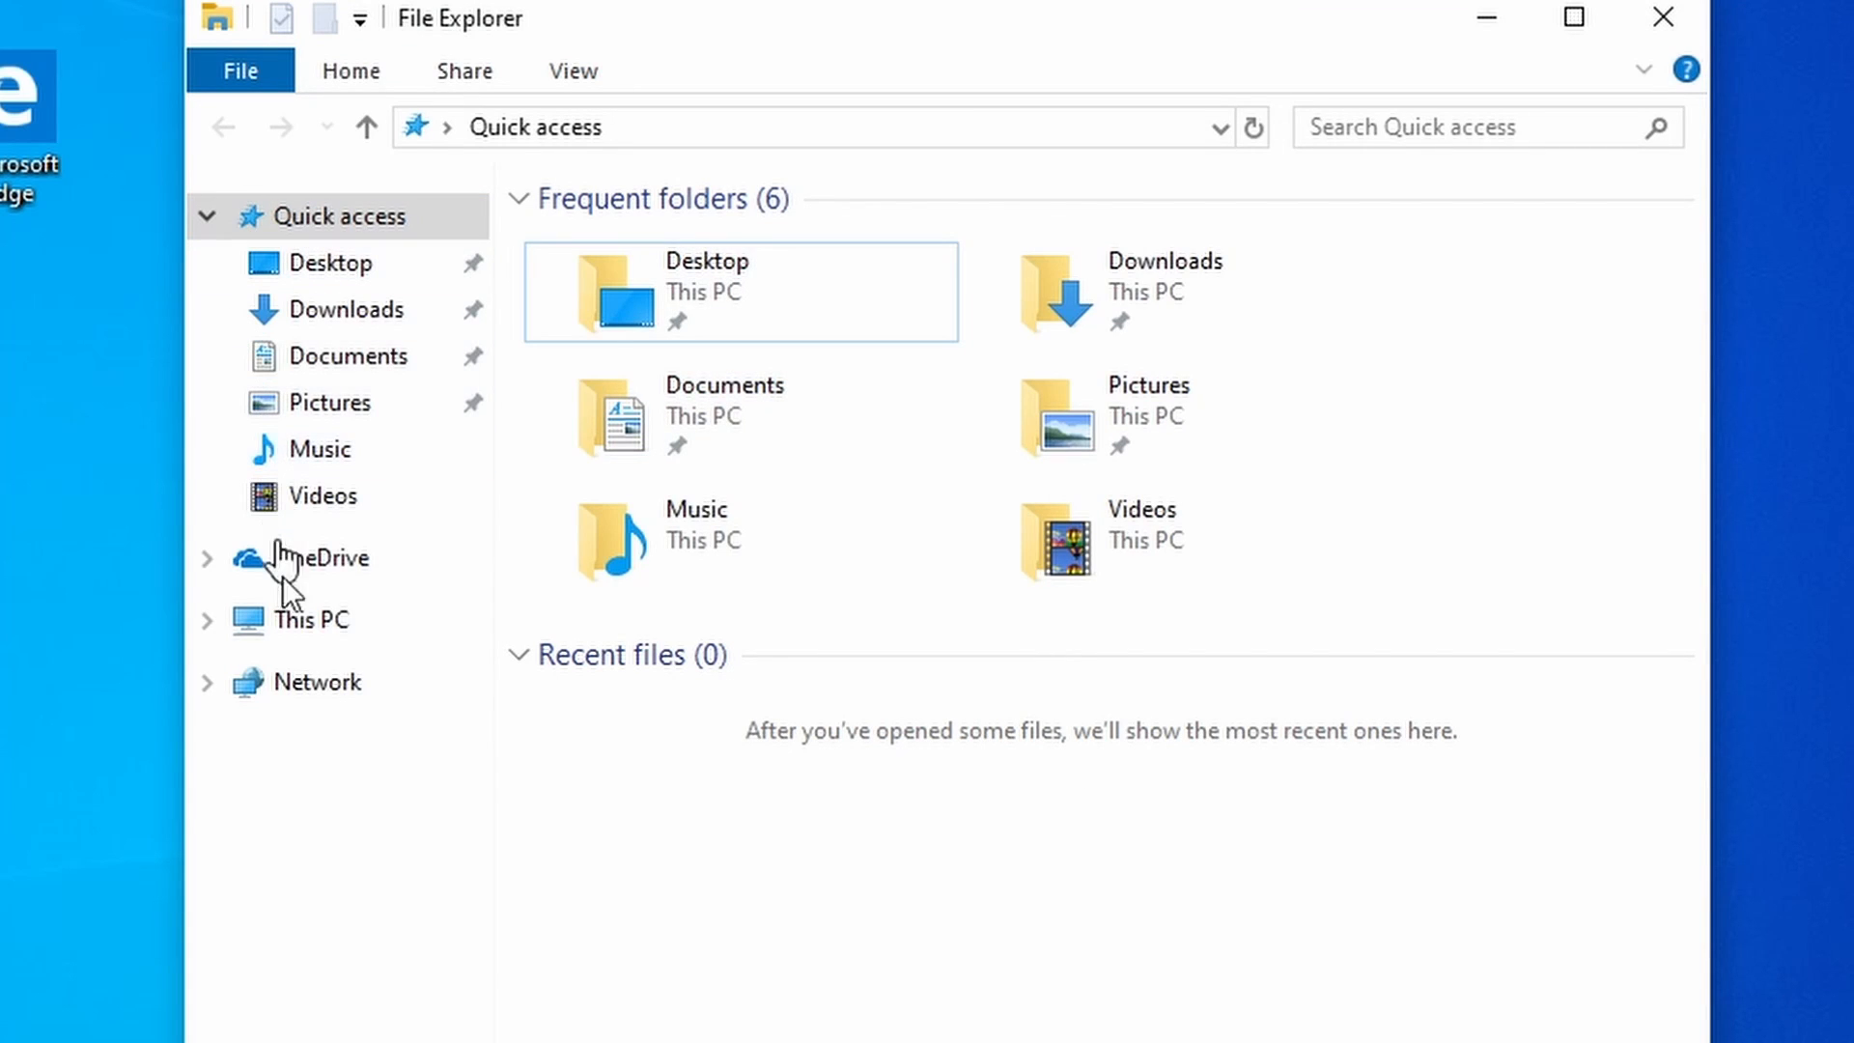
click(311, 620)
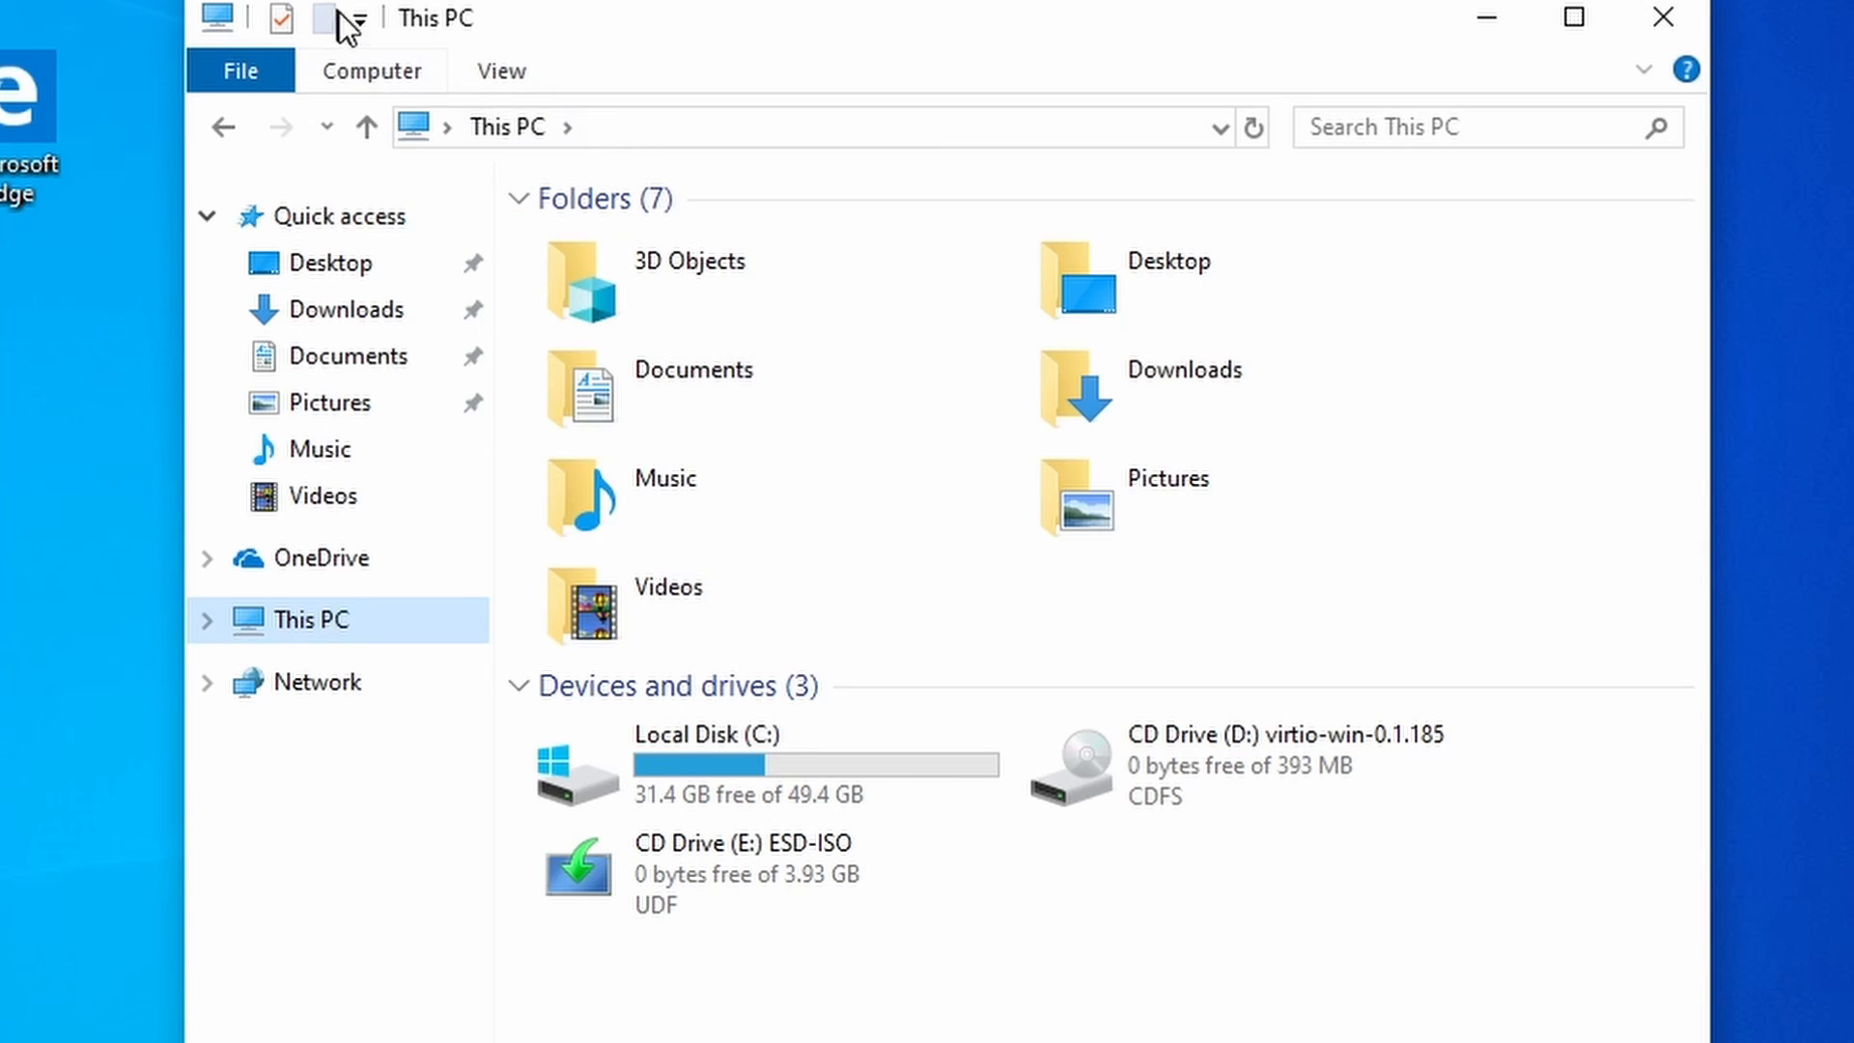
click(371, 69)
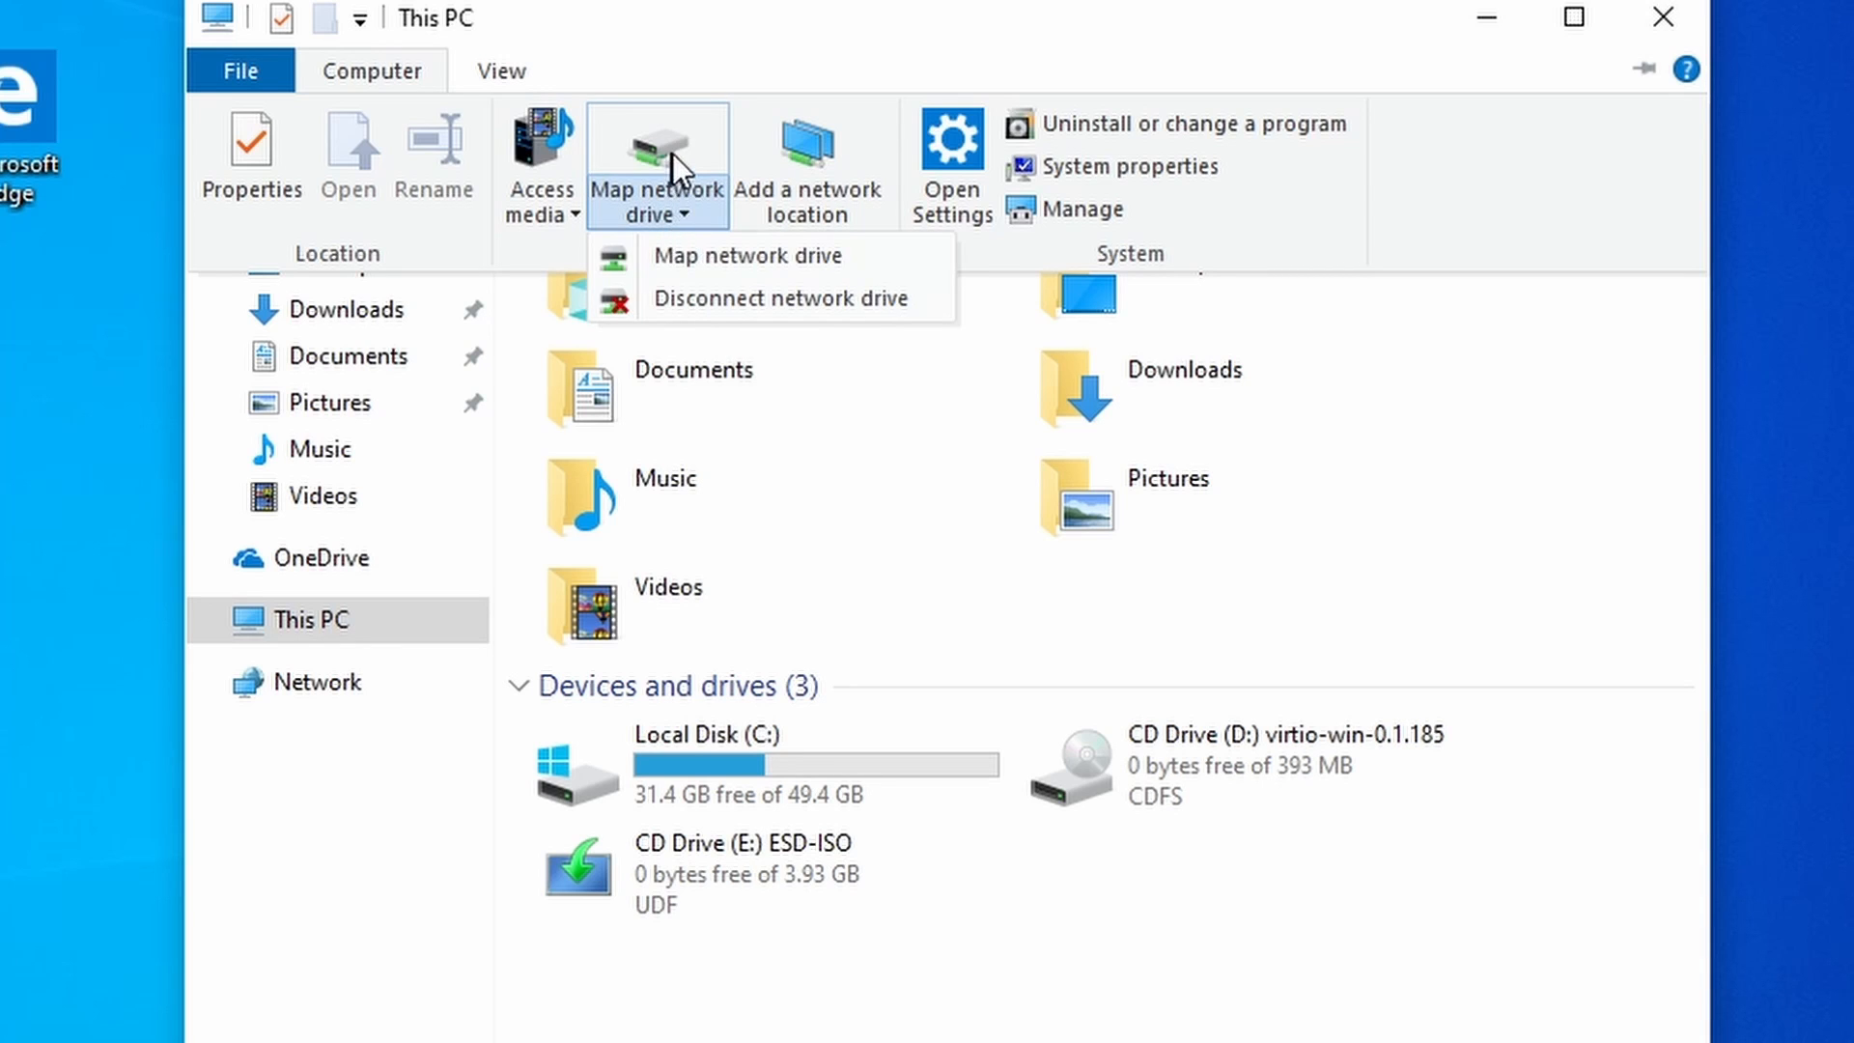
Map \\192.168.1.33\PlexMedia as drive Z: without alternate credentials and browse its folders
click(747, 254)
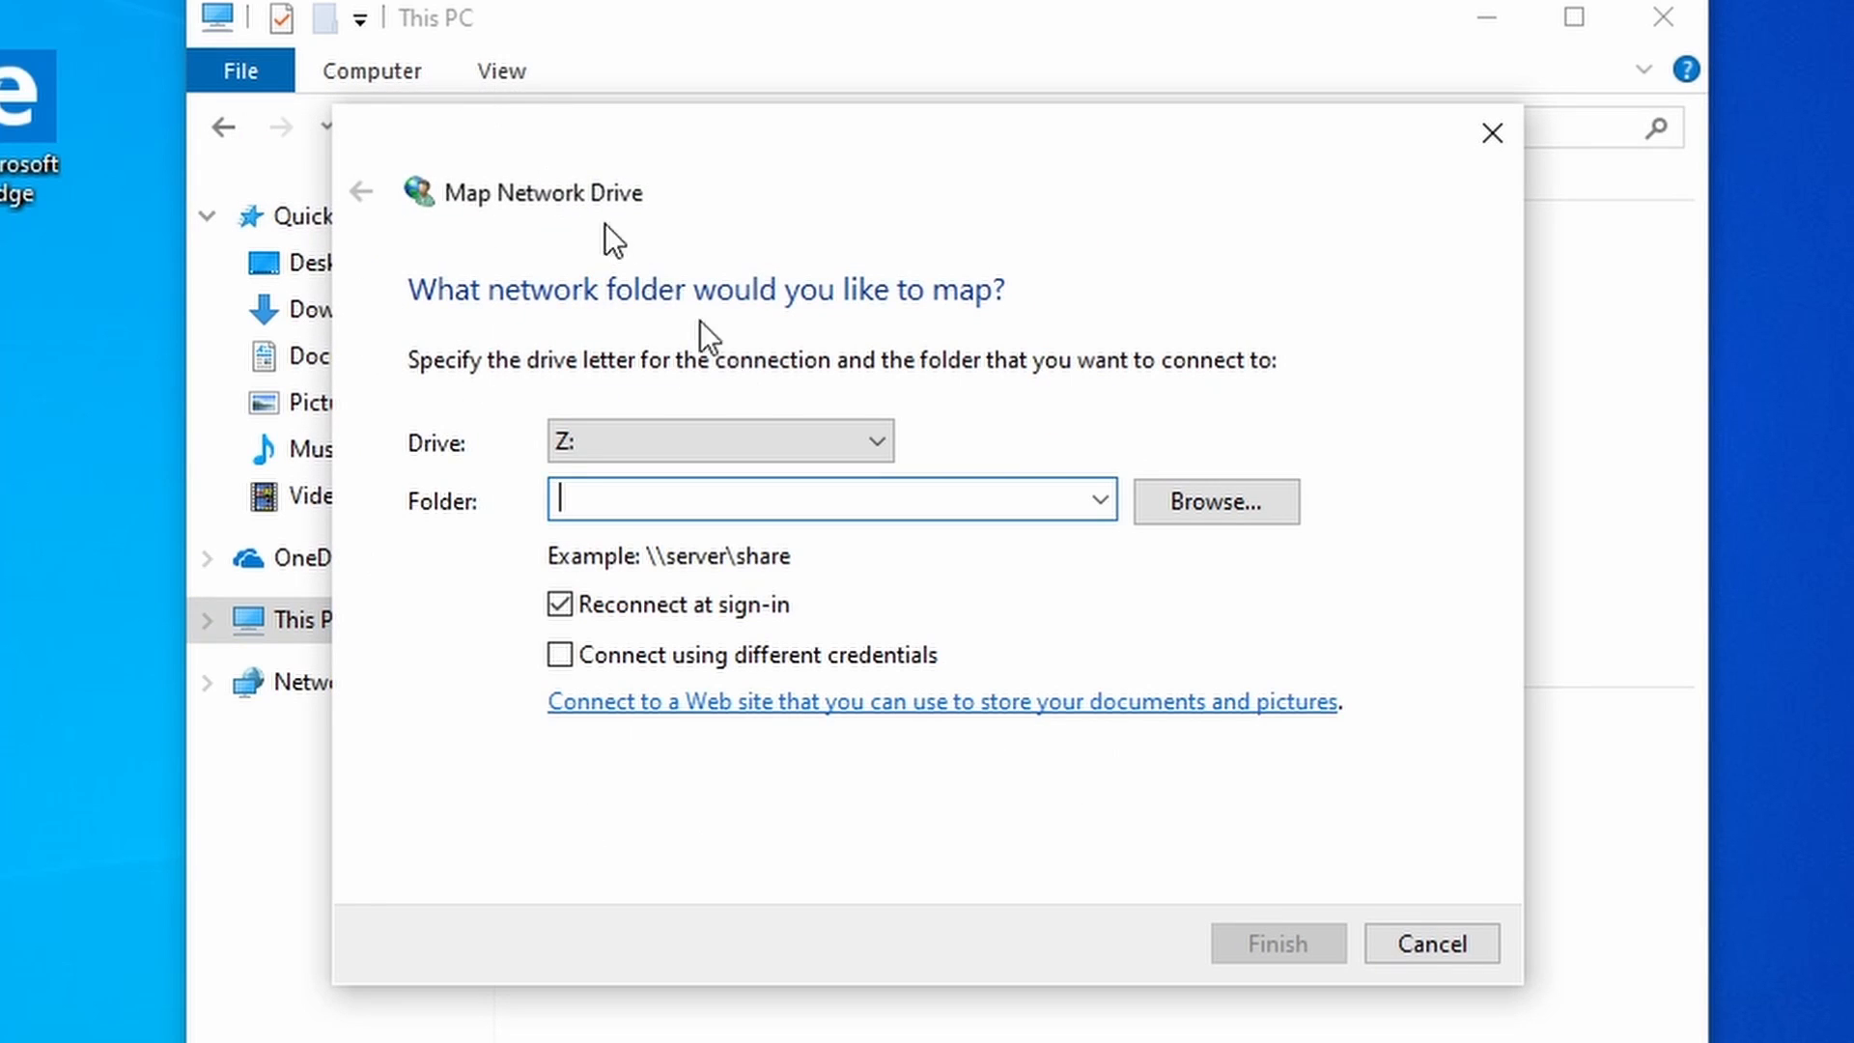
click(717, 441)
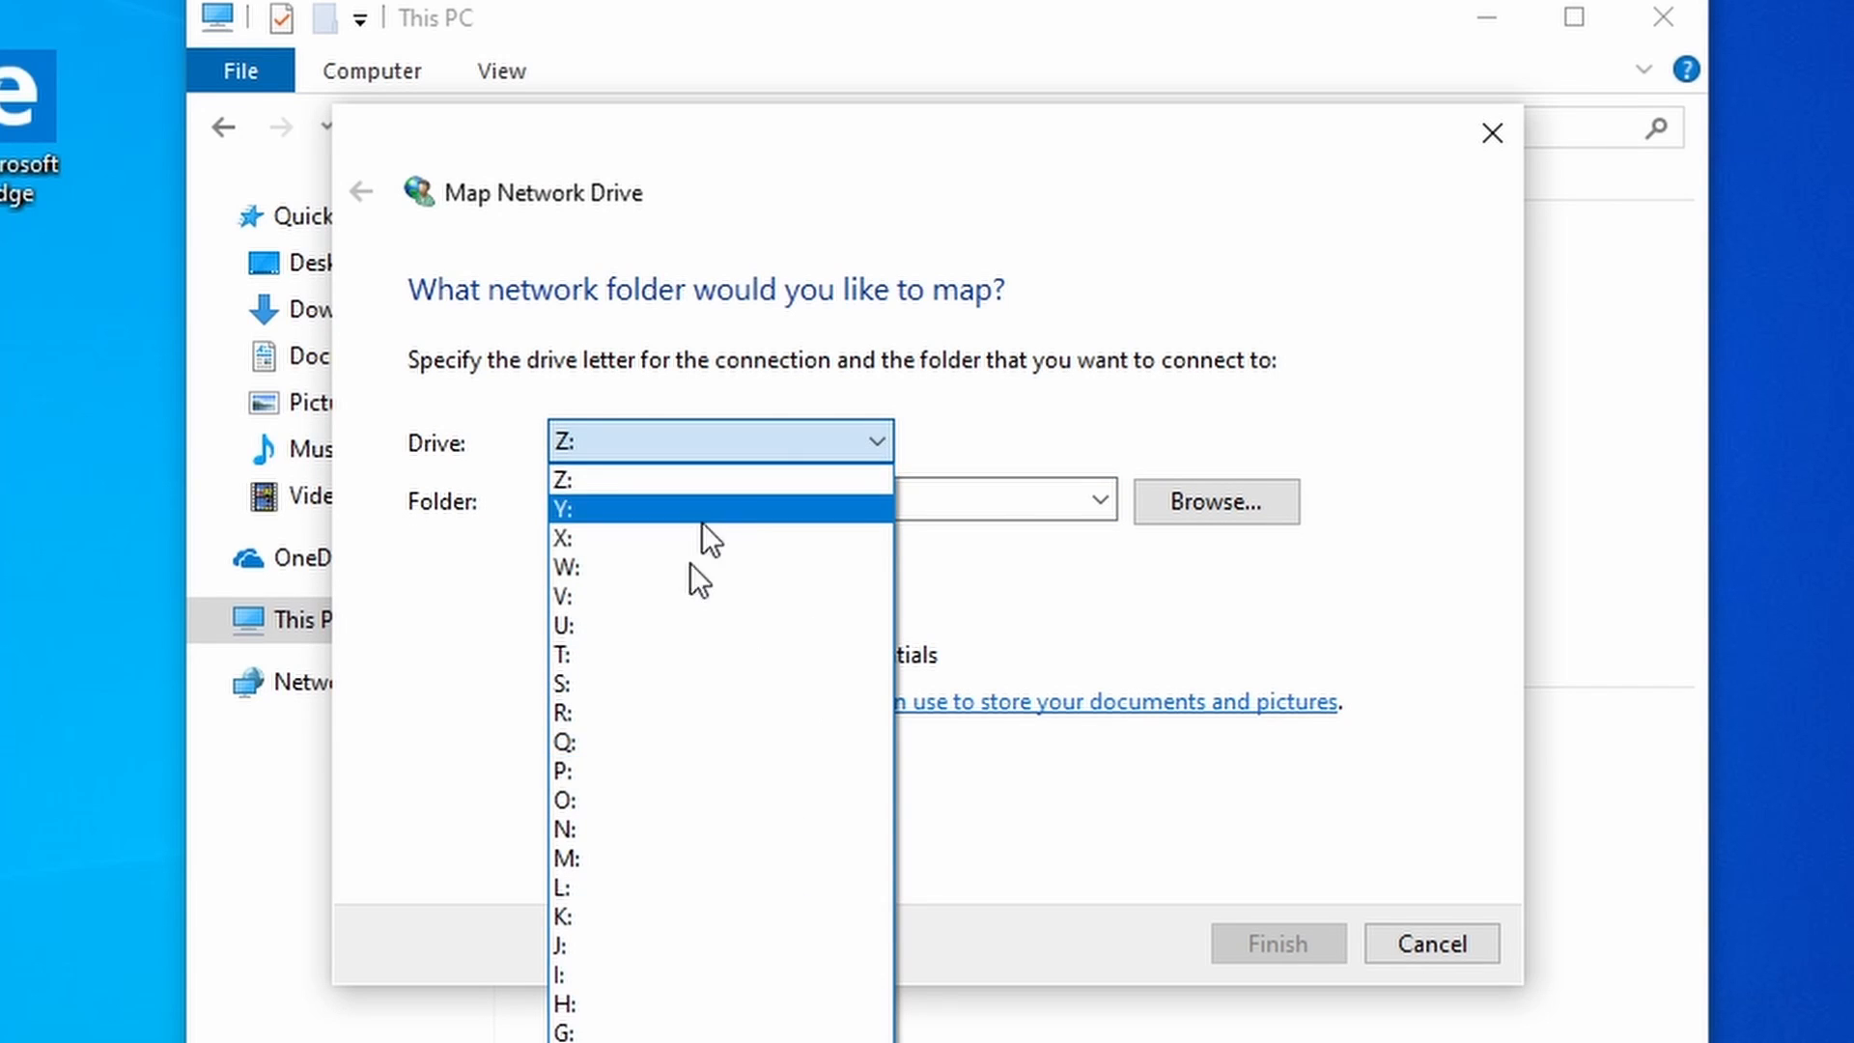
click(564, 478)
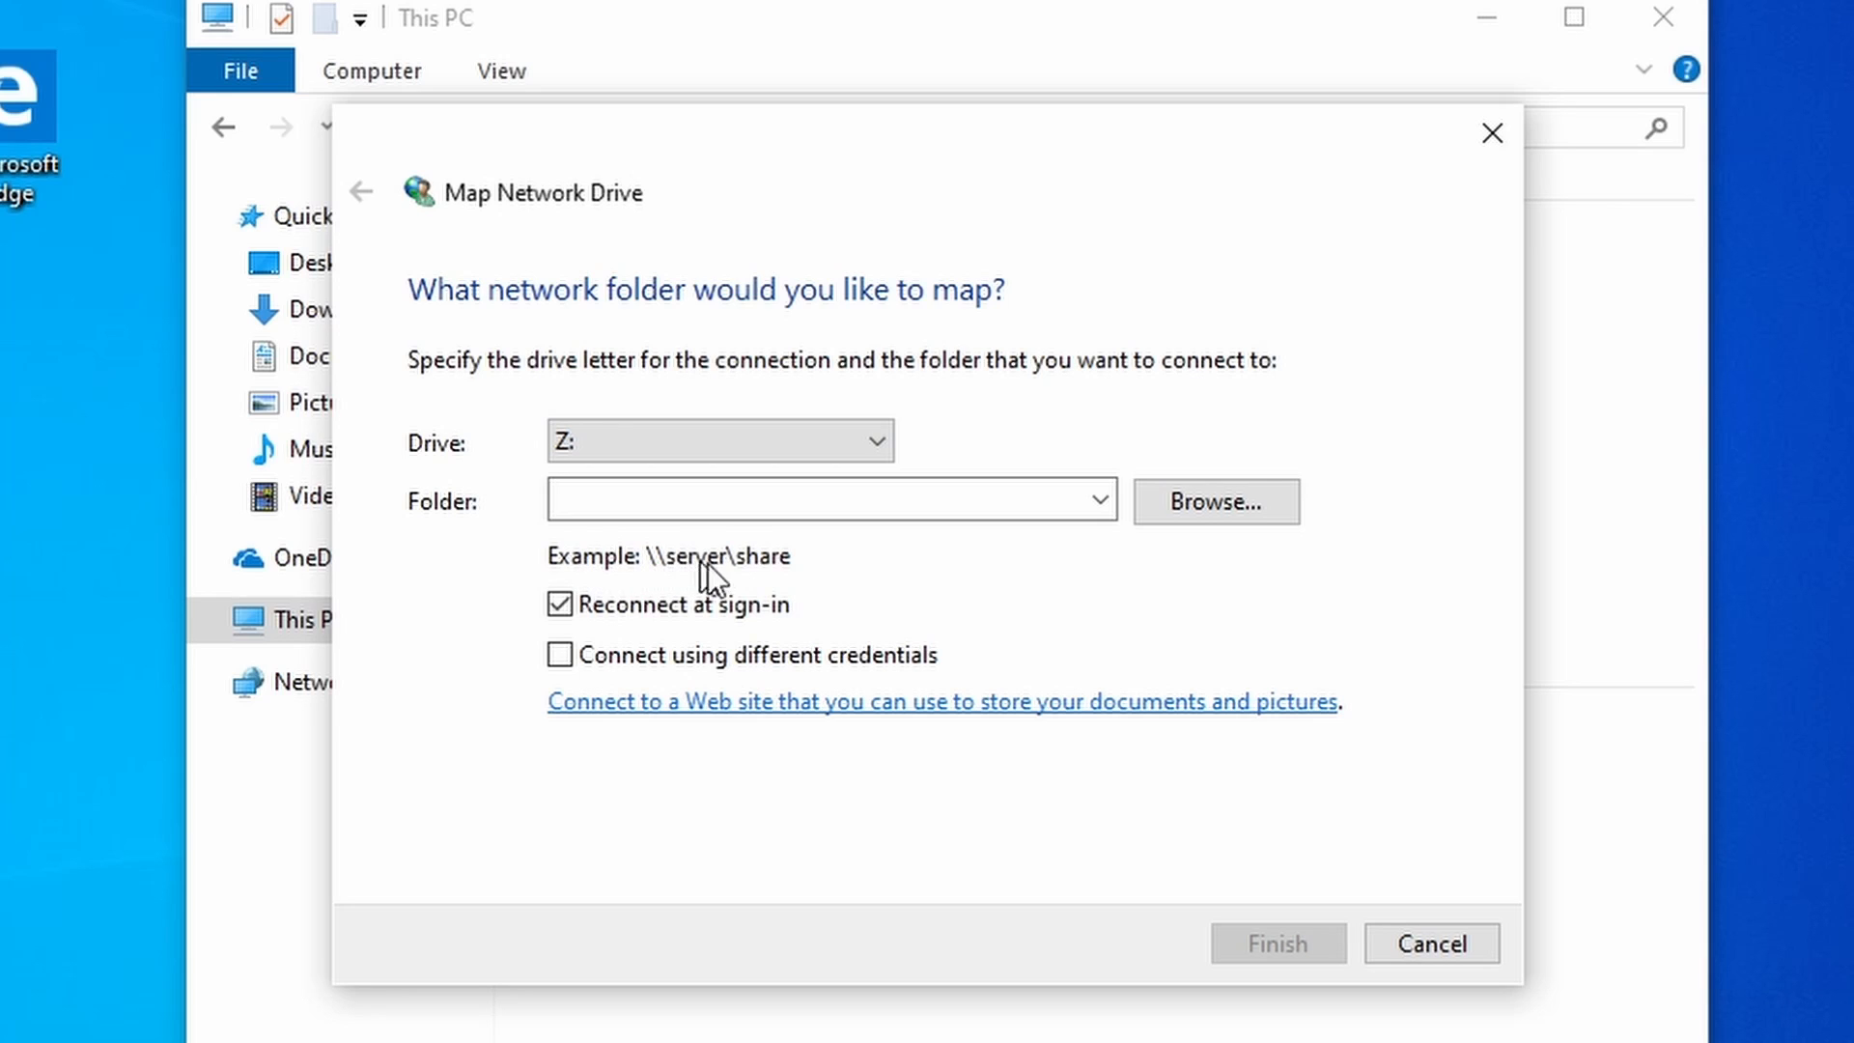
mouse_move(783, 581)
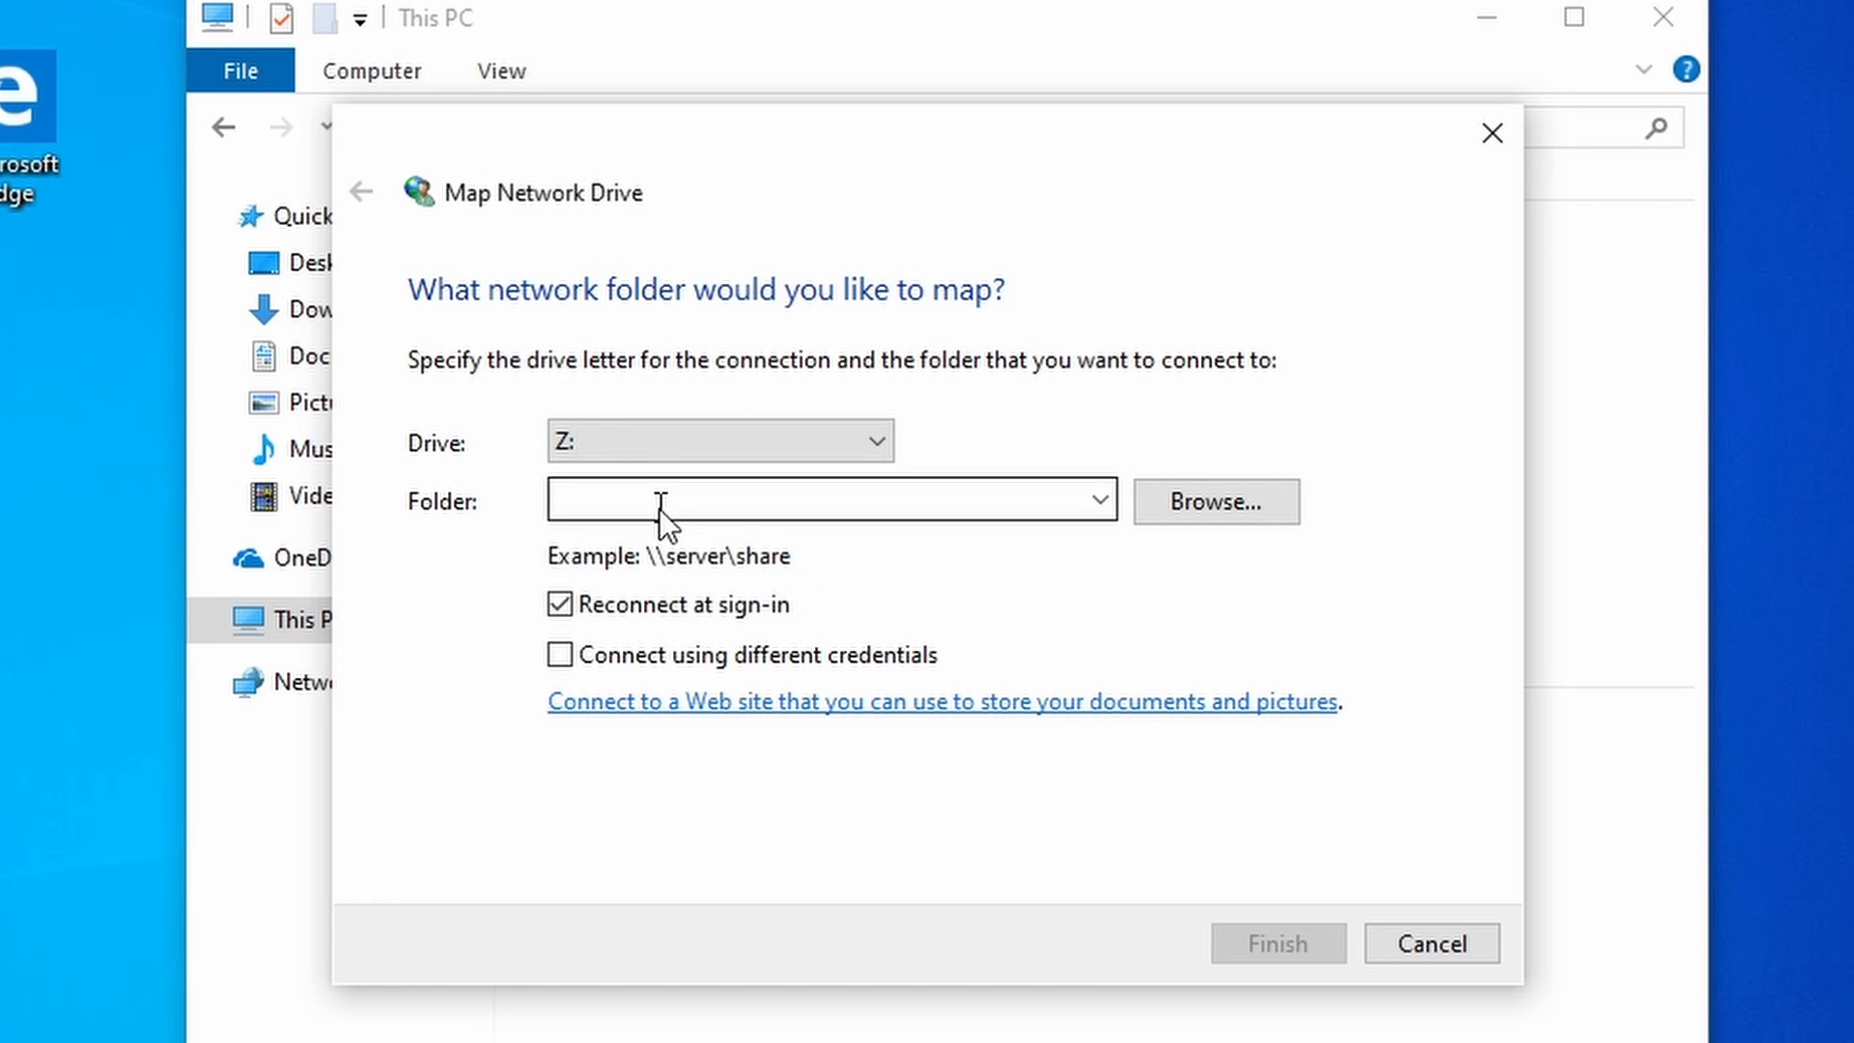
click(816, 499)
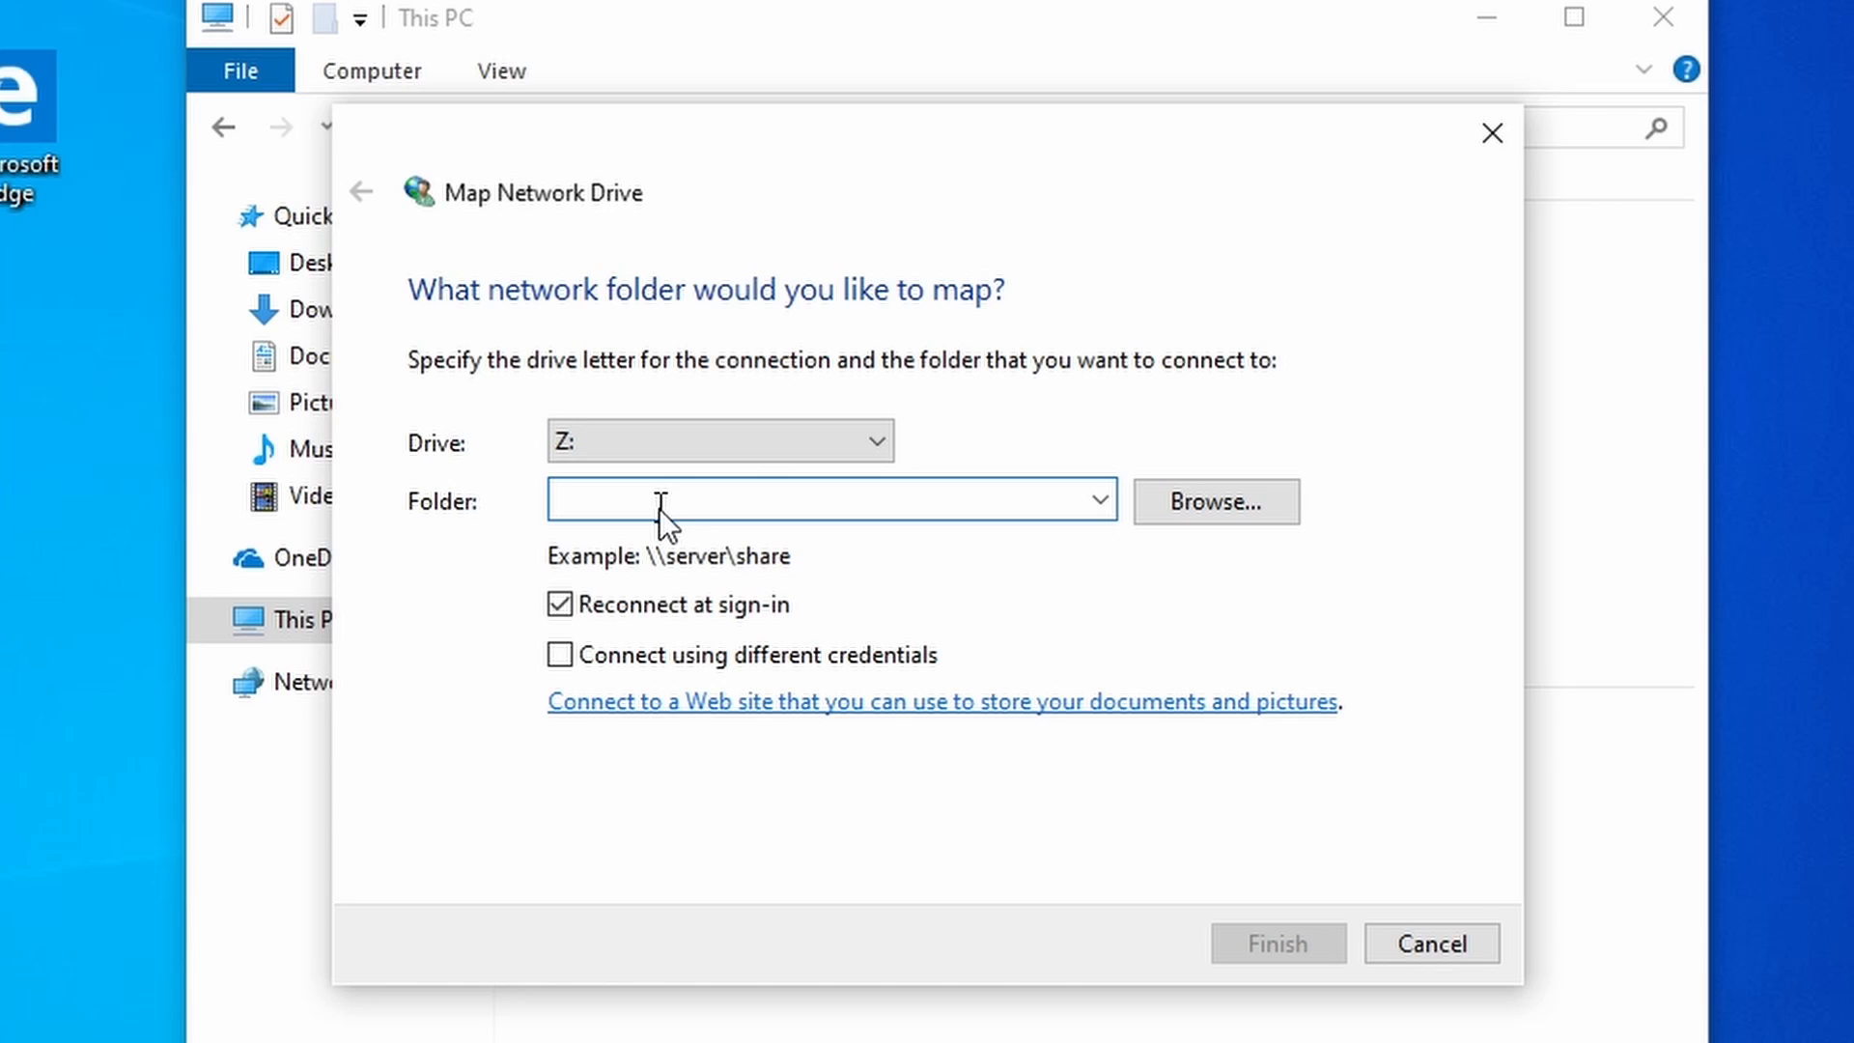
text(\\192.168.1.33\)
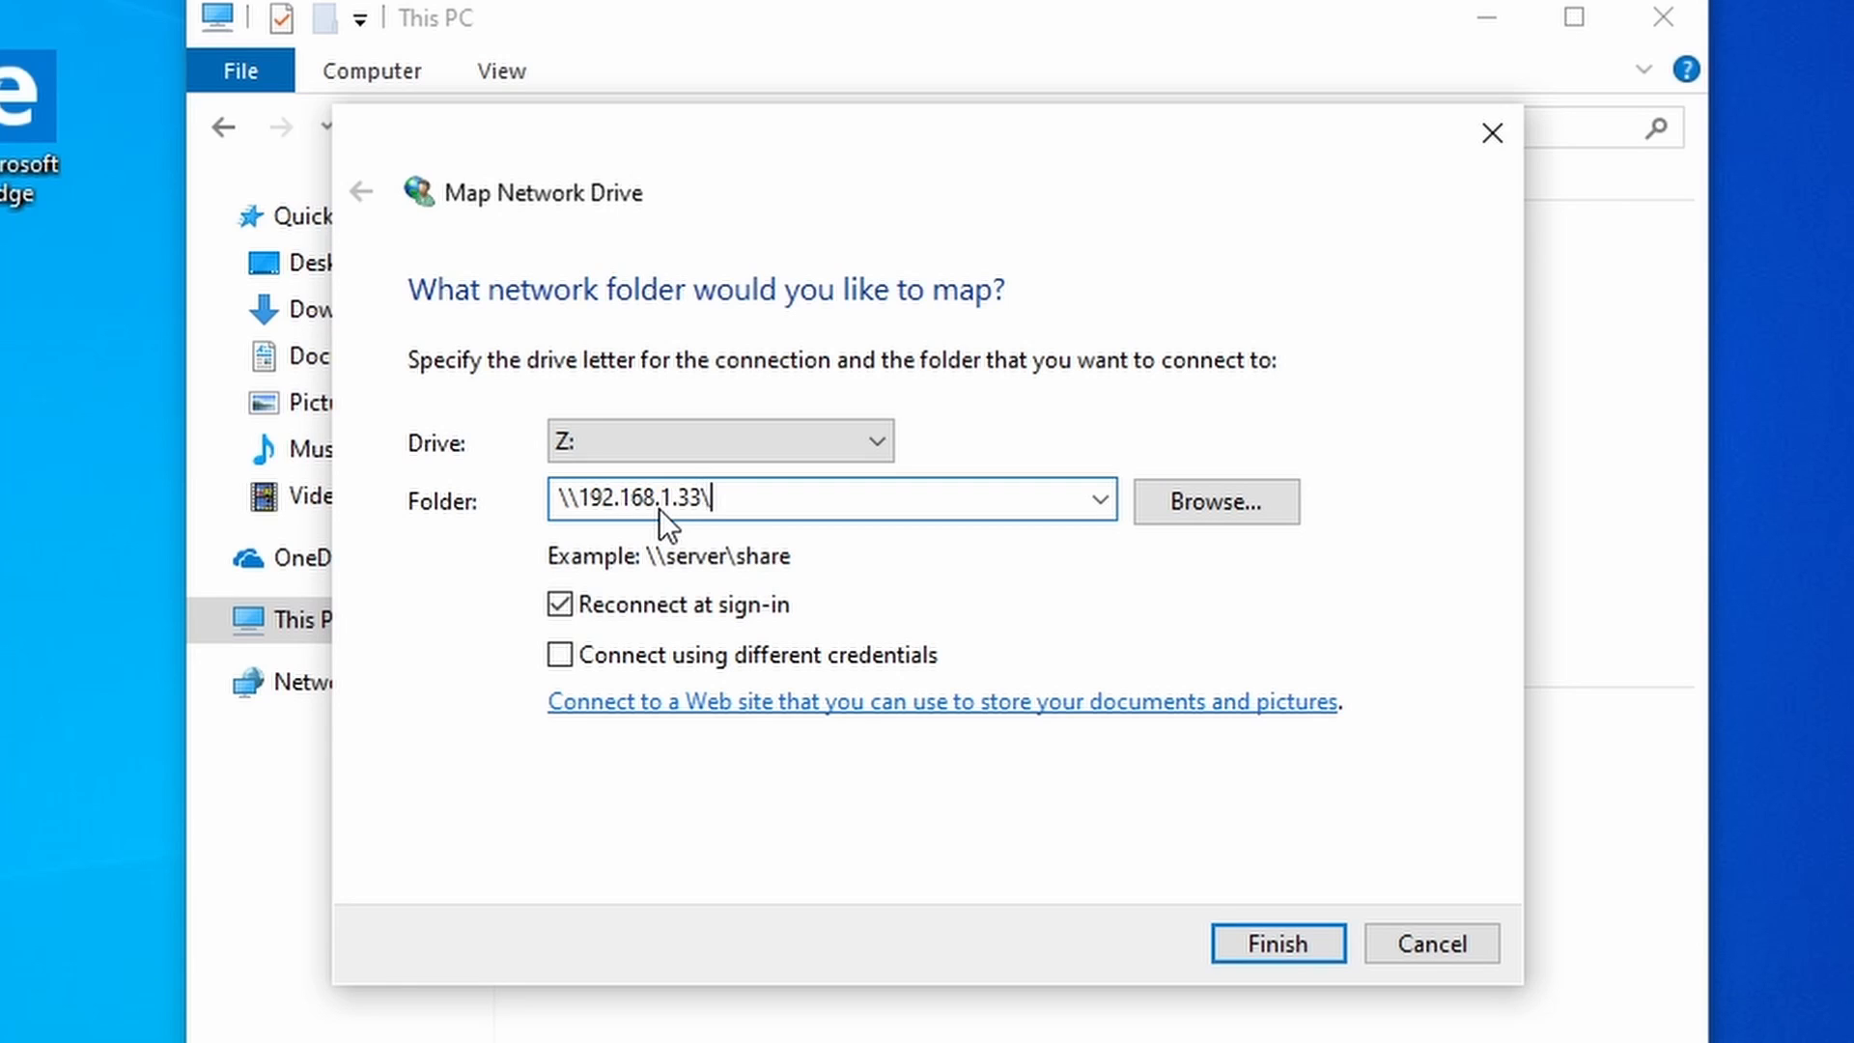
text(Plec)
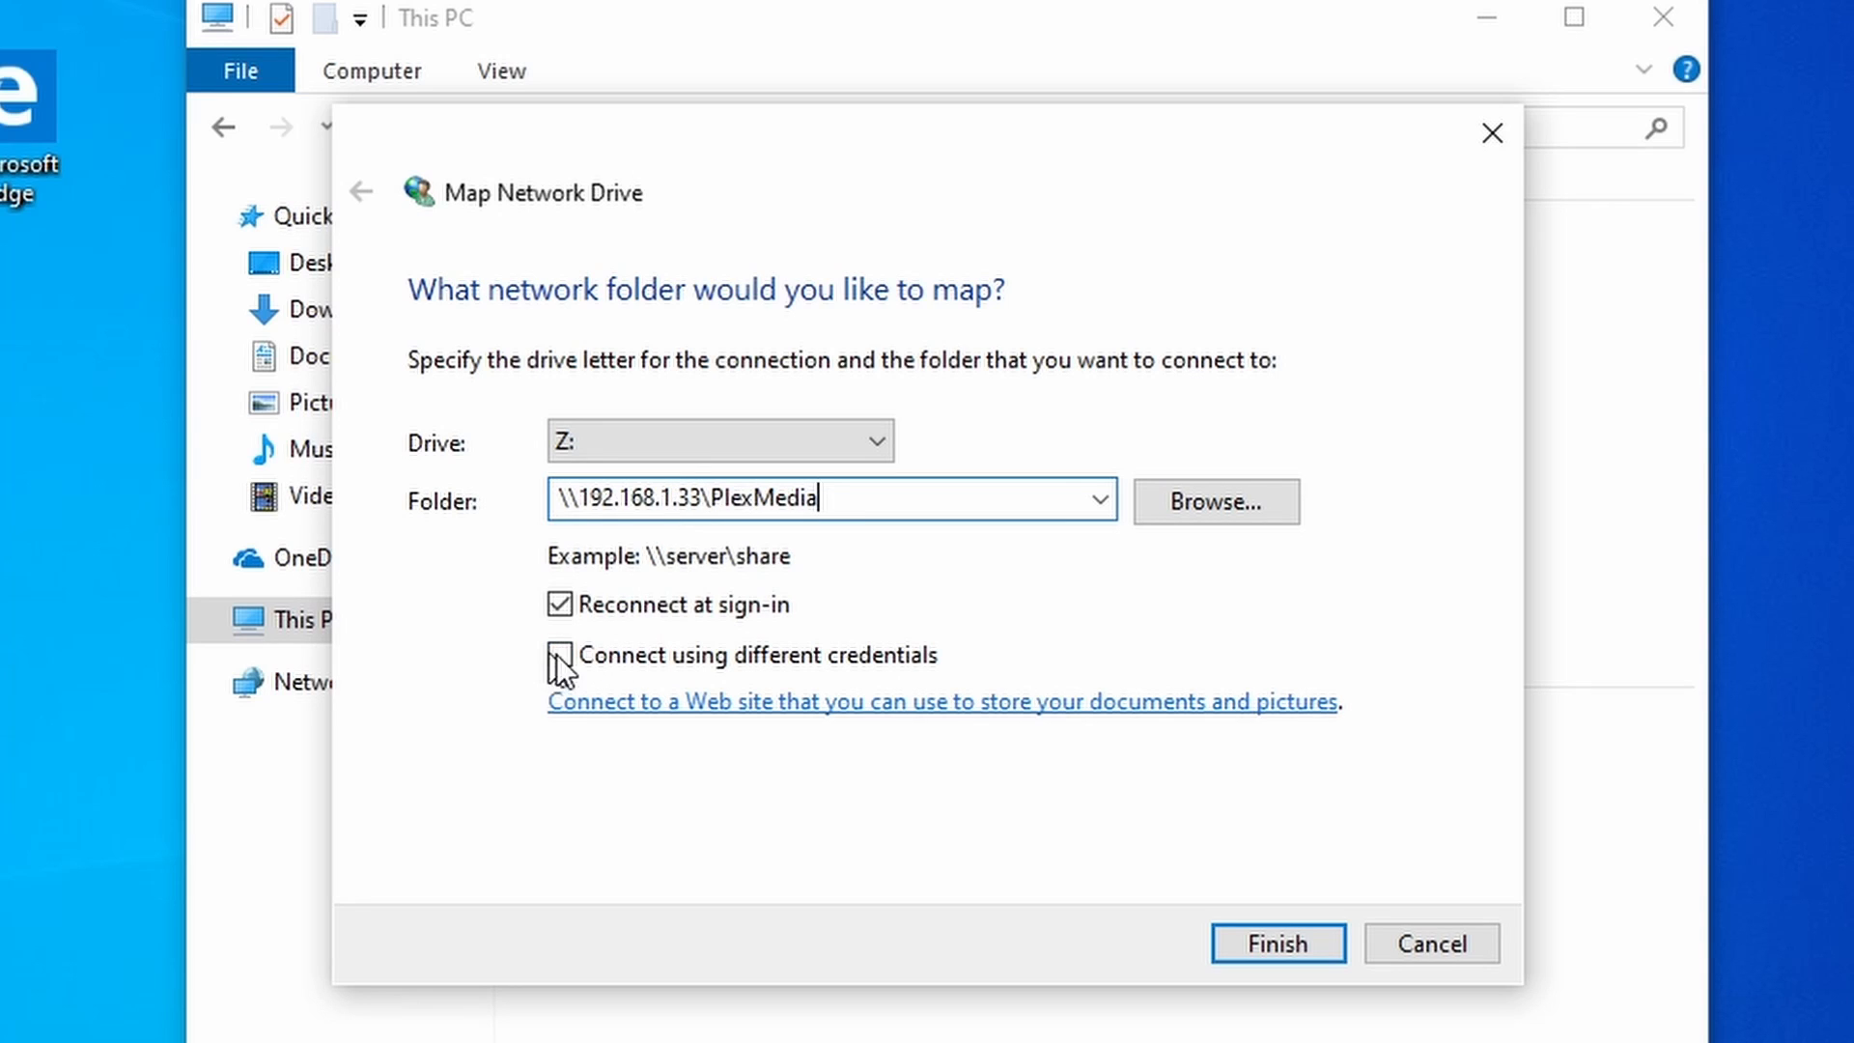
click(560, 654)
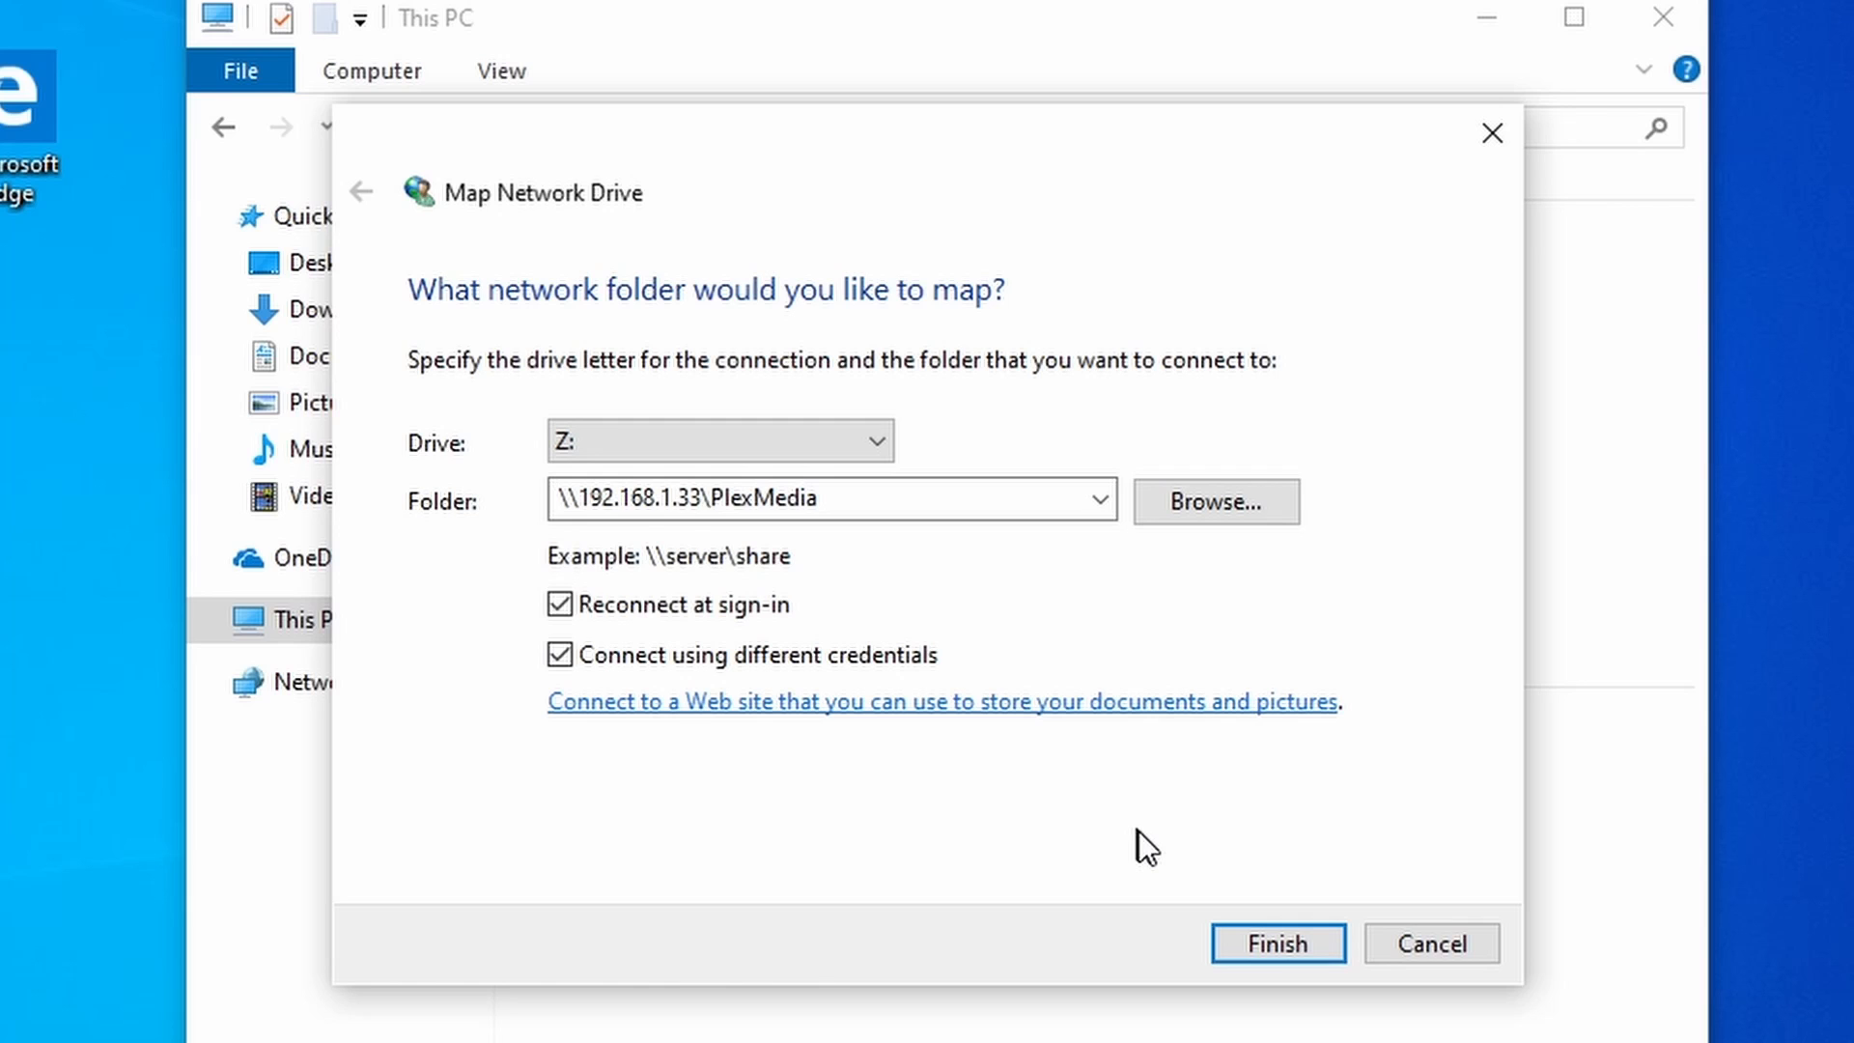
click(559, 654)
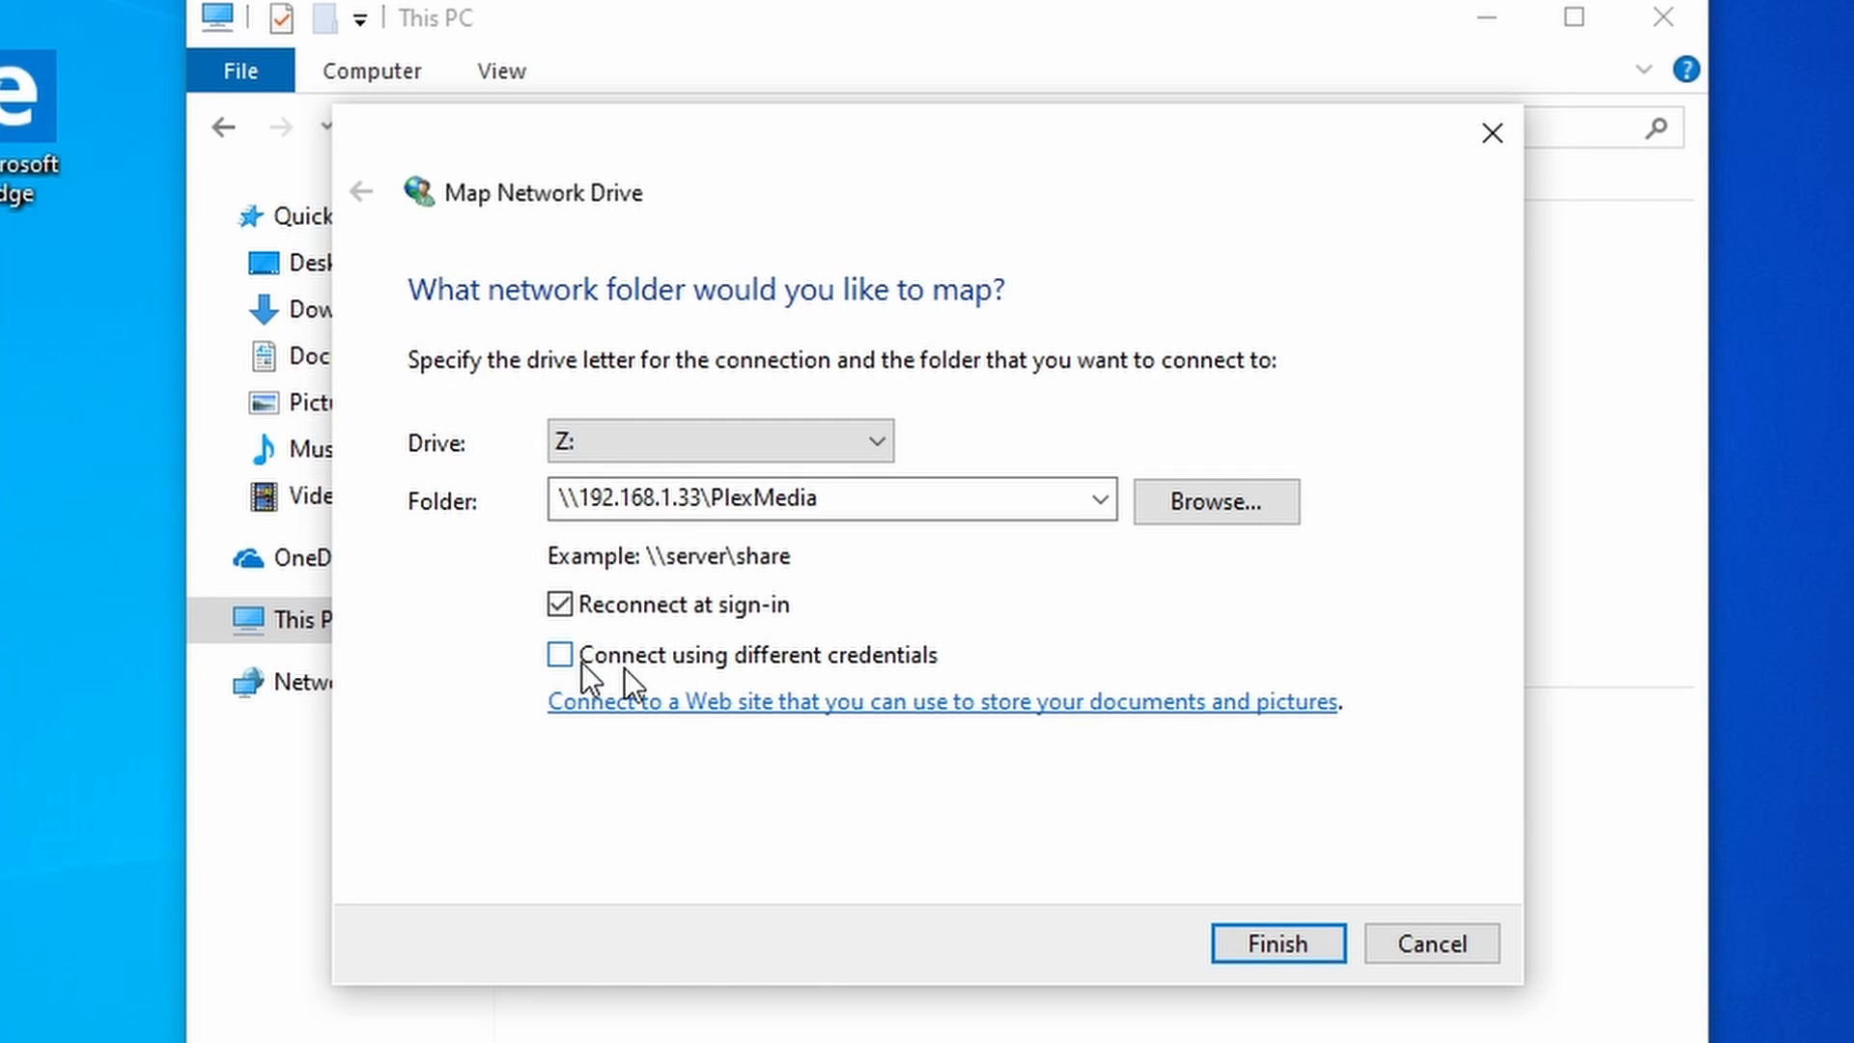
click(1276, 943)
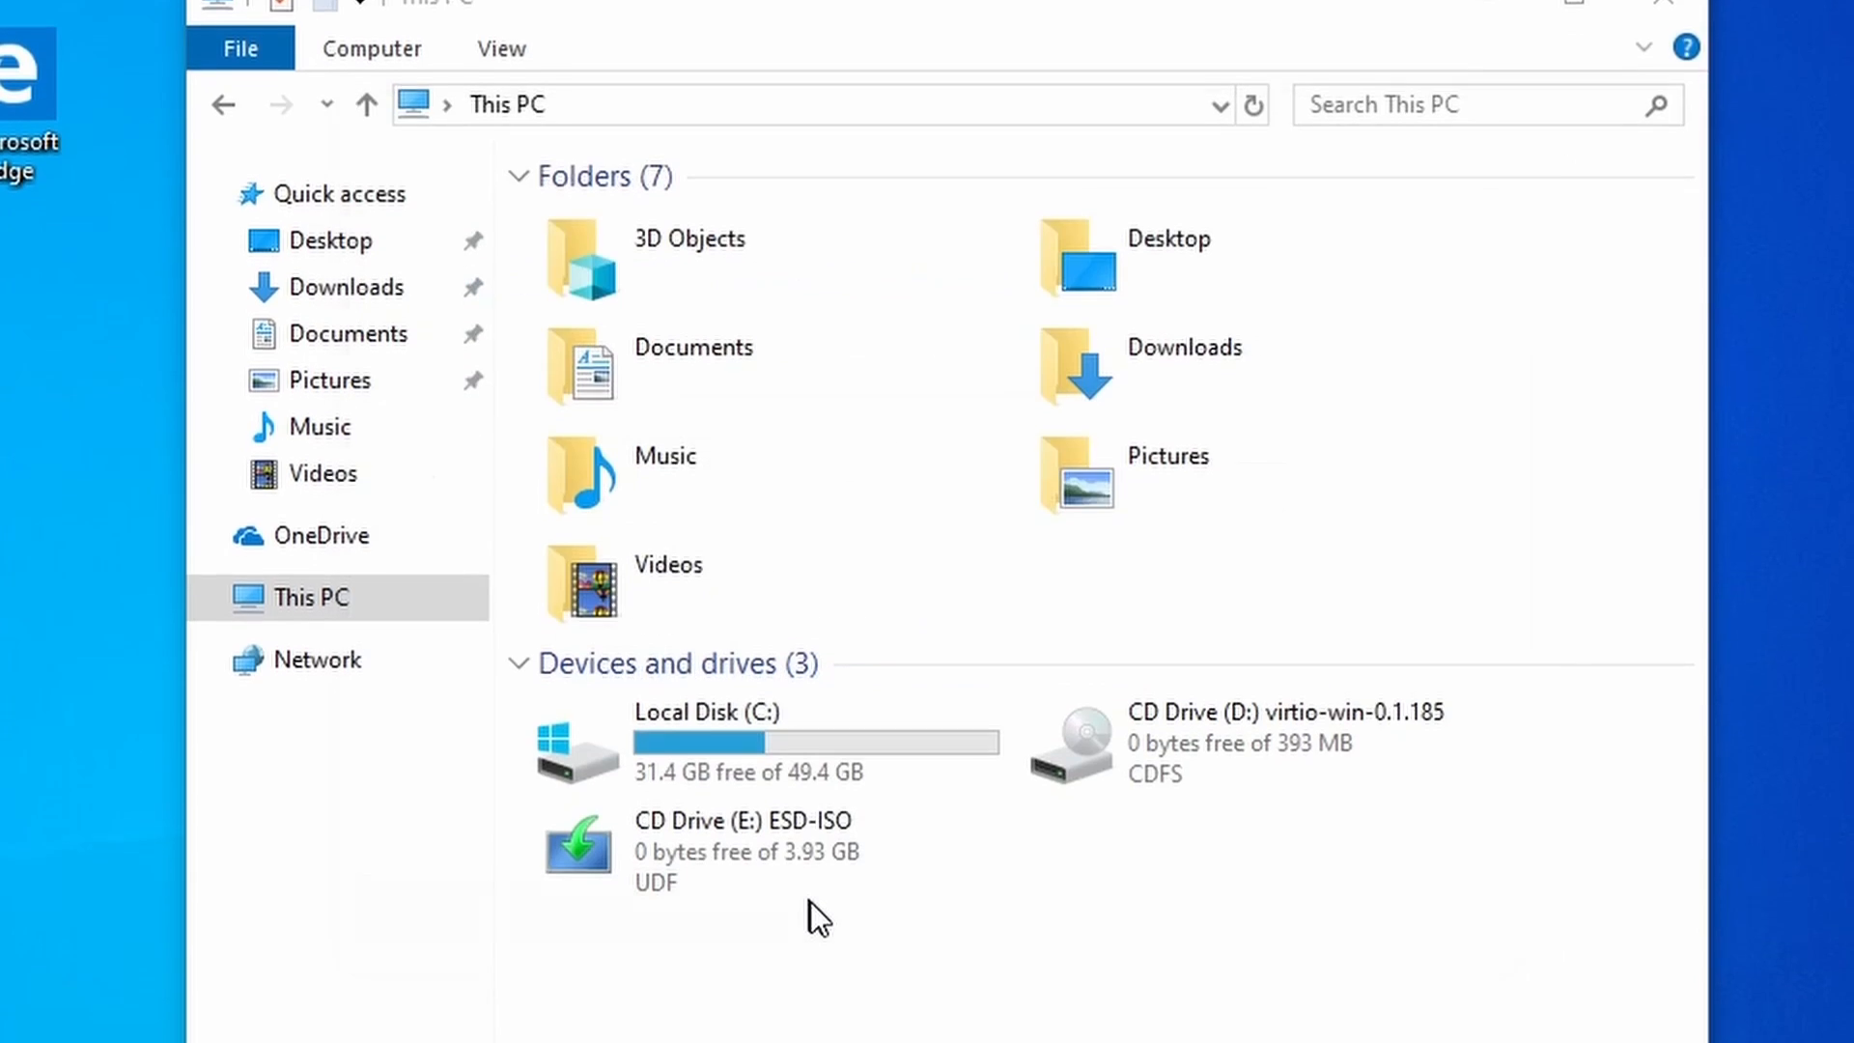
scroll(down, 3)
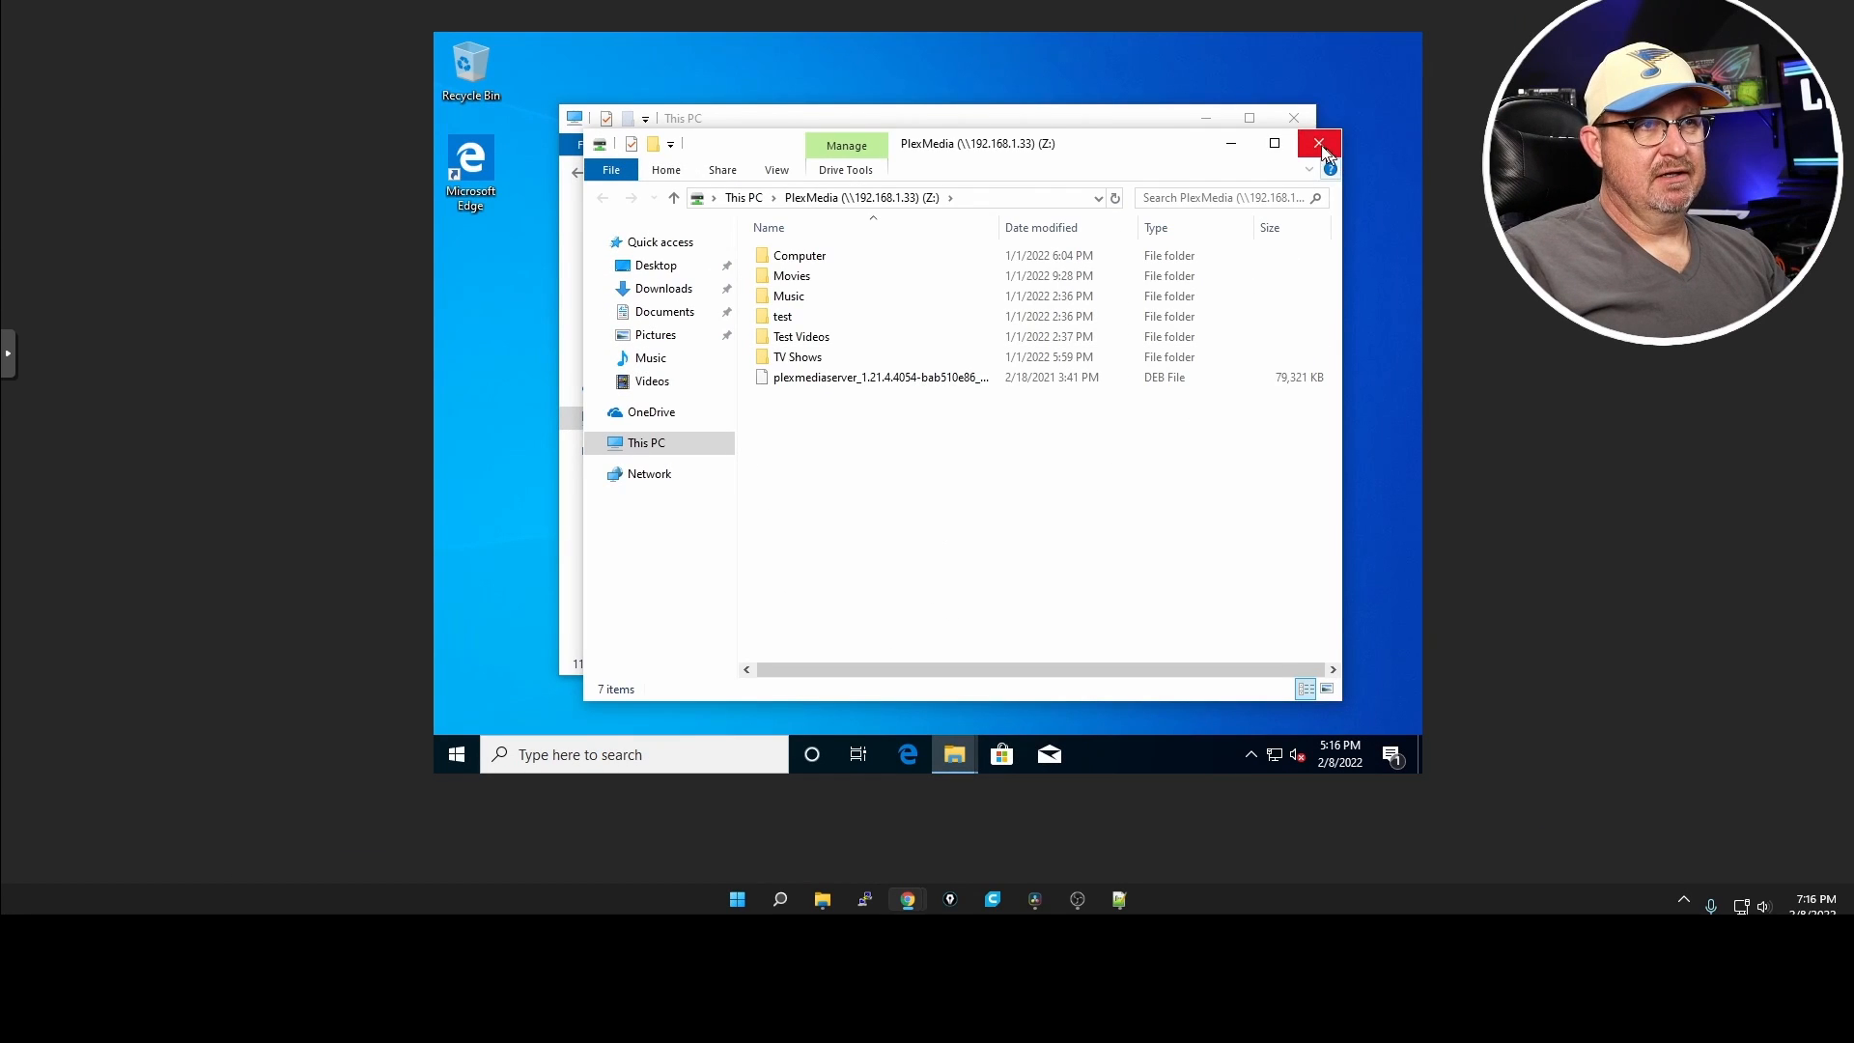
Close the PlexMedia (Z:) window and start a new Map Network Drive at the Folder field
click(622, 417)
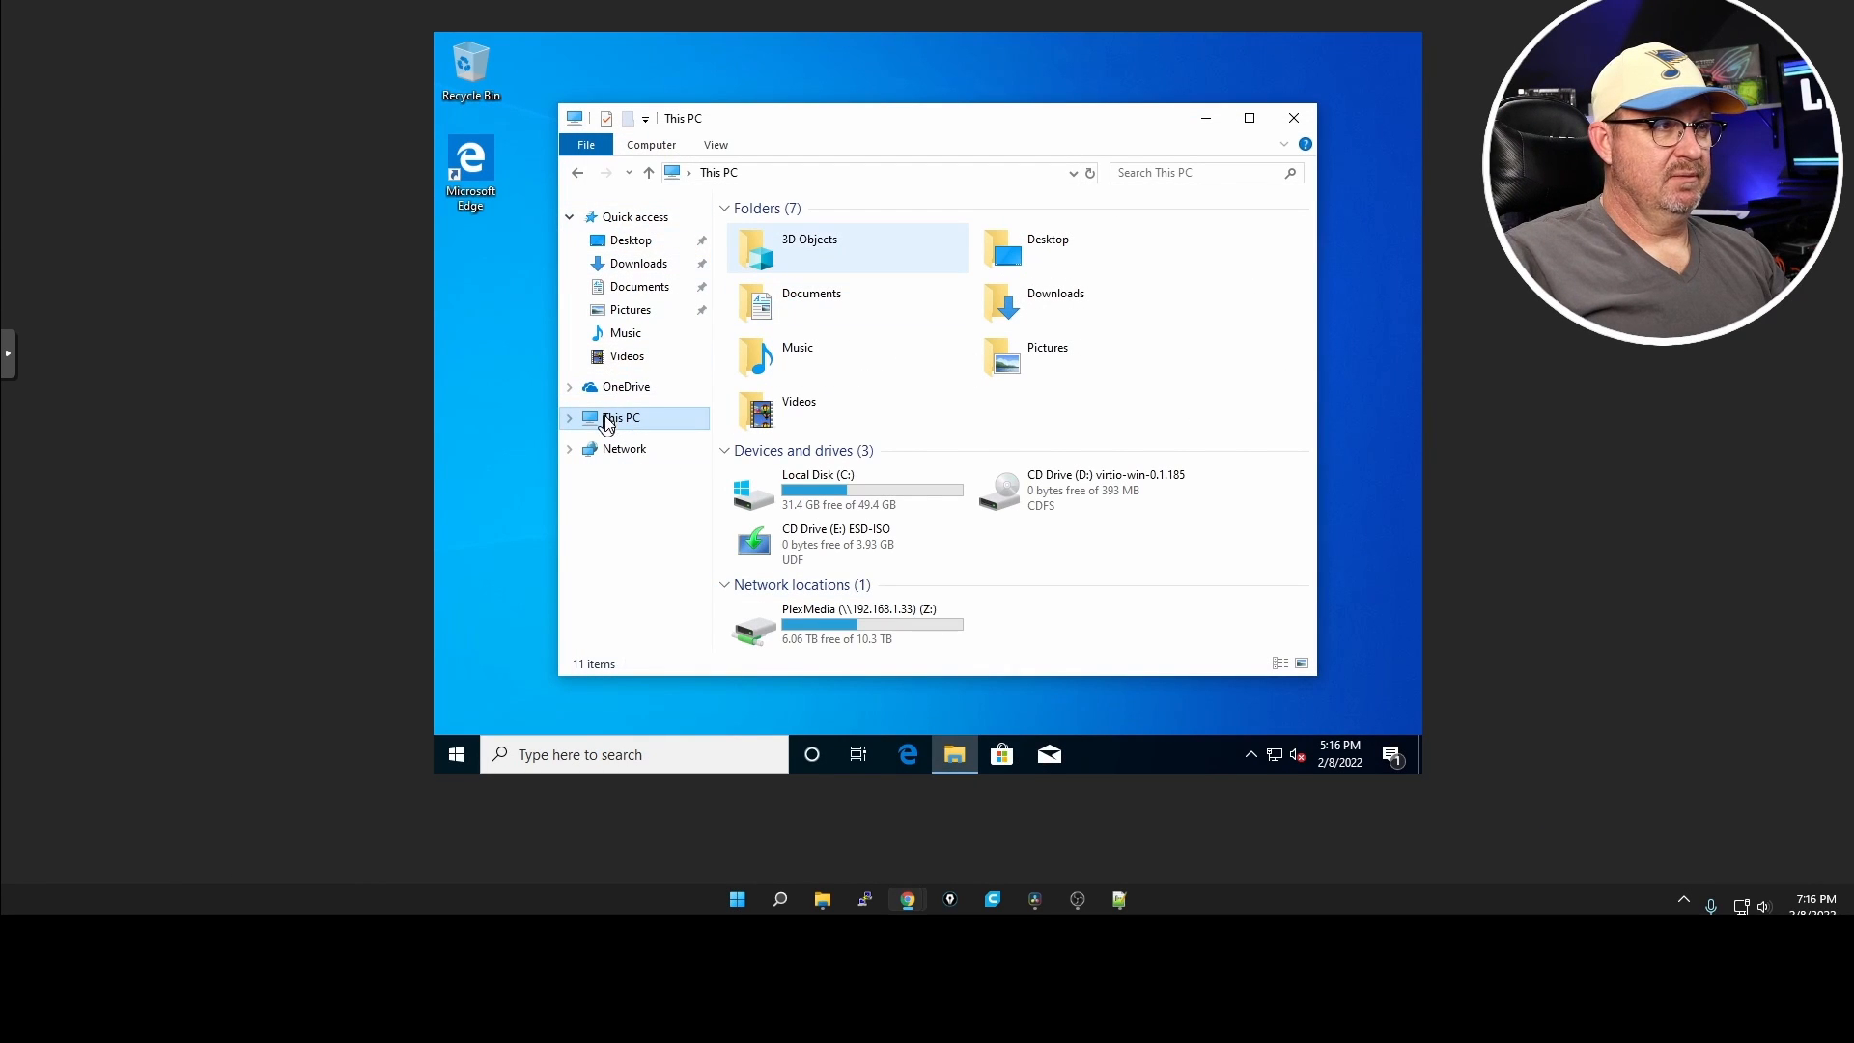
click(650, 144)
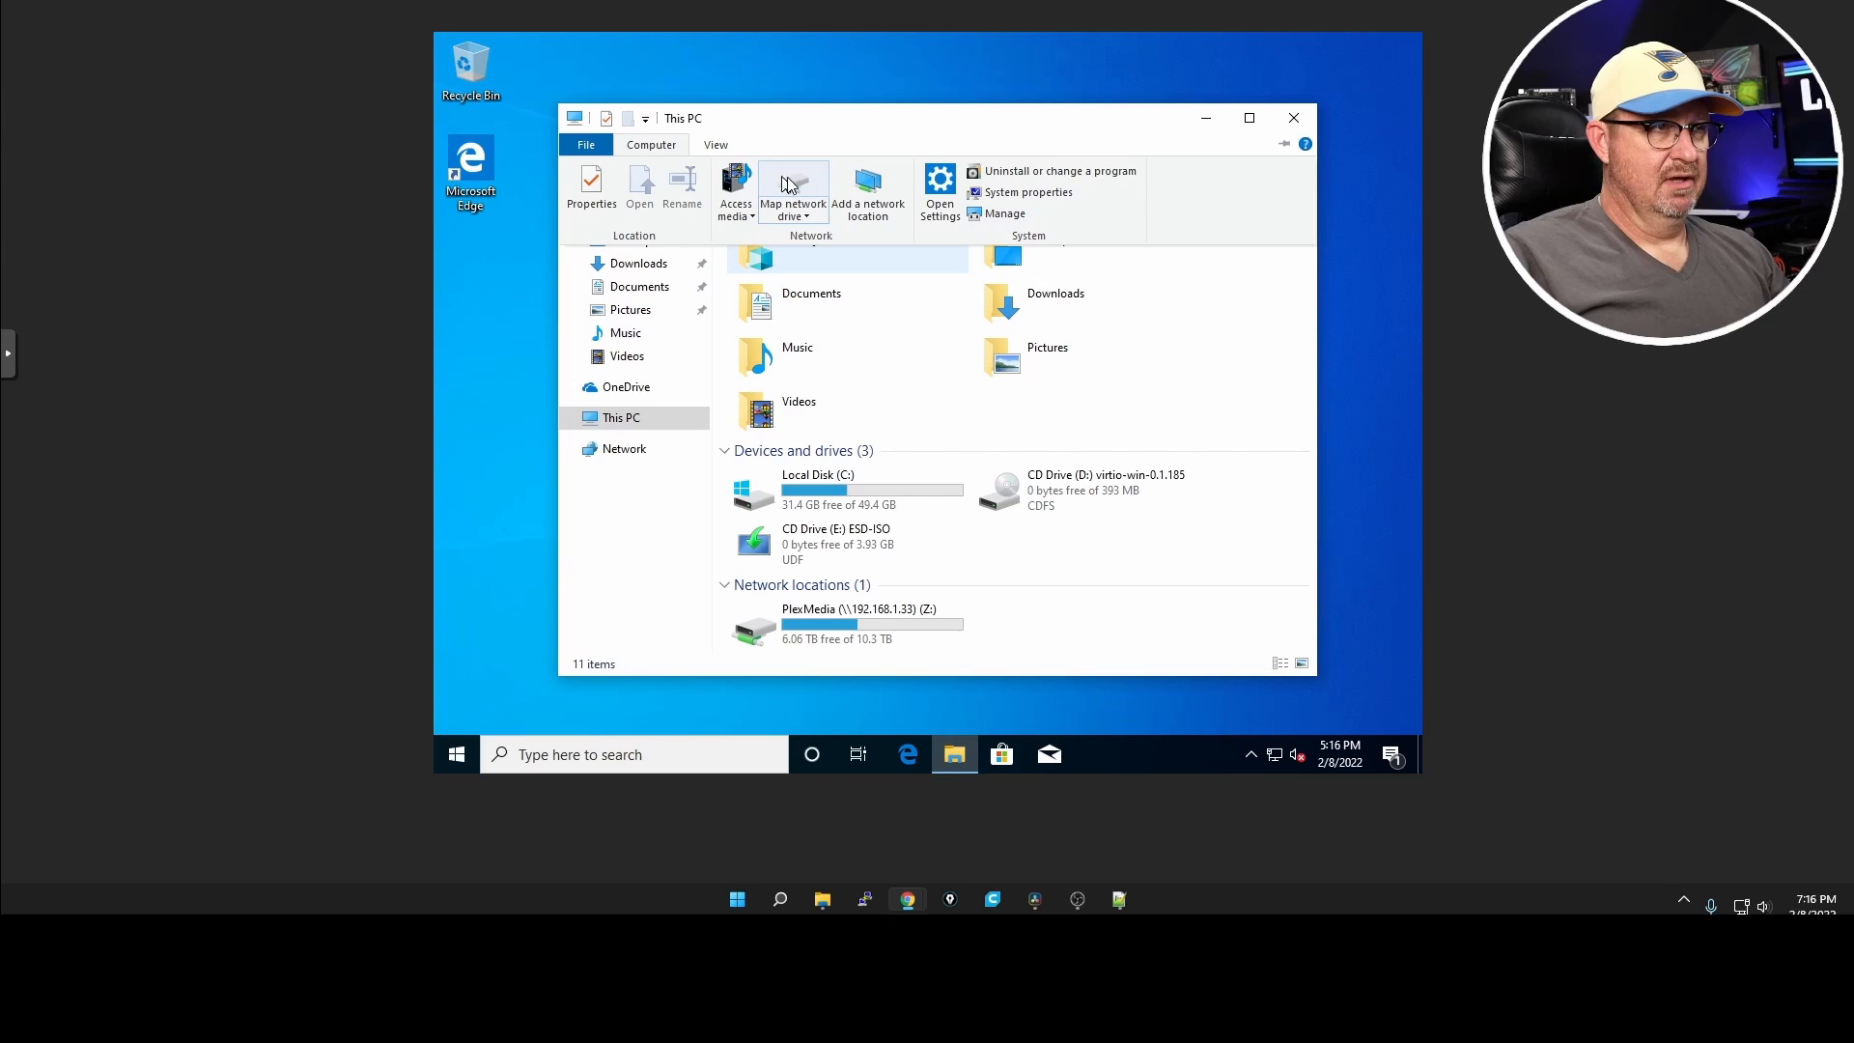
click(794, 193)
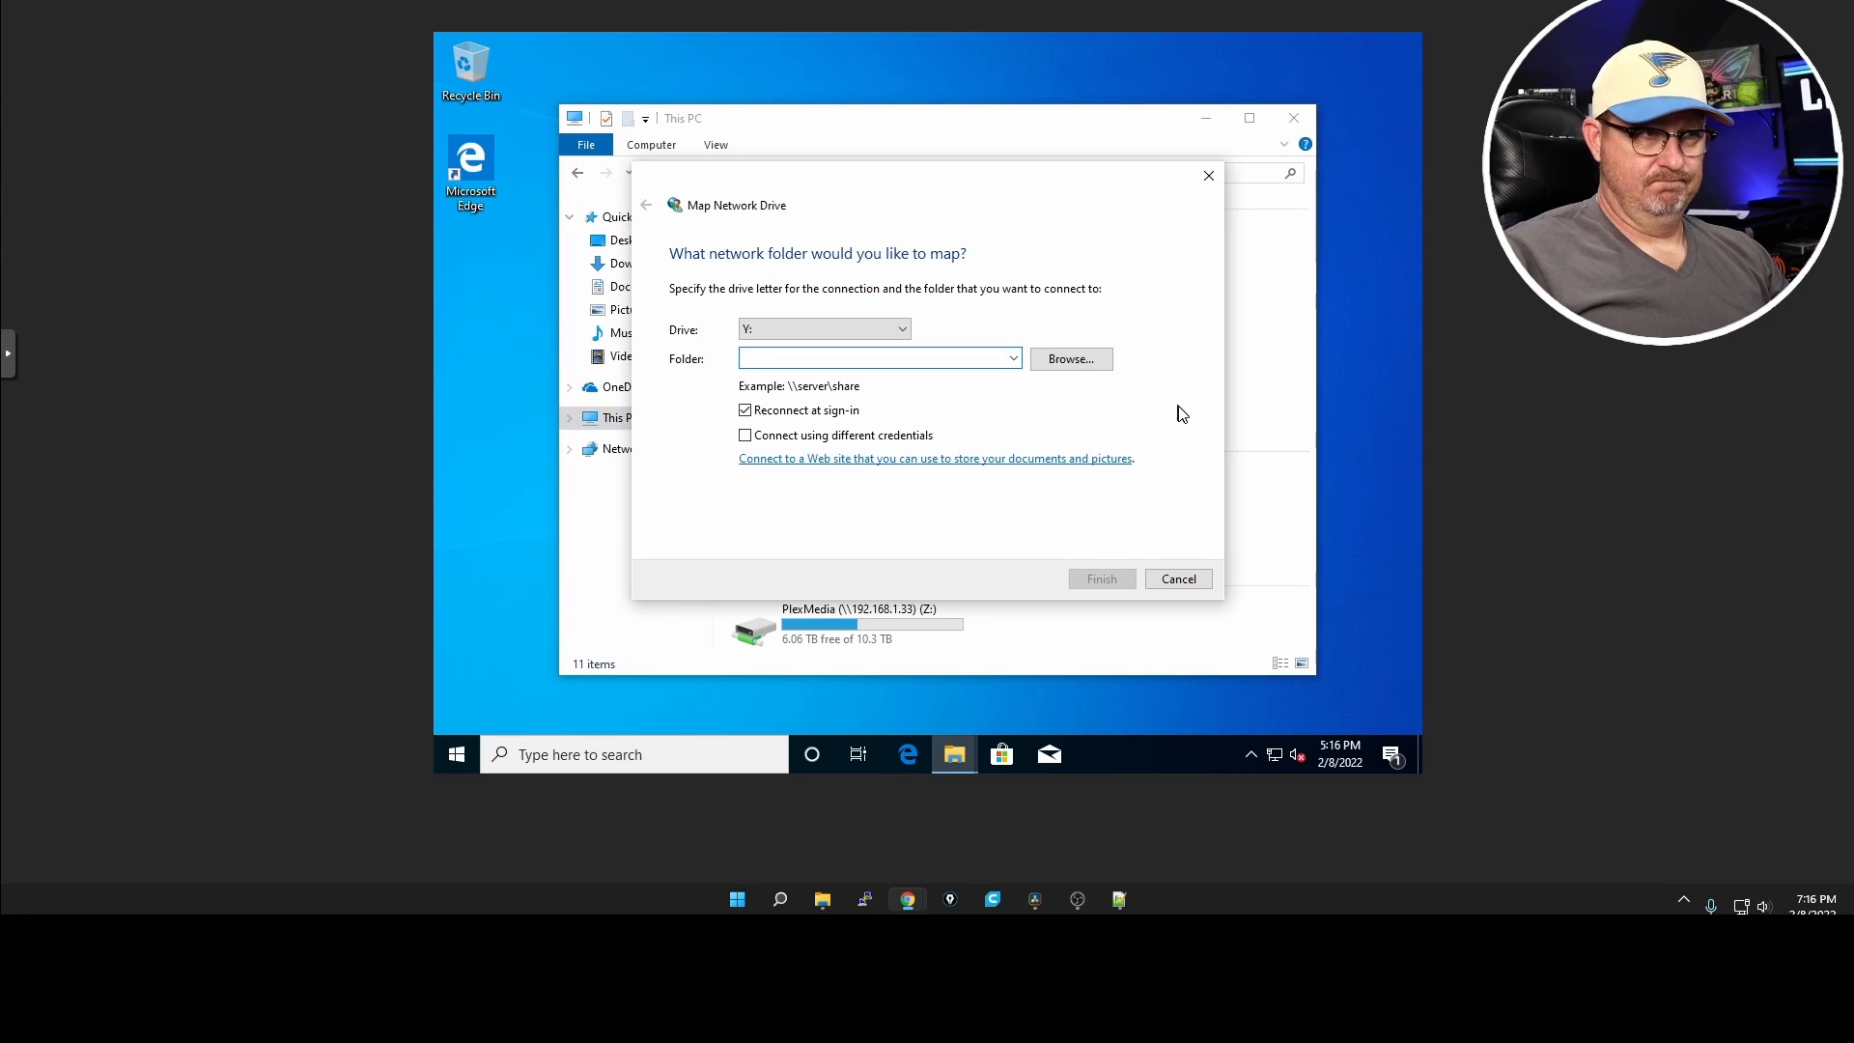
click(874, 359)
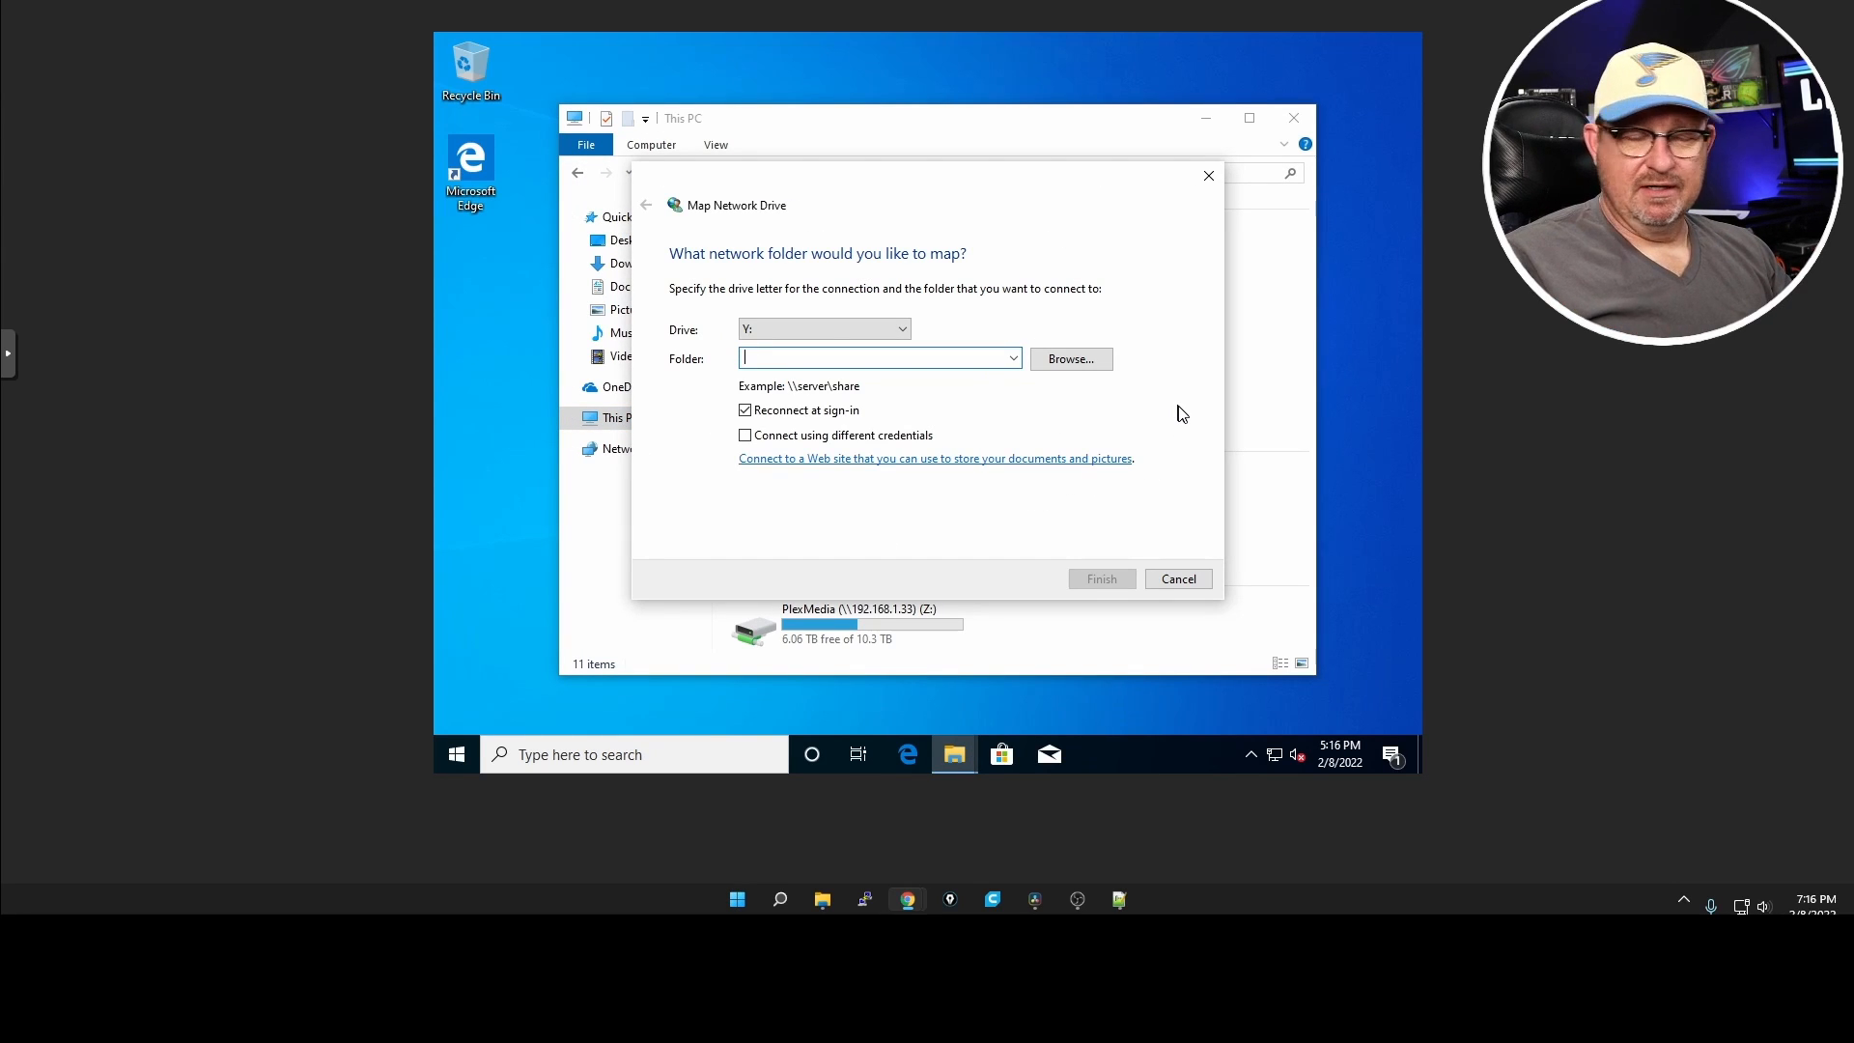